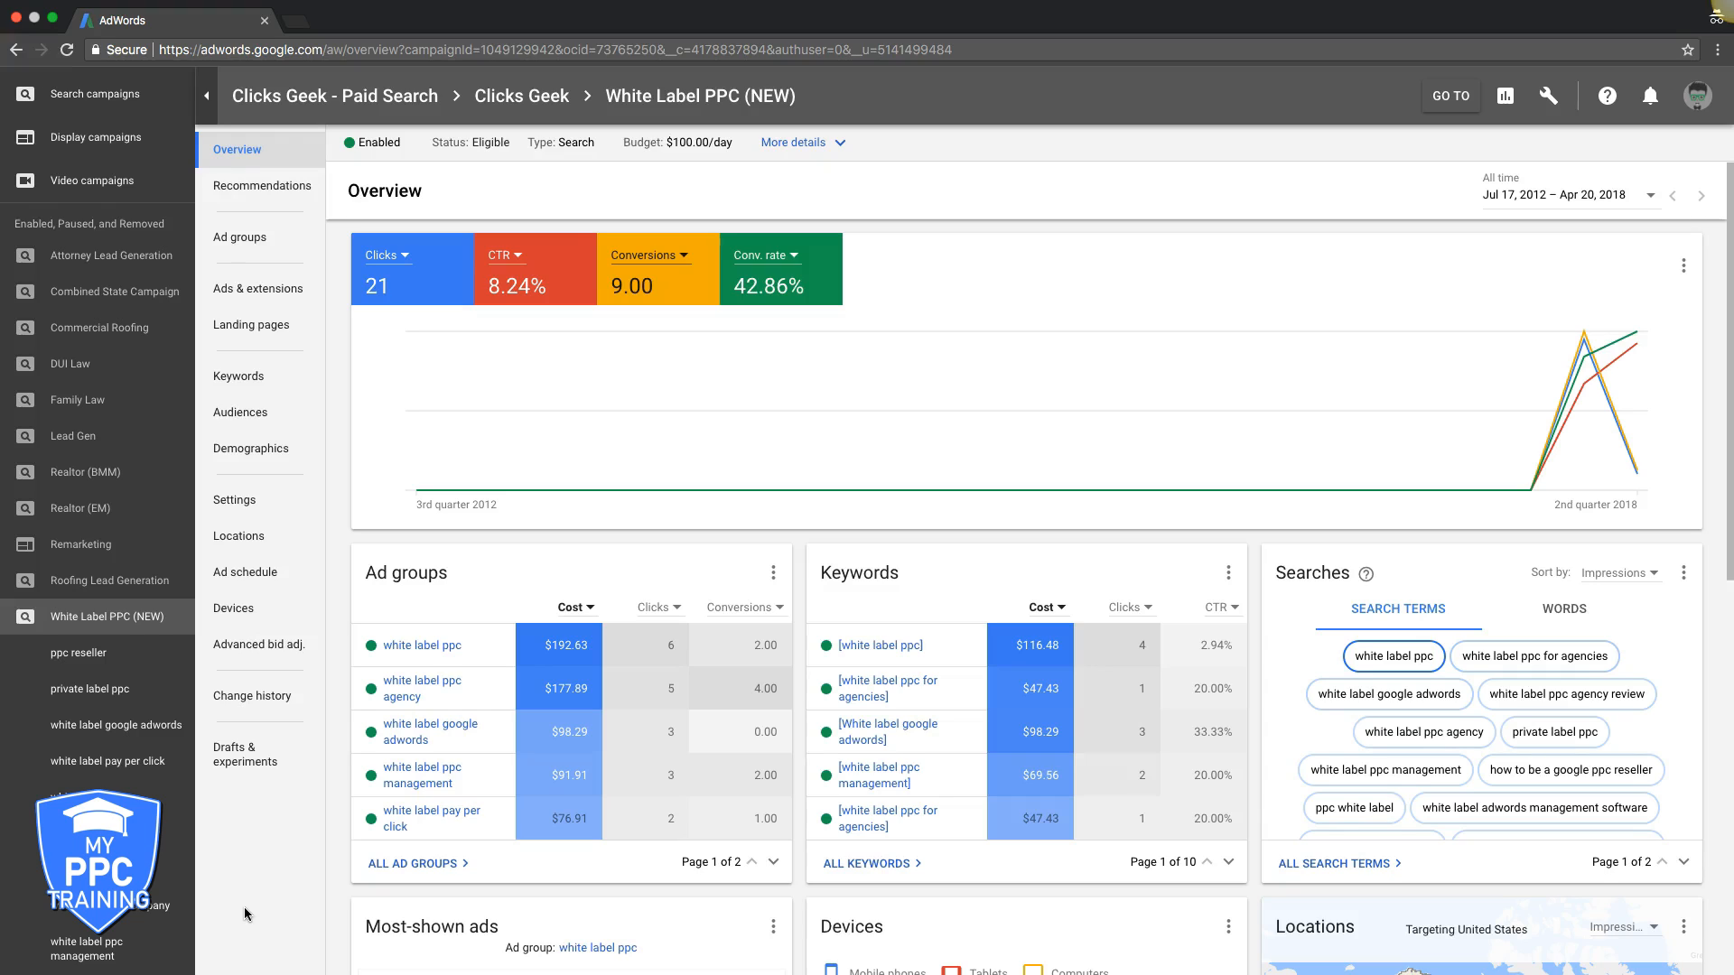
pyautogui.moveTo(285, 811)
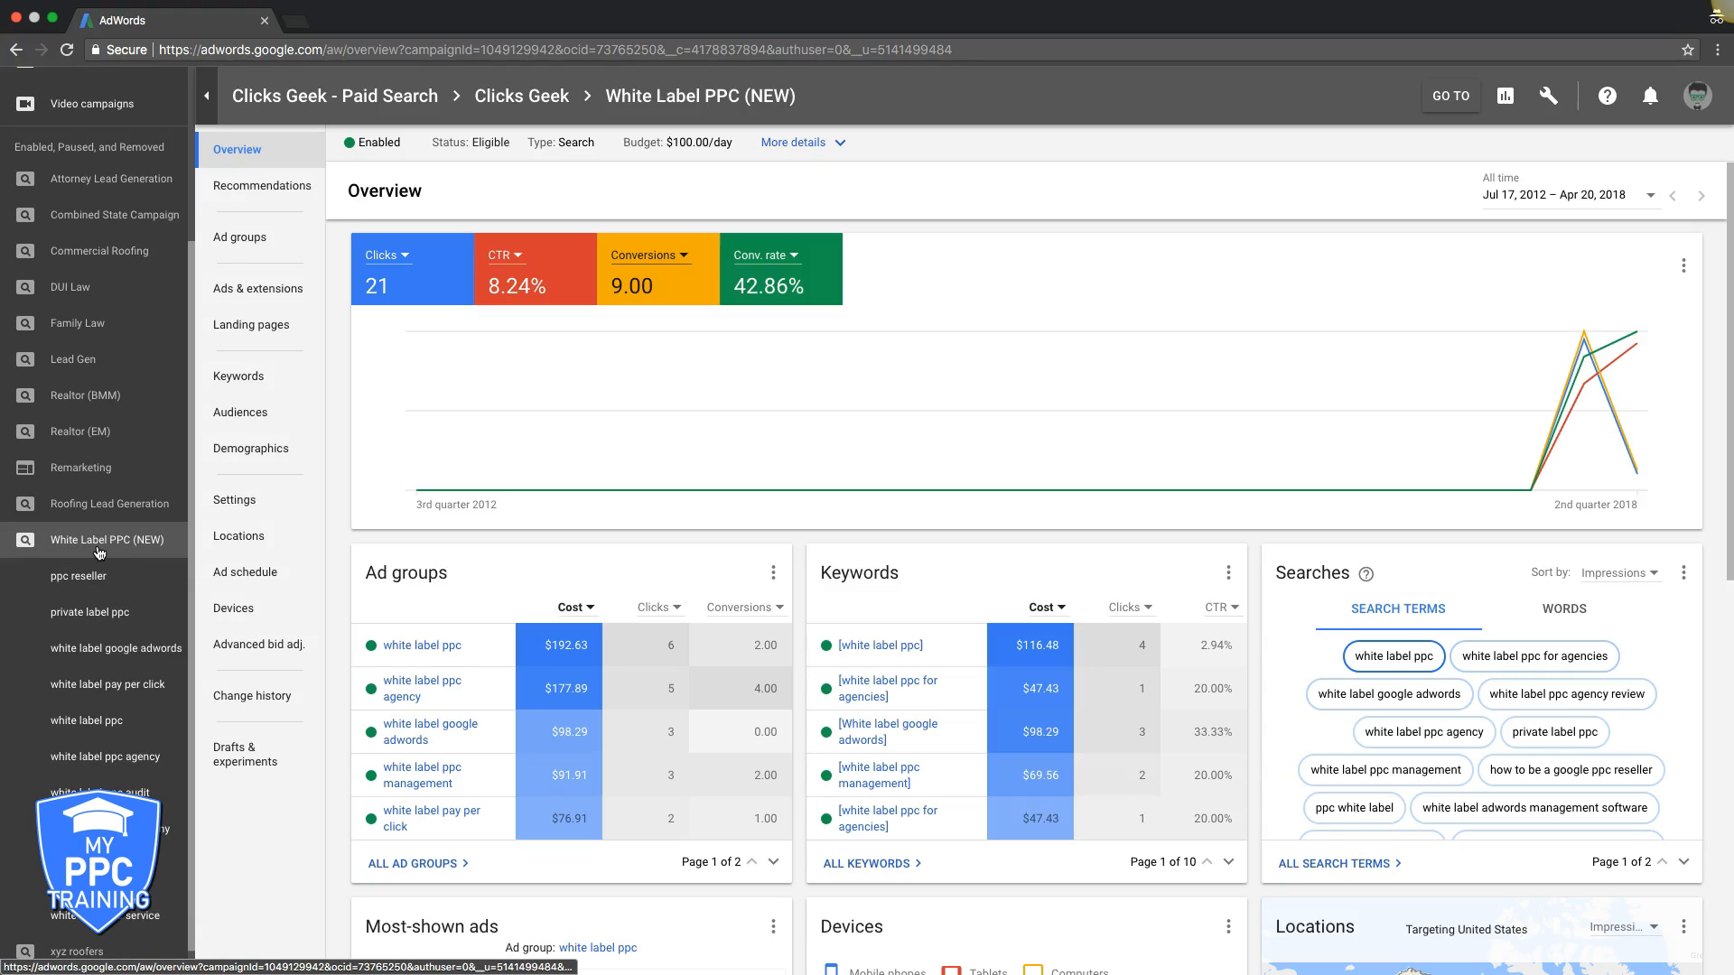
pyautogui.moveTo(106, 540)
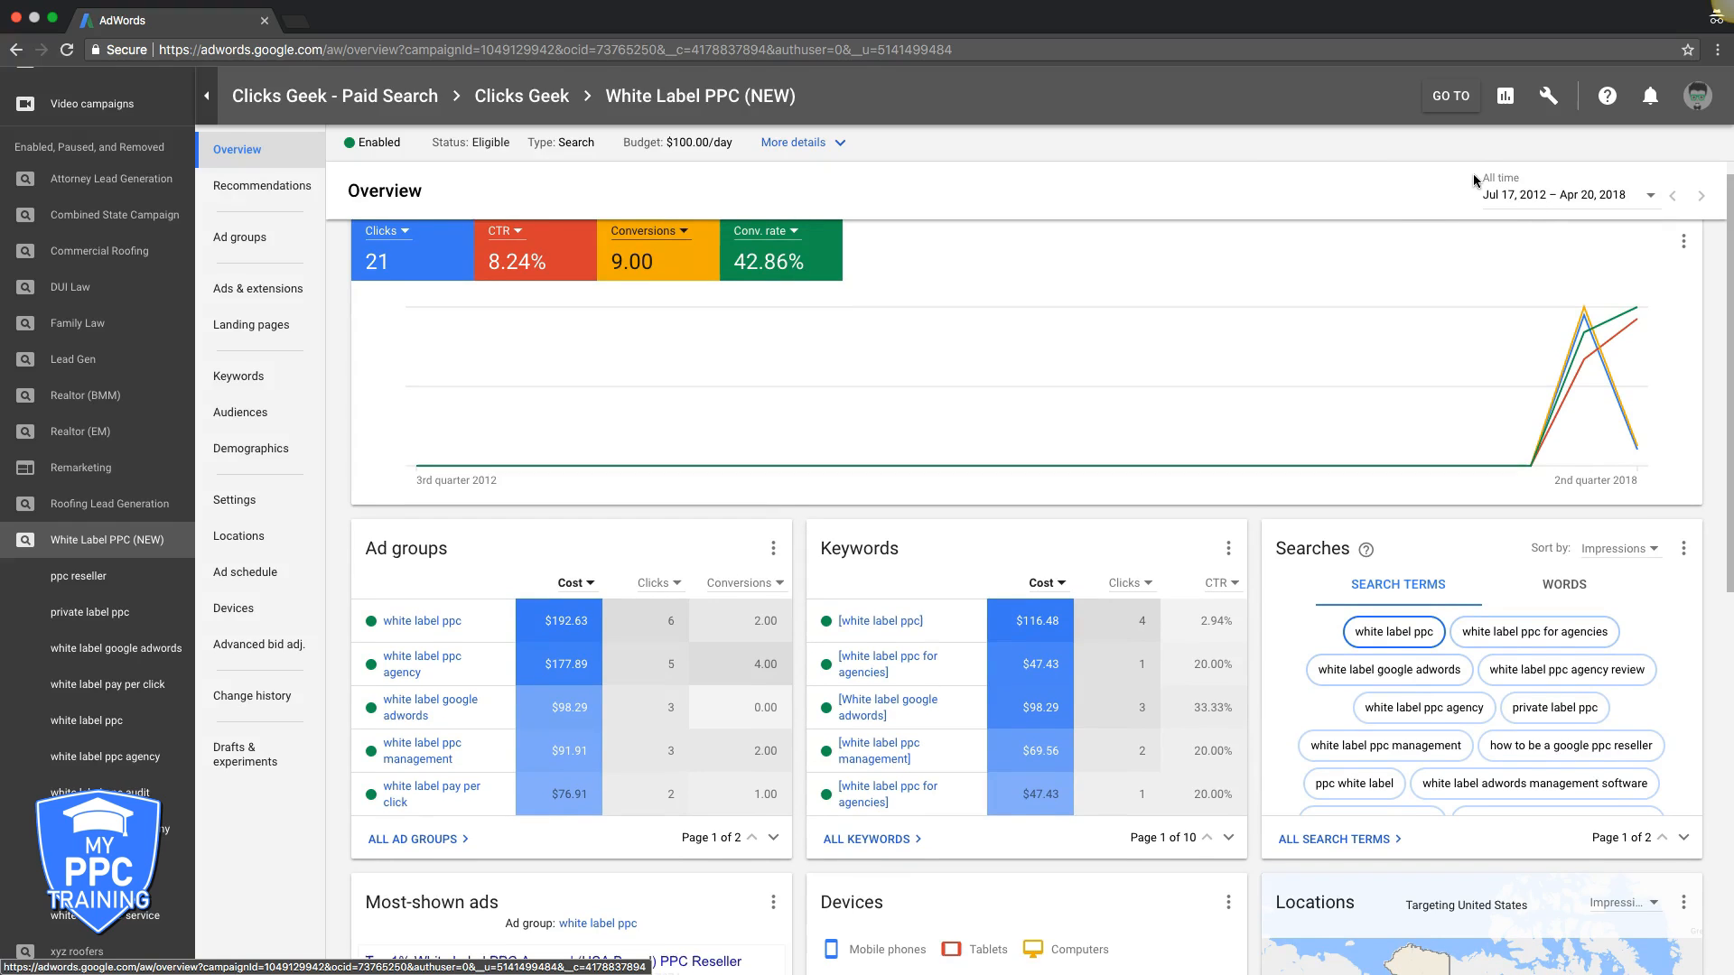
pyautogui.moveTo(1546, 204)
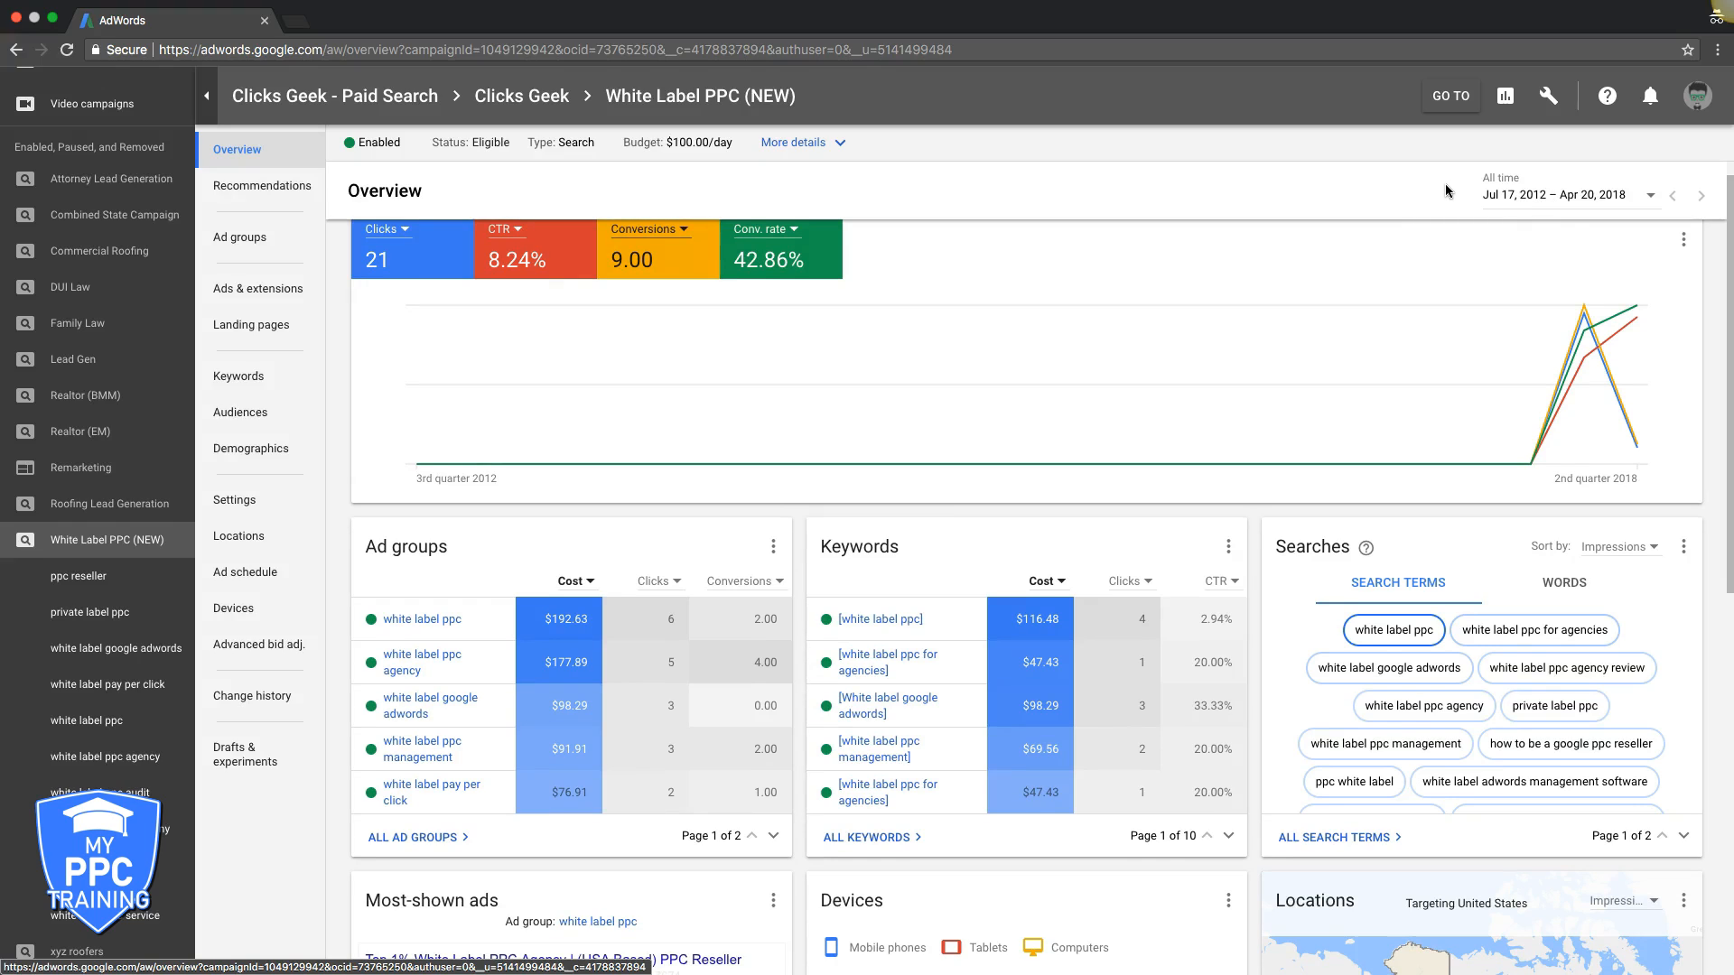
pyautogui.moveTo(1487, 201)
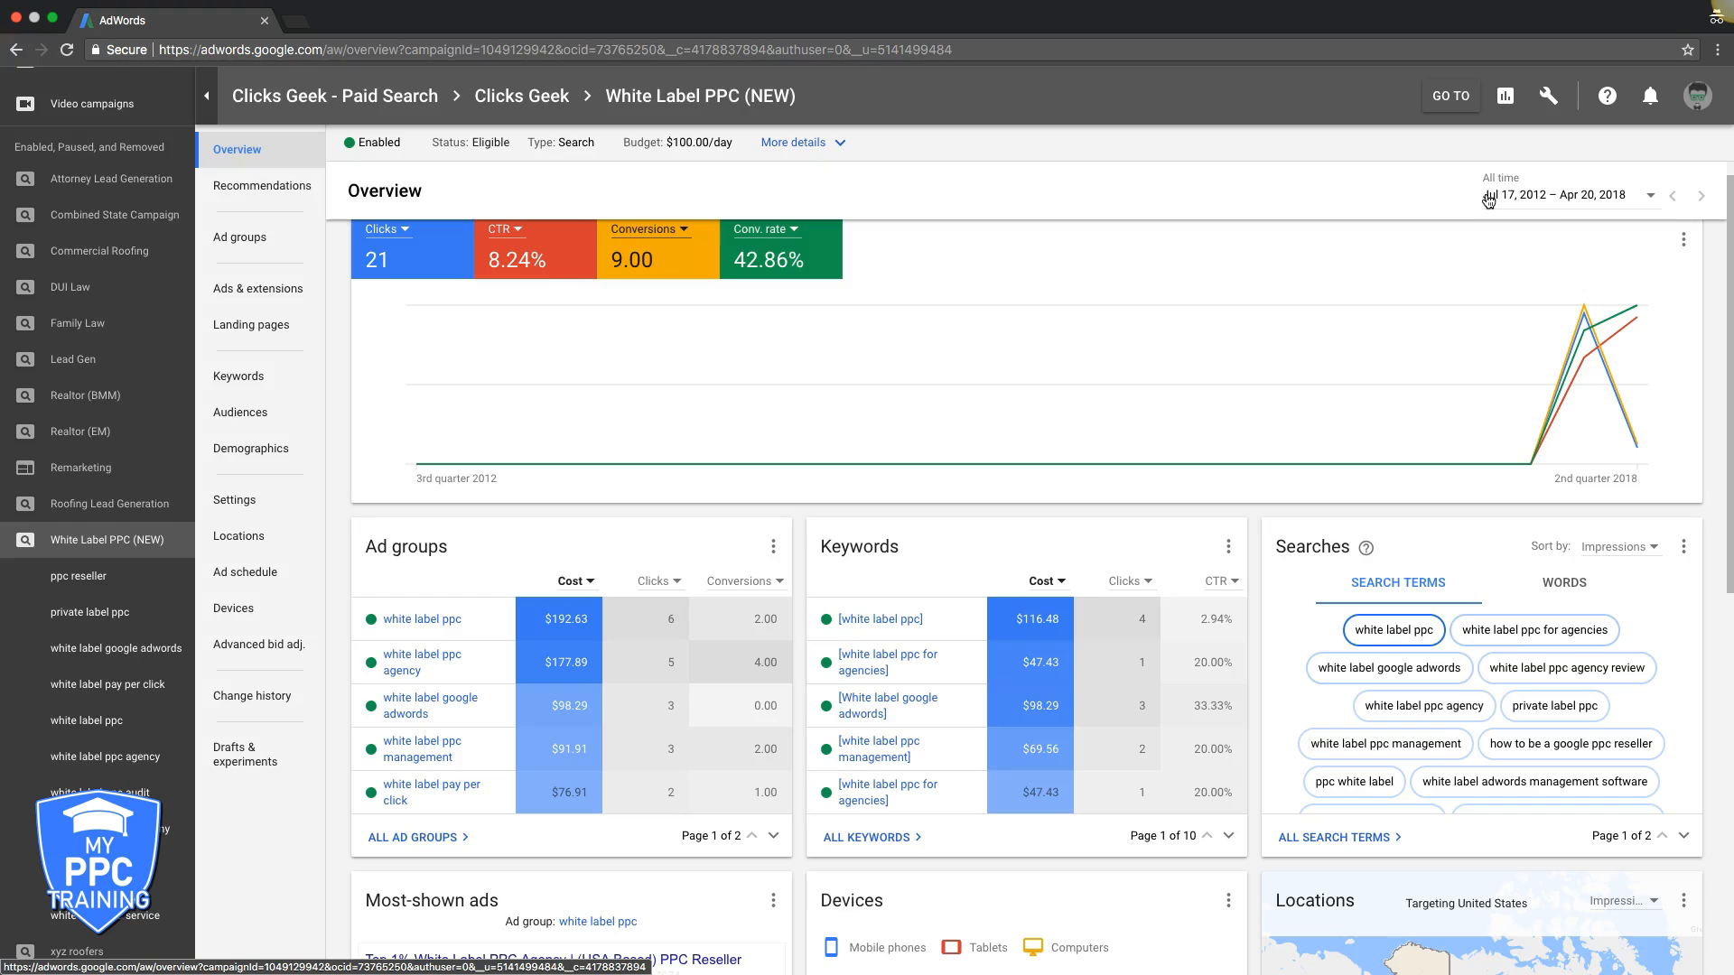
pyautogui.moveTo(1252, 217)
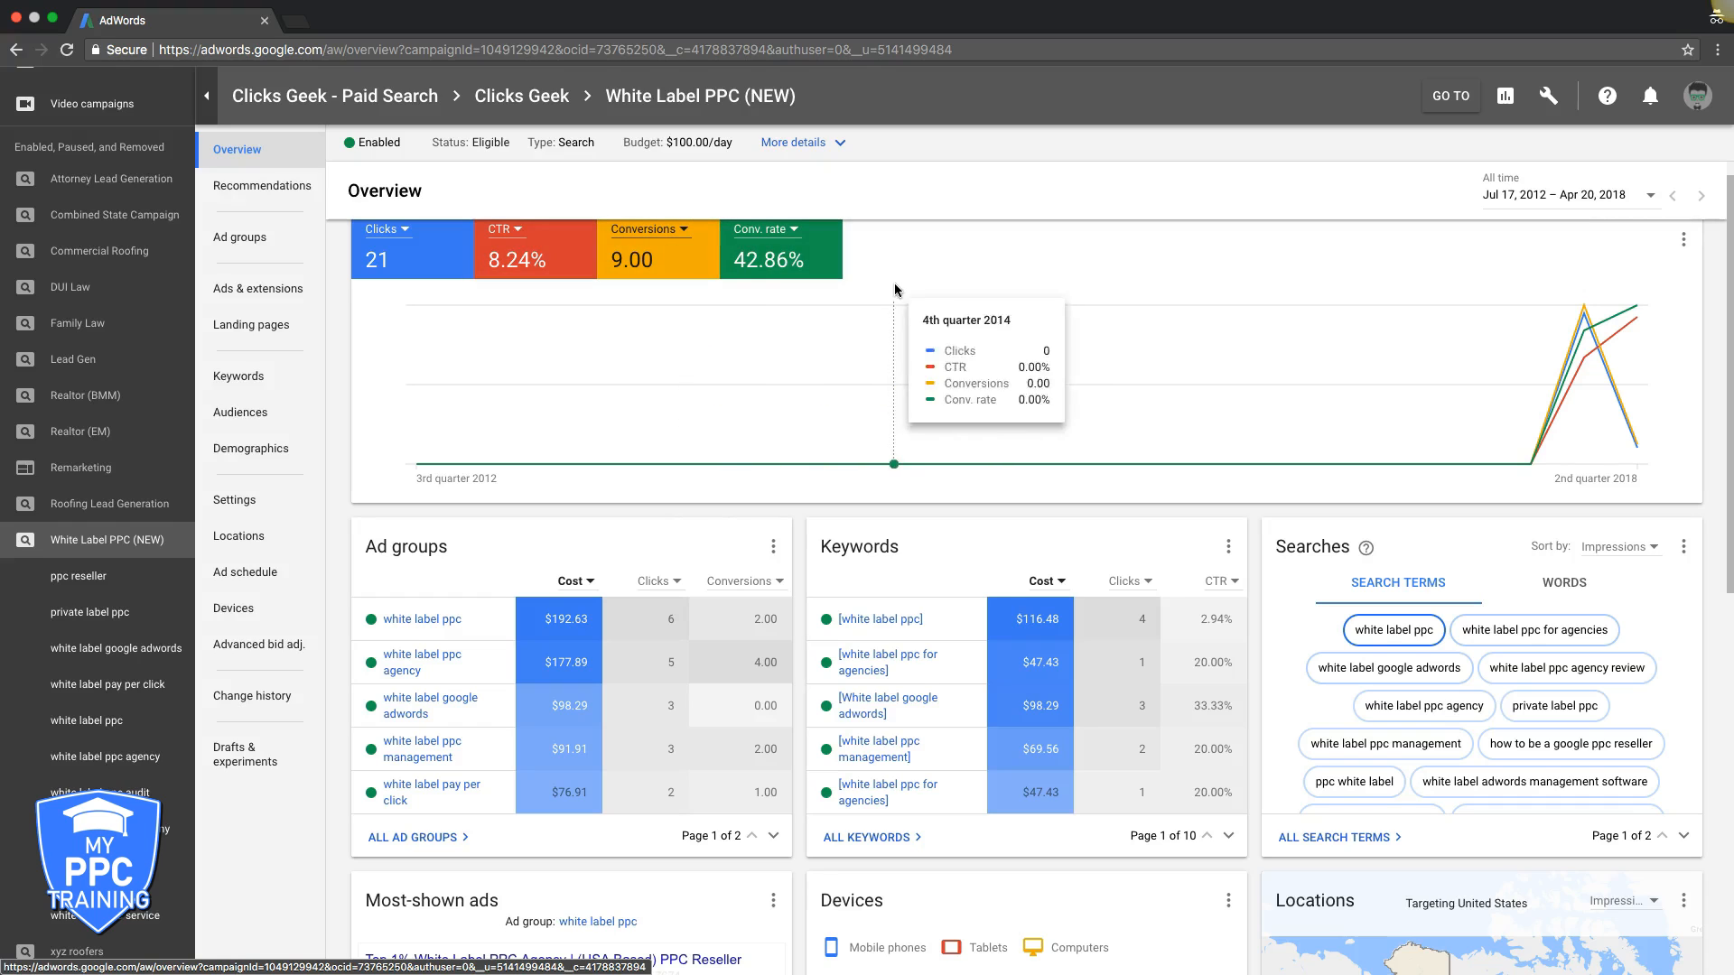
pyautogui.moveTo(1033, 195)
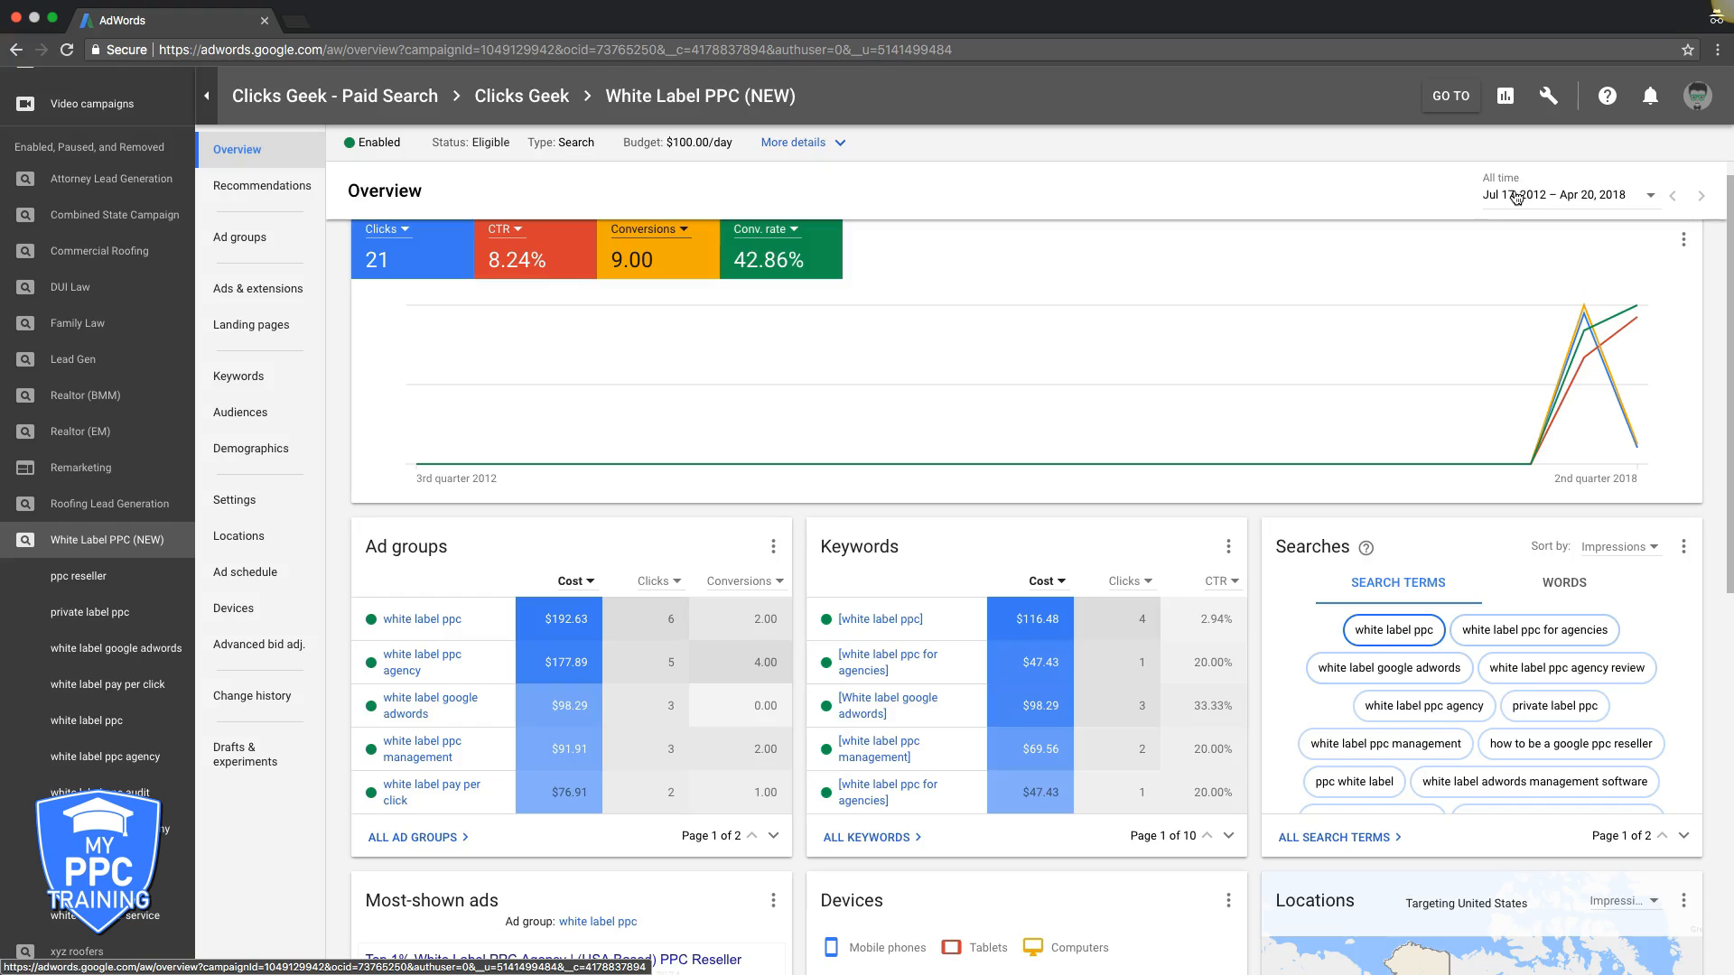
pyautogui.moveTo(1017, 183)
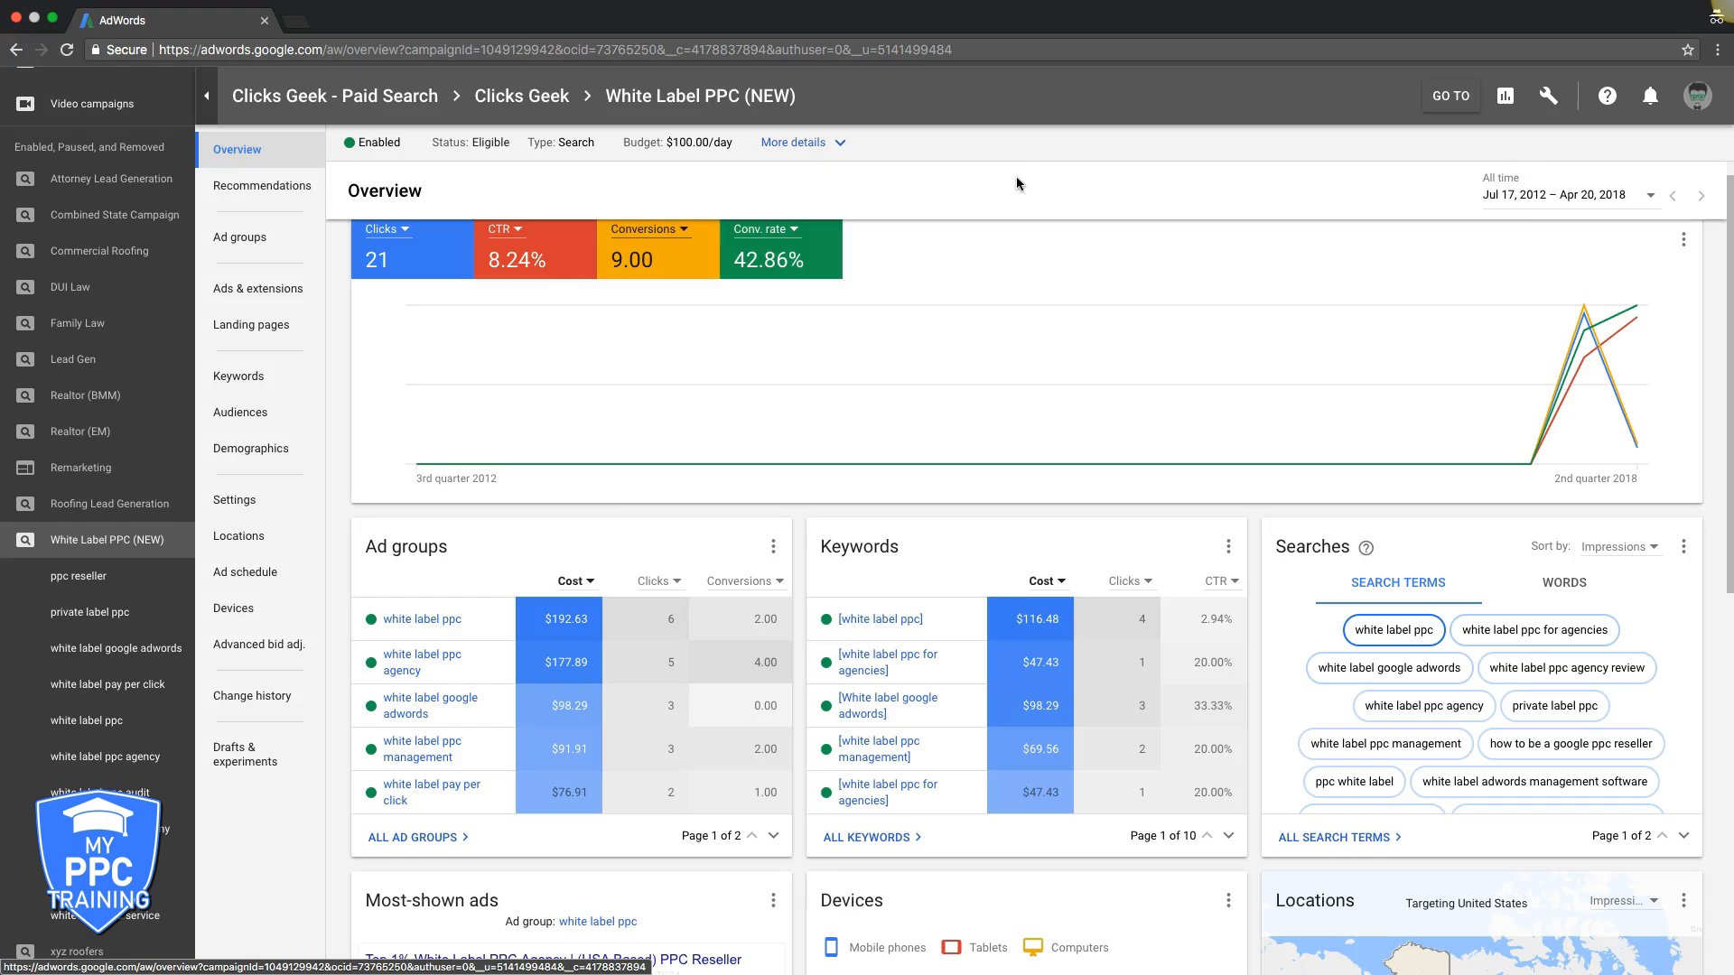
pyautogui.moveTo(233, 607)
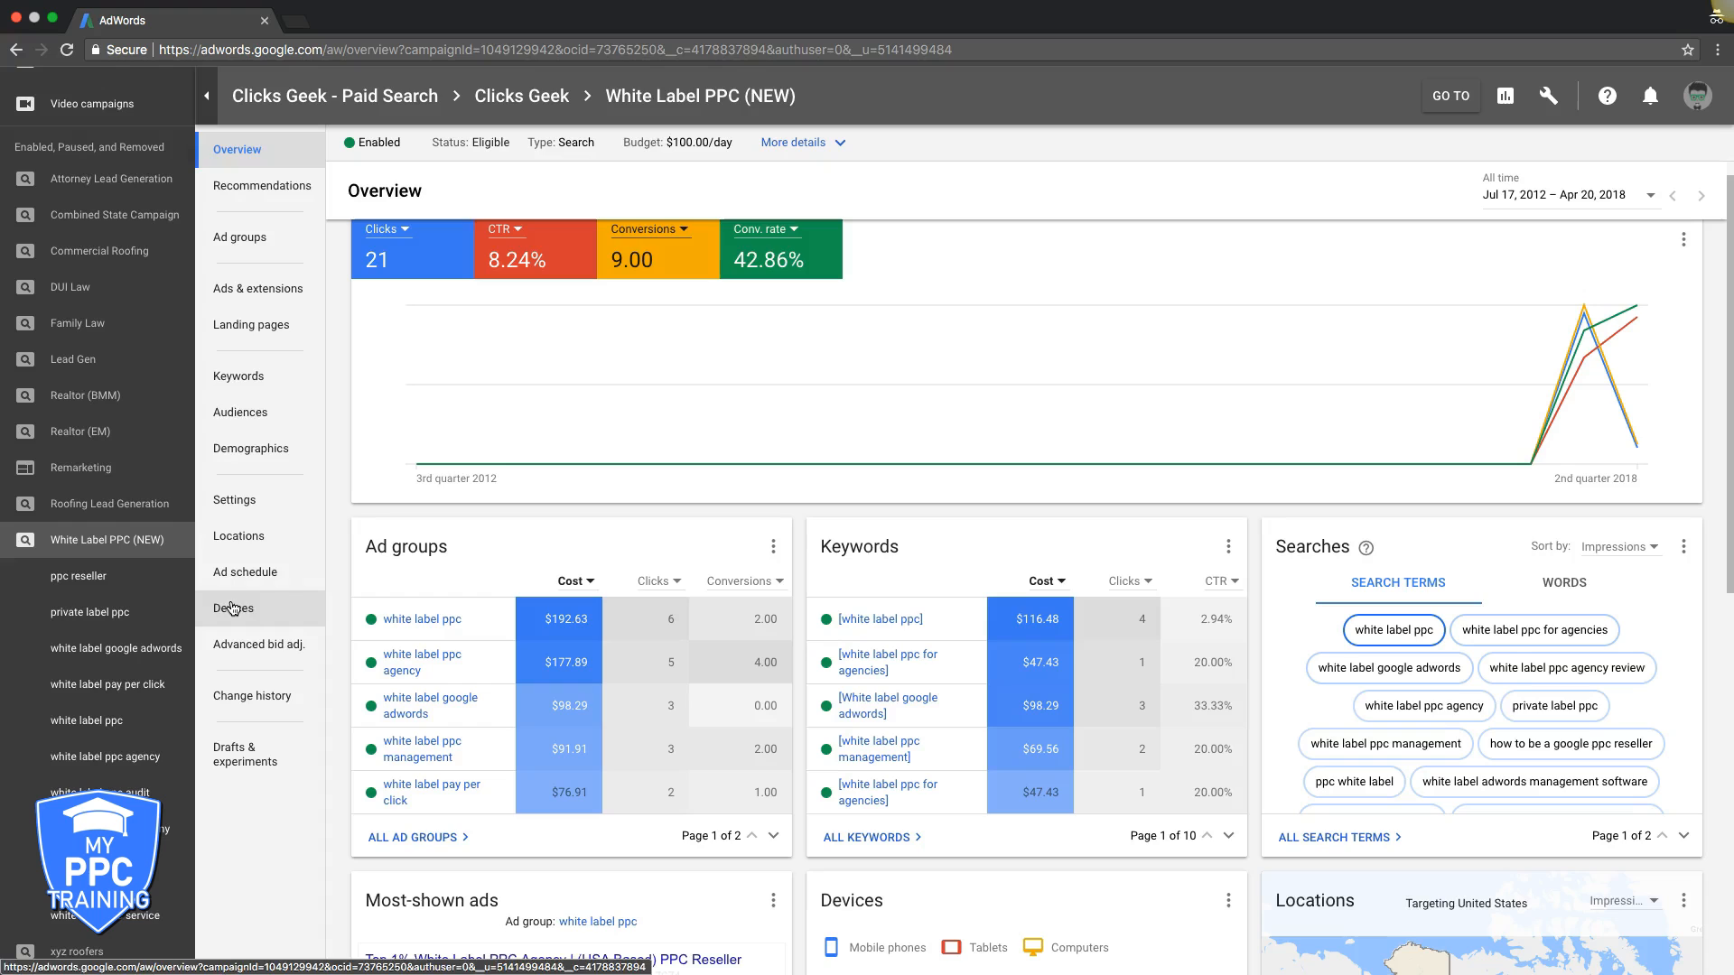
# - Show the campaign's Devices report with +25% computers, +10% tablets and -100% mobile bid adjustments
pyautogui.click(233, 609)
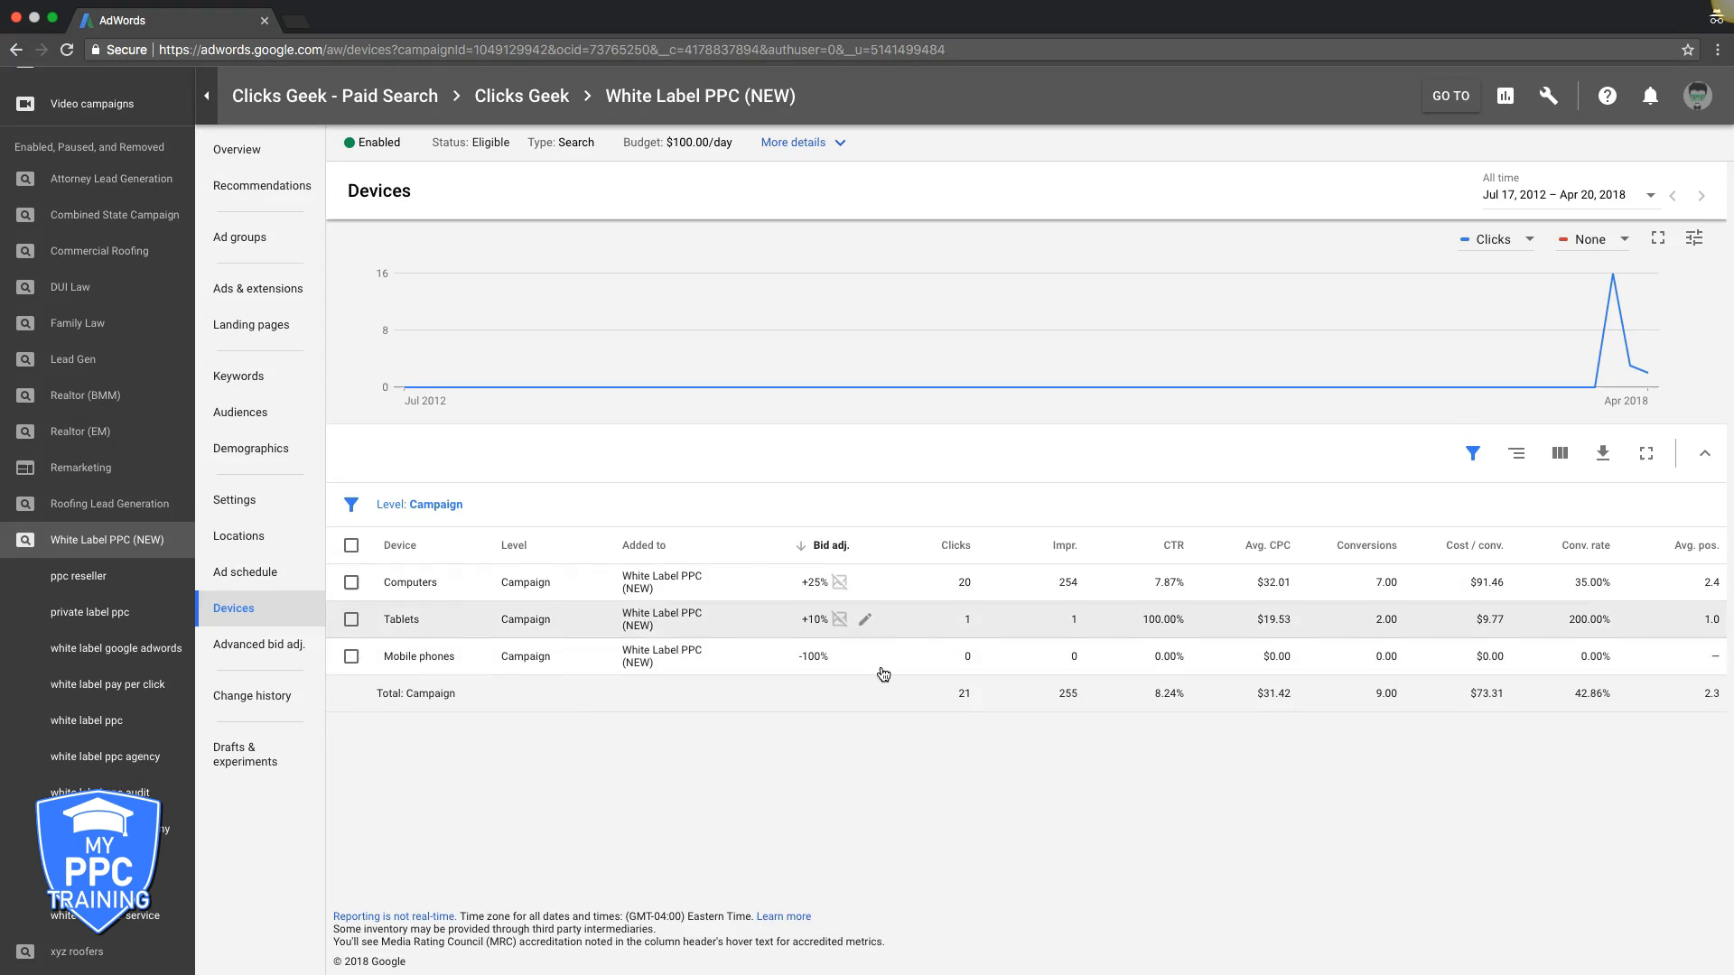
pyautogui.moveTo(1402, 598)
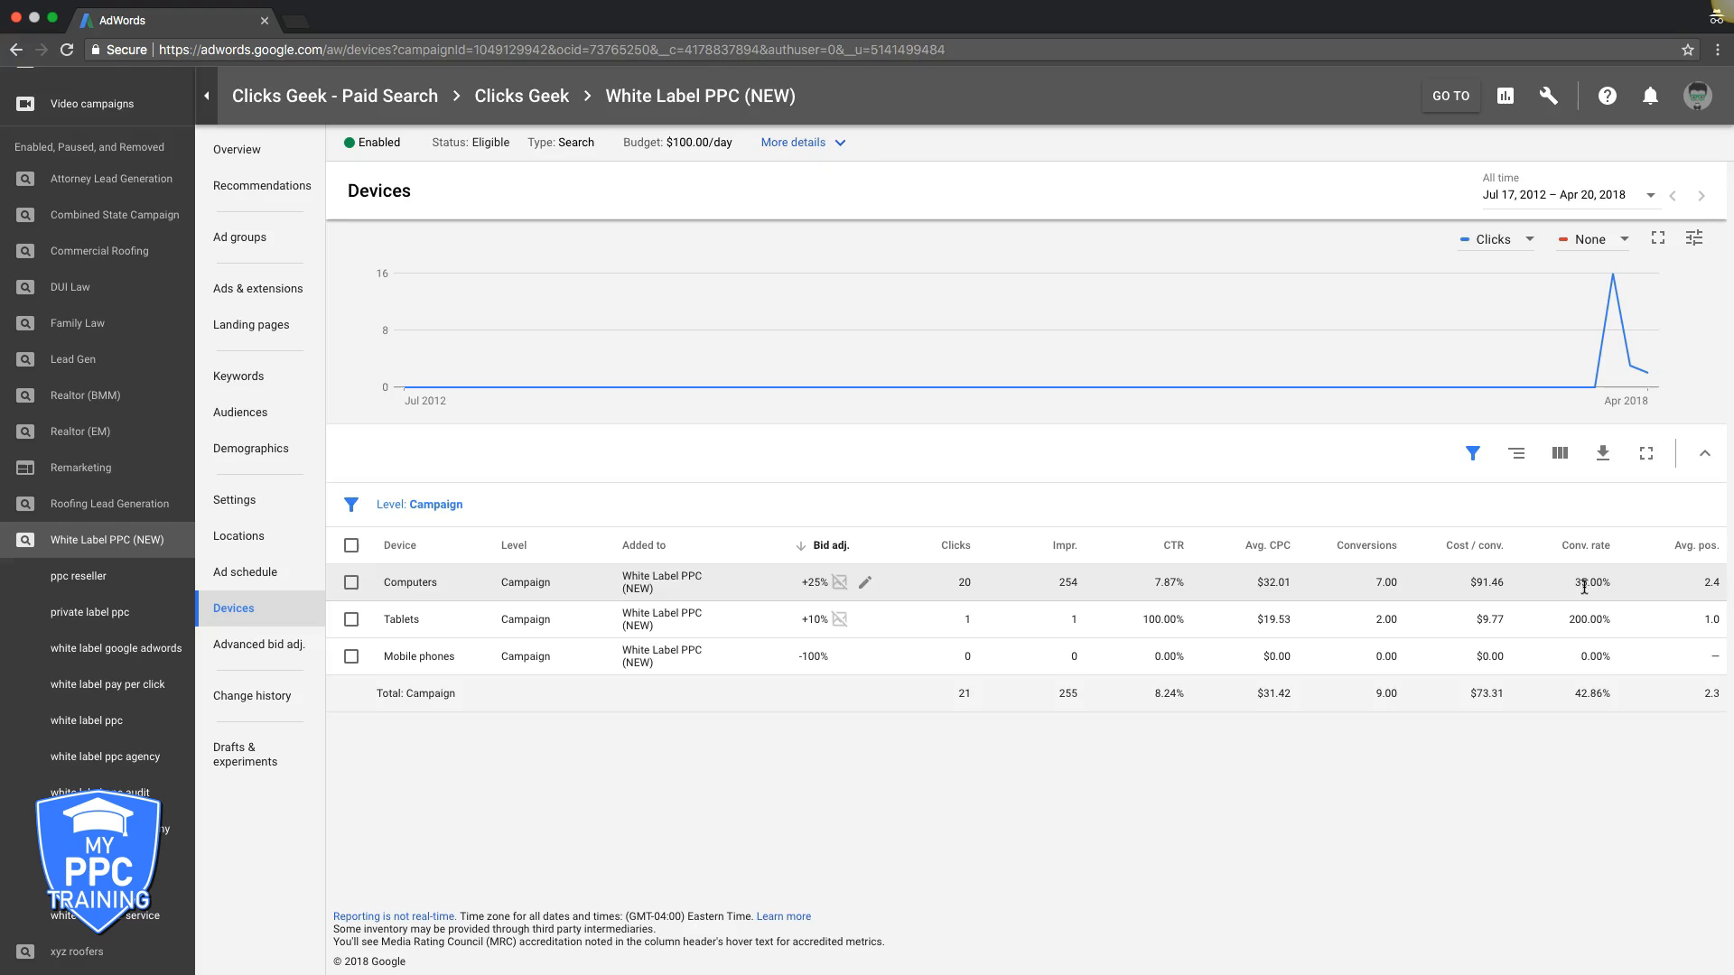
pyautogui.moveTo(1059, 641)
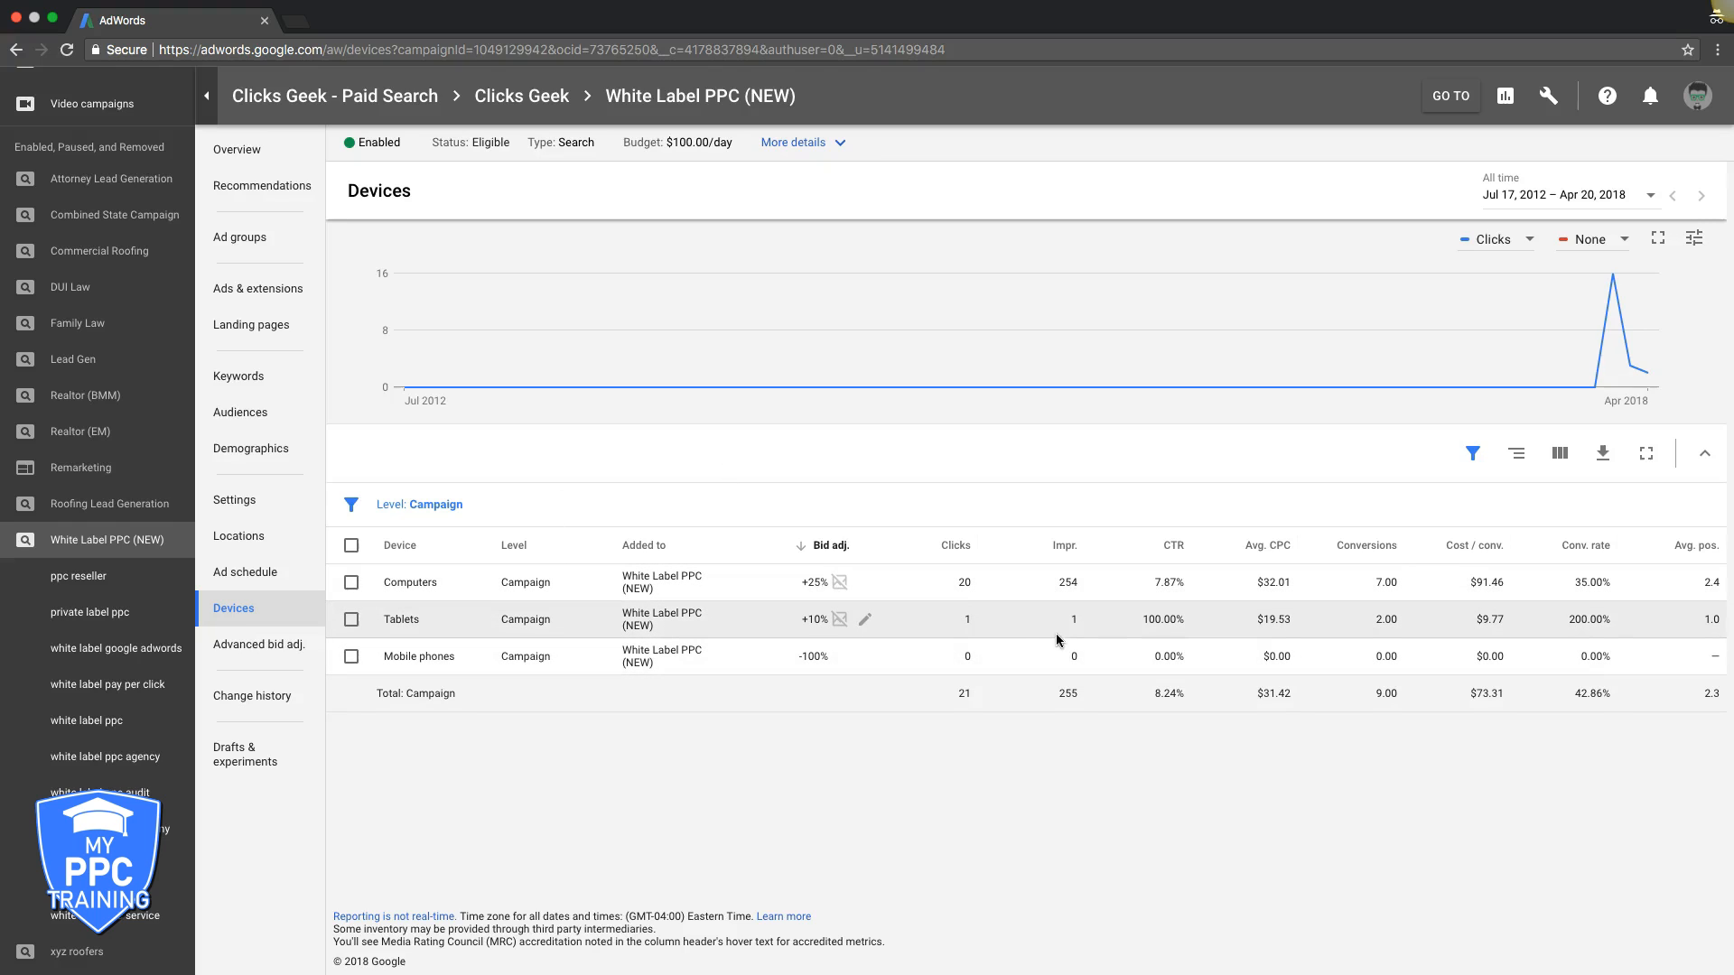
pyautogui.moveTo(1563, 619)
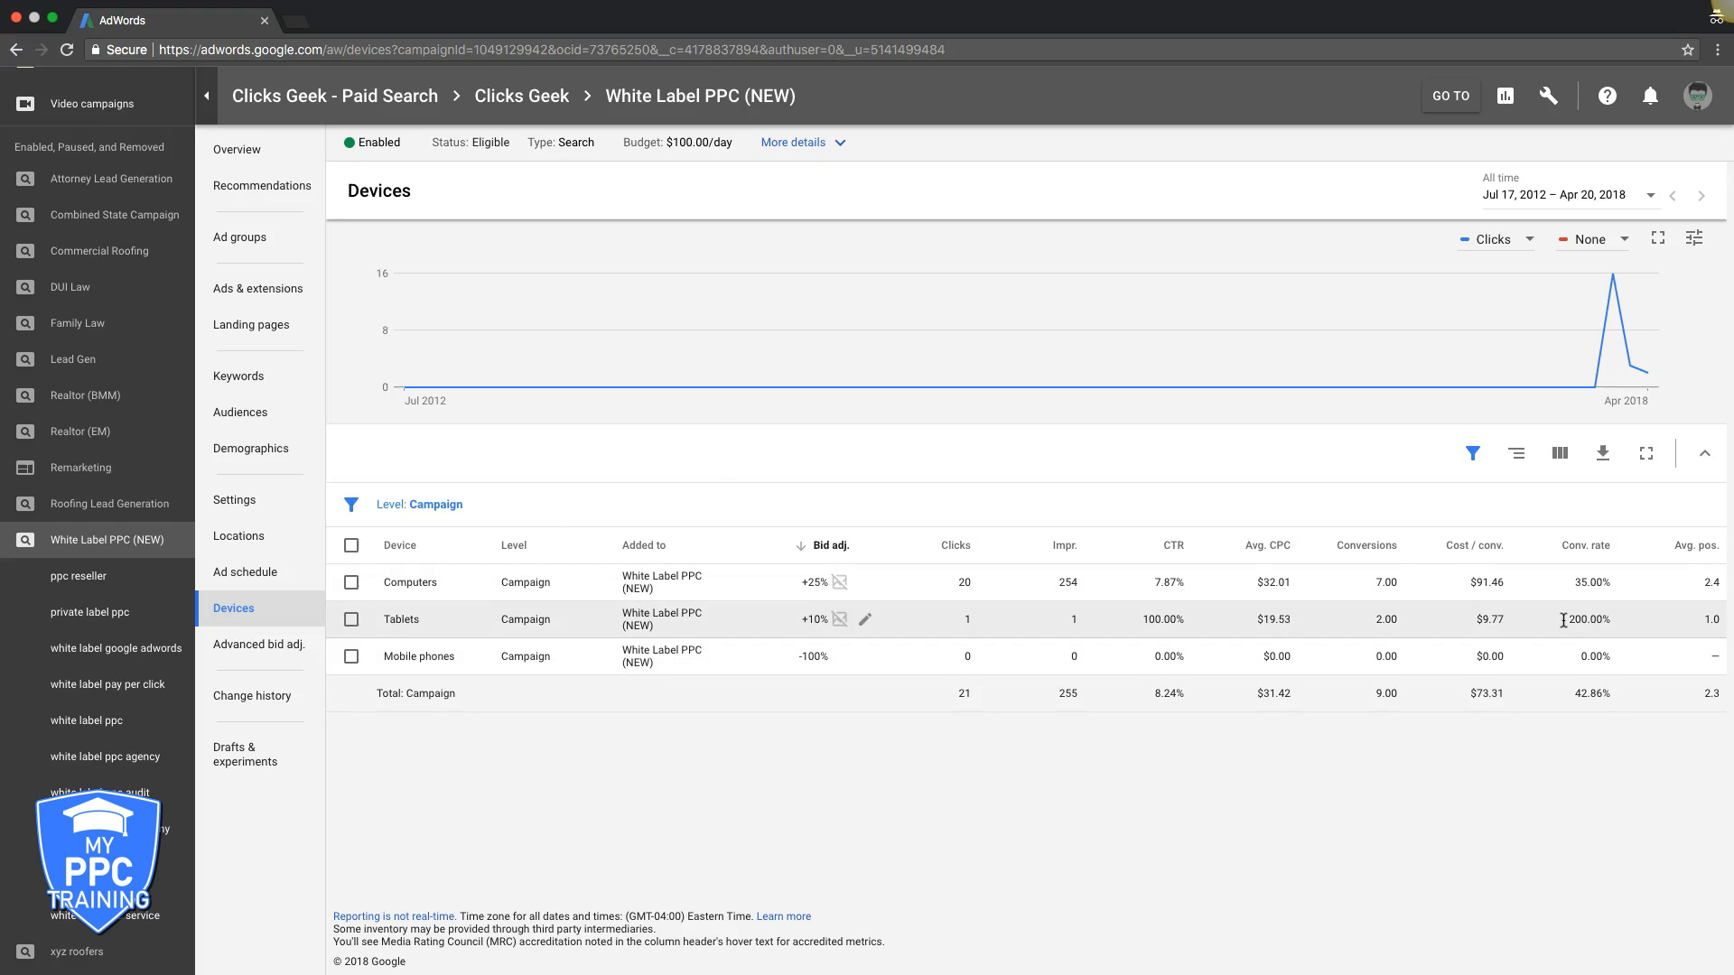
pyautogui.moveTo(1008, 629)
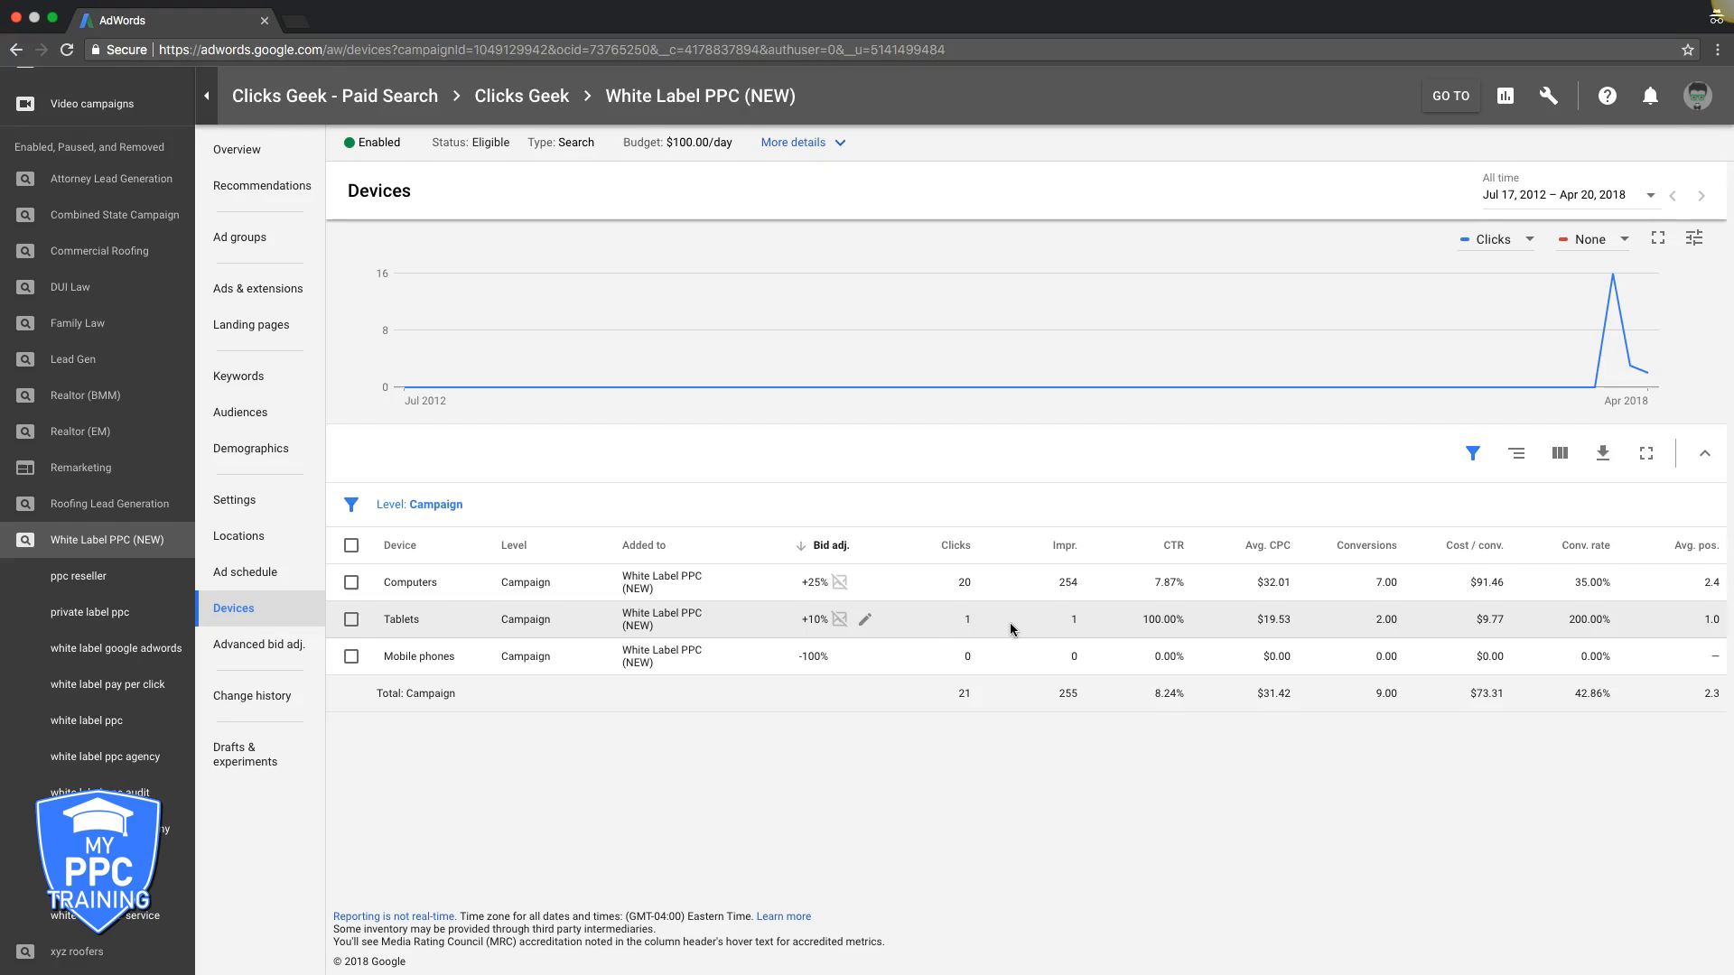
pyautogui.moveTo(698, 612)
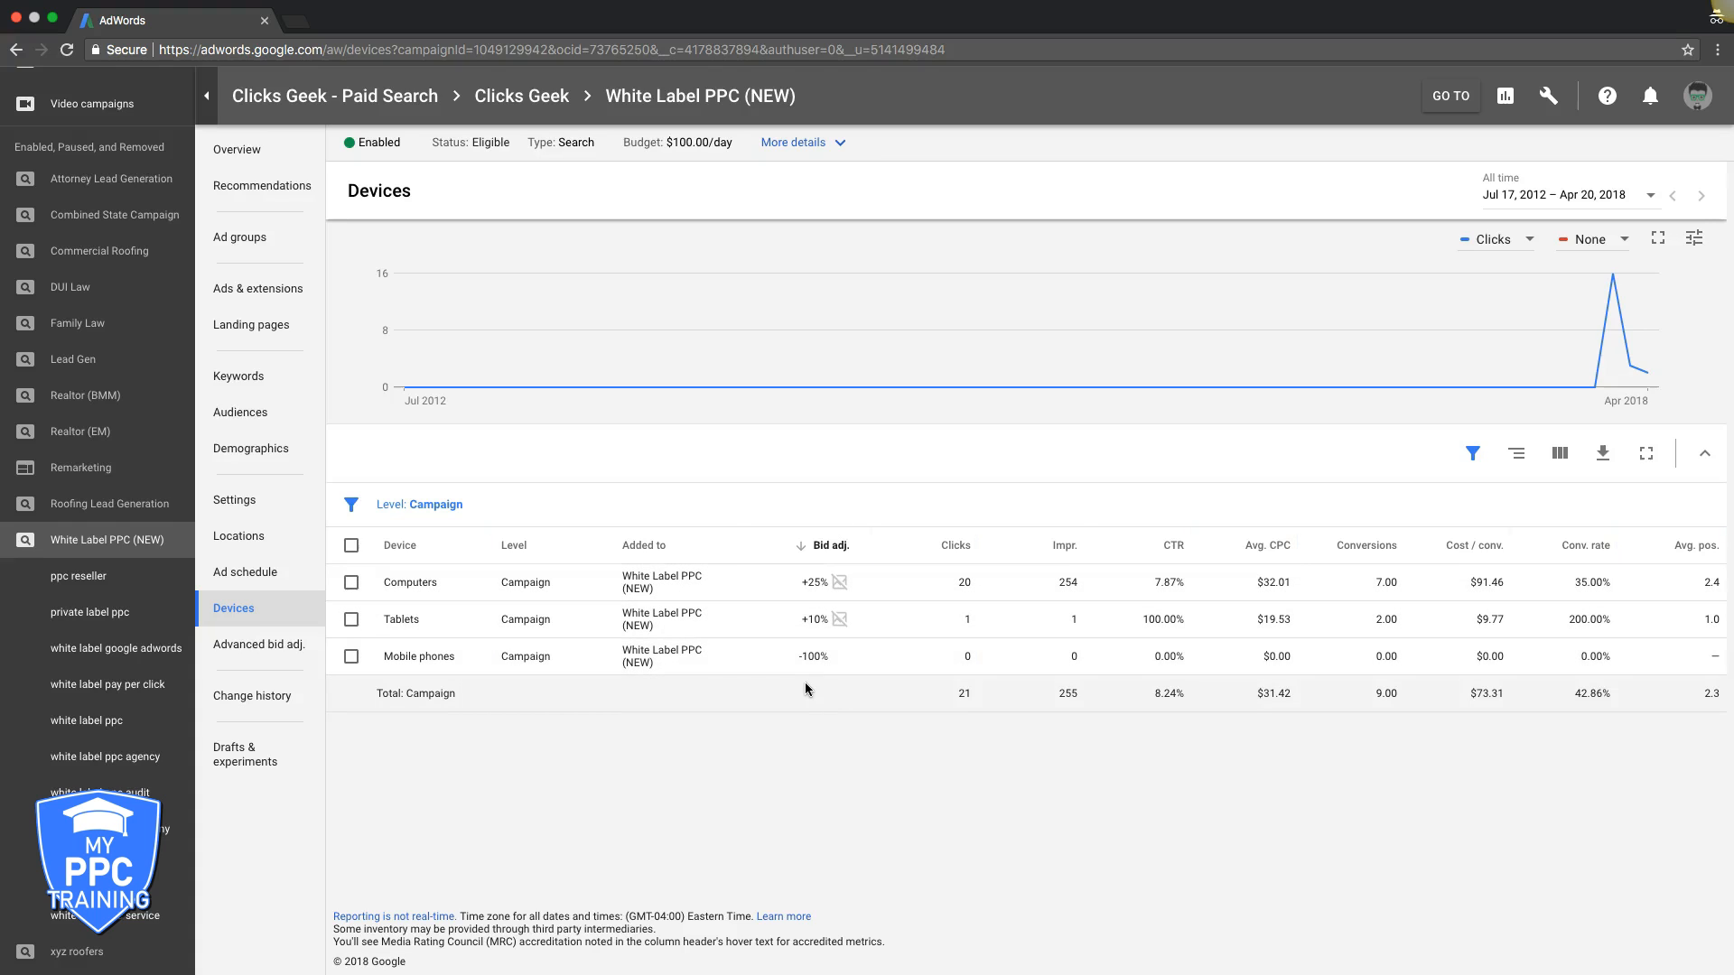
pyautogui.moveTo(972, 663)
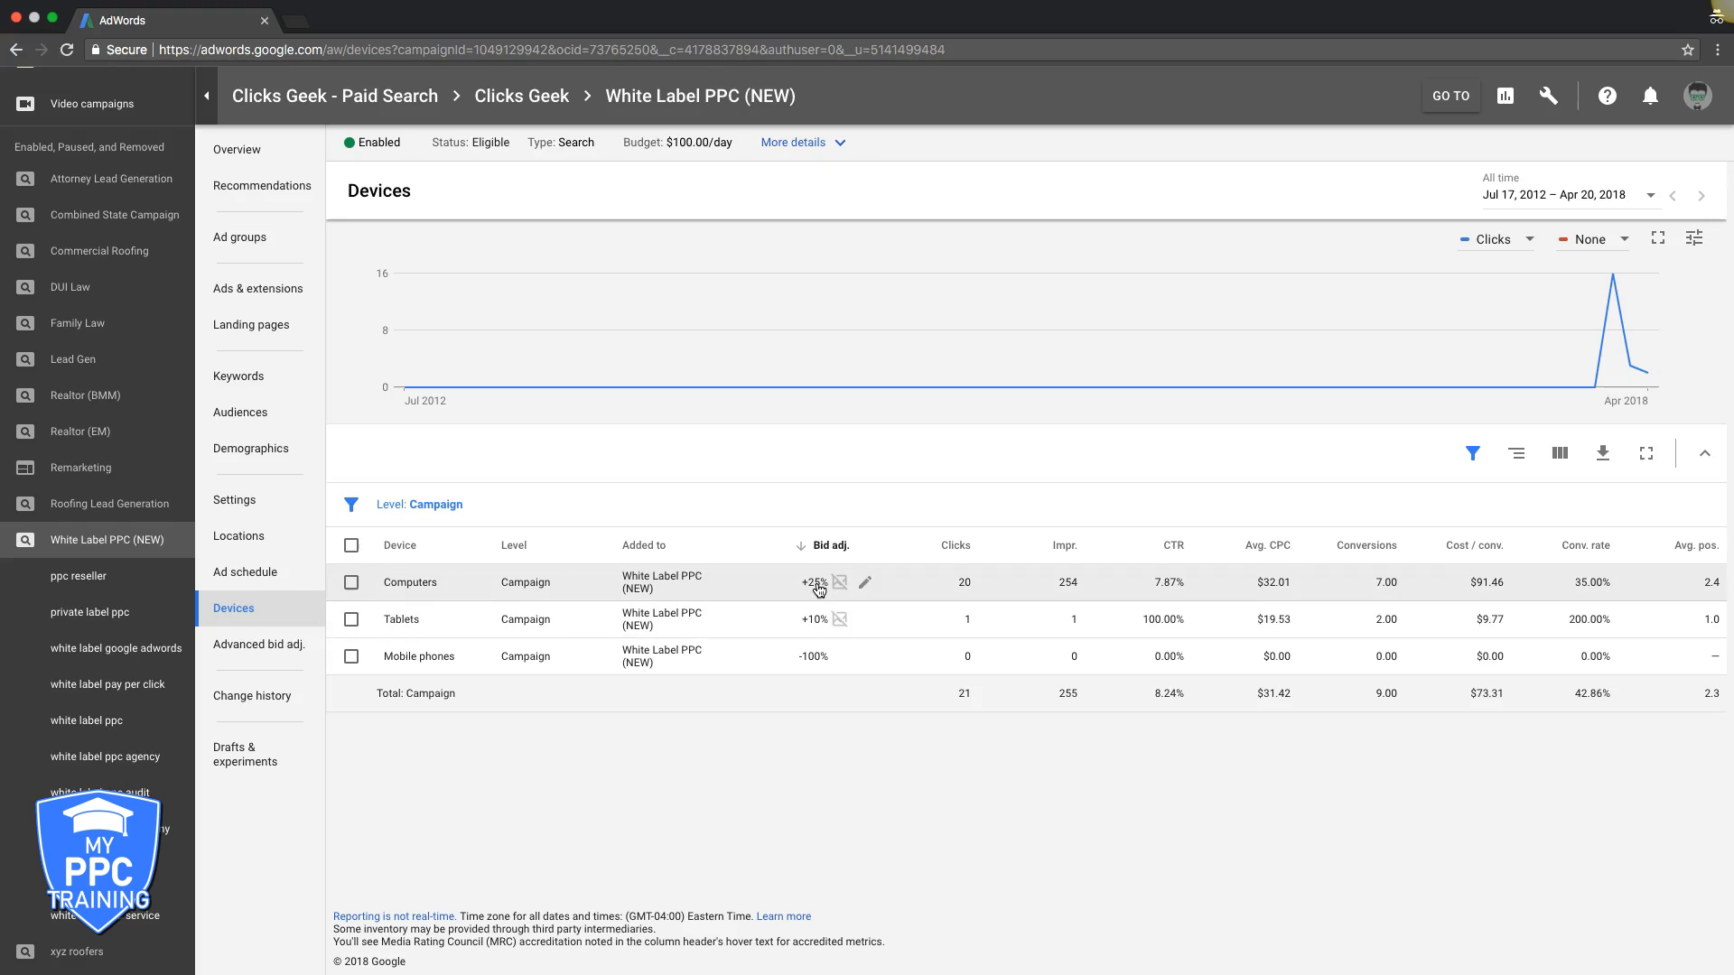
pyautogui.moveTo(819, 595)
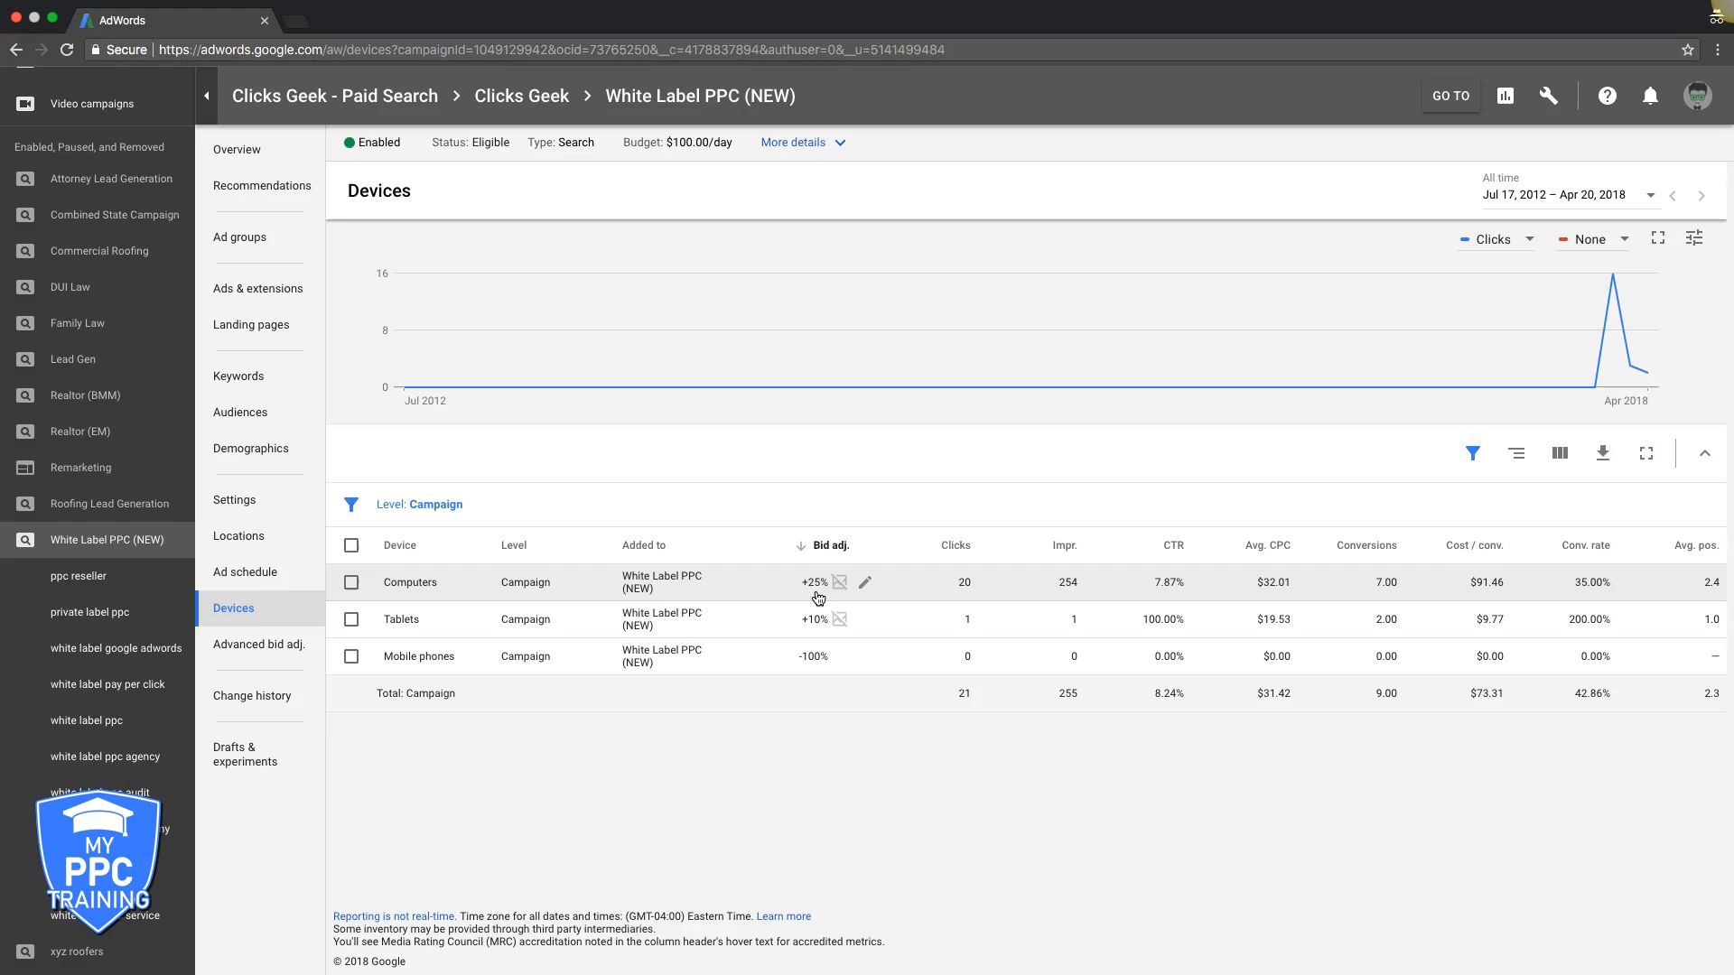
pyautogui.moveTo(816, 589)
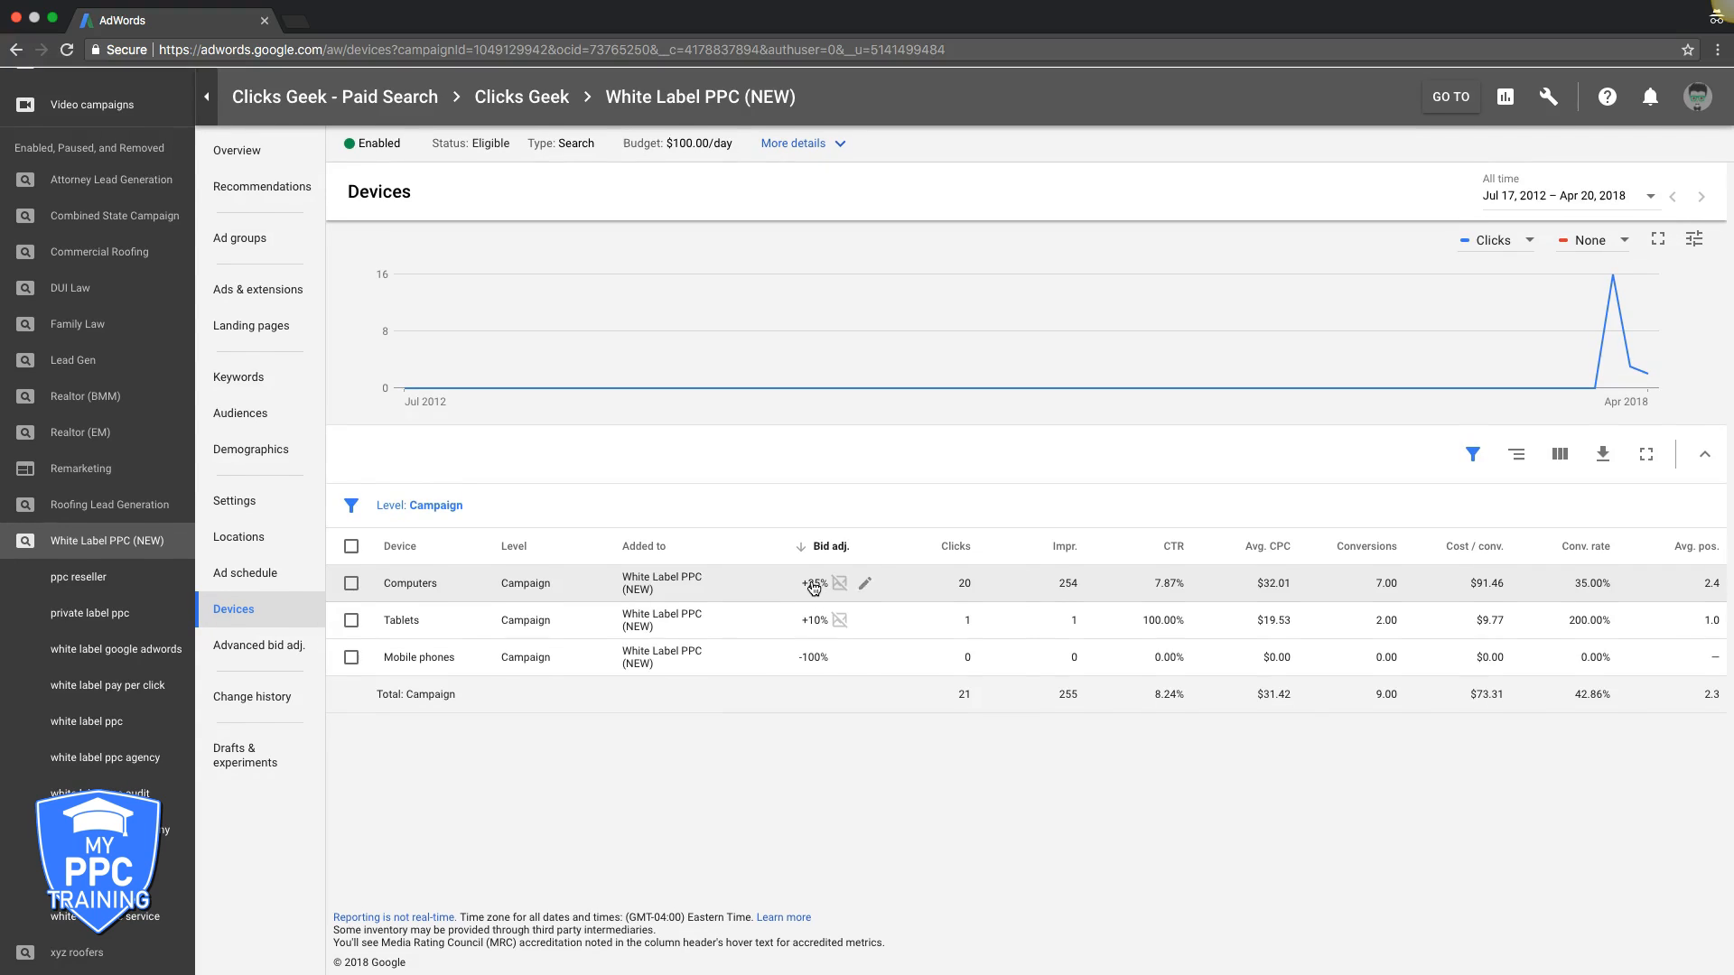
pyautogui.click(866, 584)
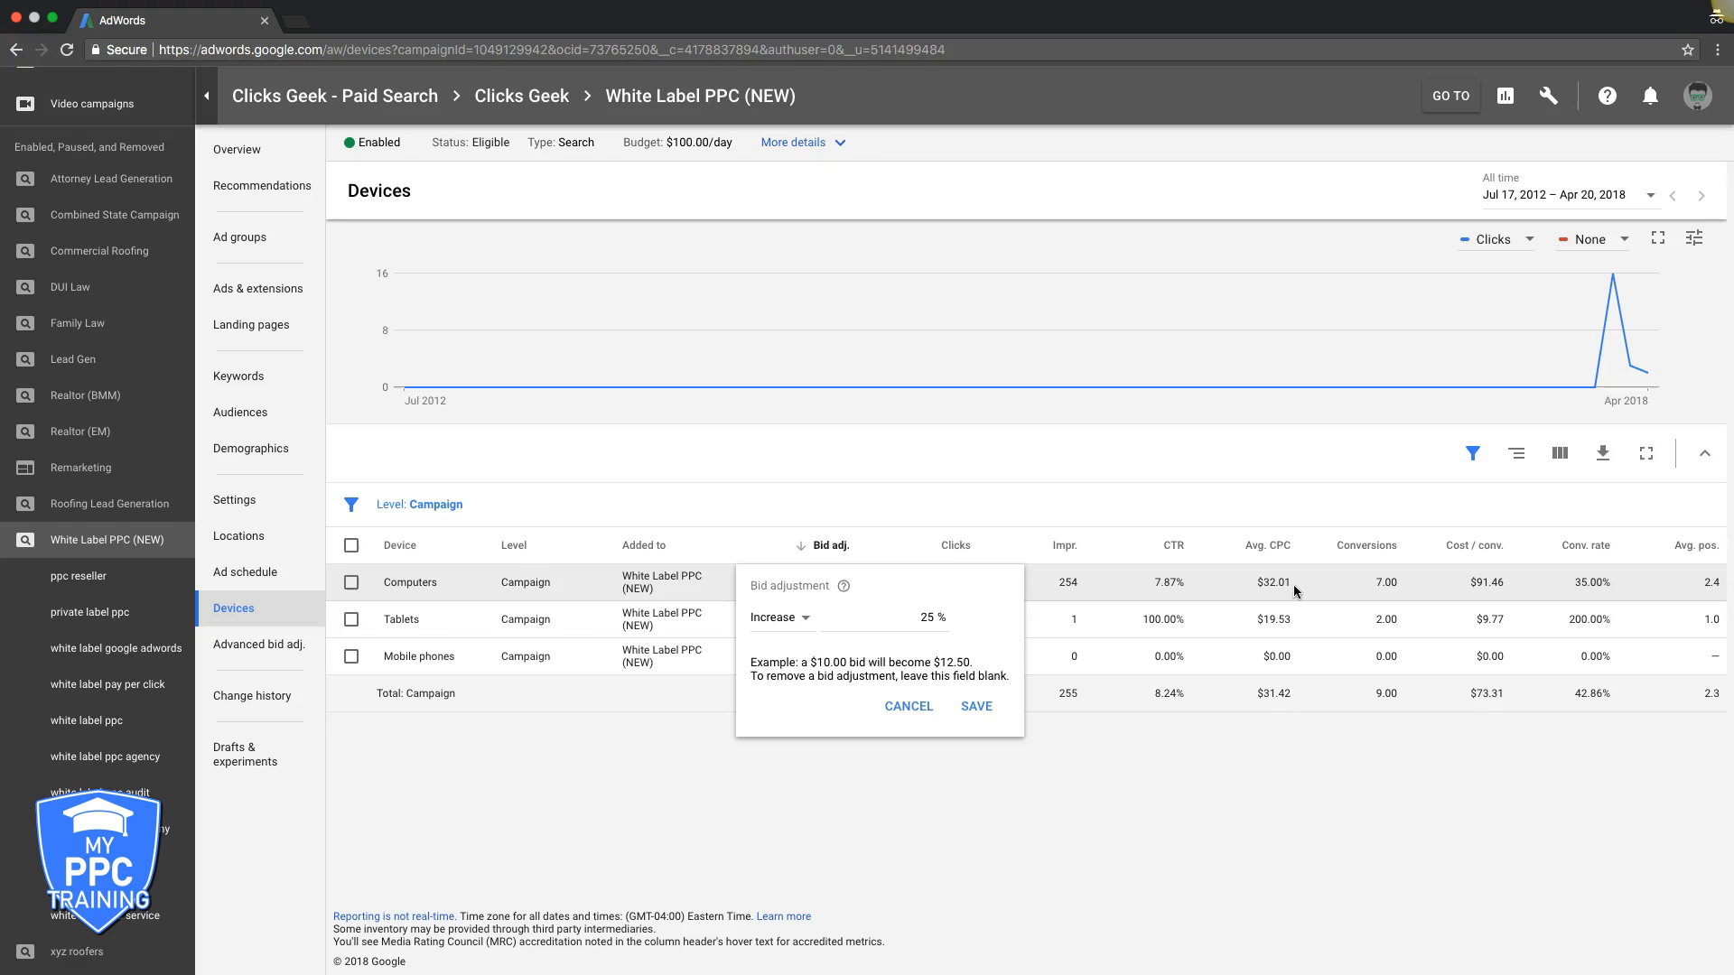
pyautogui.moveTo(1579, 584)
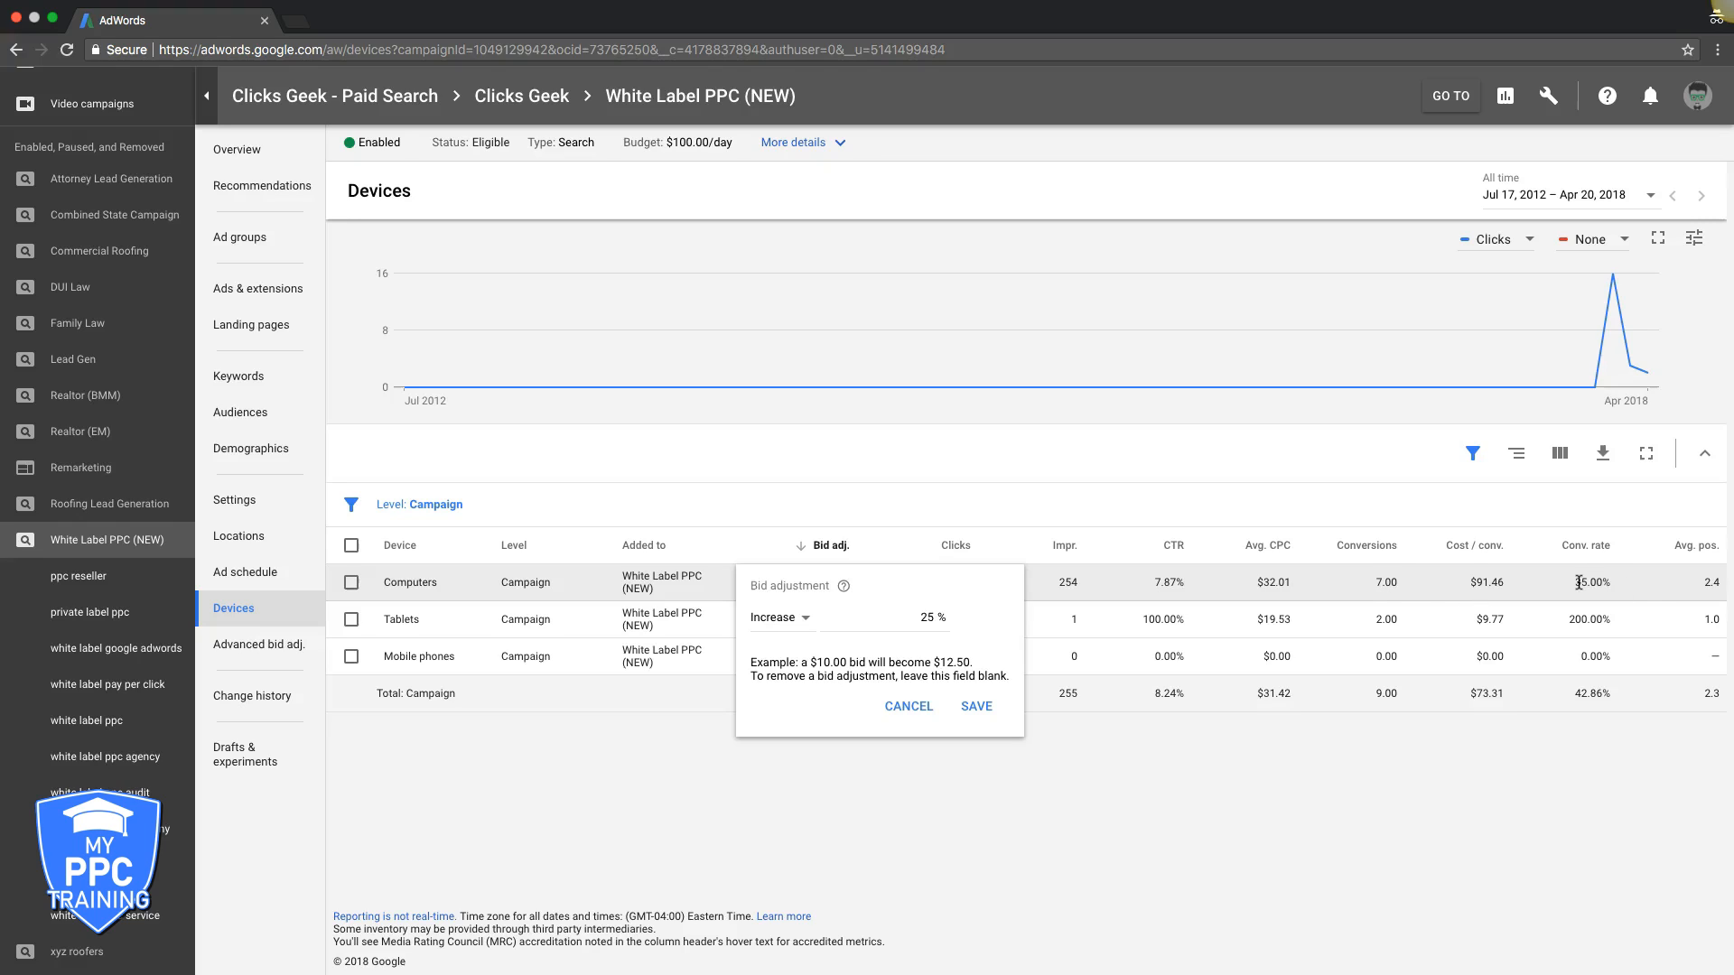
pyautogui.moveTo(780, 622)
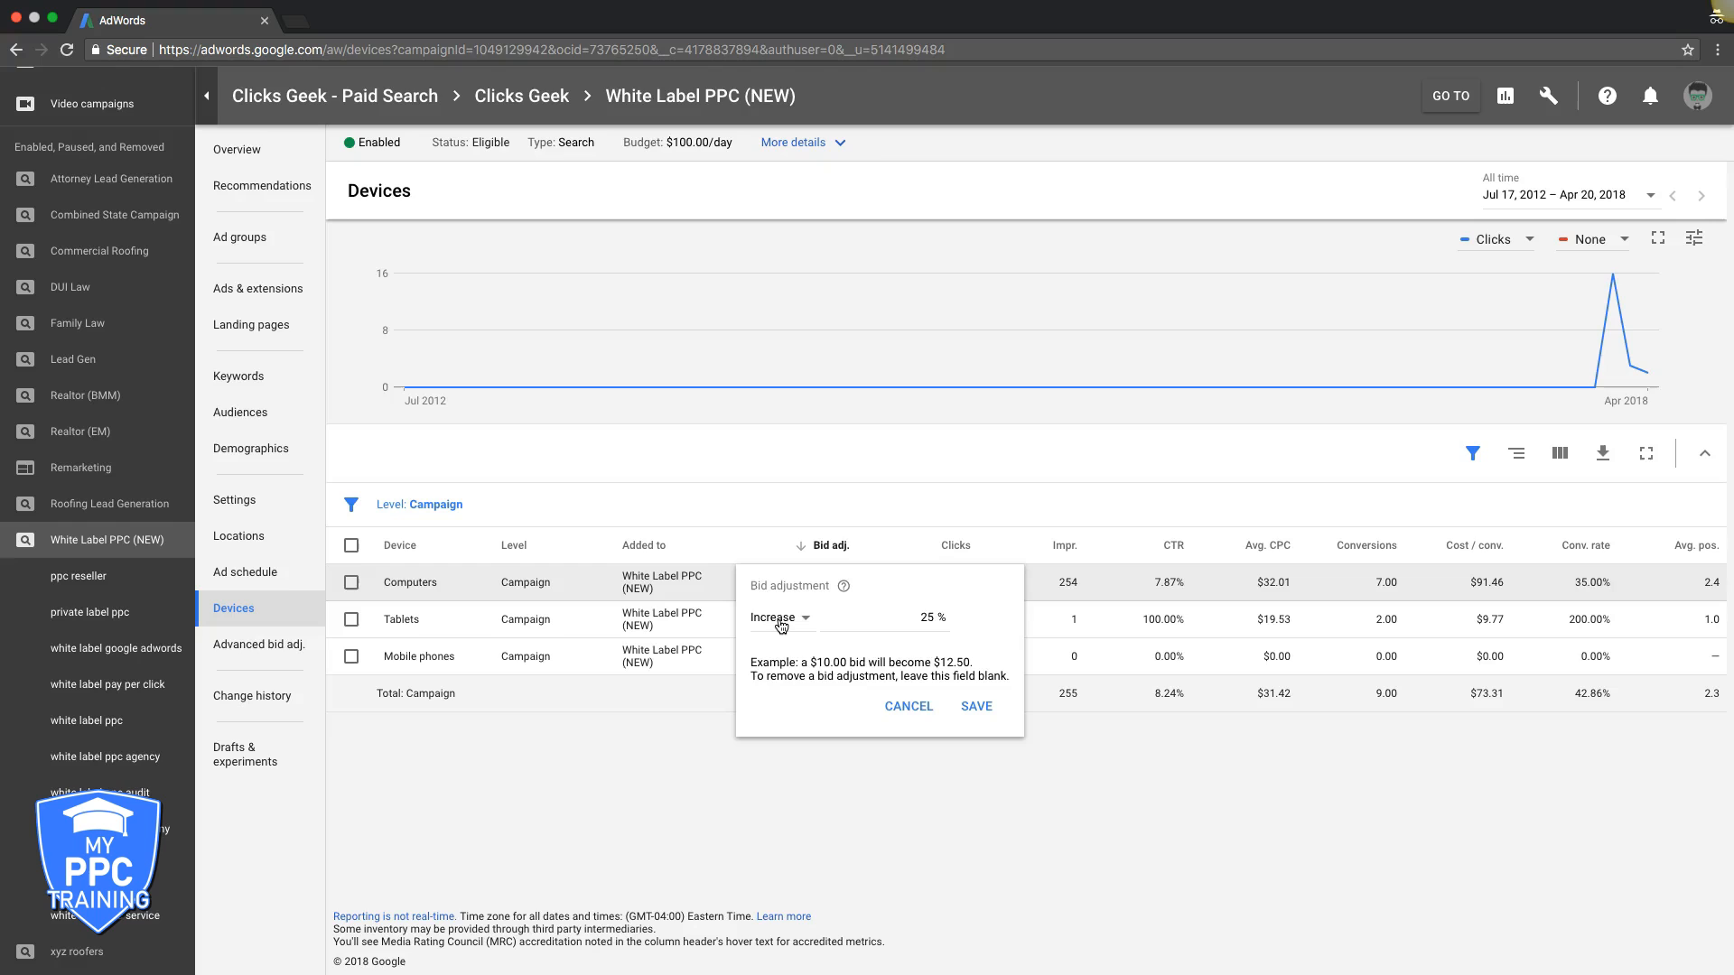
pyautogui.click(781, 618)
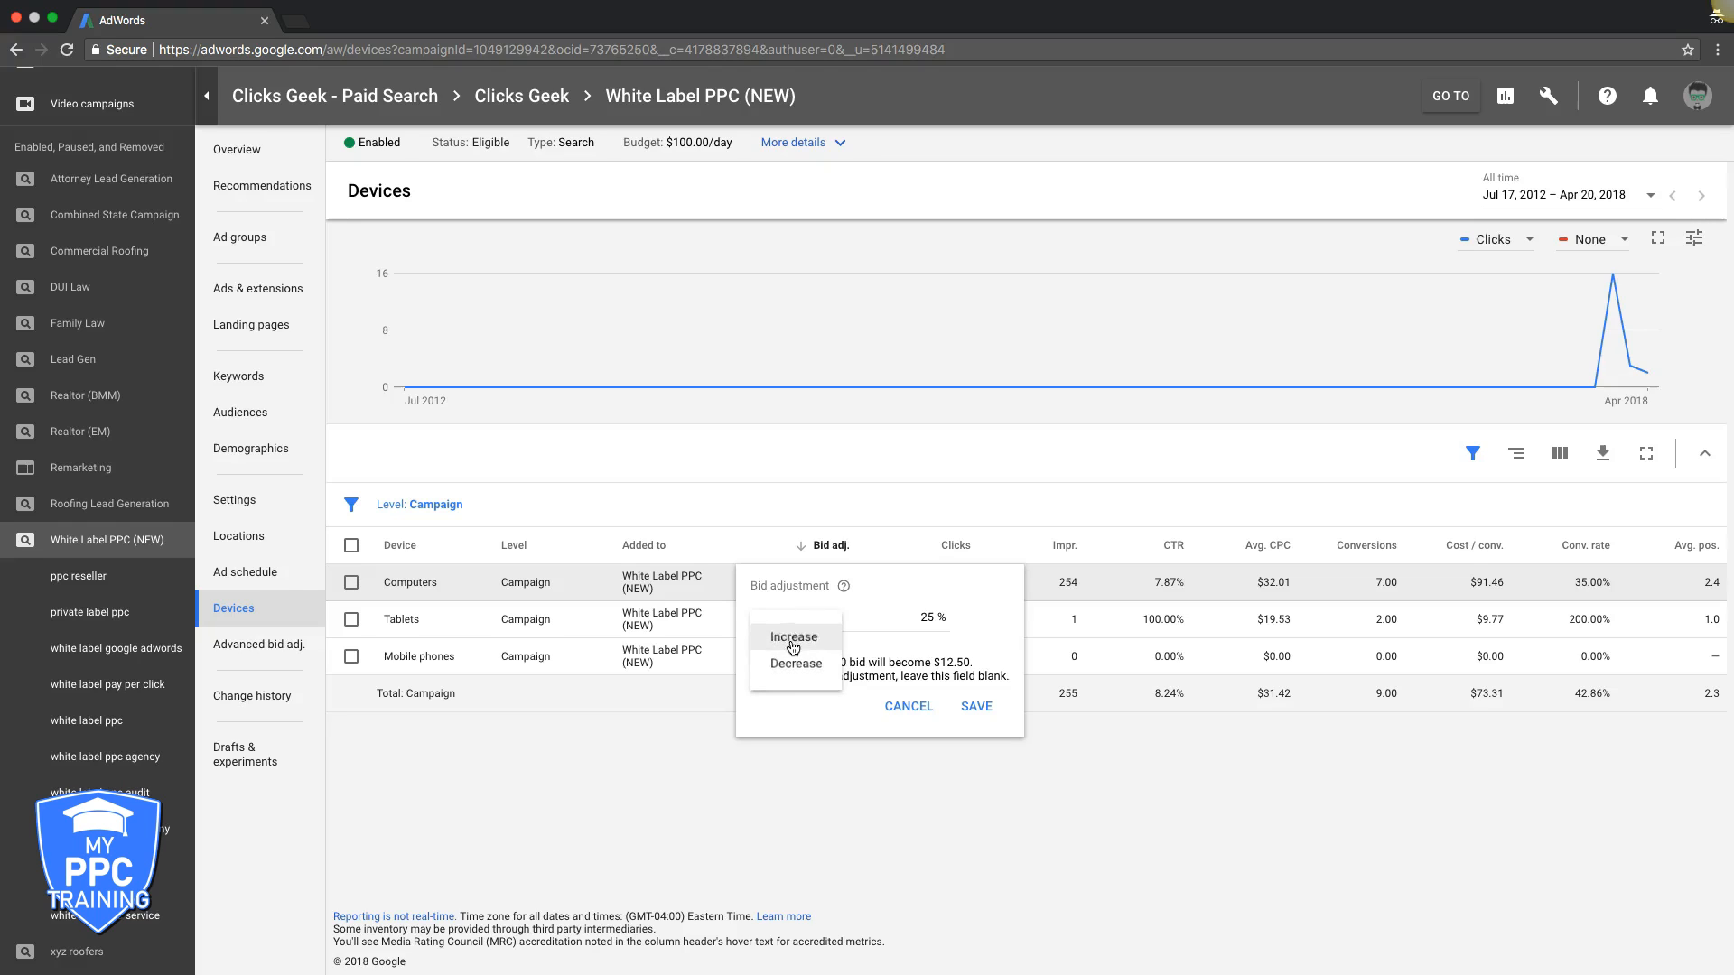
pyautogui.click(793, 636)
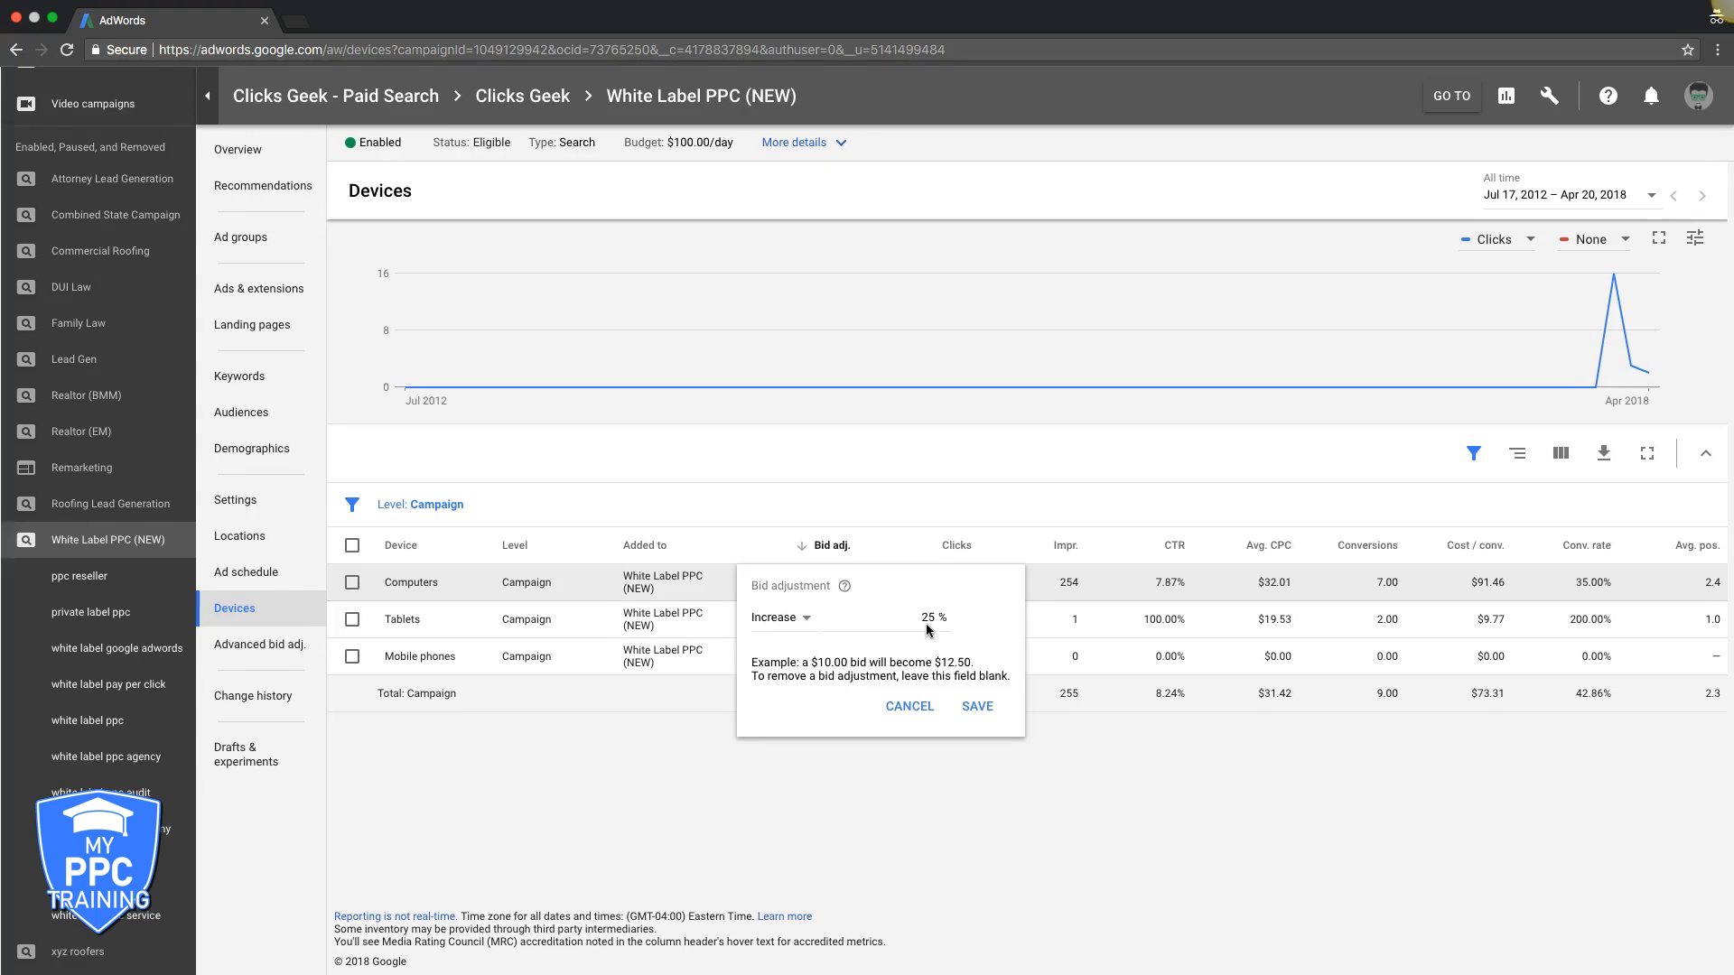
pyautogui.click(974, 706)
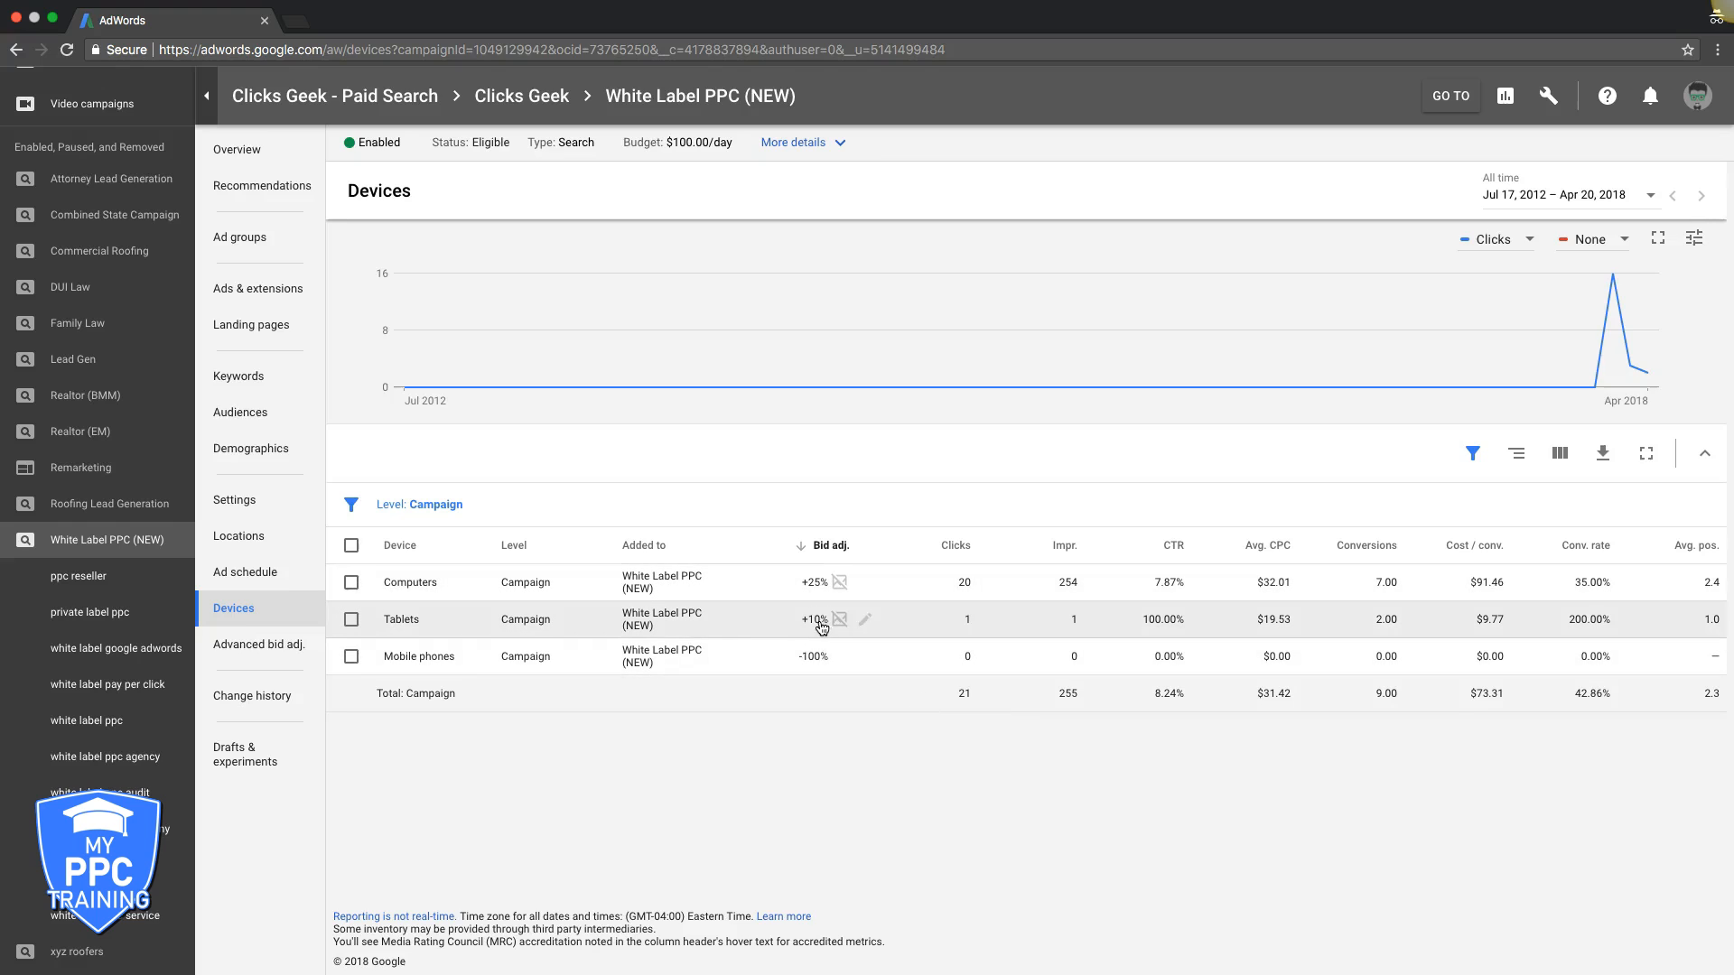
pyautogui.click(814, 620)
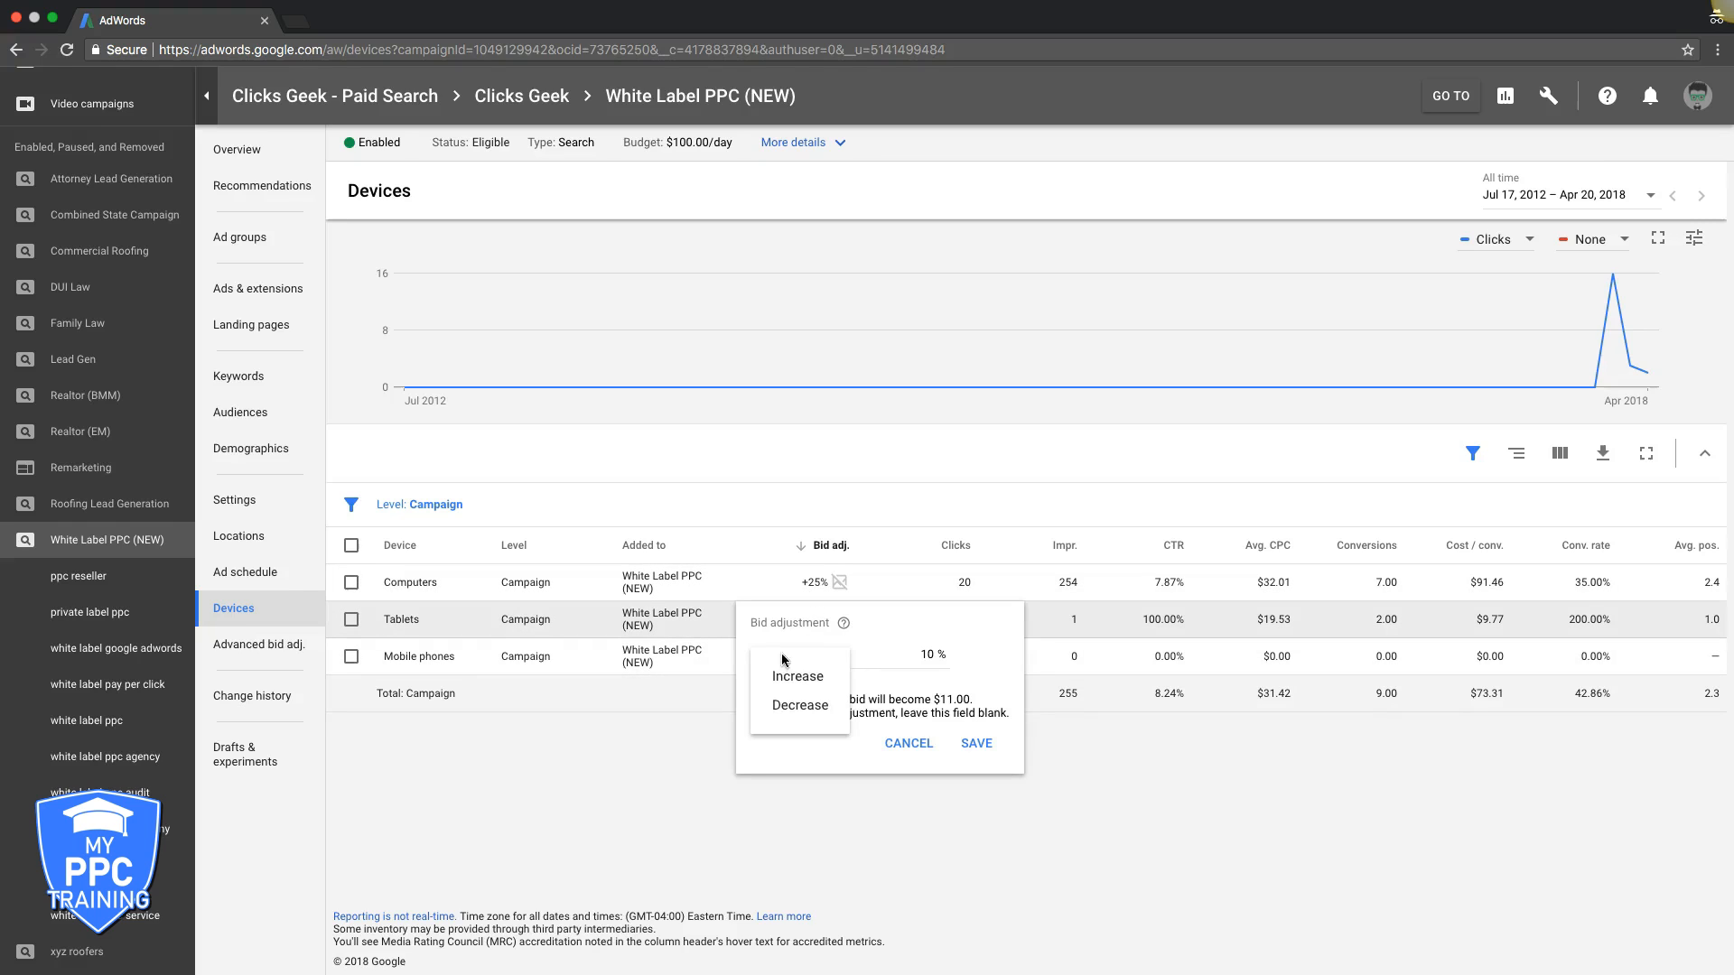
pyautogui.click(799, 705)
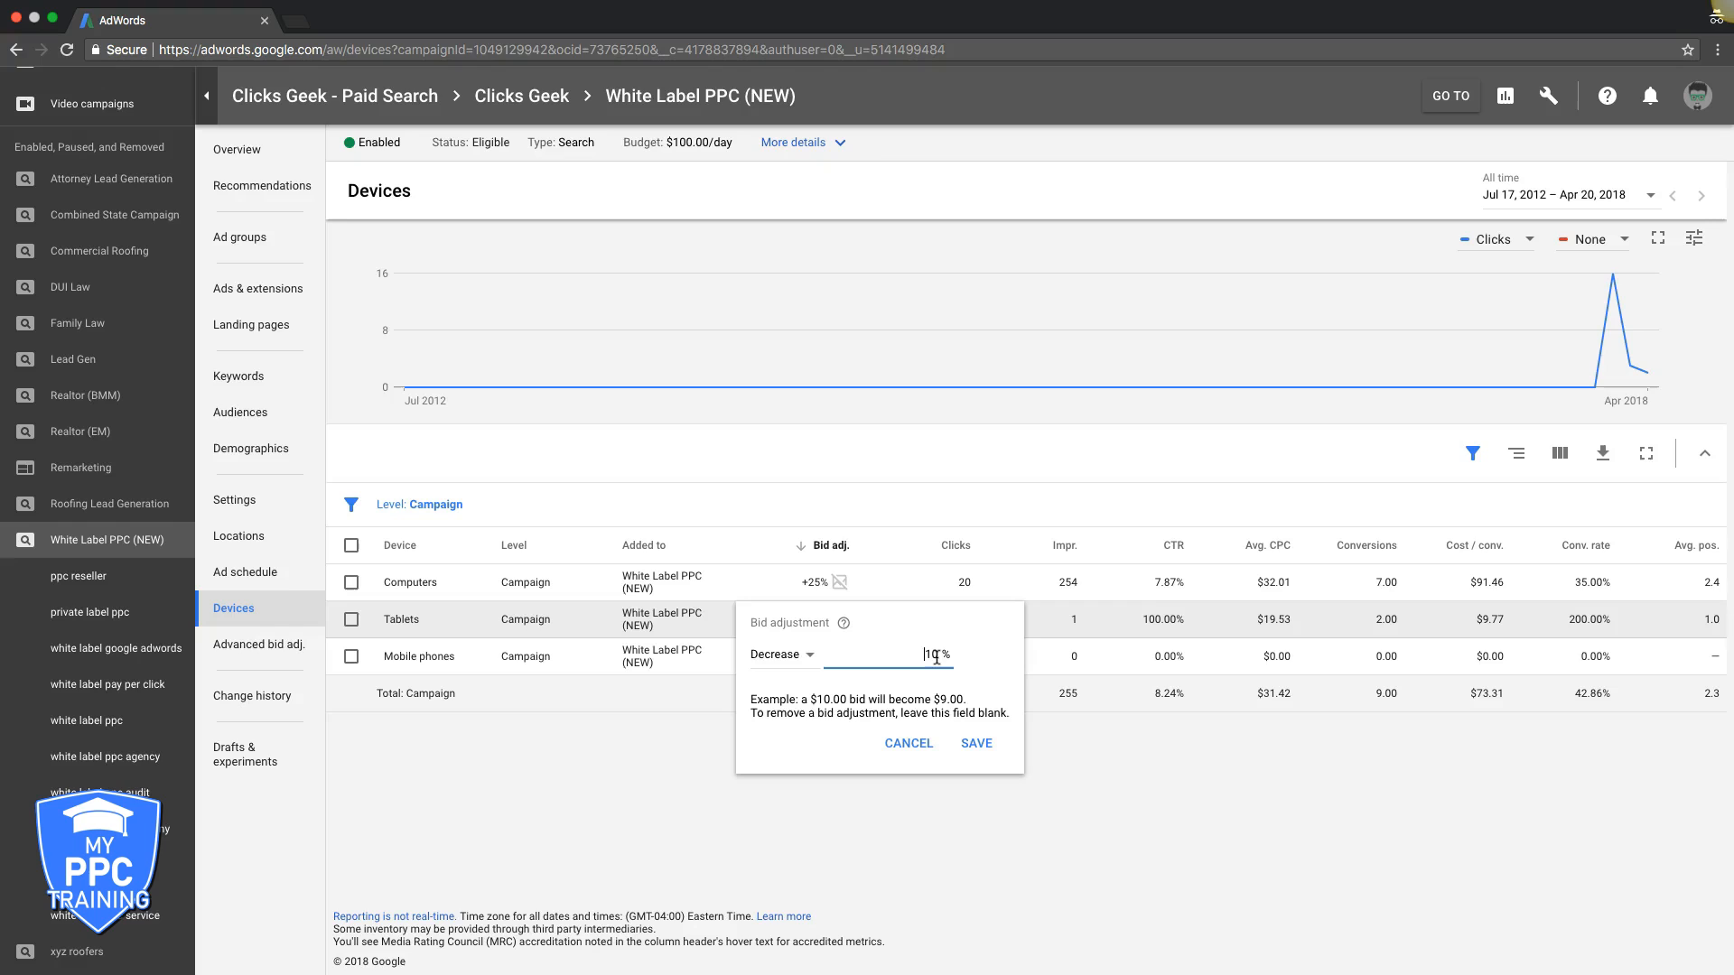
pyautogui.click(976, 742)
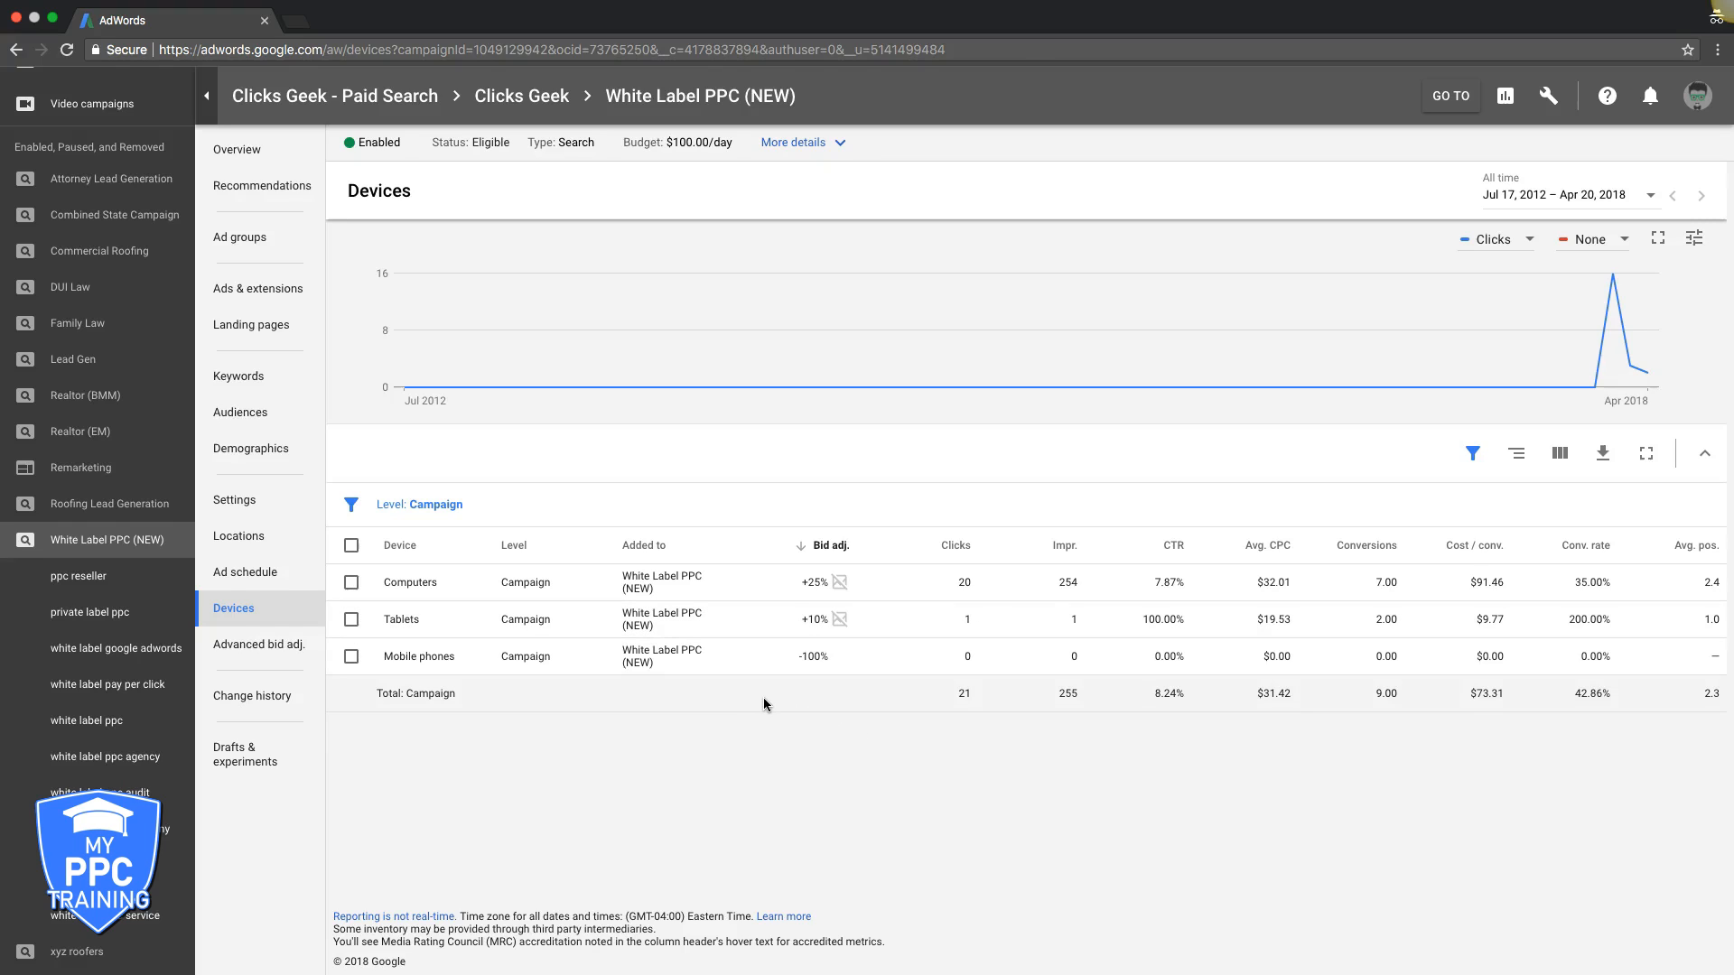
pyautogui.moveTo(845, 717)
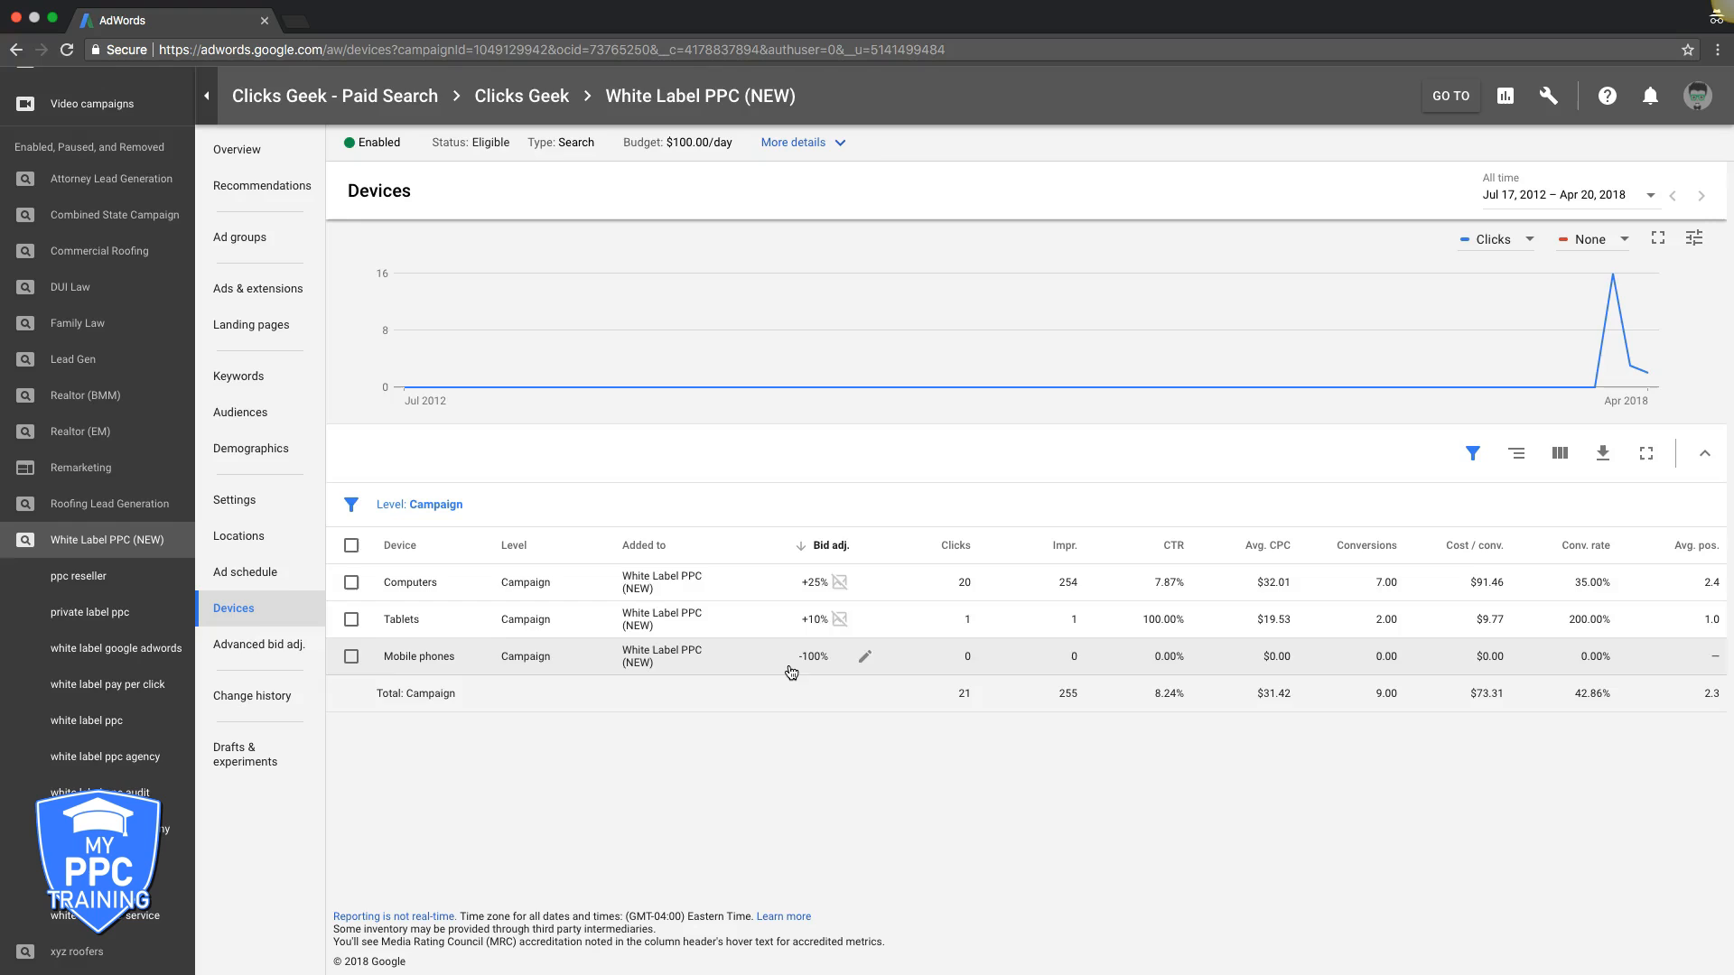
pyautogui.moveTo(762, 661)
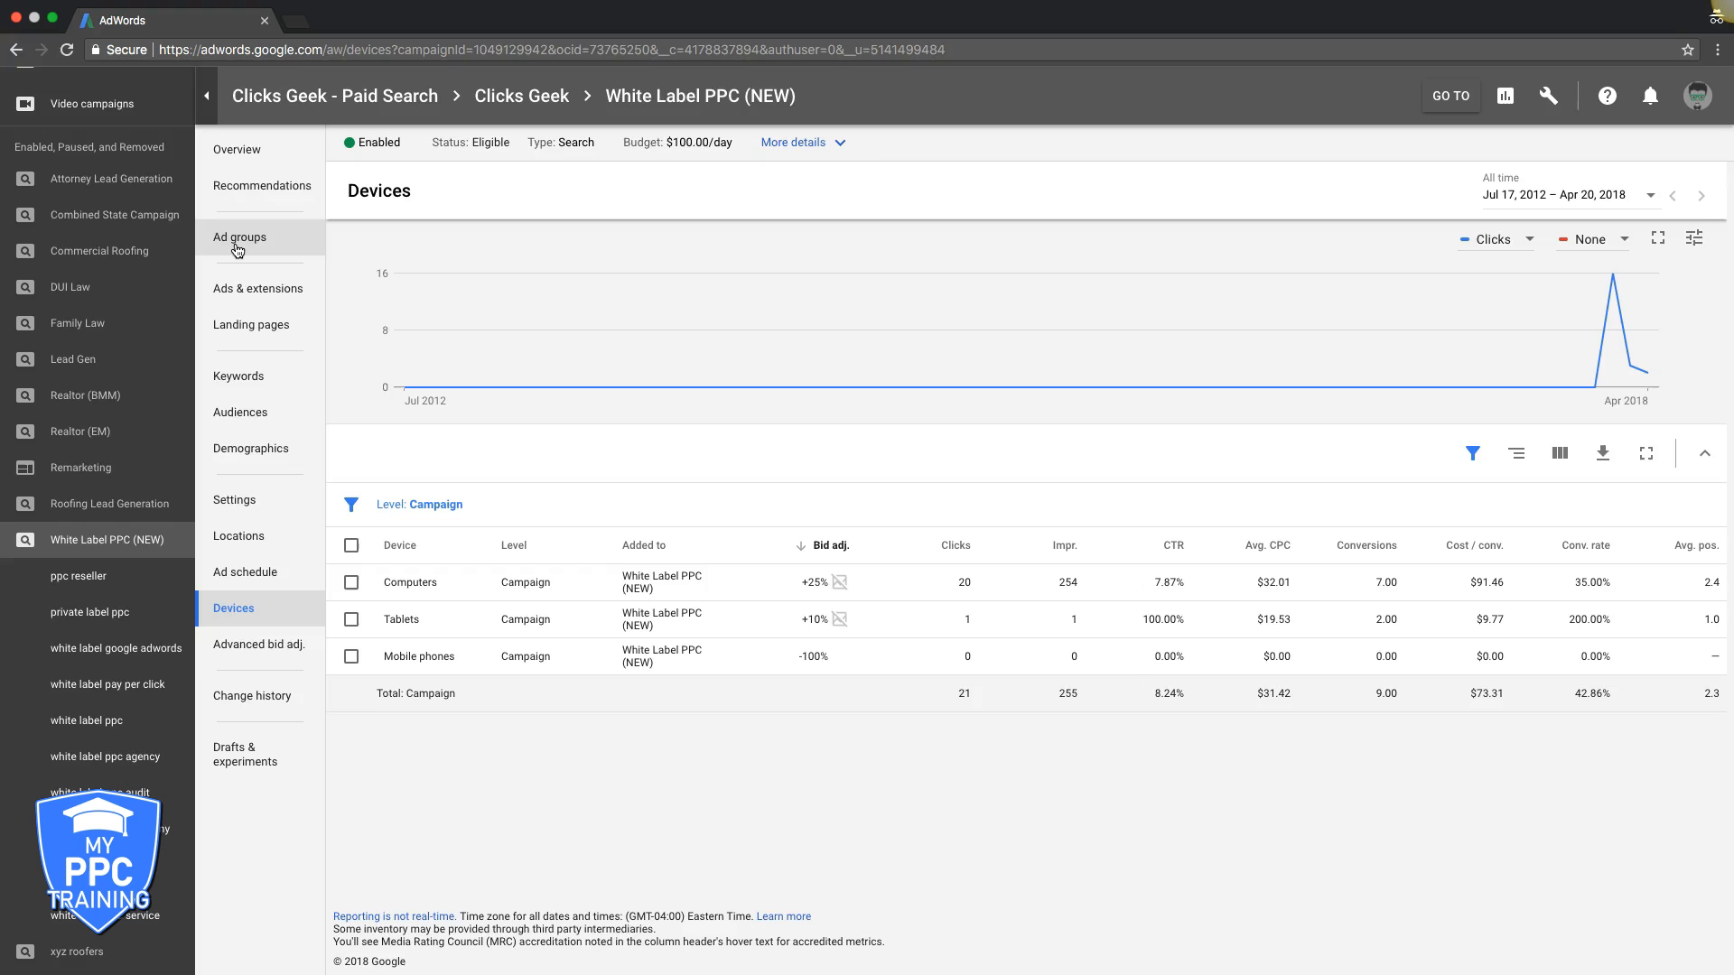
# - In the campaign settings, try switching the bidding strategy to enhanced CPC and saving it
pyautogui.click(239, 375)
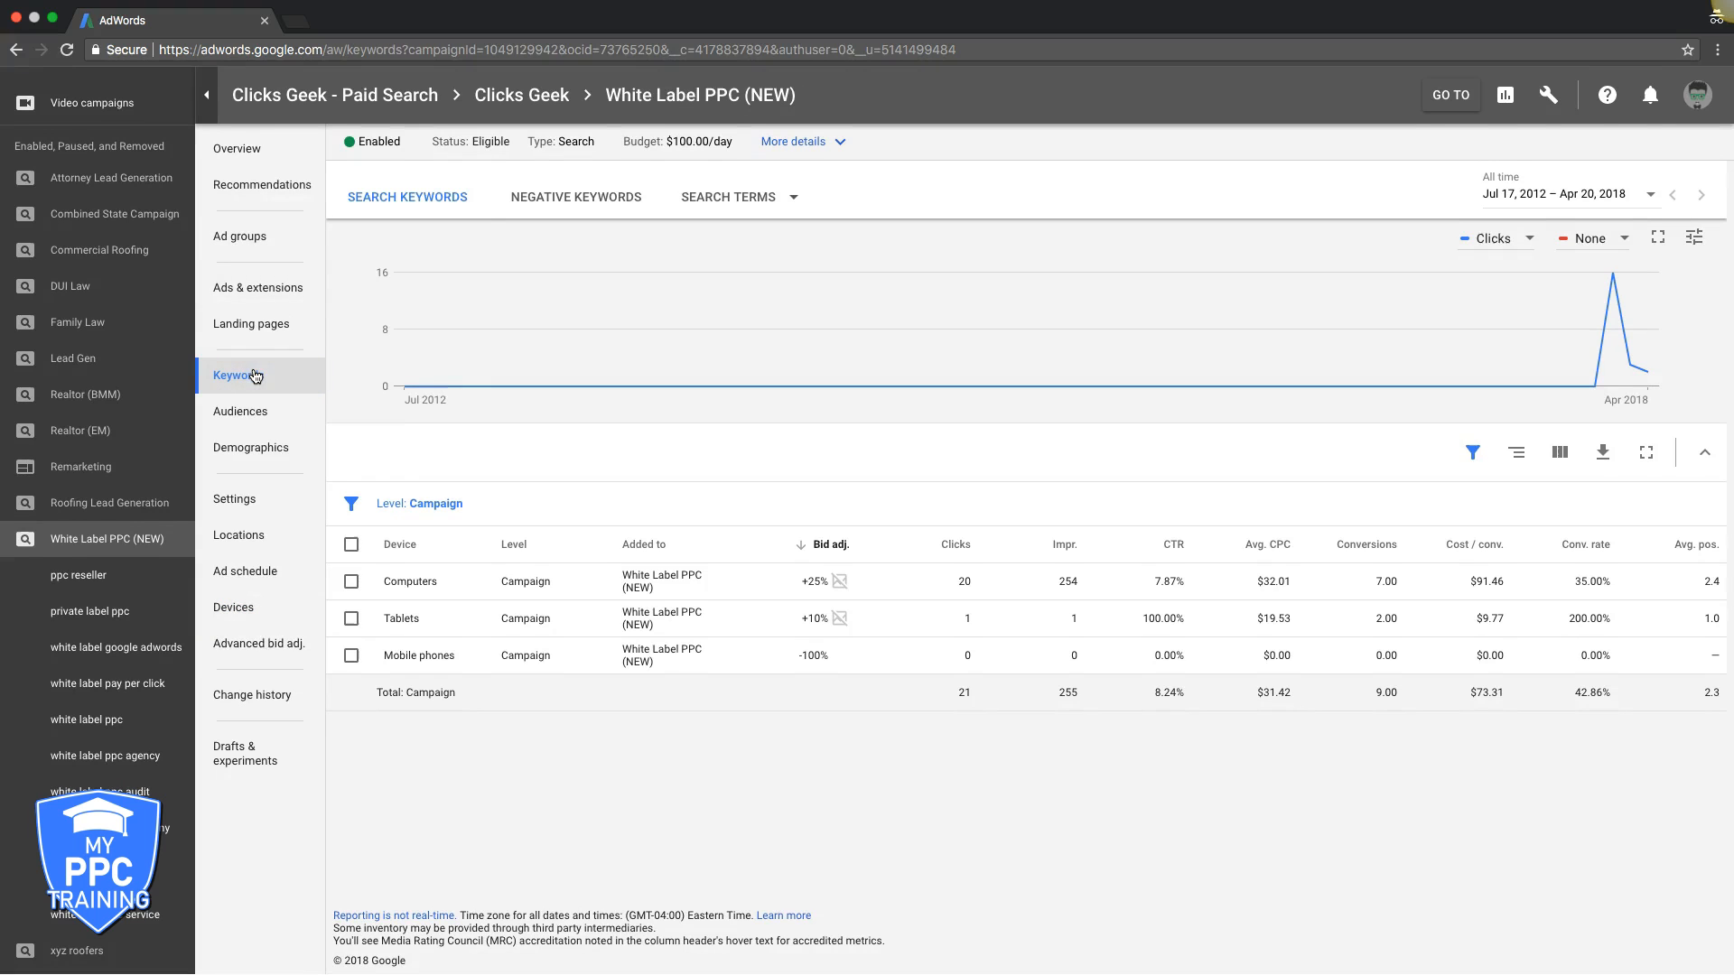
pyautogui.click(239, 374)
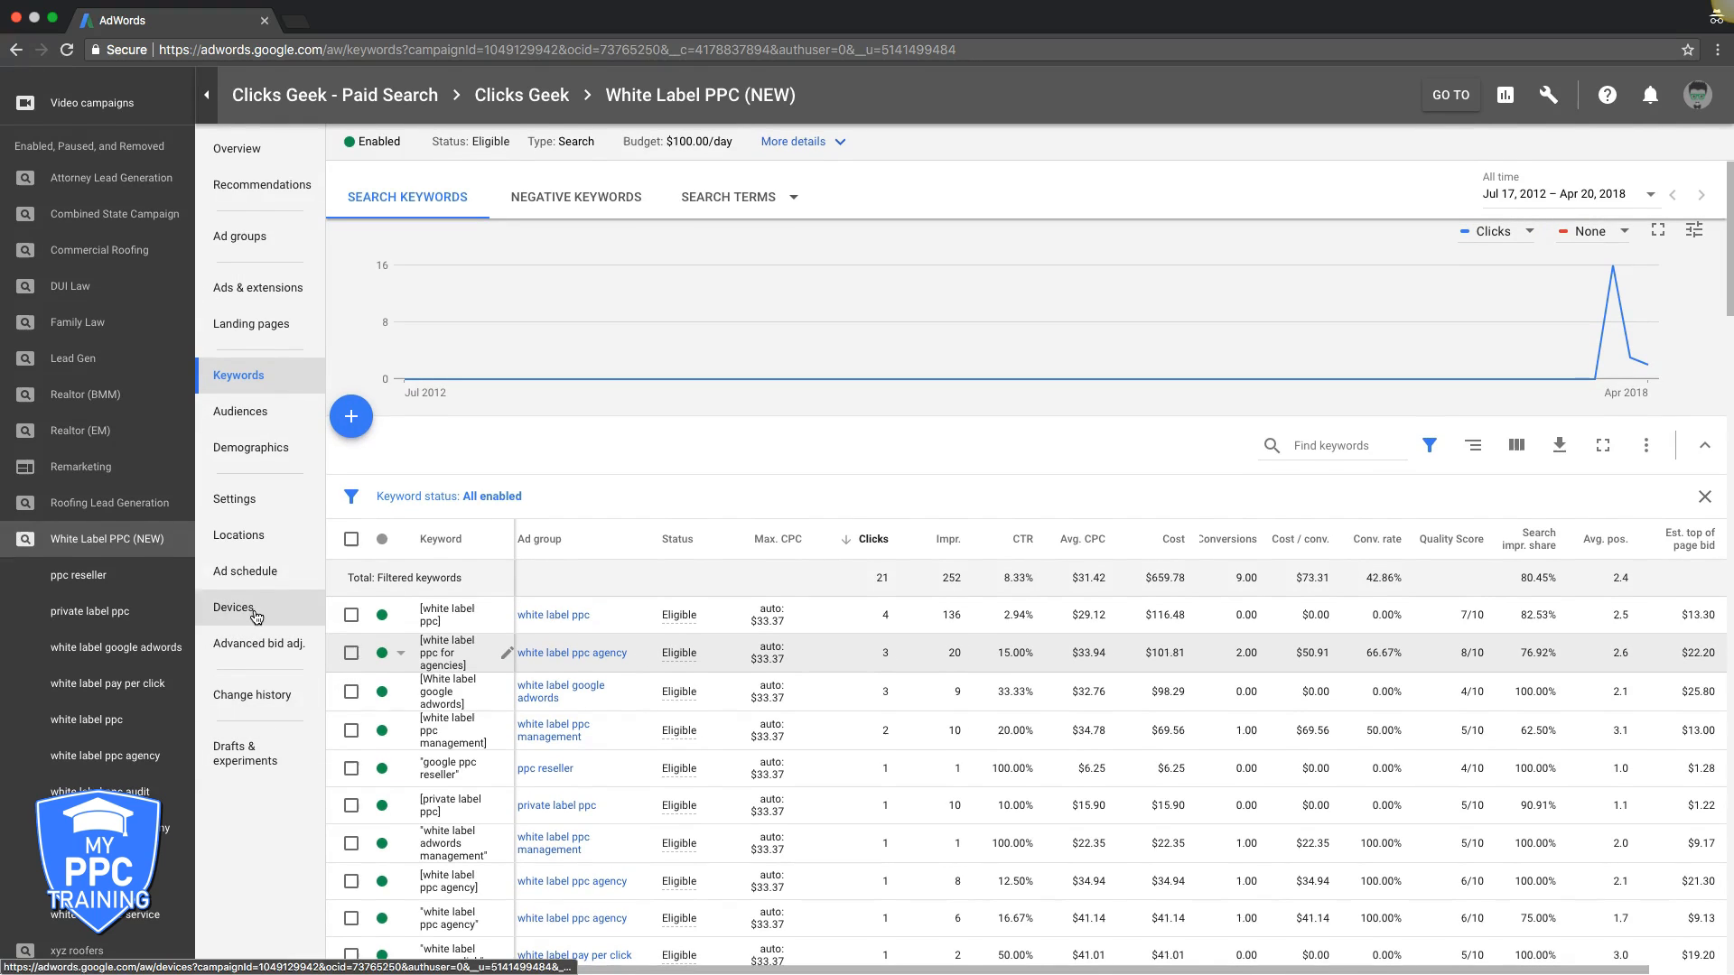
pyautogui.click(233, 498)
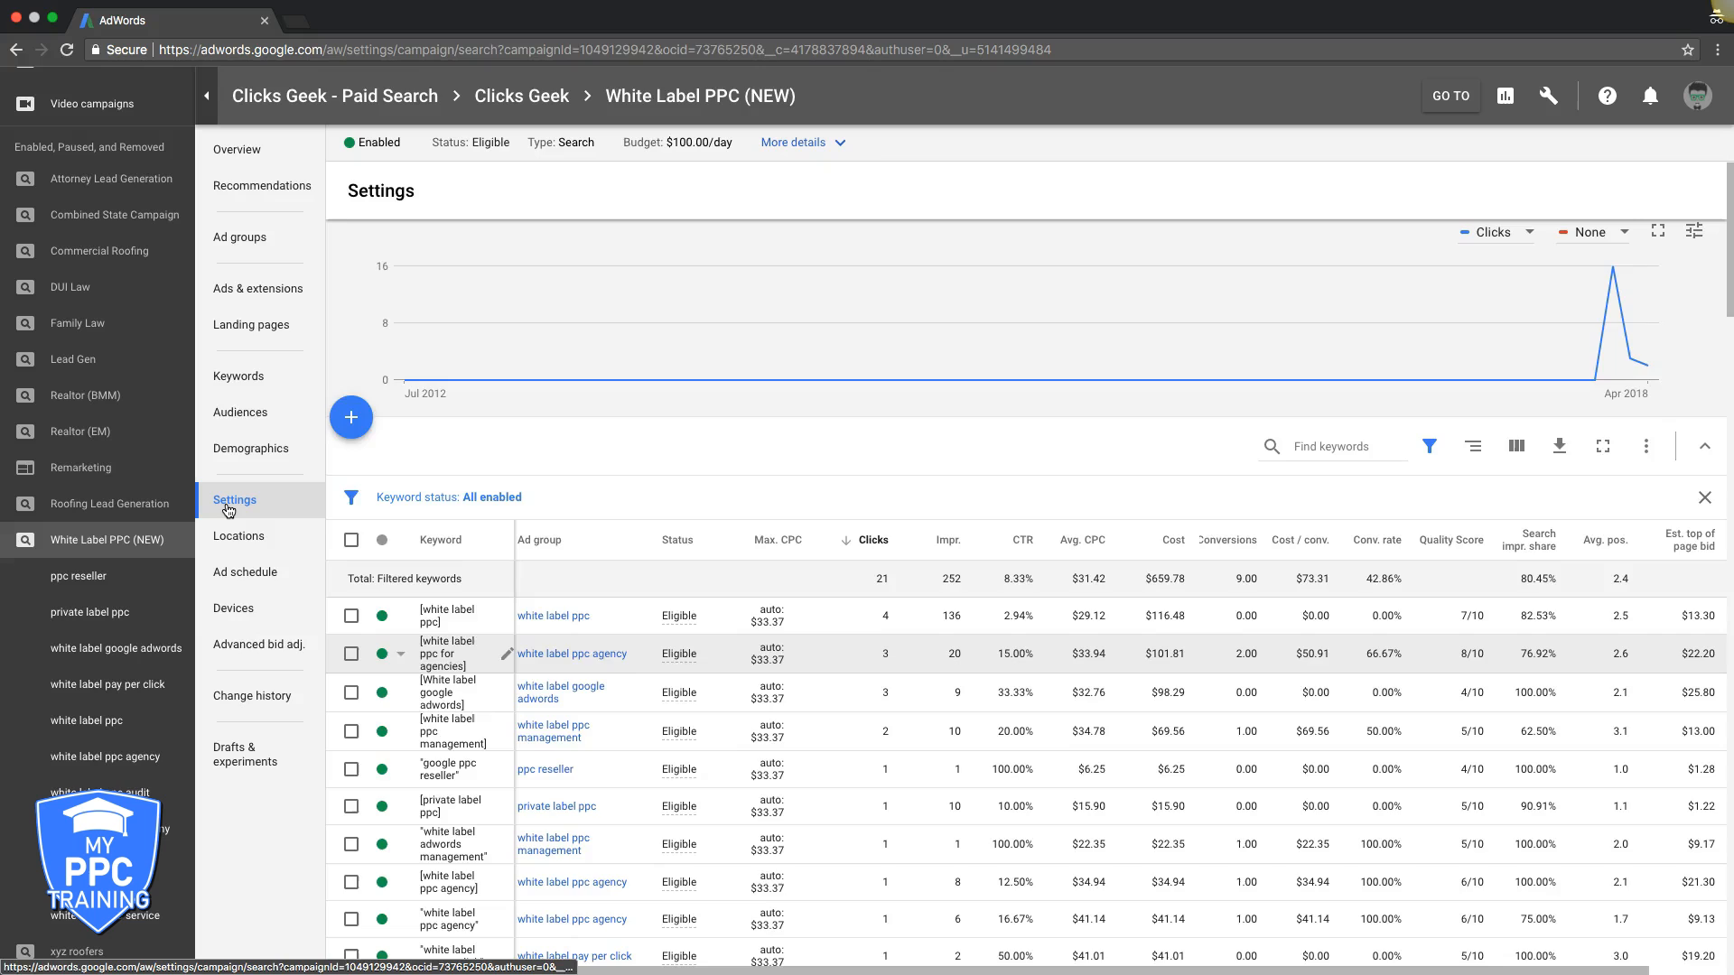
pyautogui.click(234, 501)
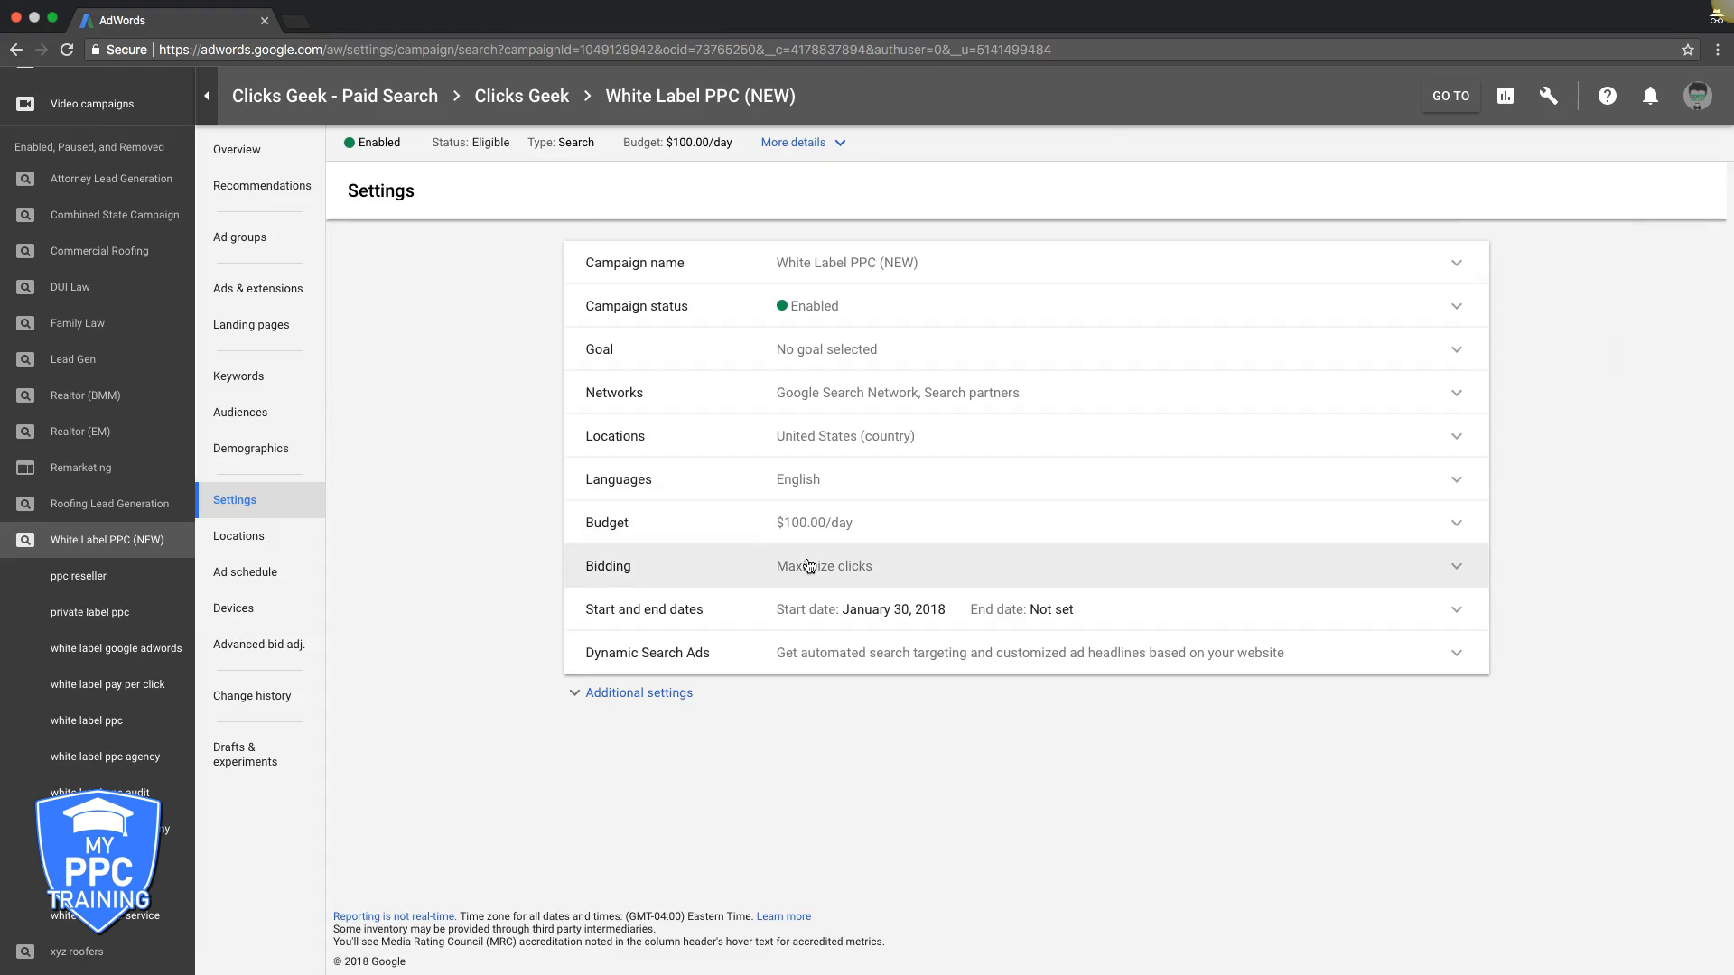
pyautogui.click(824, 565)
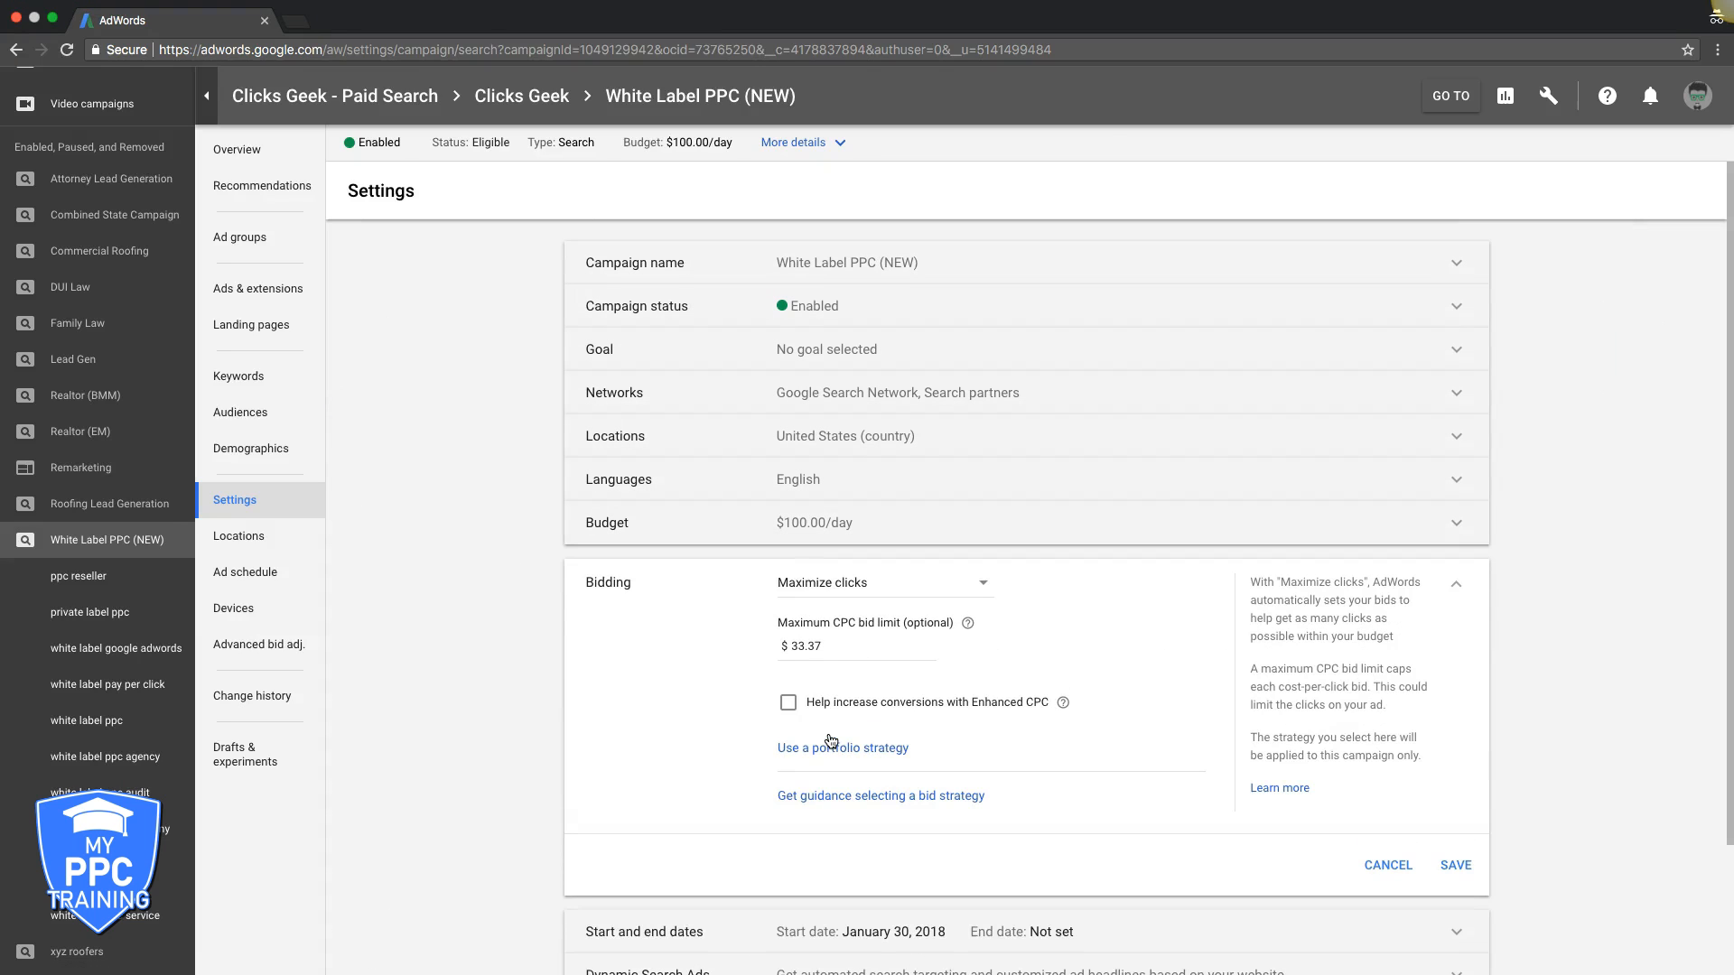
pyautogui.click(881, 584)
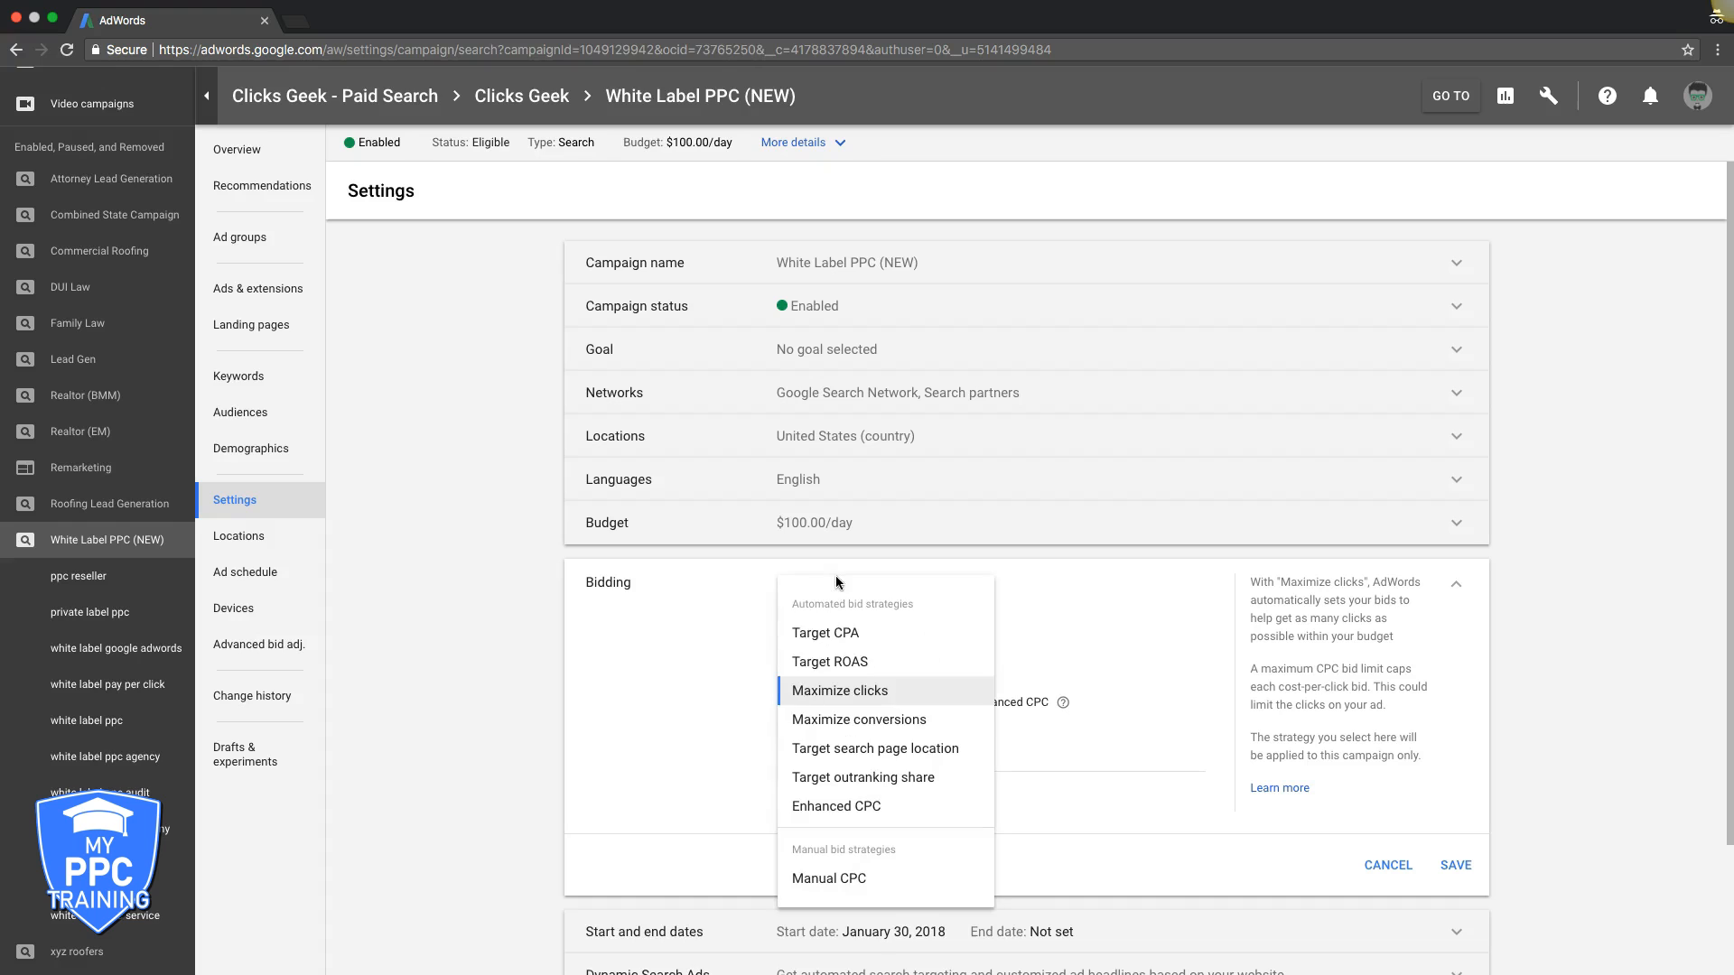
pyautogui.click(834, 806)
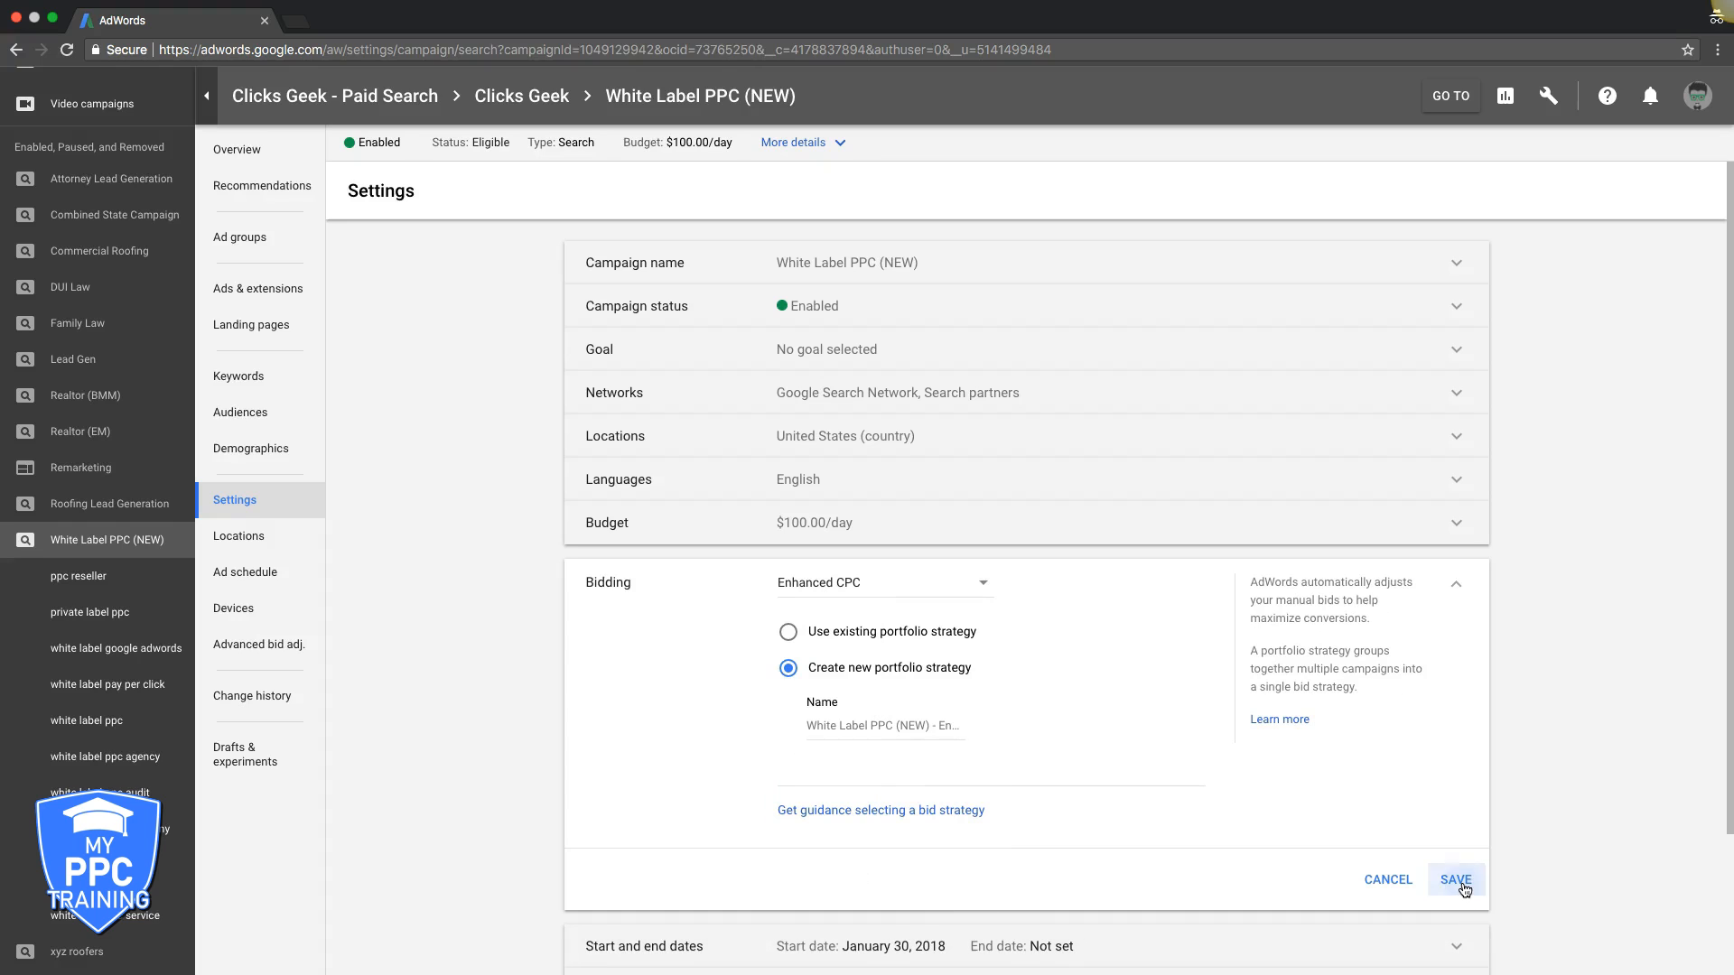
pyautogui.click(1454, 880)
pyautogui.write('1')
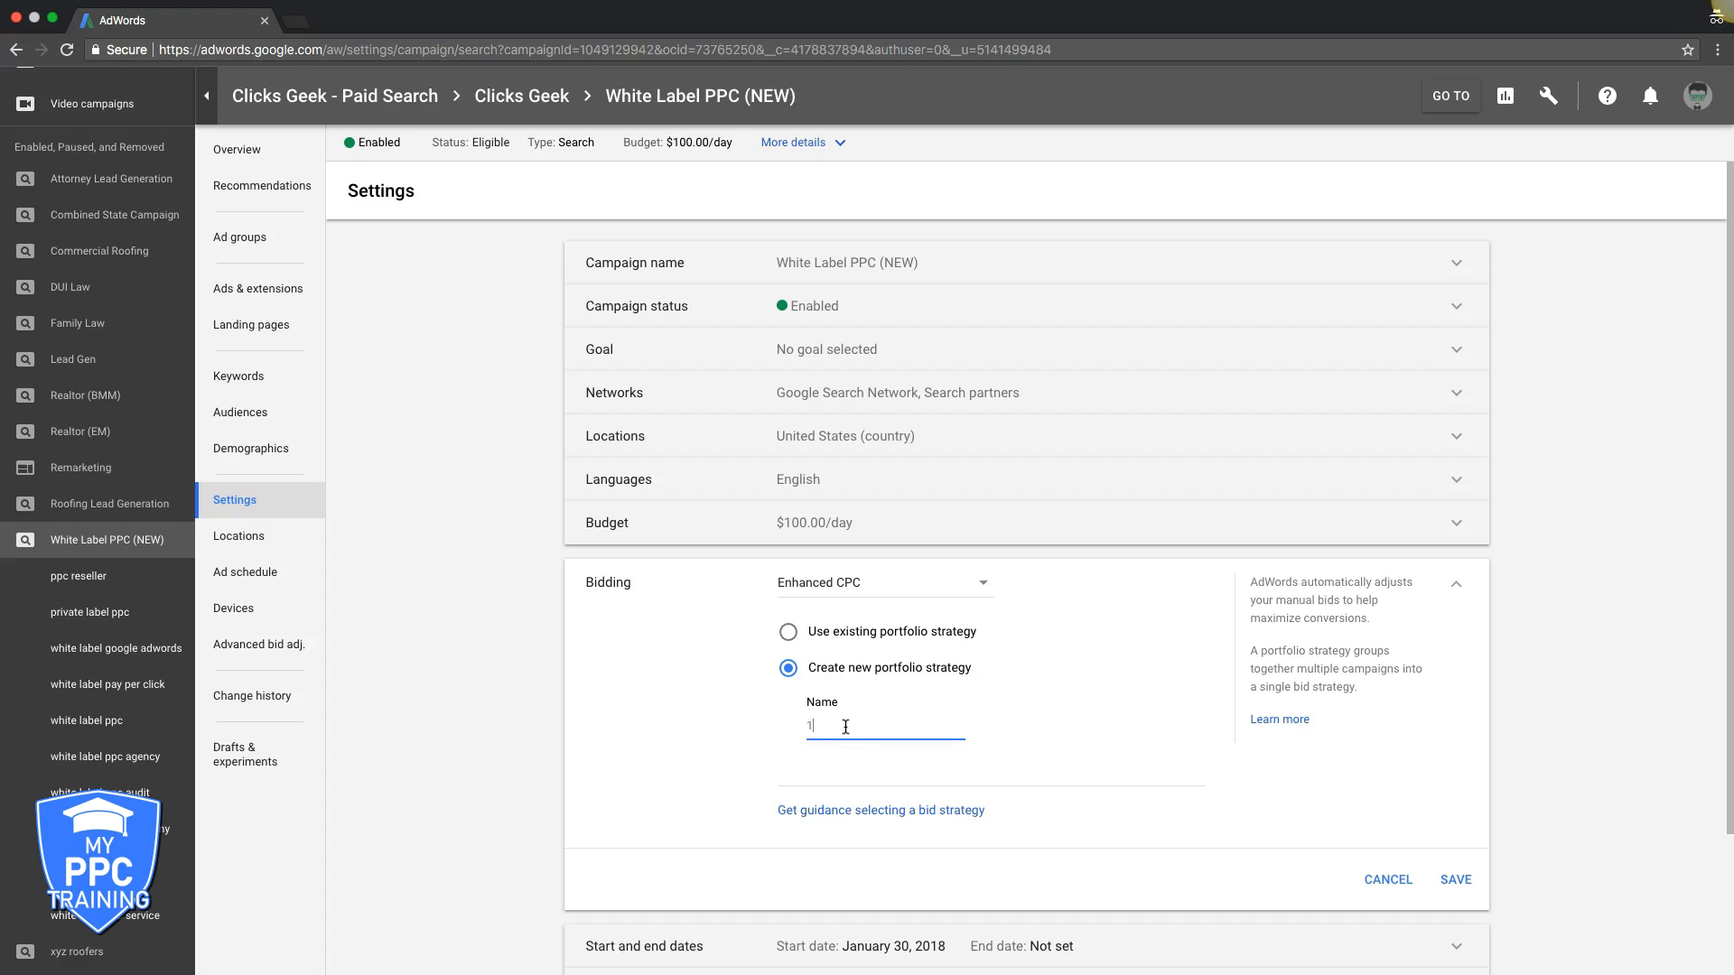
# - Set bidding to manual CPC with enhanced CPC enabled and save the change
pyautogui.click(788, 633)
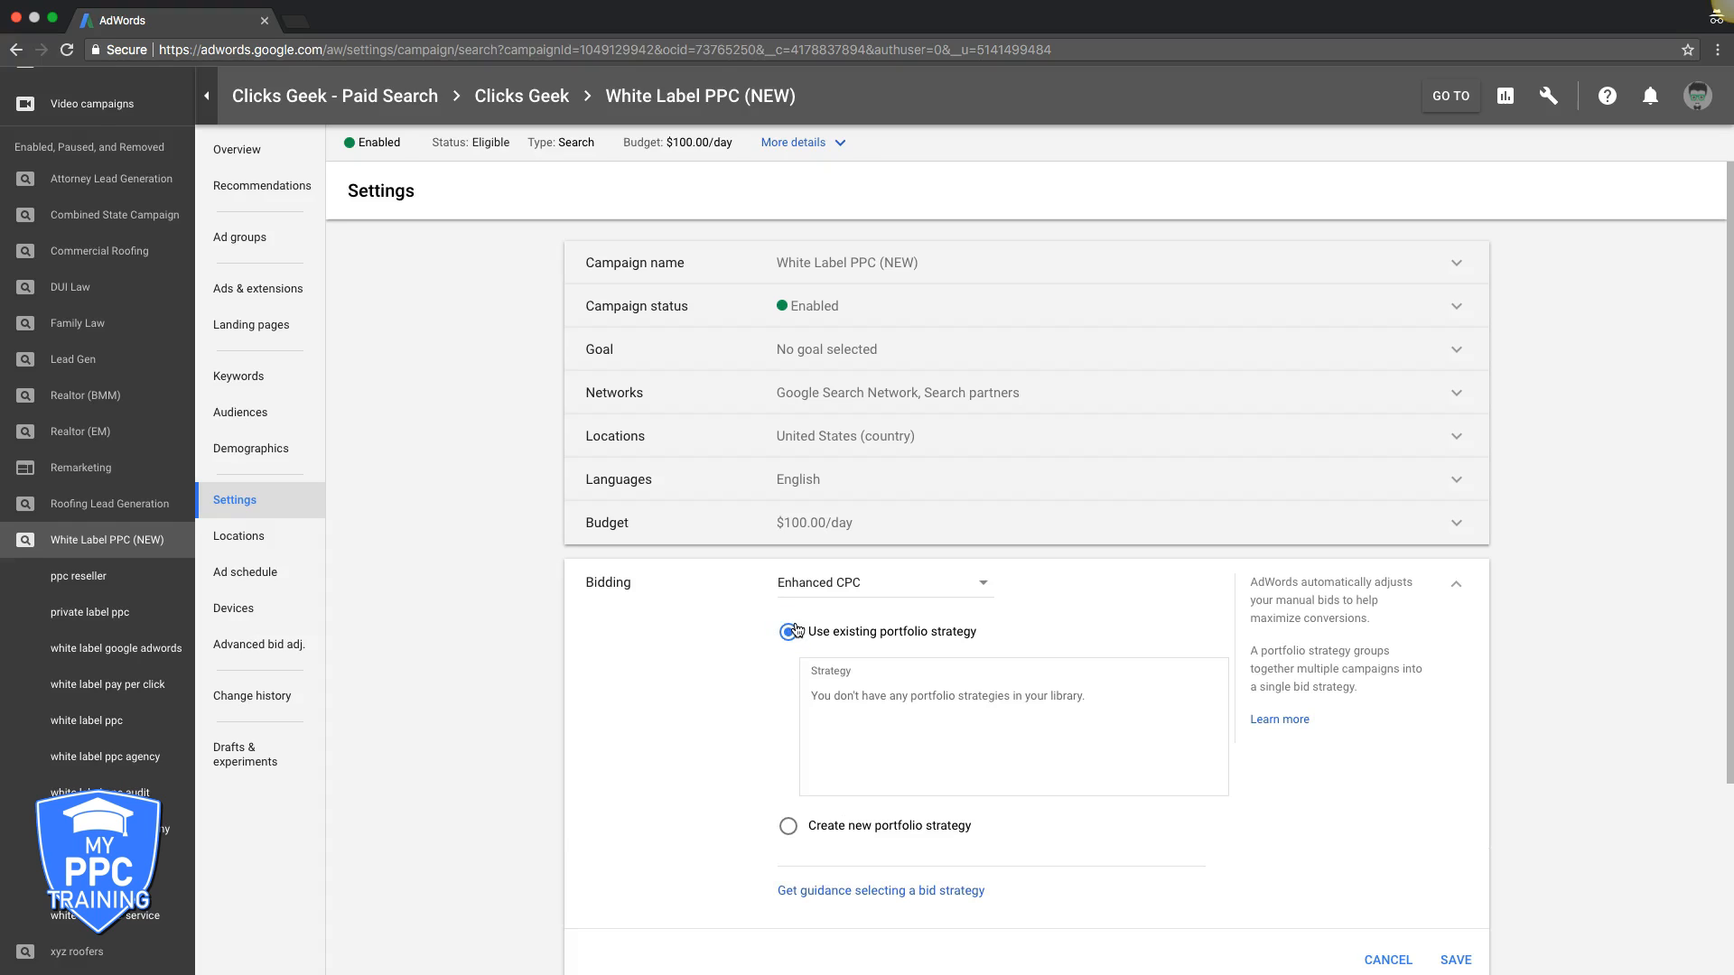
pyautogui.click(787, 666)
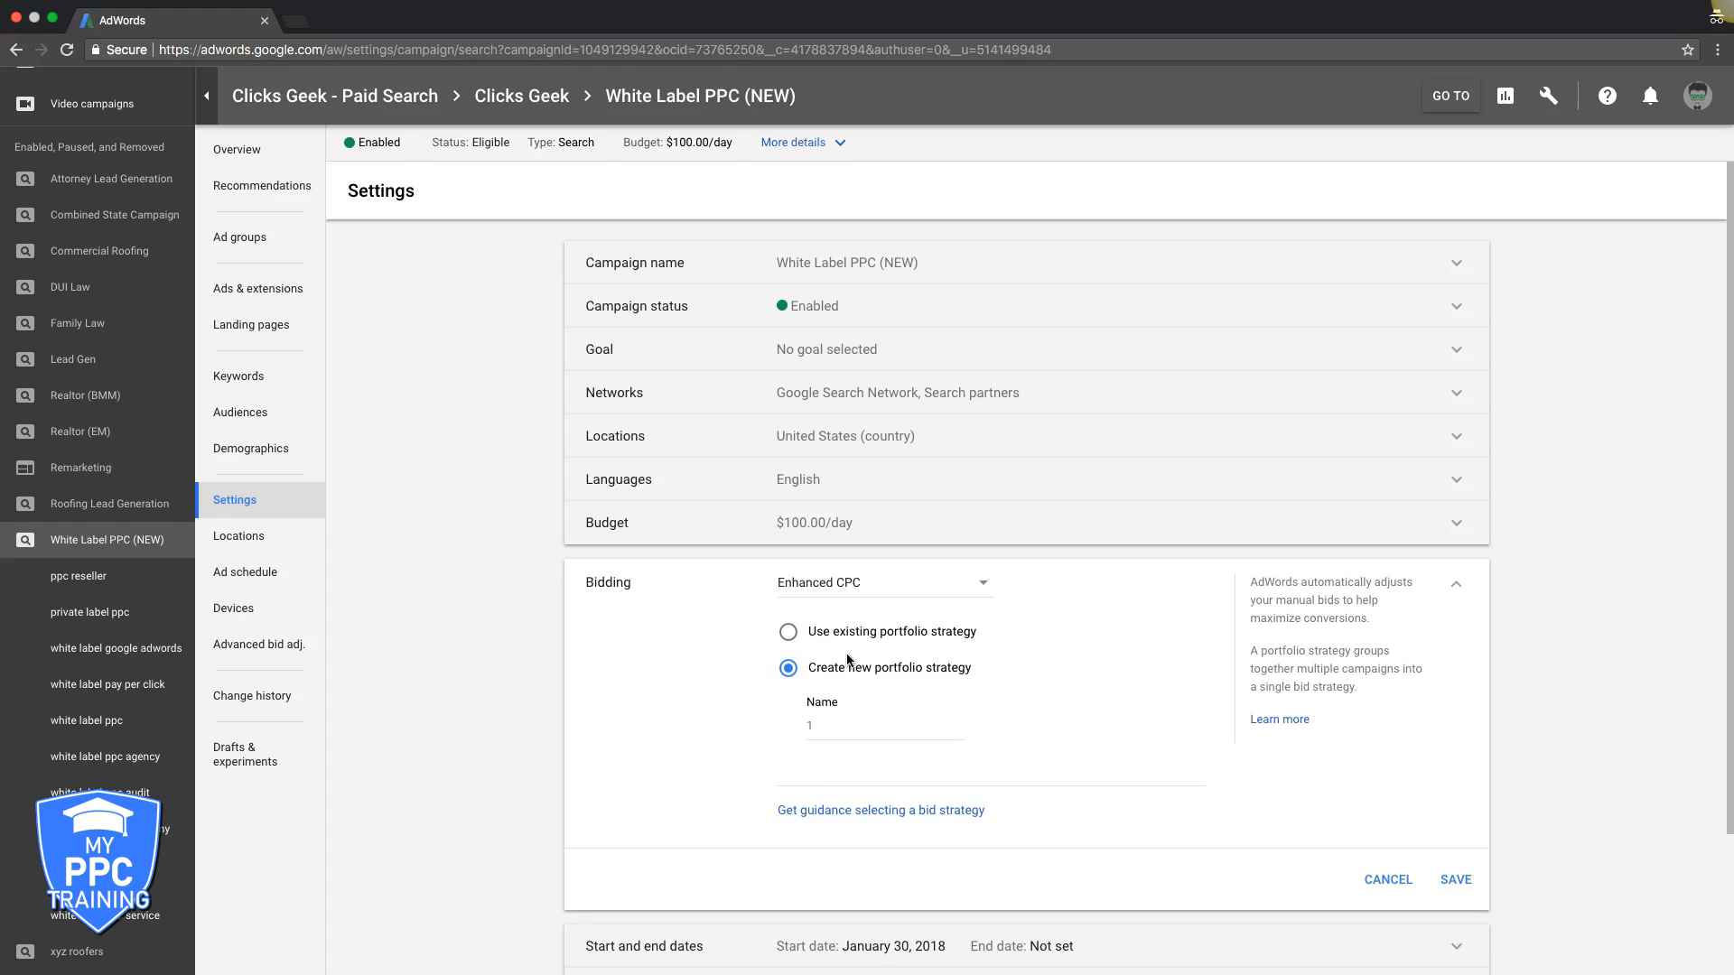
pyautogui.click(882, 582)
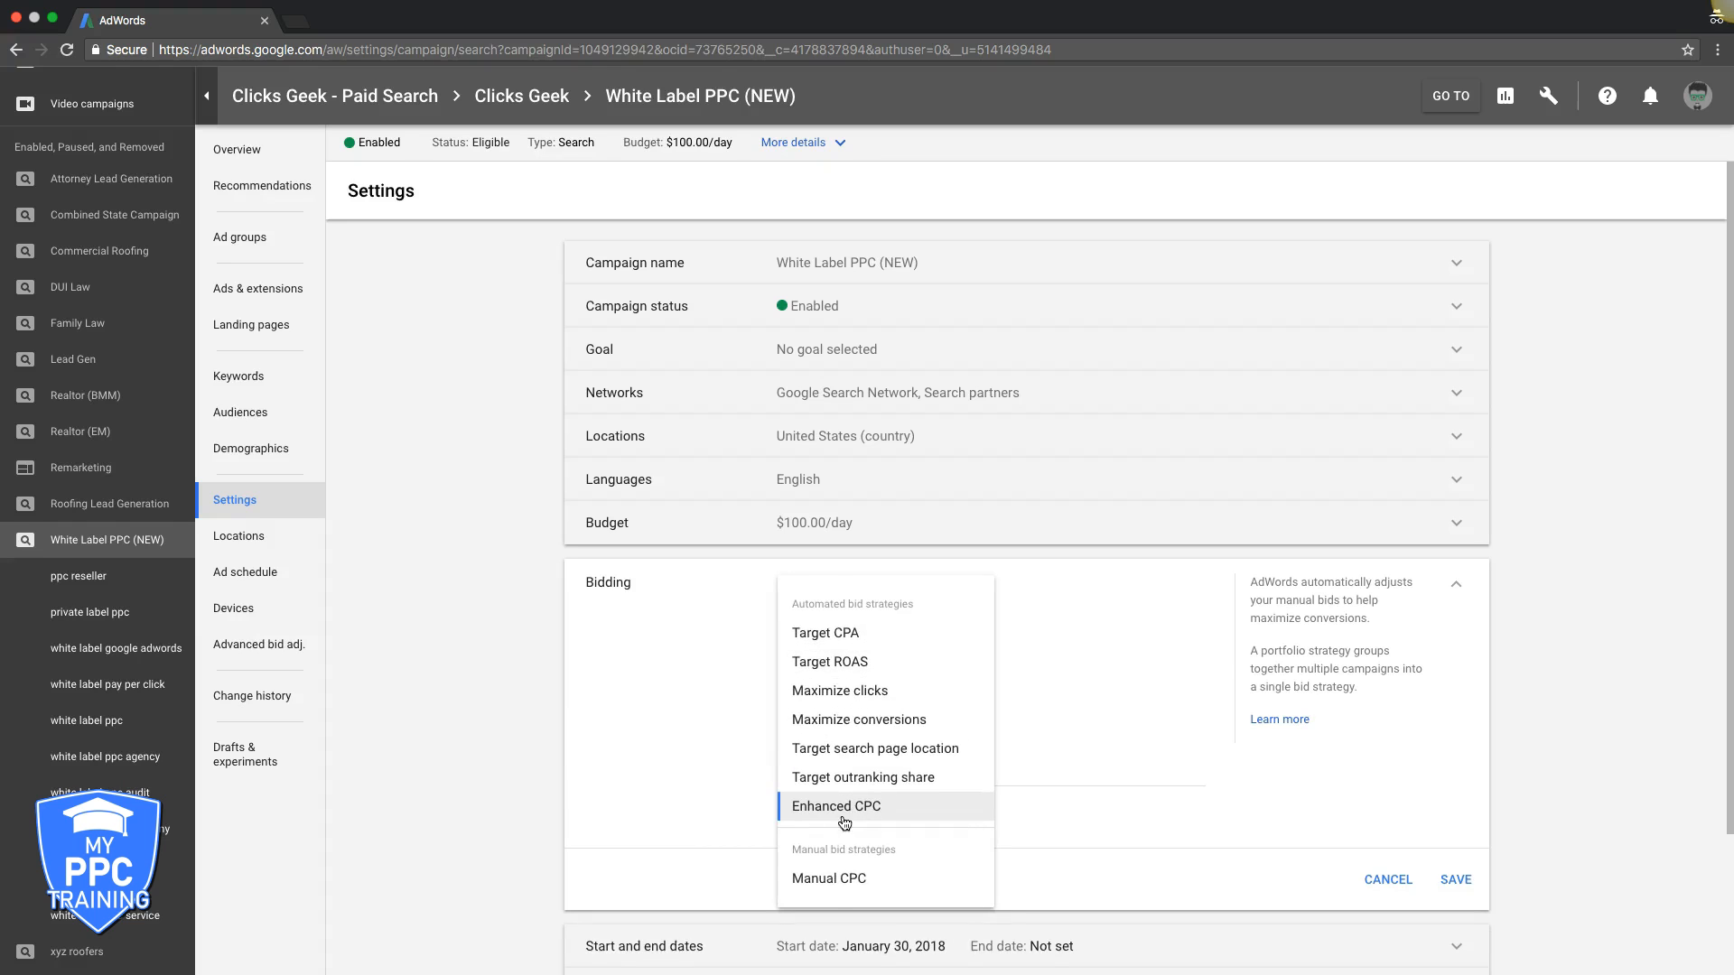
pyautogui.click(830, 878)
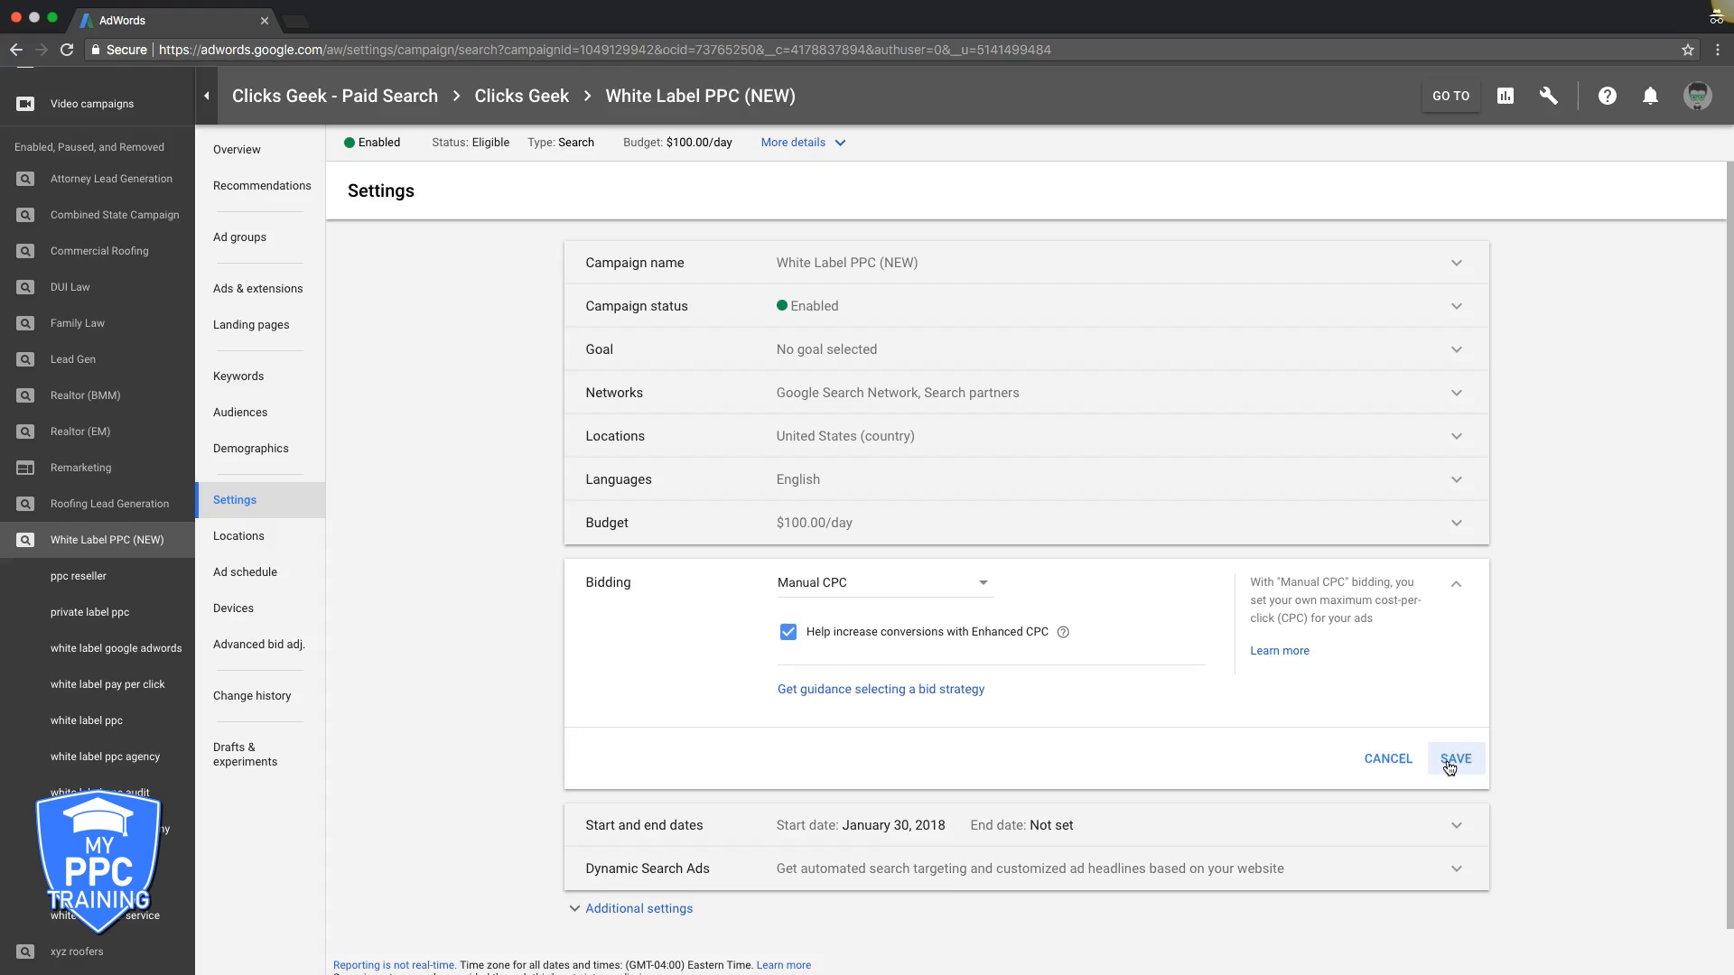
pyautogui.click(1454, 759)
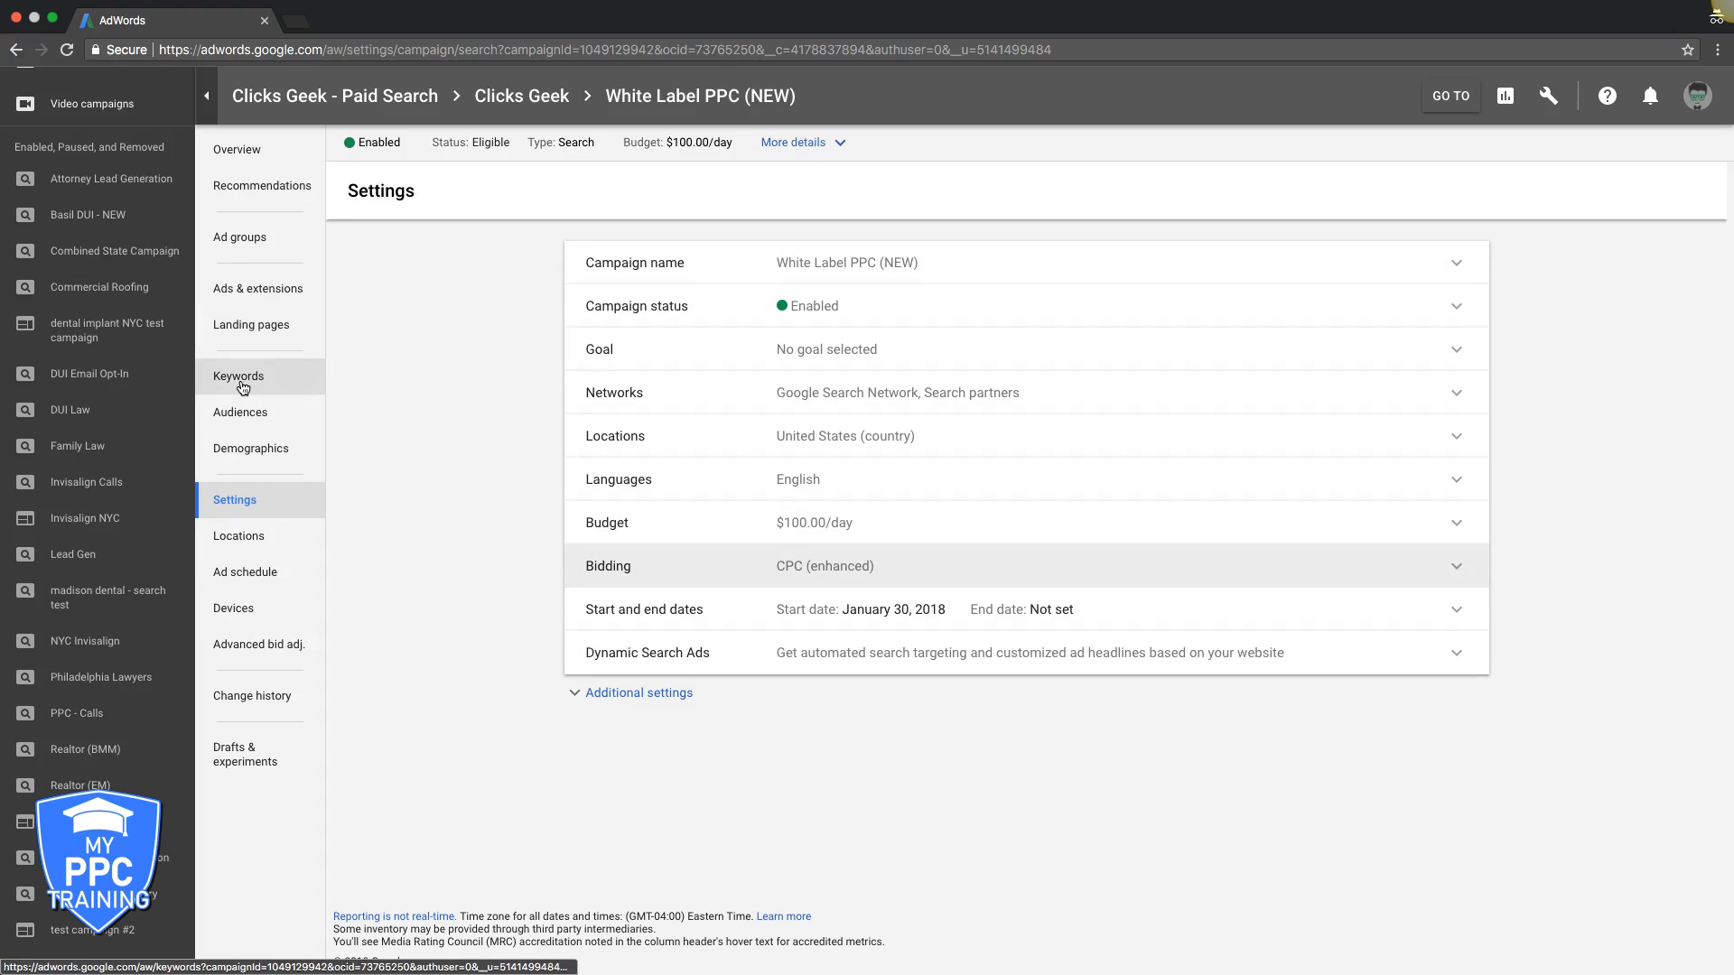
# - Return to the keyword list and review the enabled keywords, each with a $33.37 enhanced max CPC
pyautogui.click(238, 376)
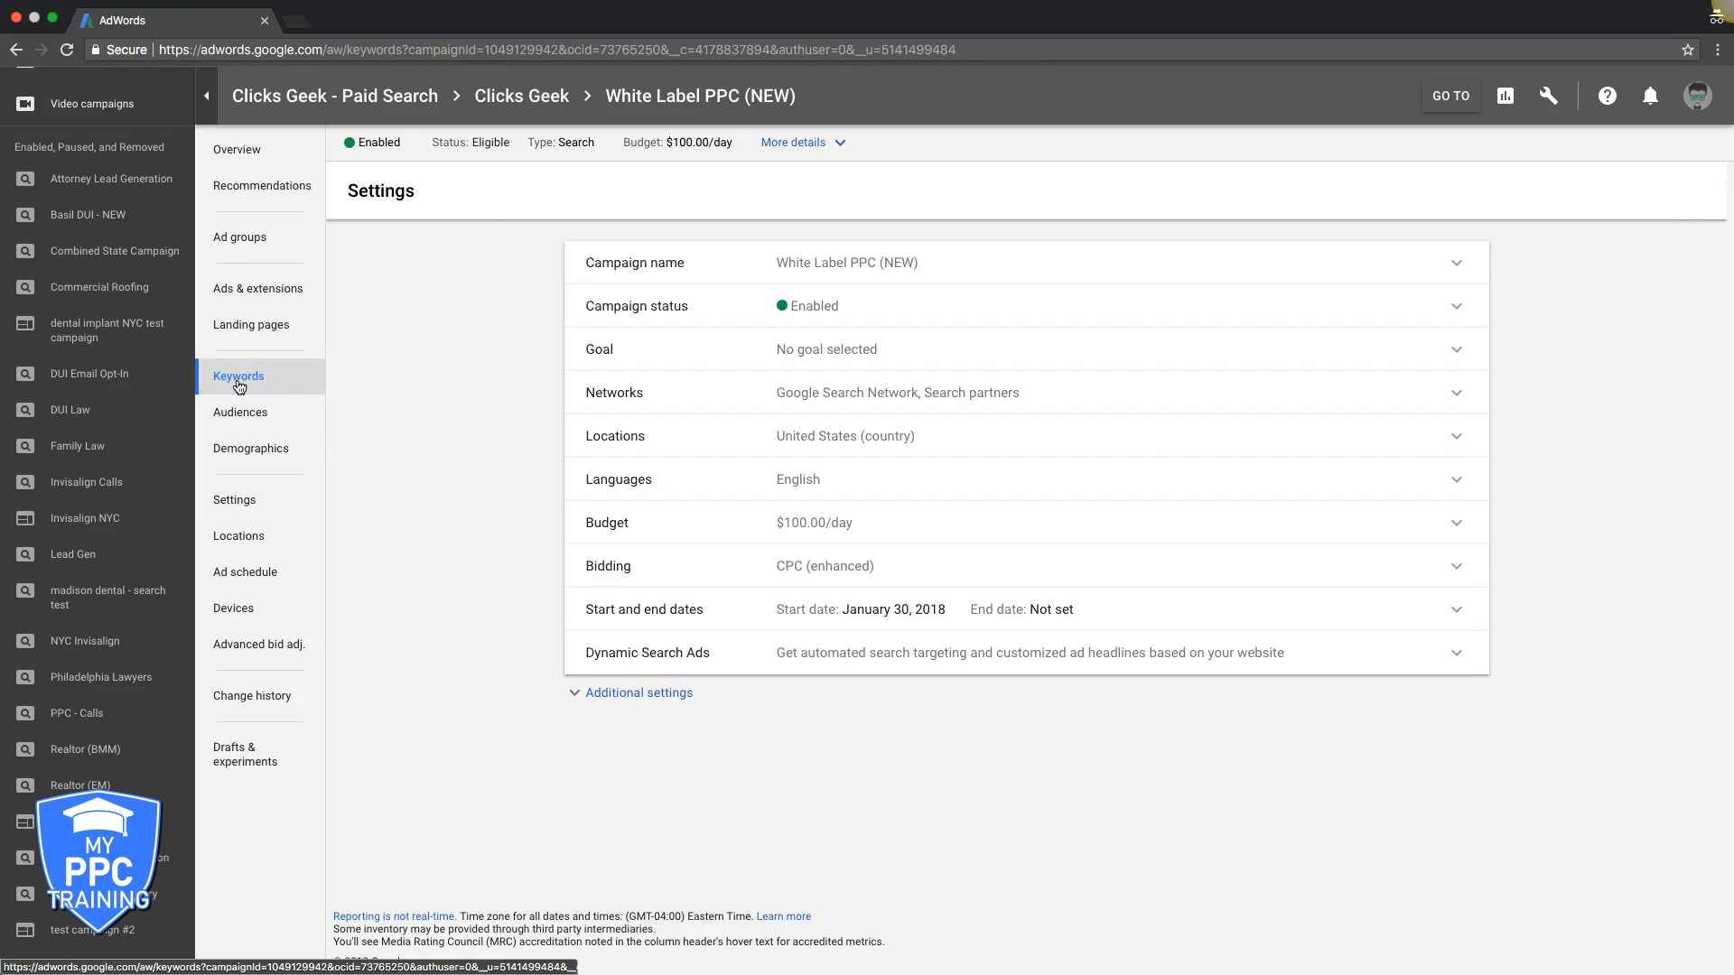
pyautogui.click(238, 375)
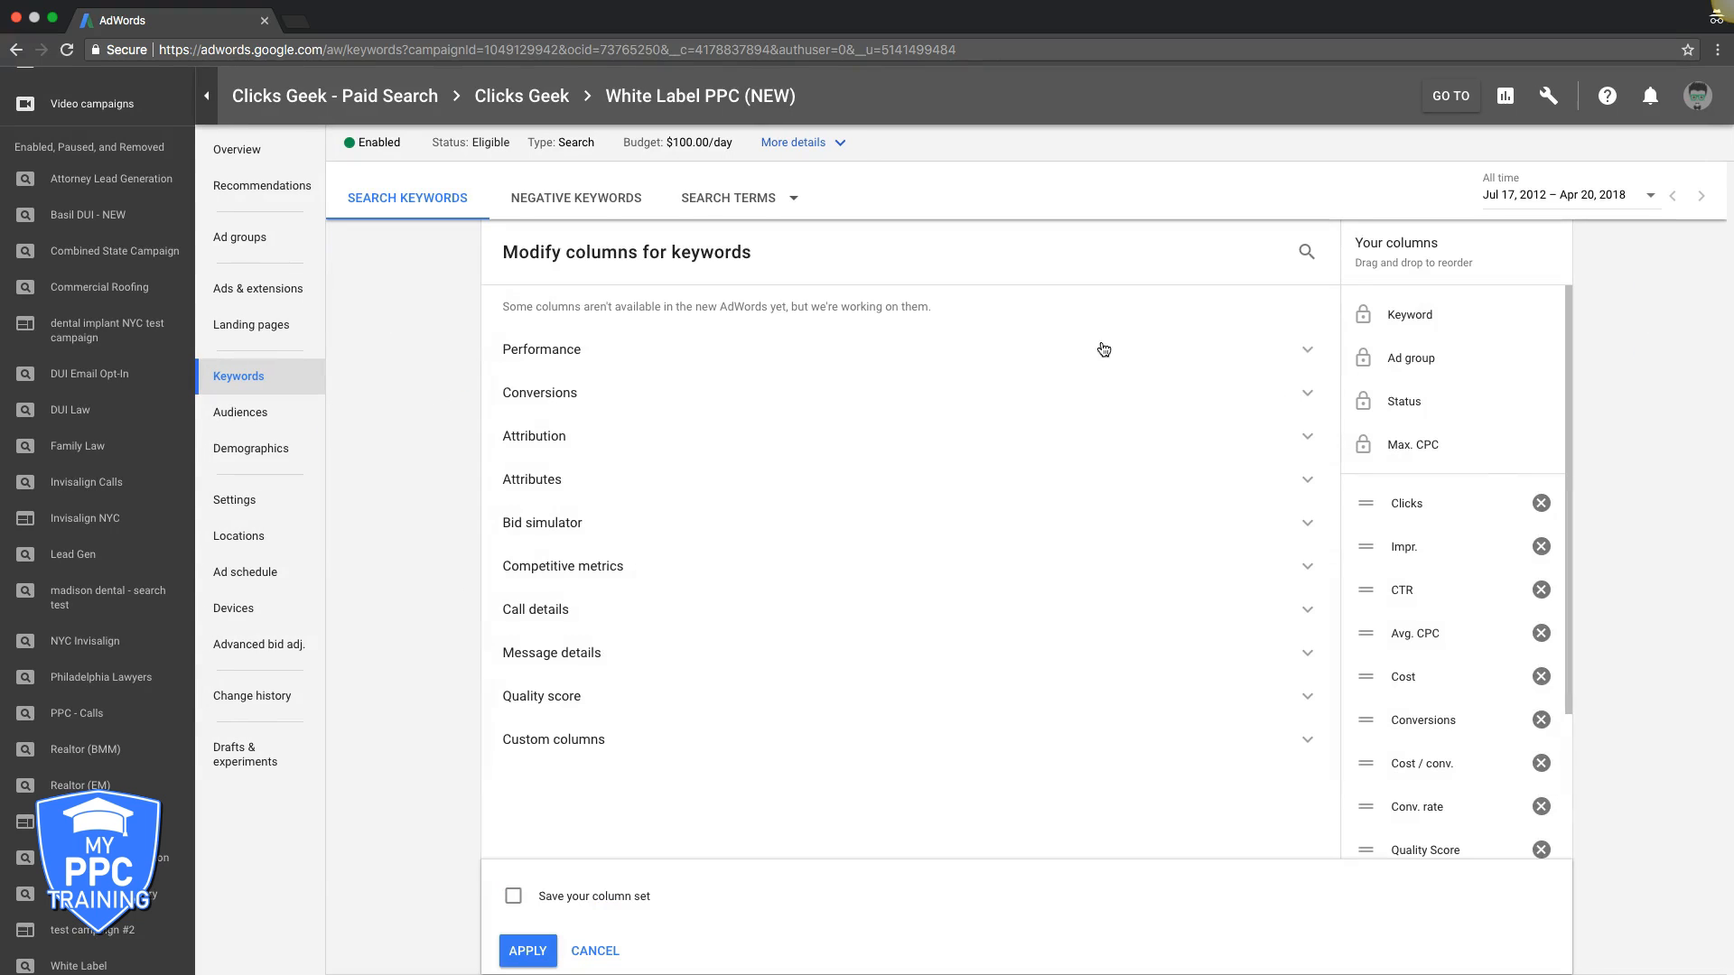
pyautogui.click(540, 348)
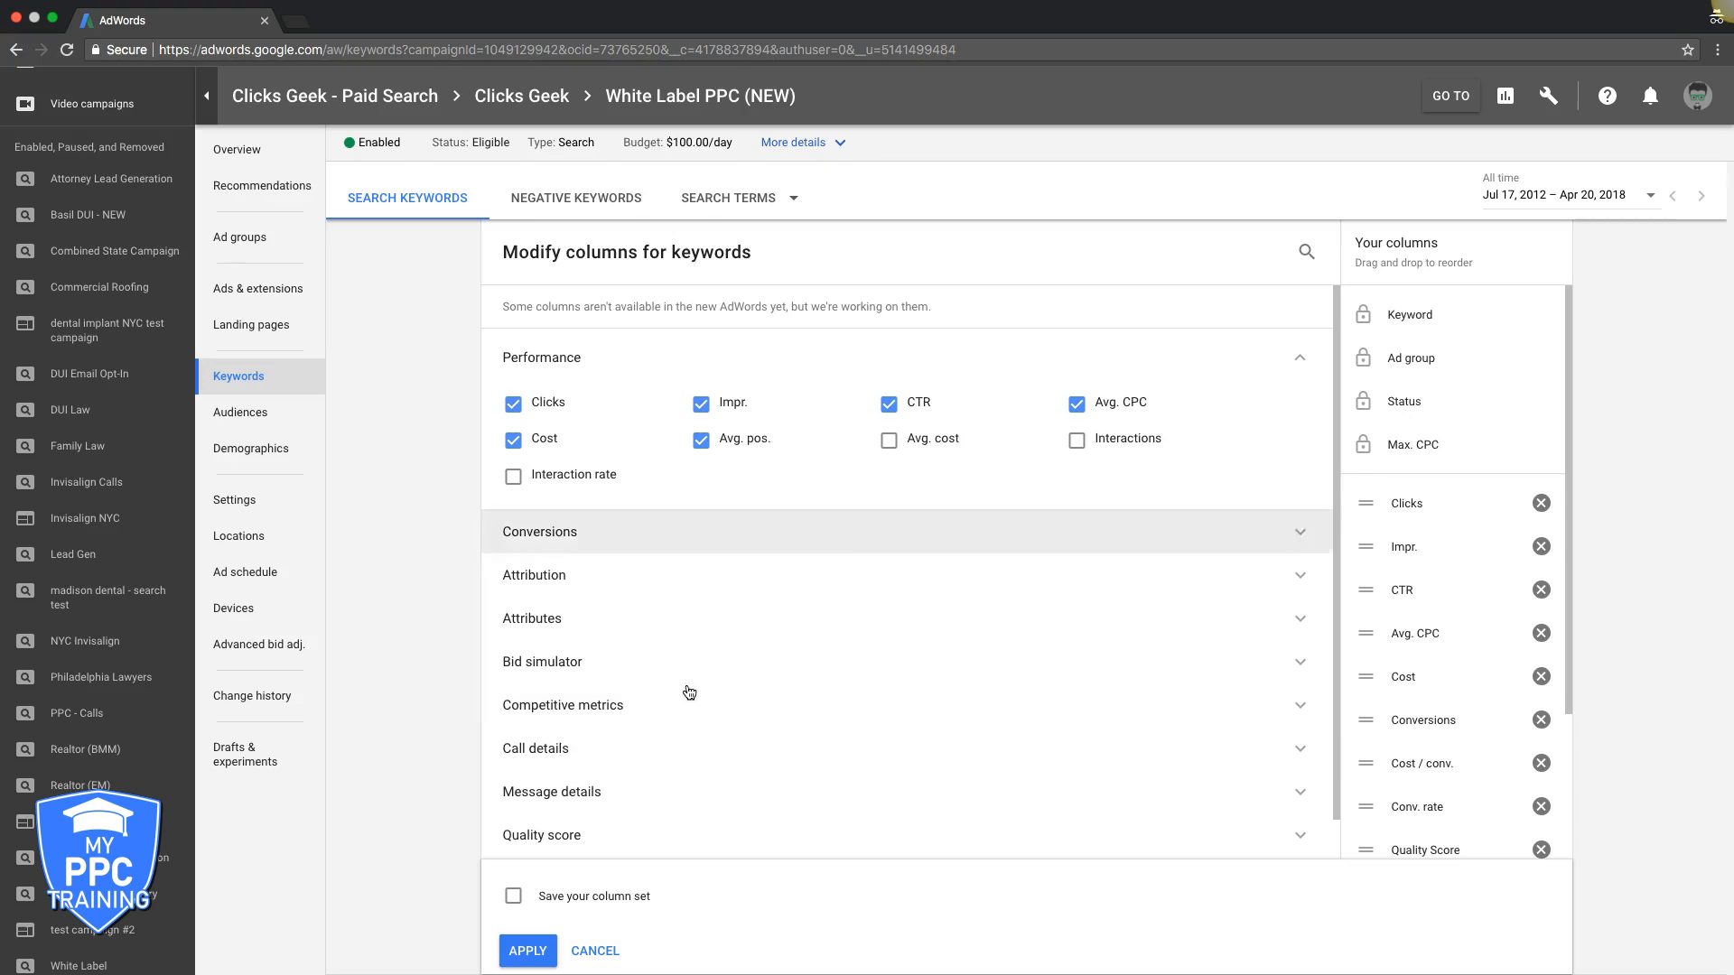
pyautogui.click(526, 950)
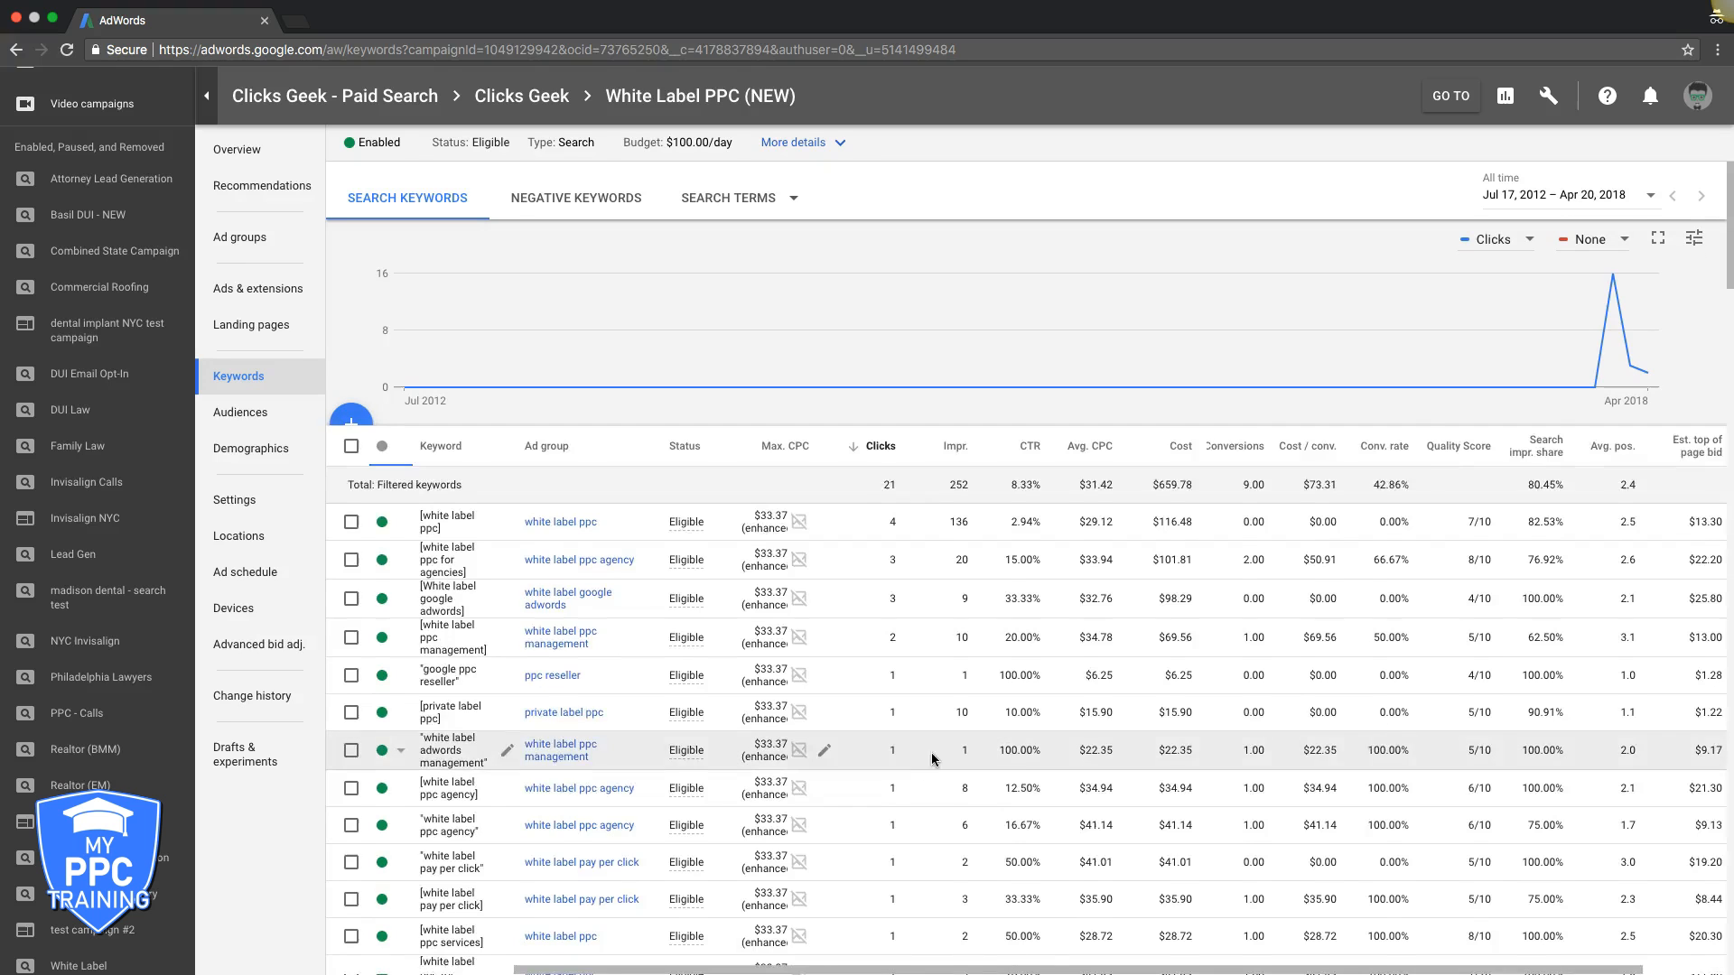
pyautogui.click(1429, 454)
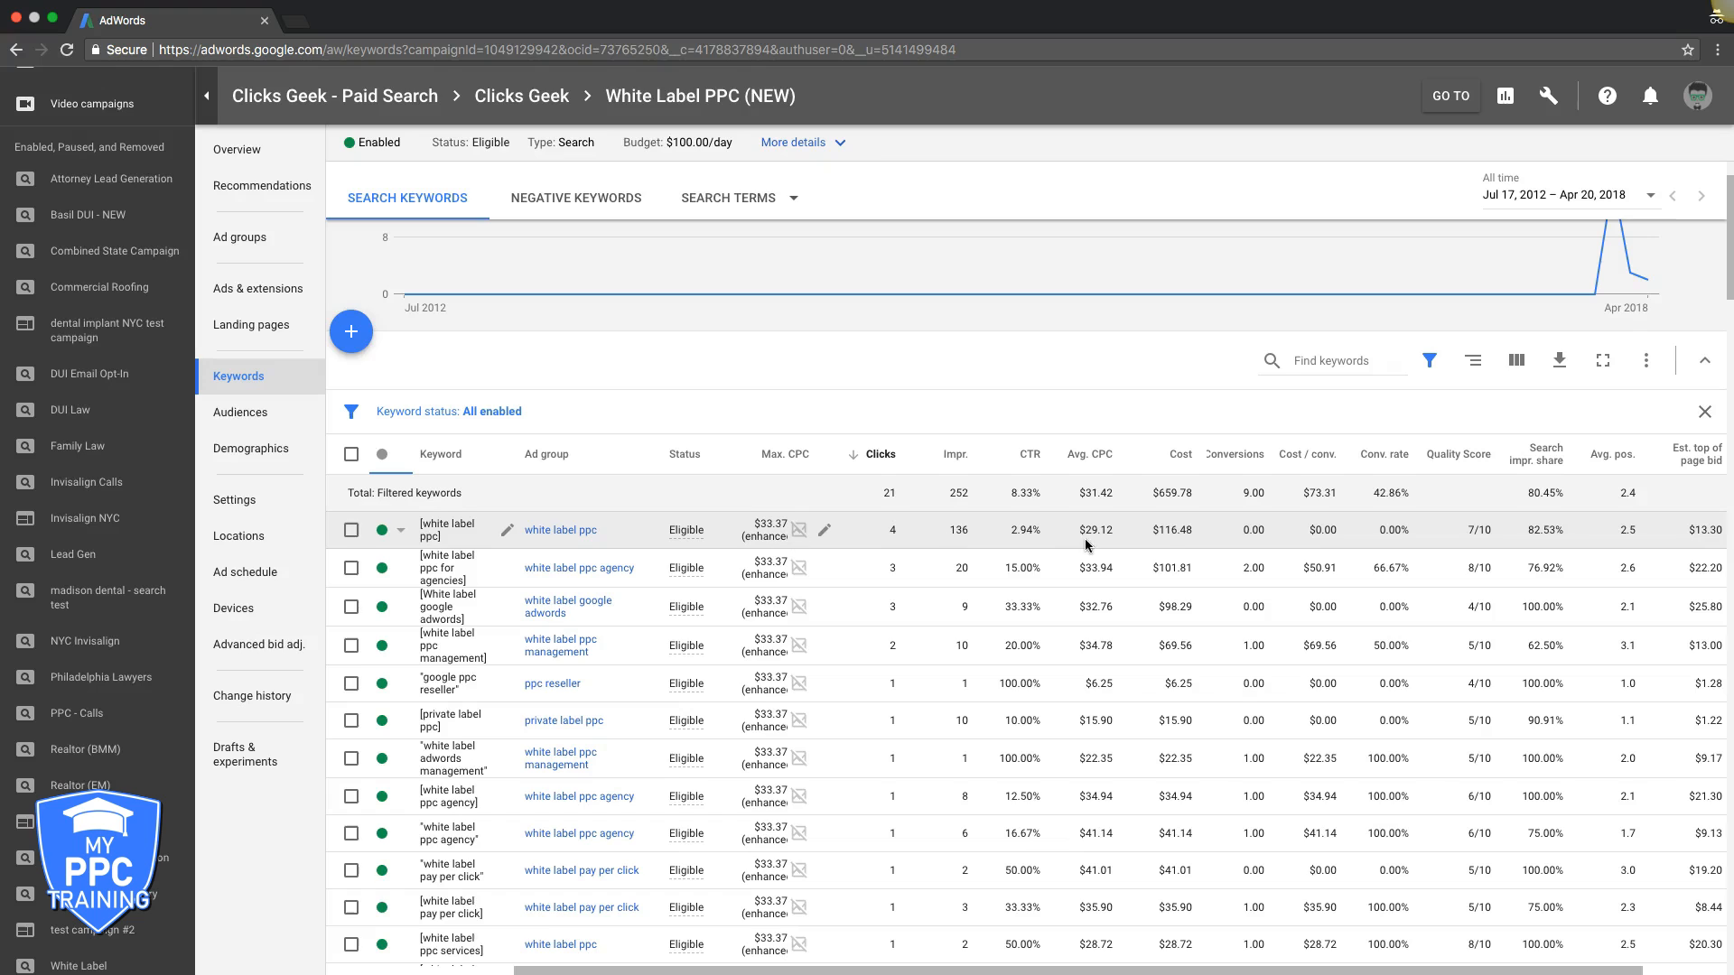
pyautogui.moveTo(1236, 647)
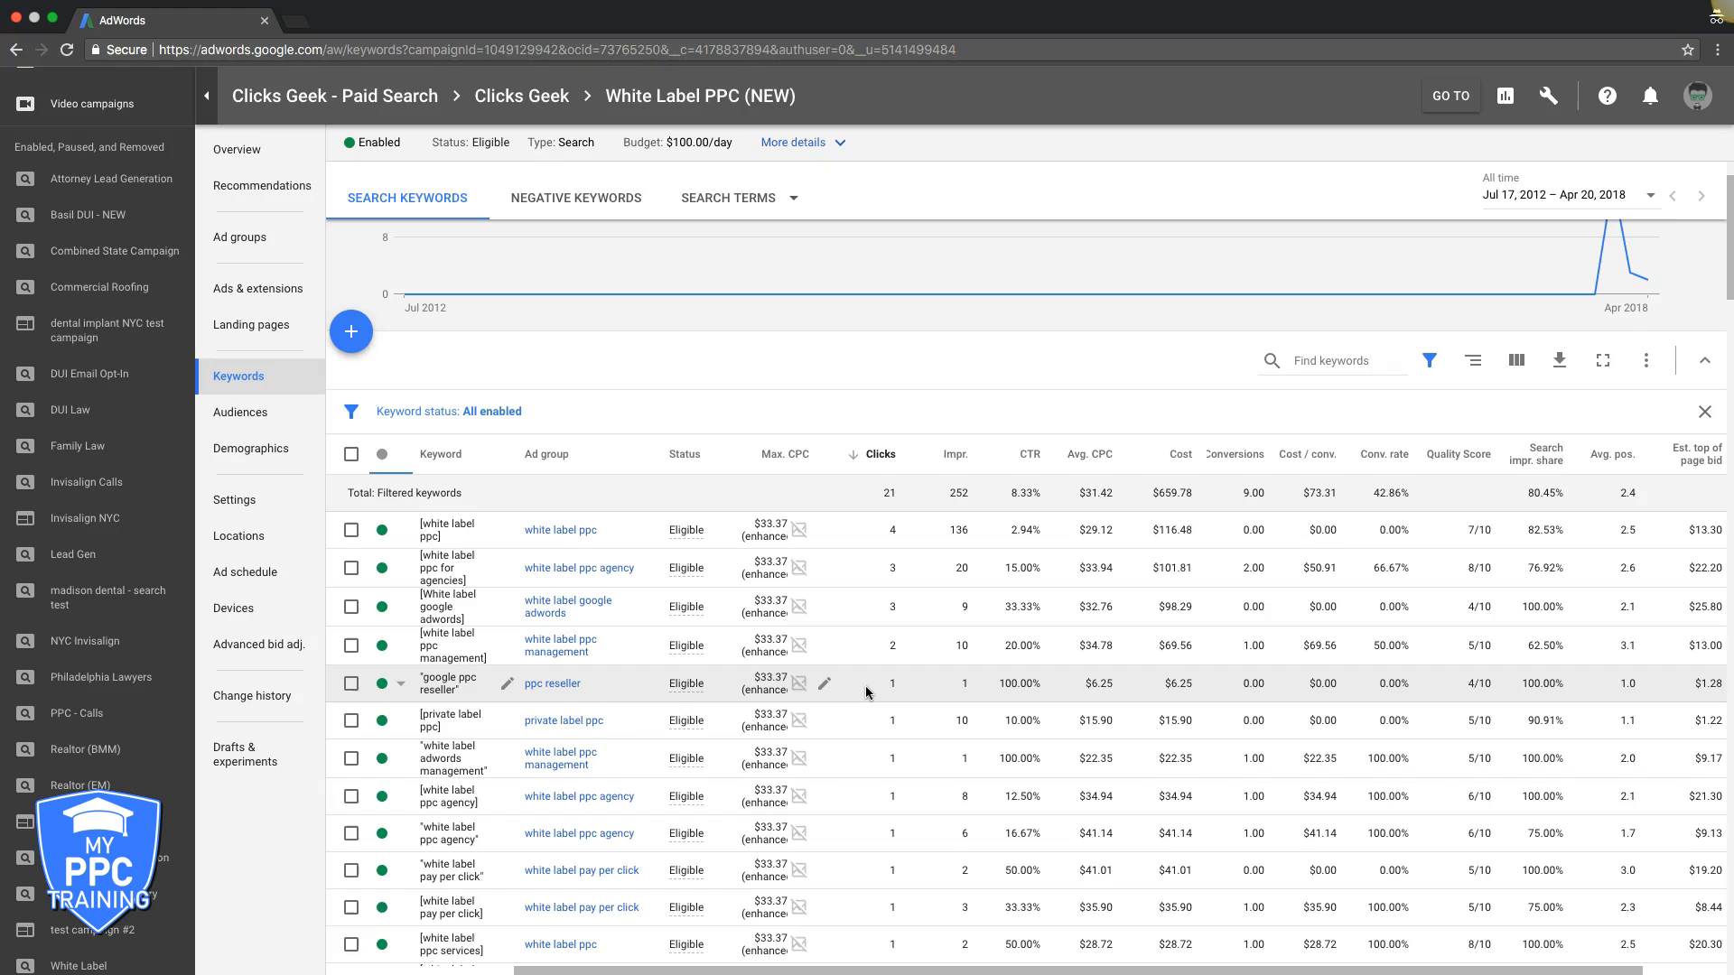
pyautogui.moveTo(905, 529)
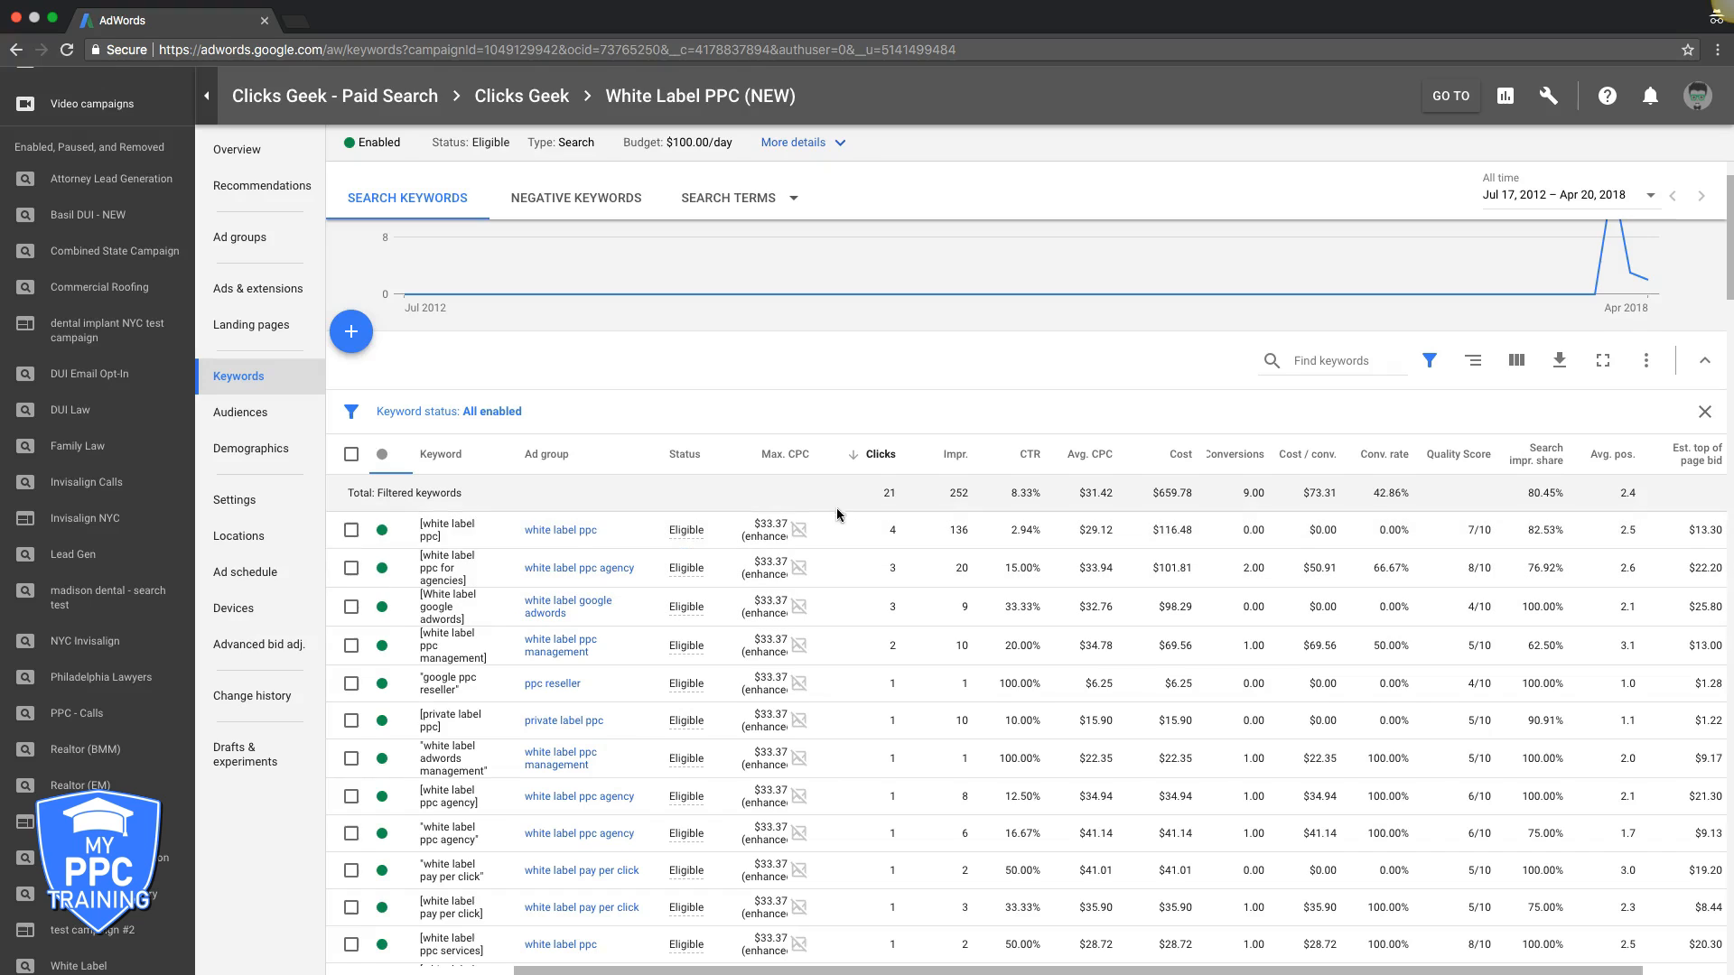
pyautogui.moveTo(896, 540)
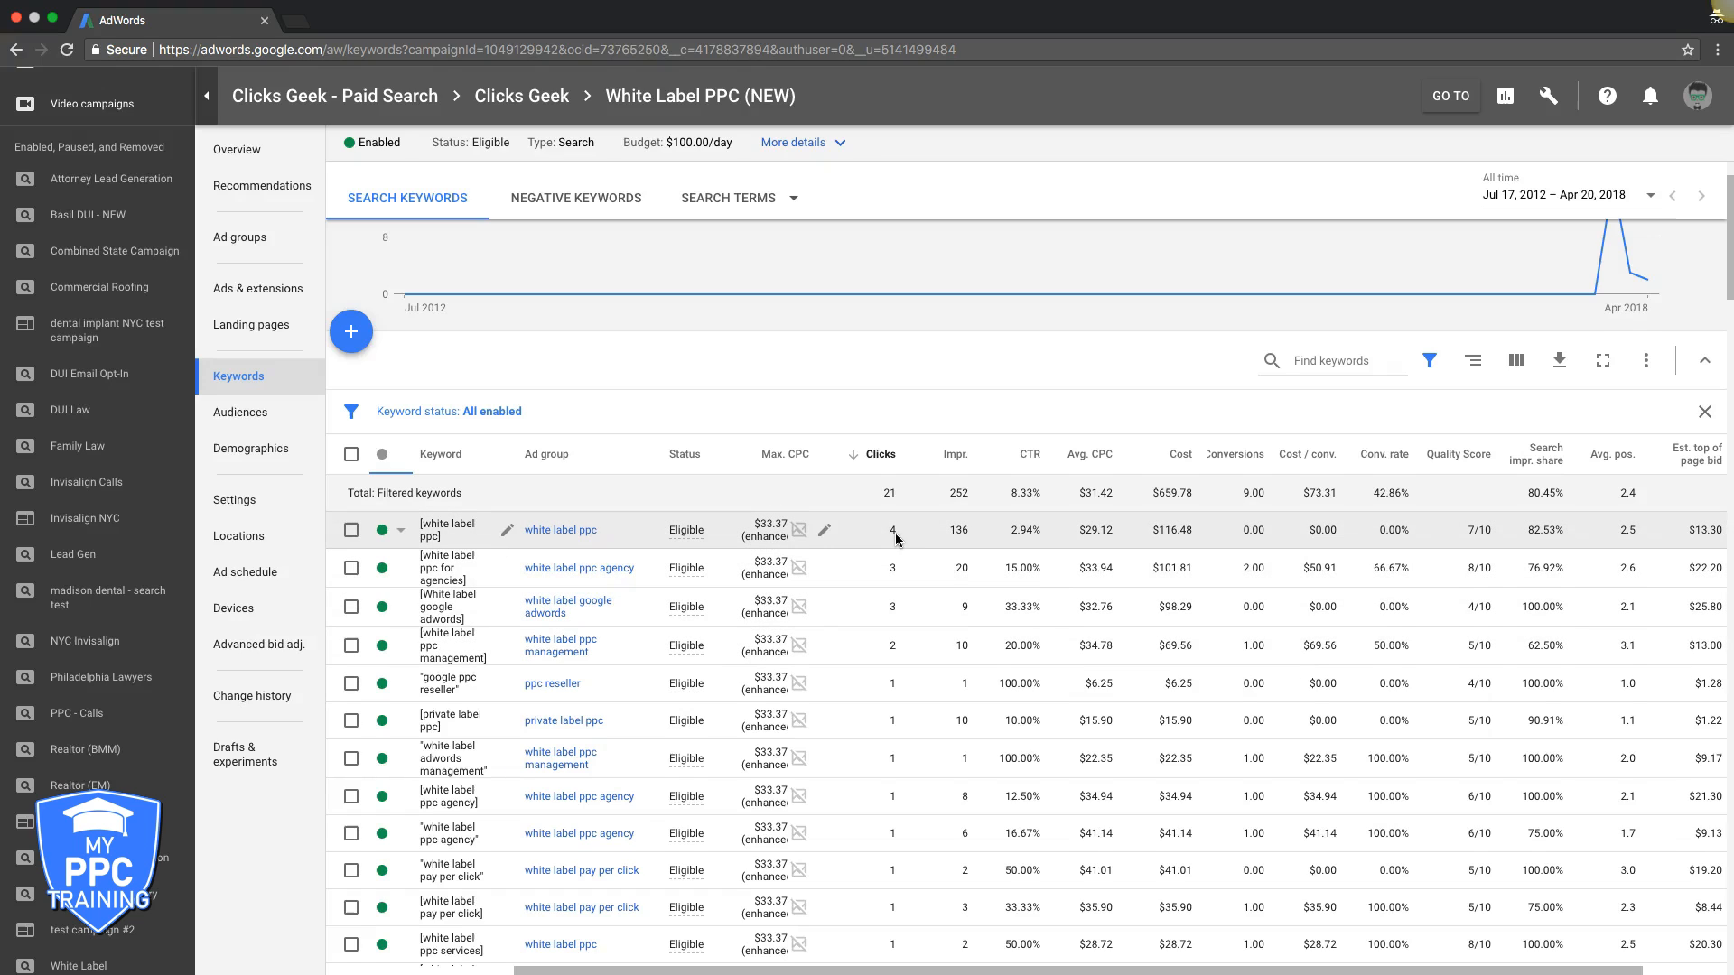
pyautogui.moveTo(800, 529)
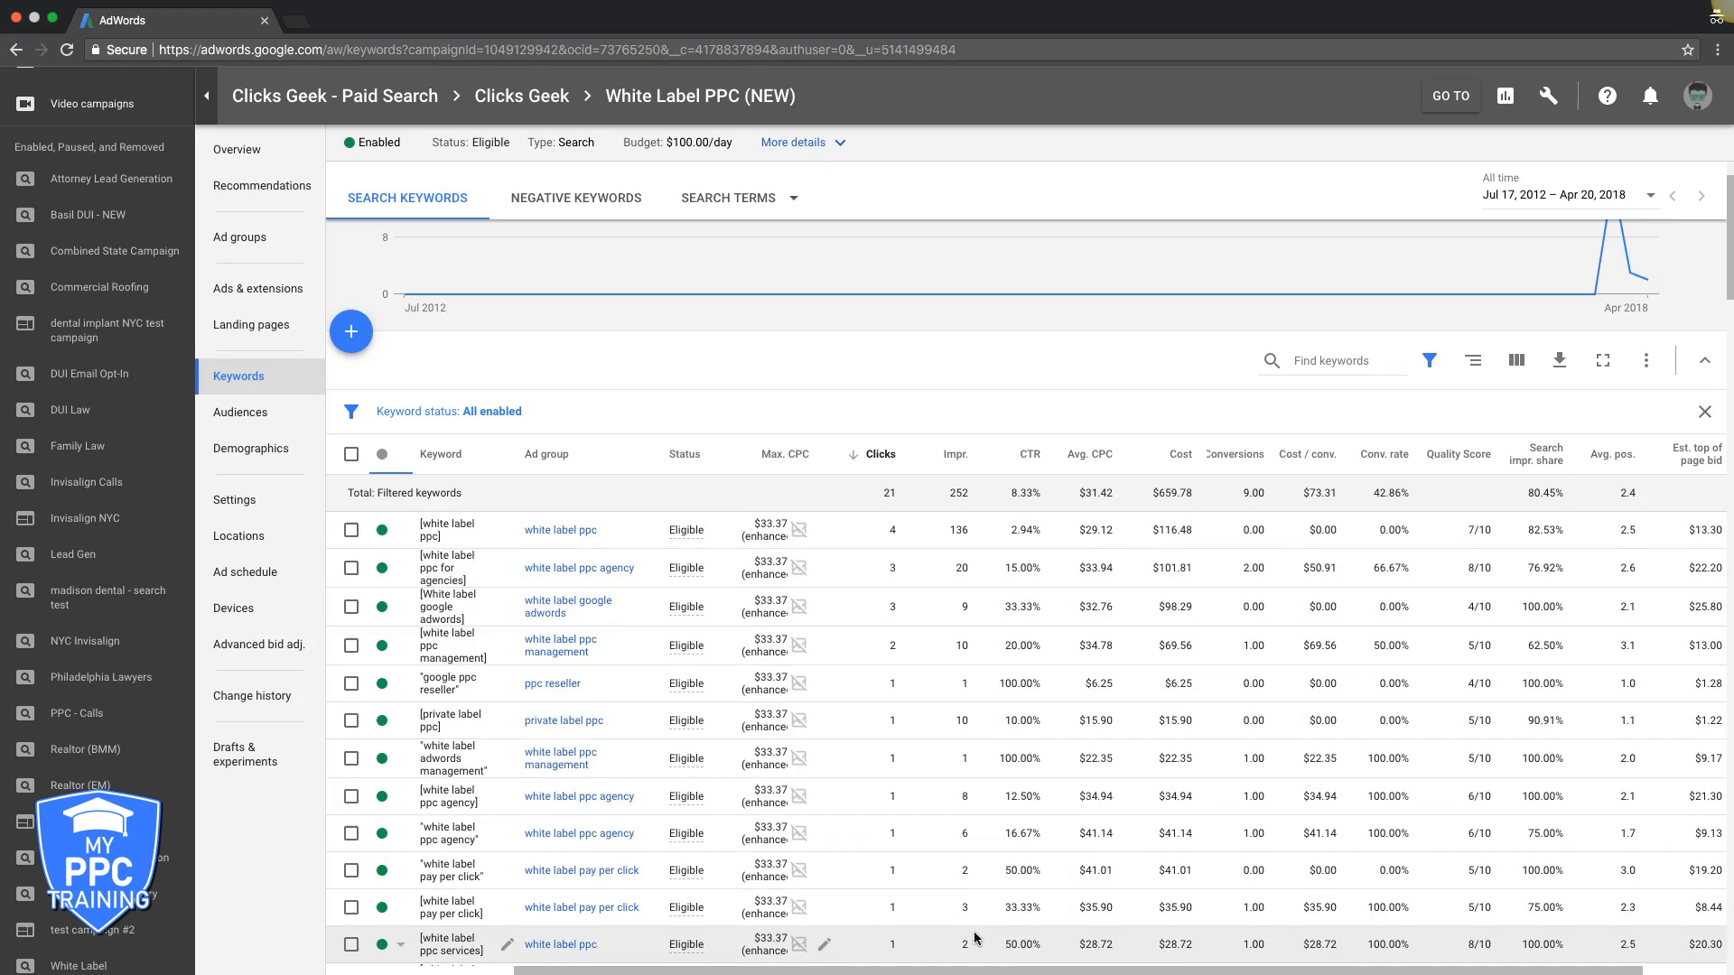
pyautogui.scroll(-3)
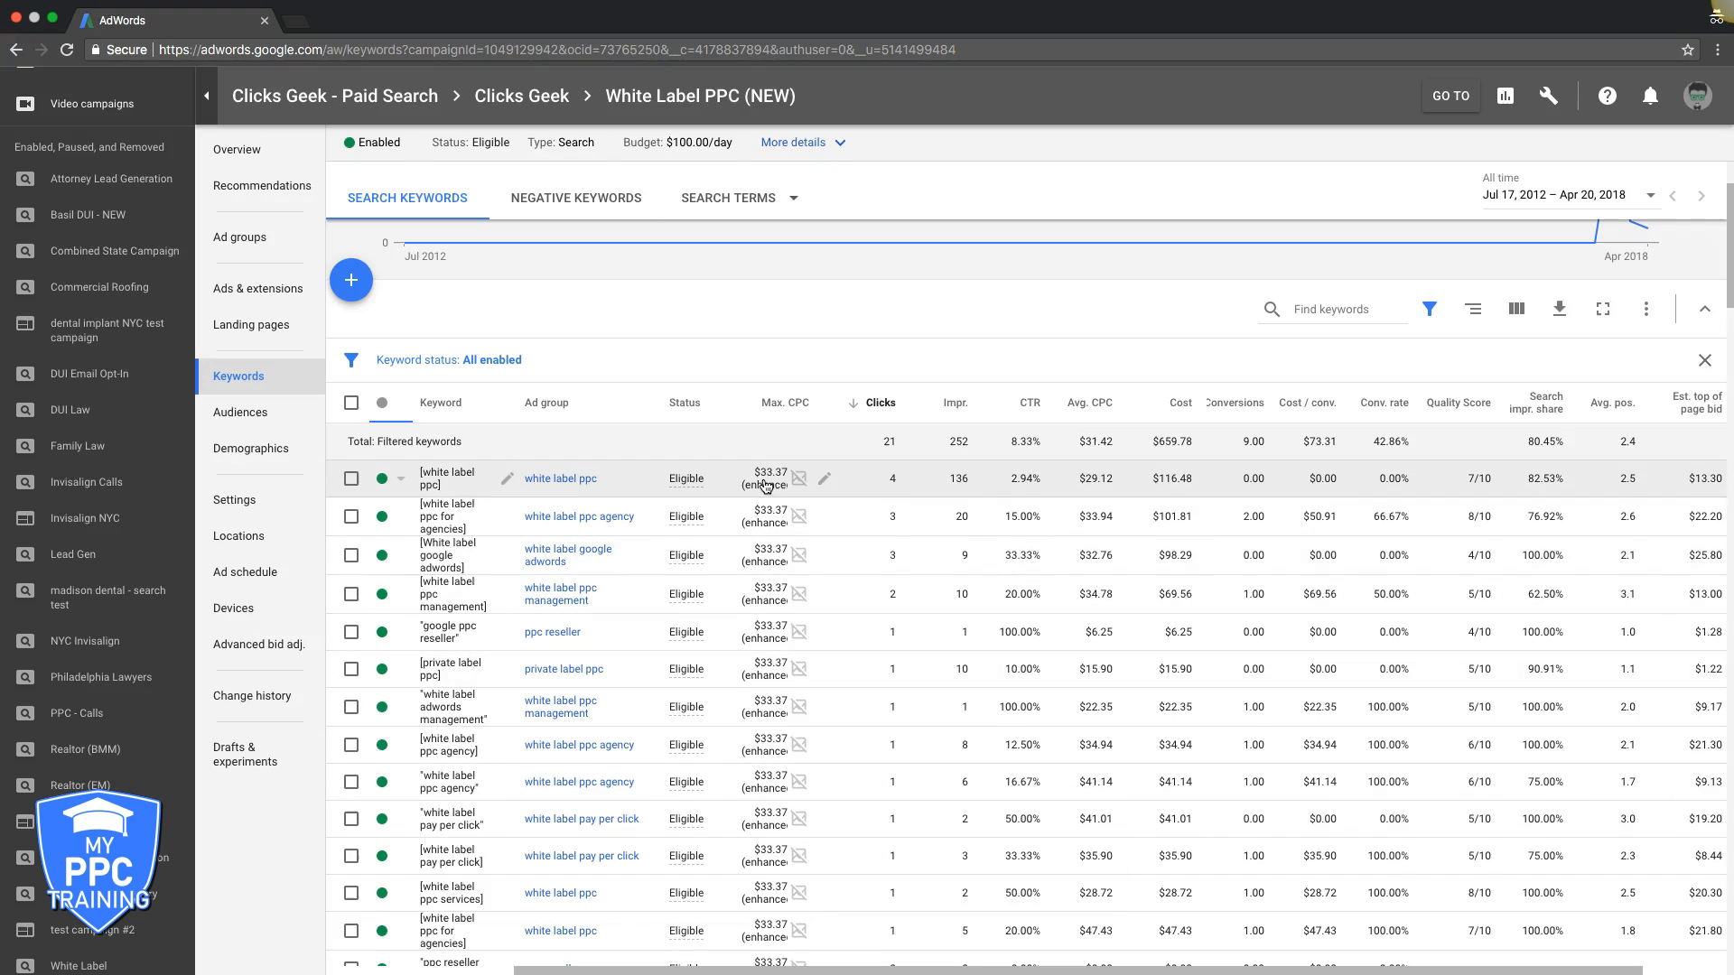
pyautogui.moveTo(679, 582)
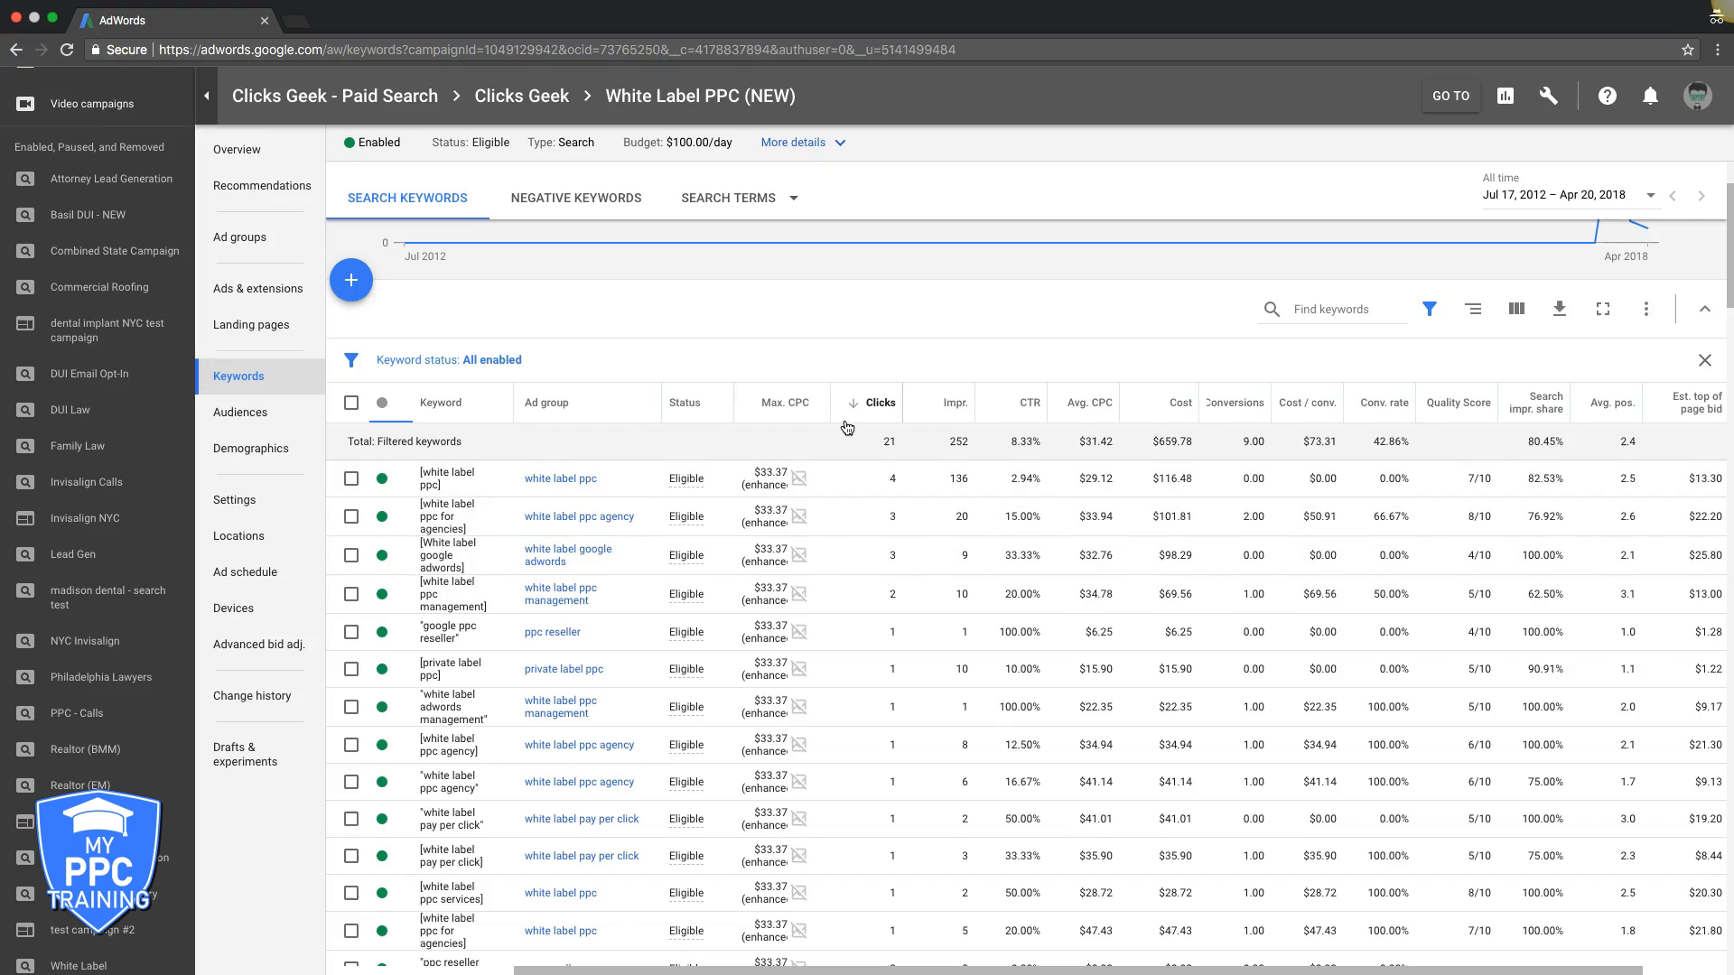
pyautogui.moveTo(767, 538)
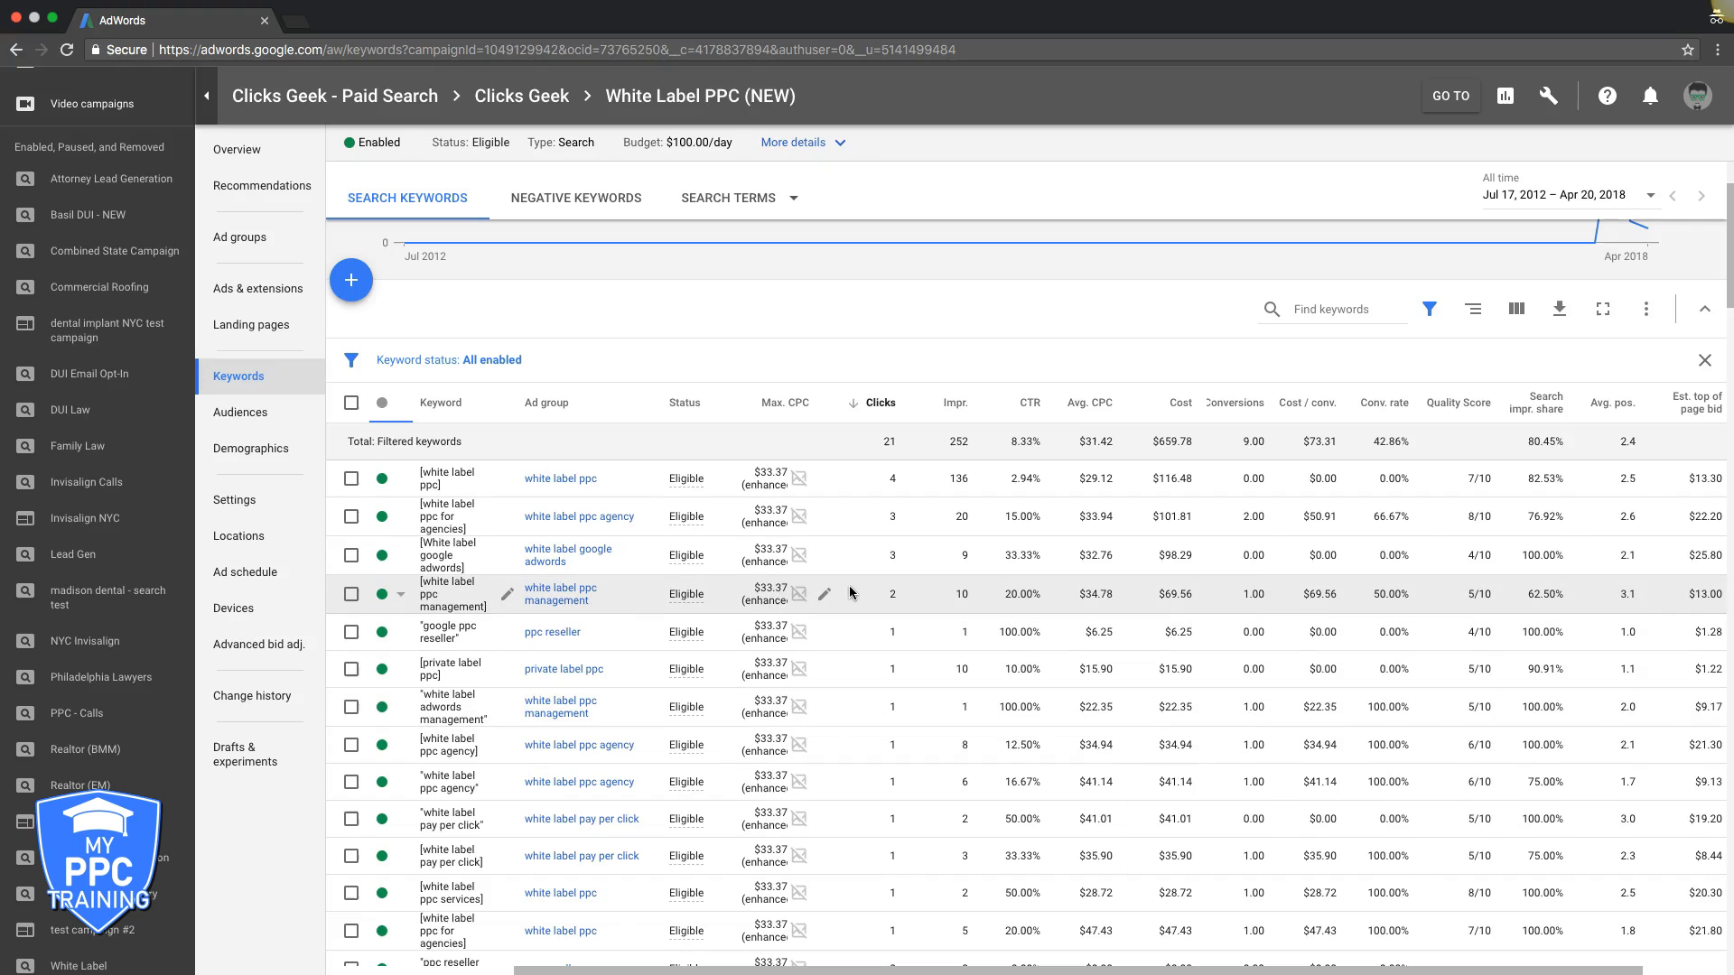
pyautogui.moveTo(649, 603)
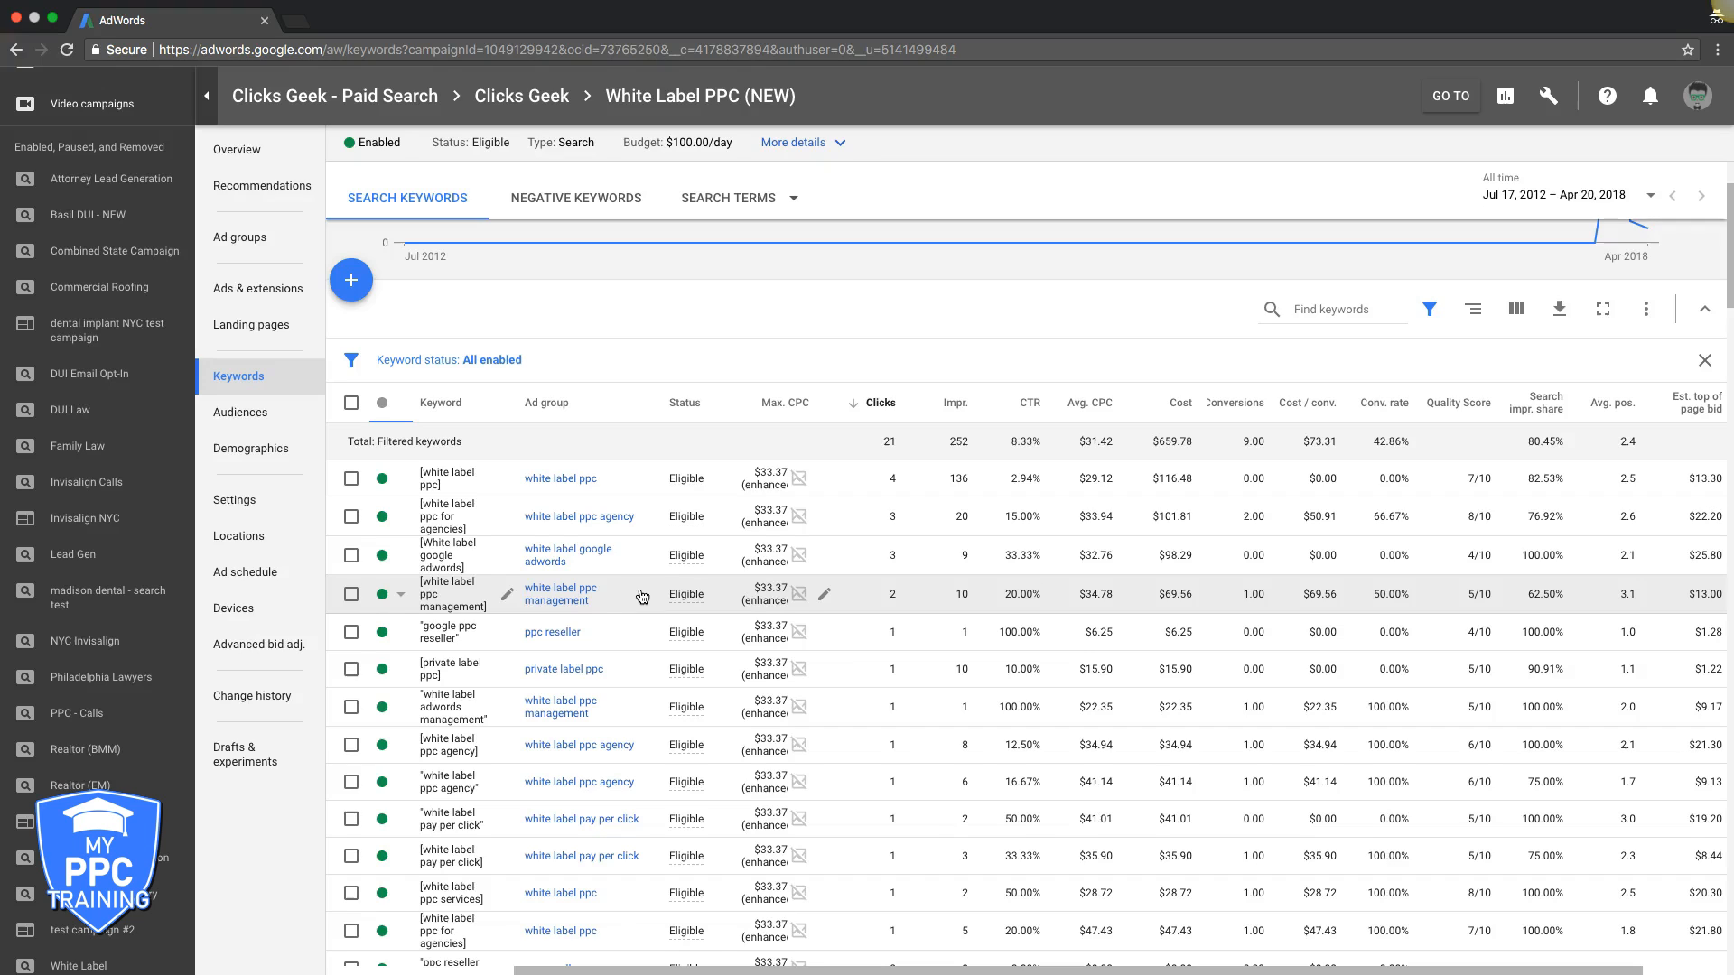
# - View the four approved ads of the white label ppc agency ad group
pyautogui.click(241, 237)
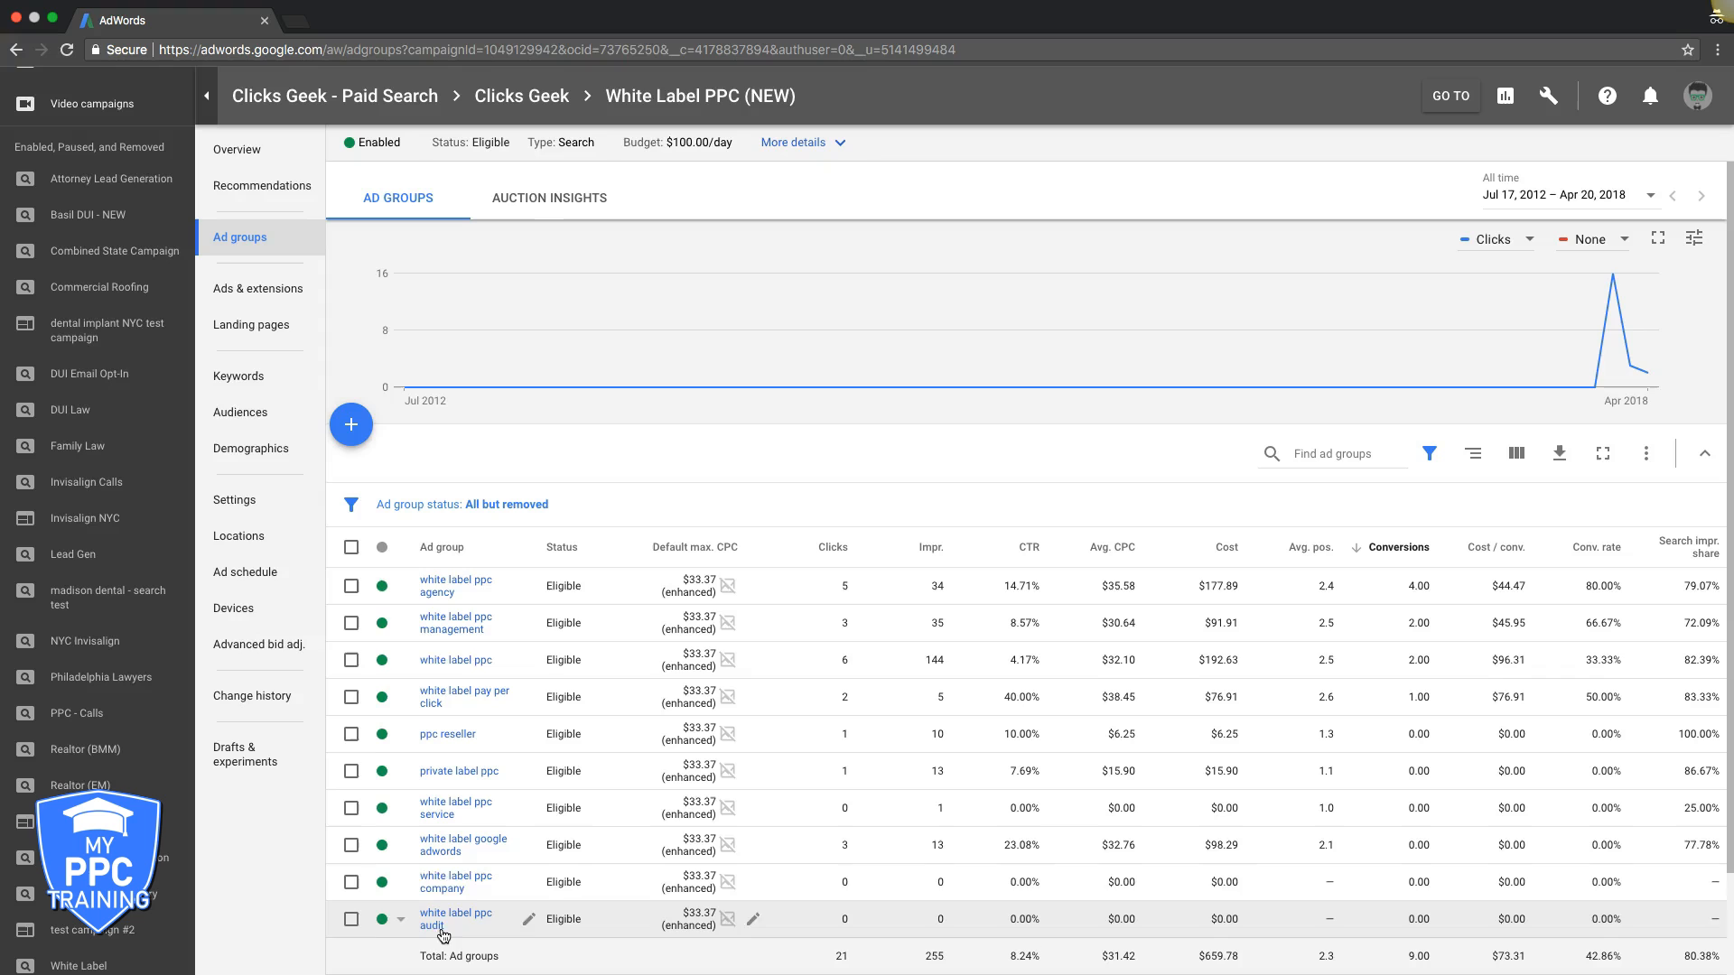
pyautogui.click(455, 585)
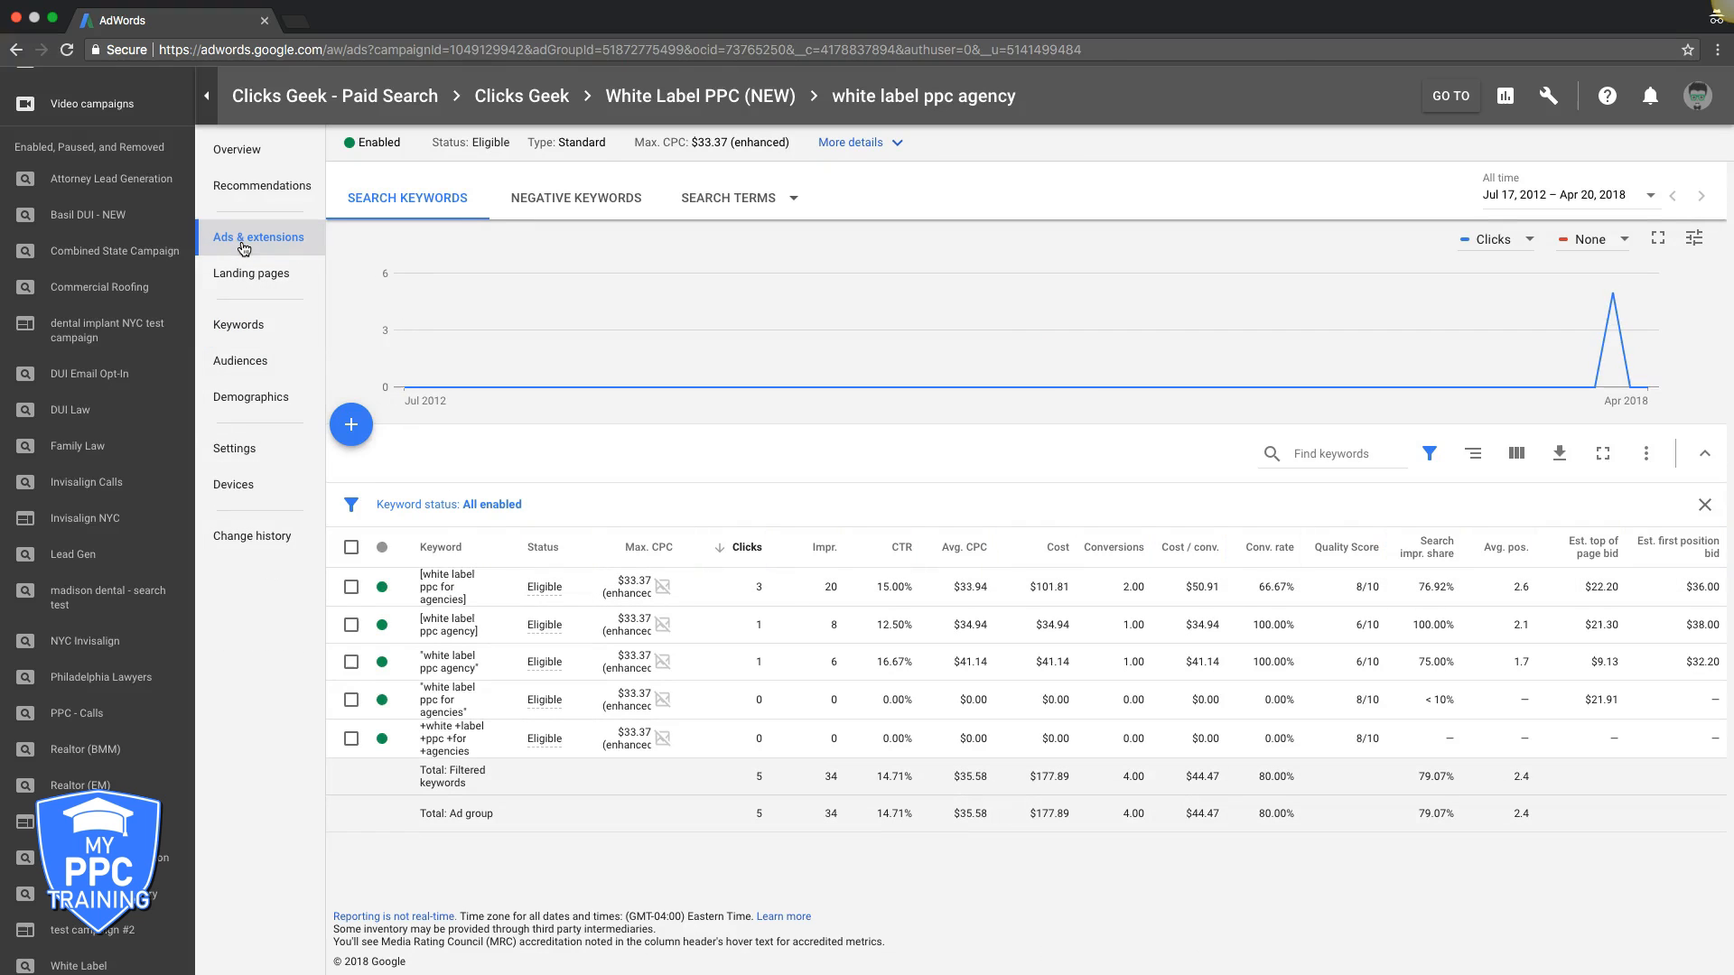
pyautogui.click(258, 237)
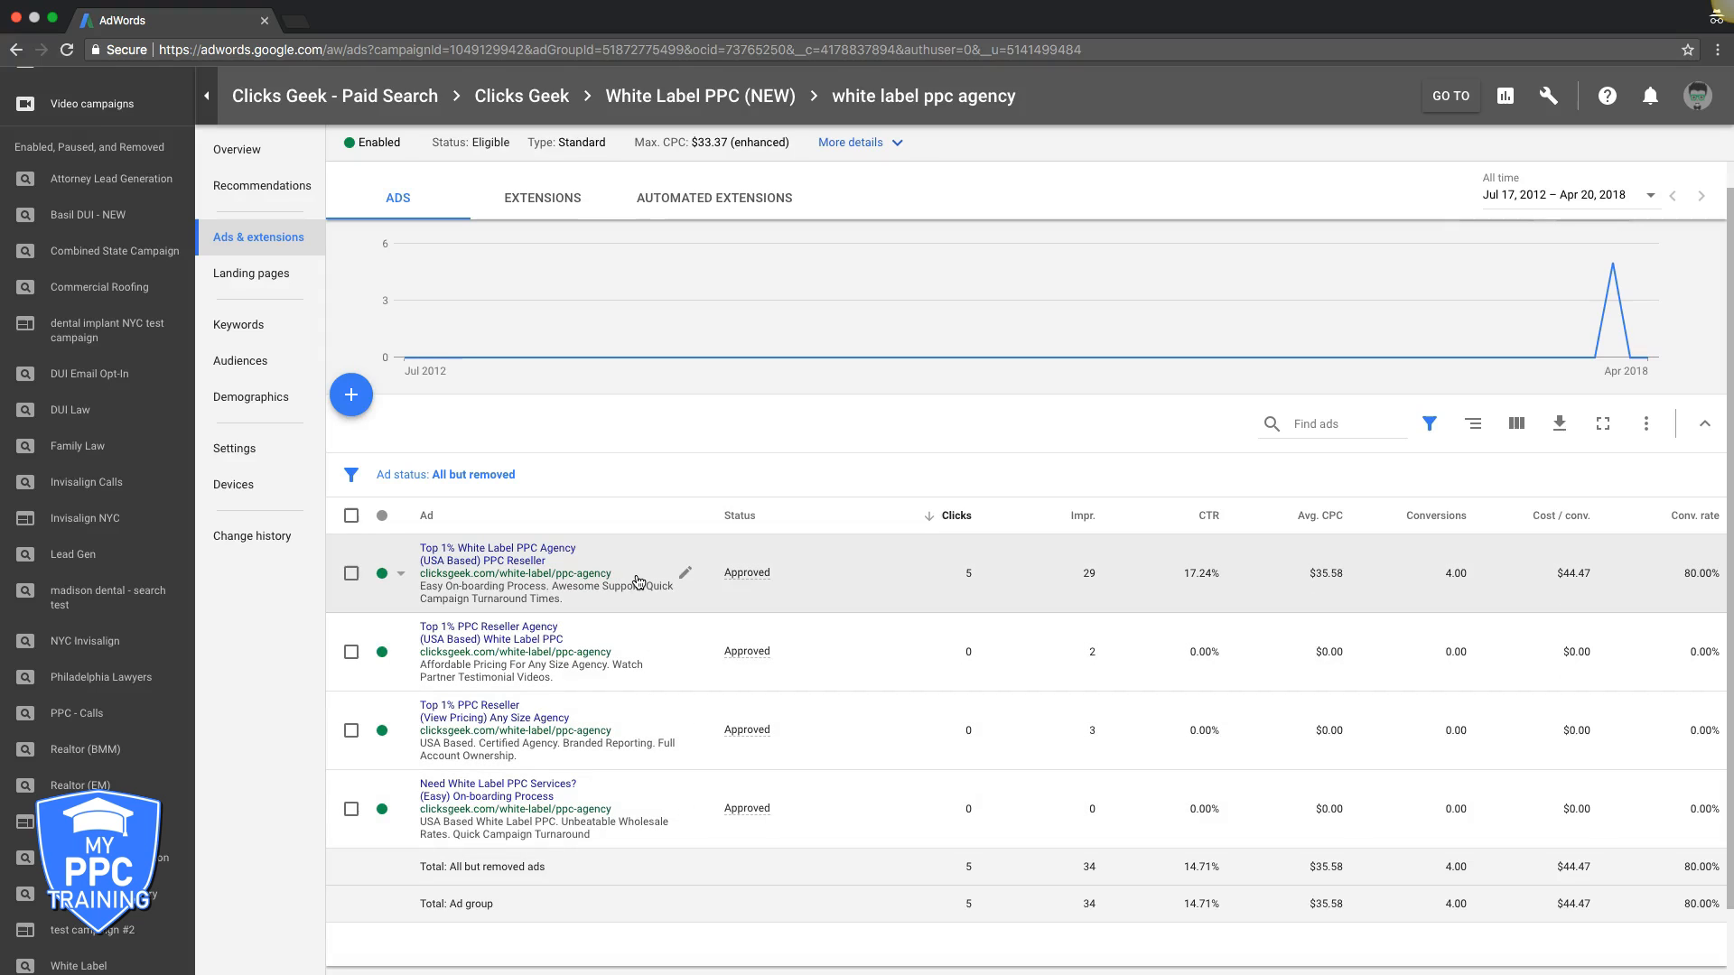
pyautogui.moveTo(938, 573)
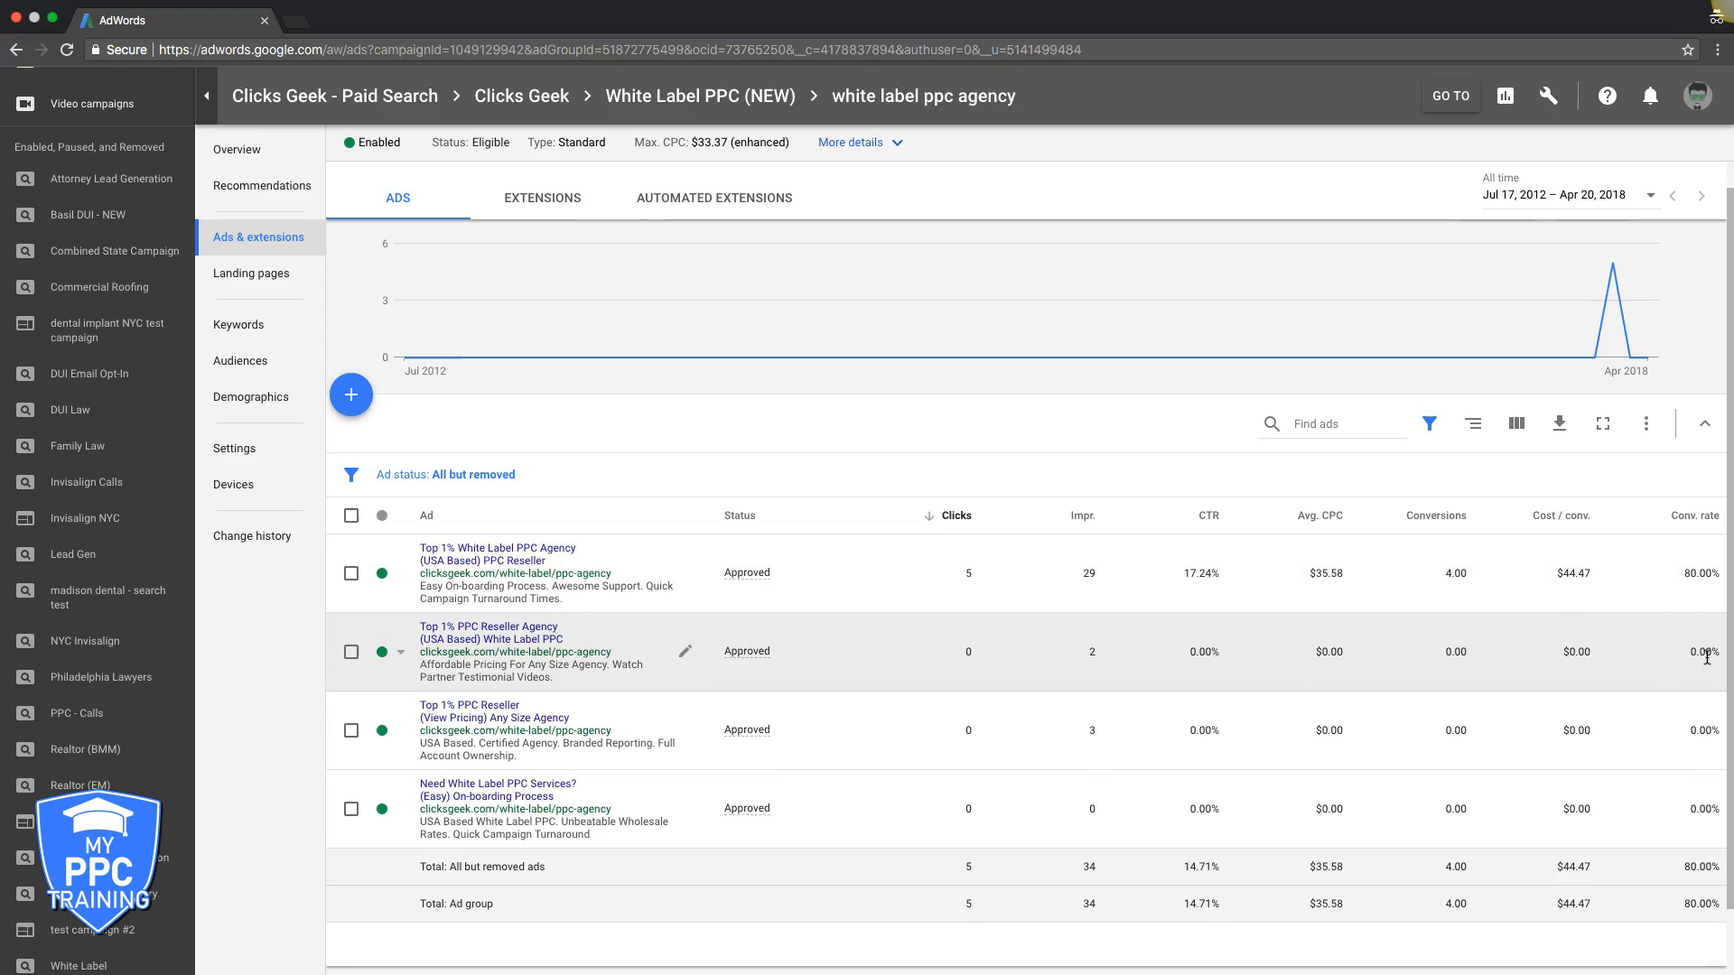
pyautogui.moveTo(1250, 816)
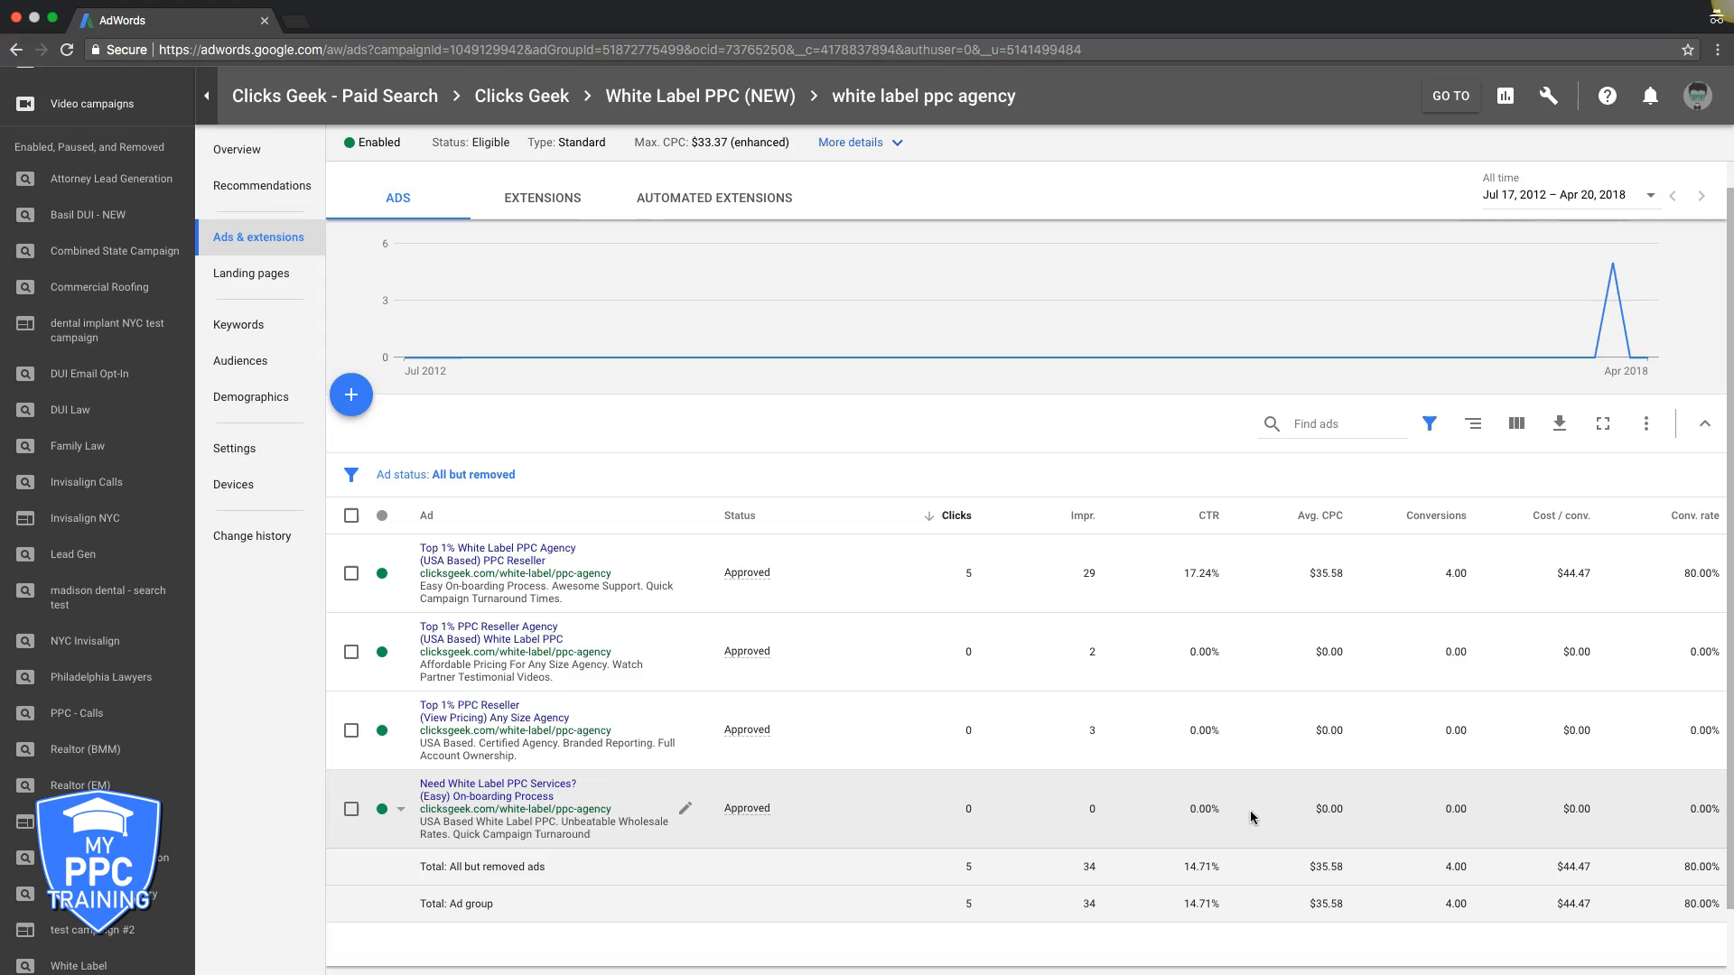
pyautogui.moveTo(681, 795)
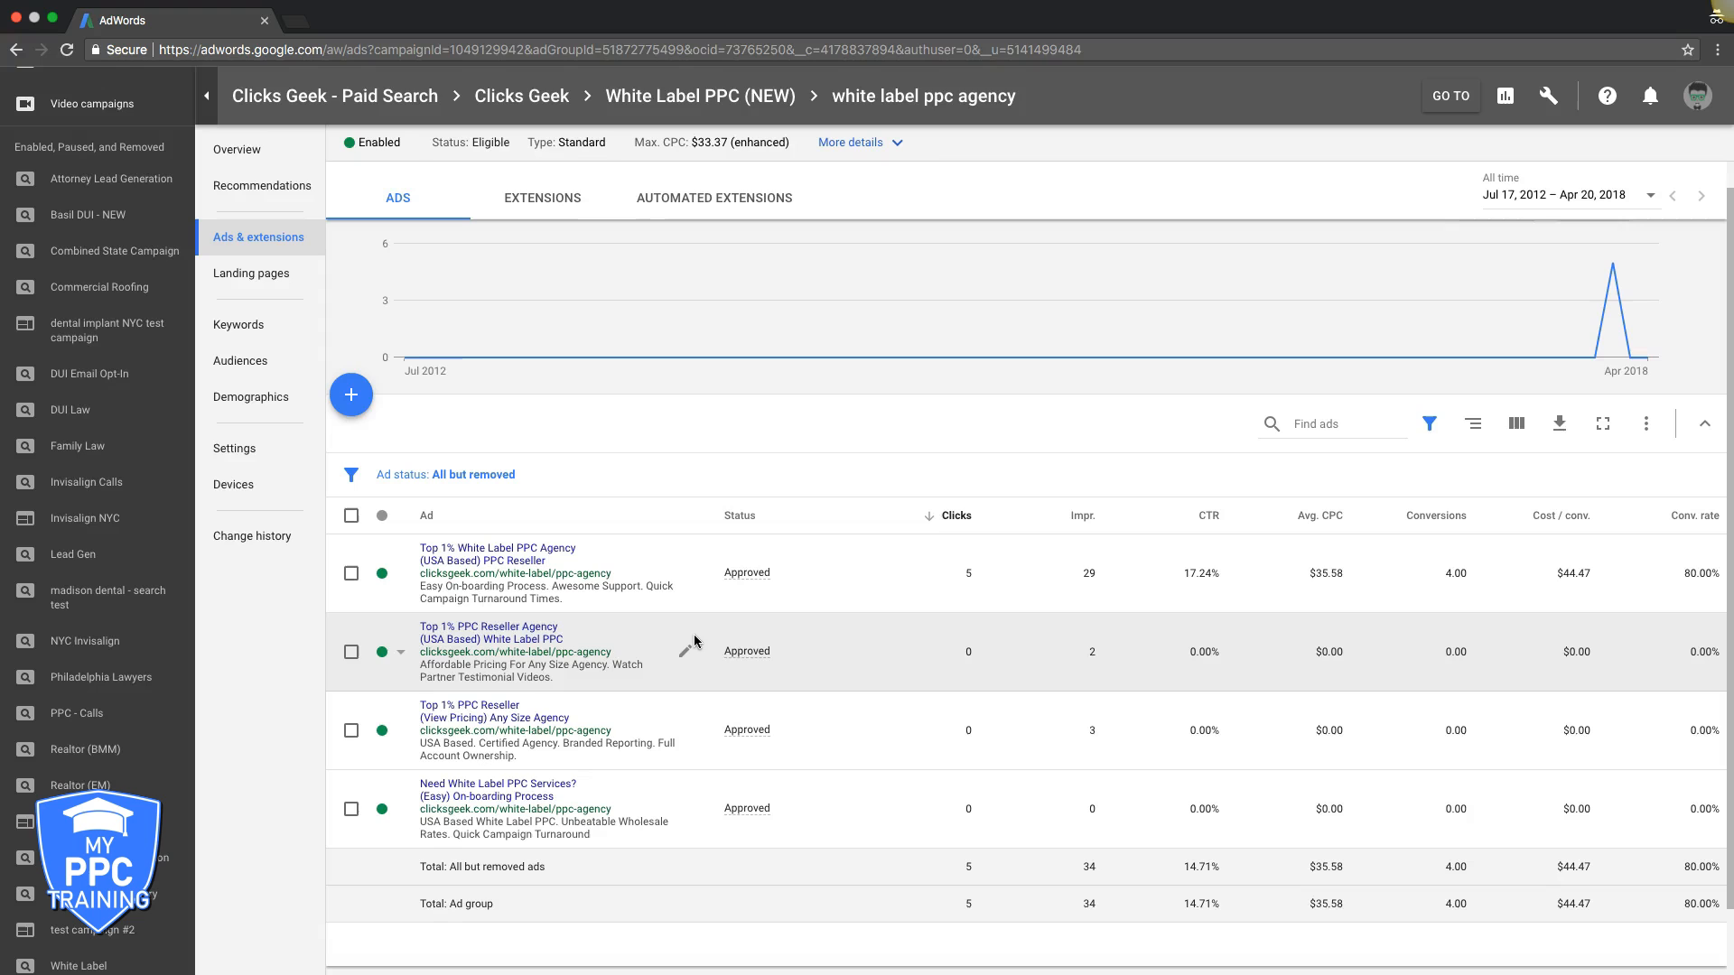
pyautogui.moveTo(669, 634)
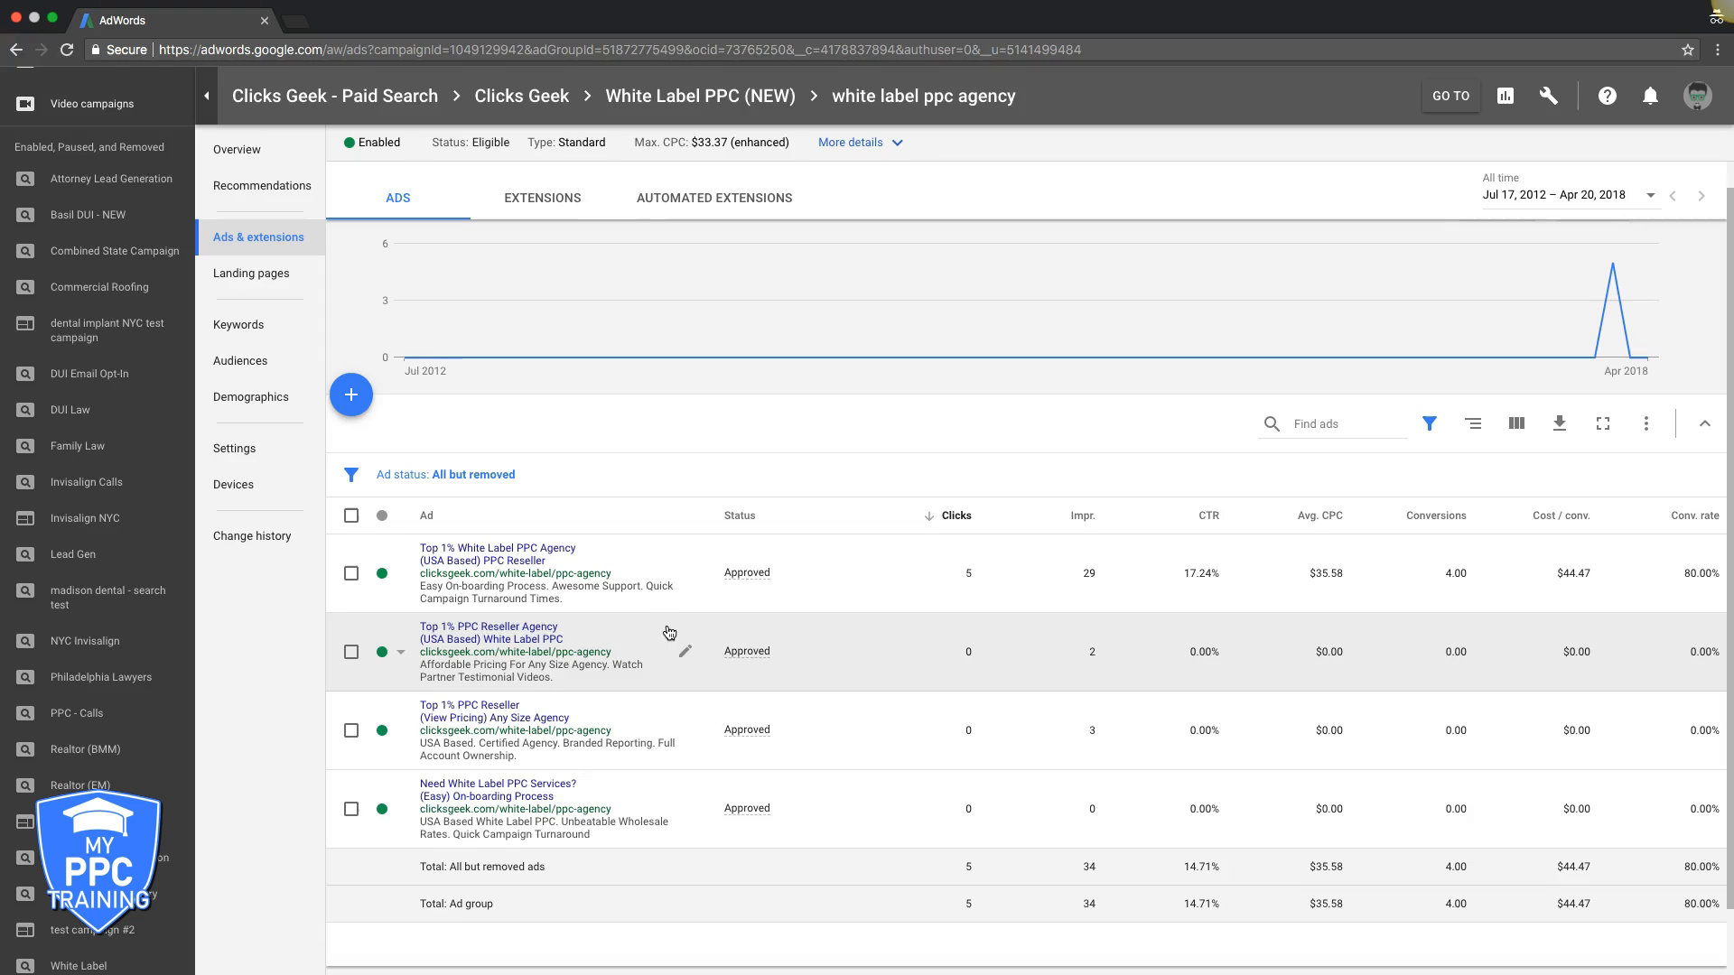
pyautogui.moveTo(663, 553)
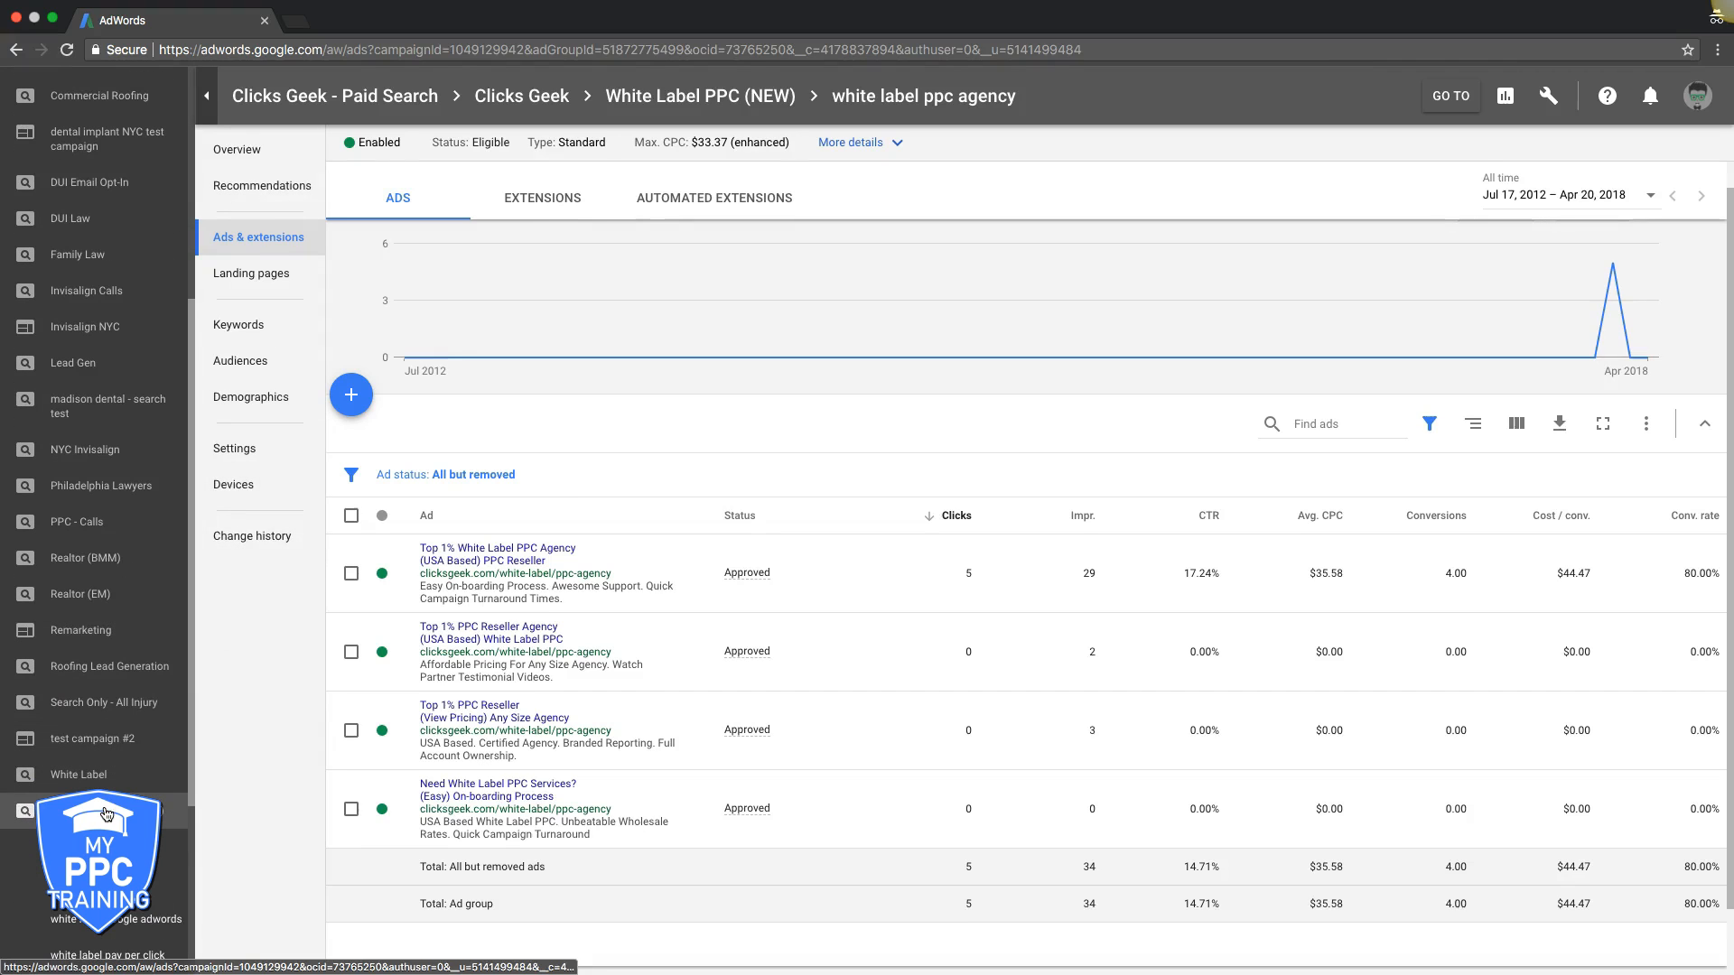
# - Go up to the campaign and show its search terms report, marking white label ppc for agencies and white label ppc management
pyautogui.click(237, 150)
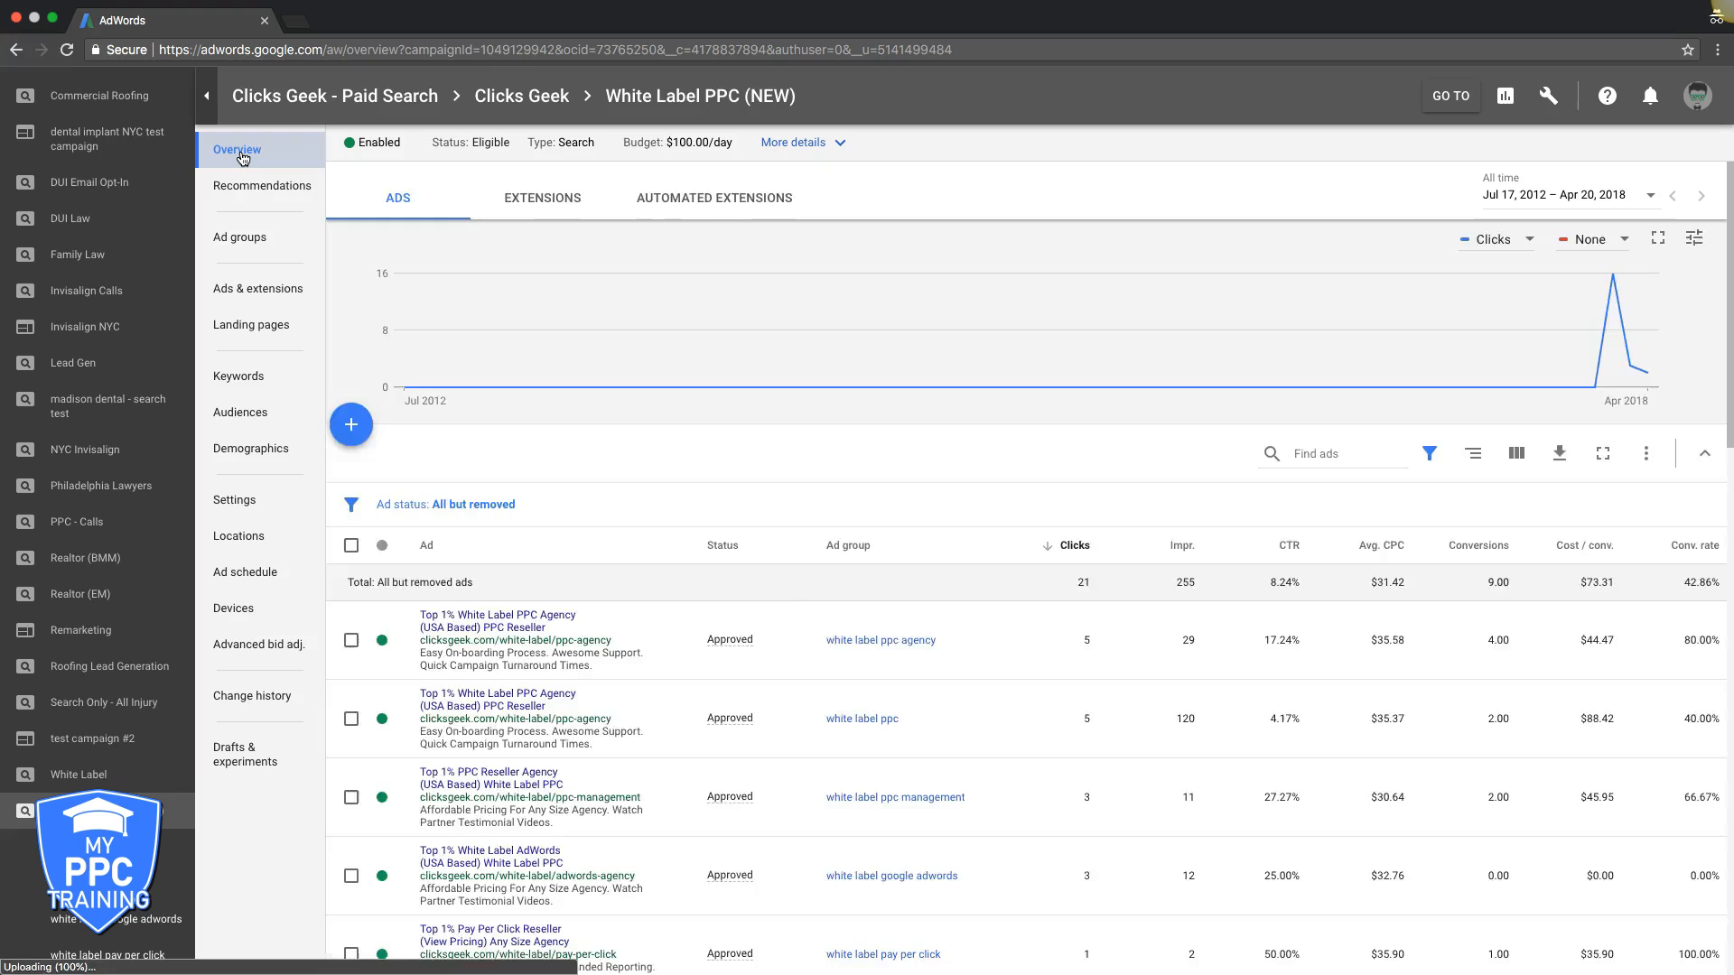
pyautogui.click(236, 150)
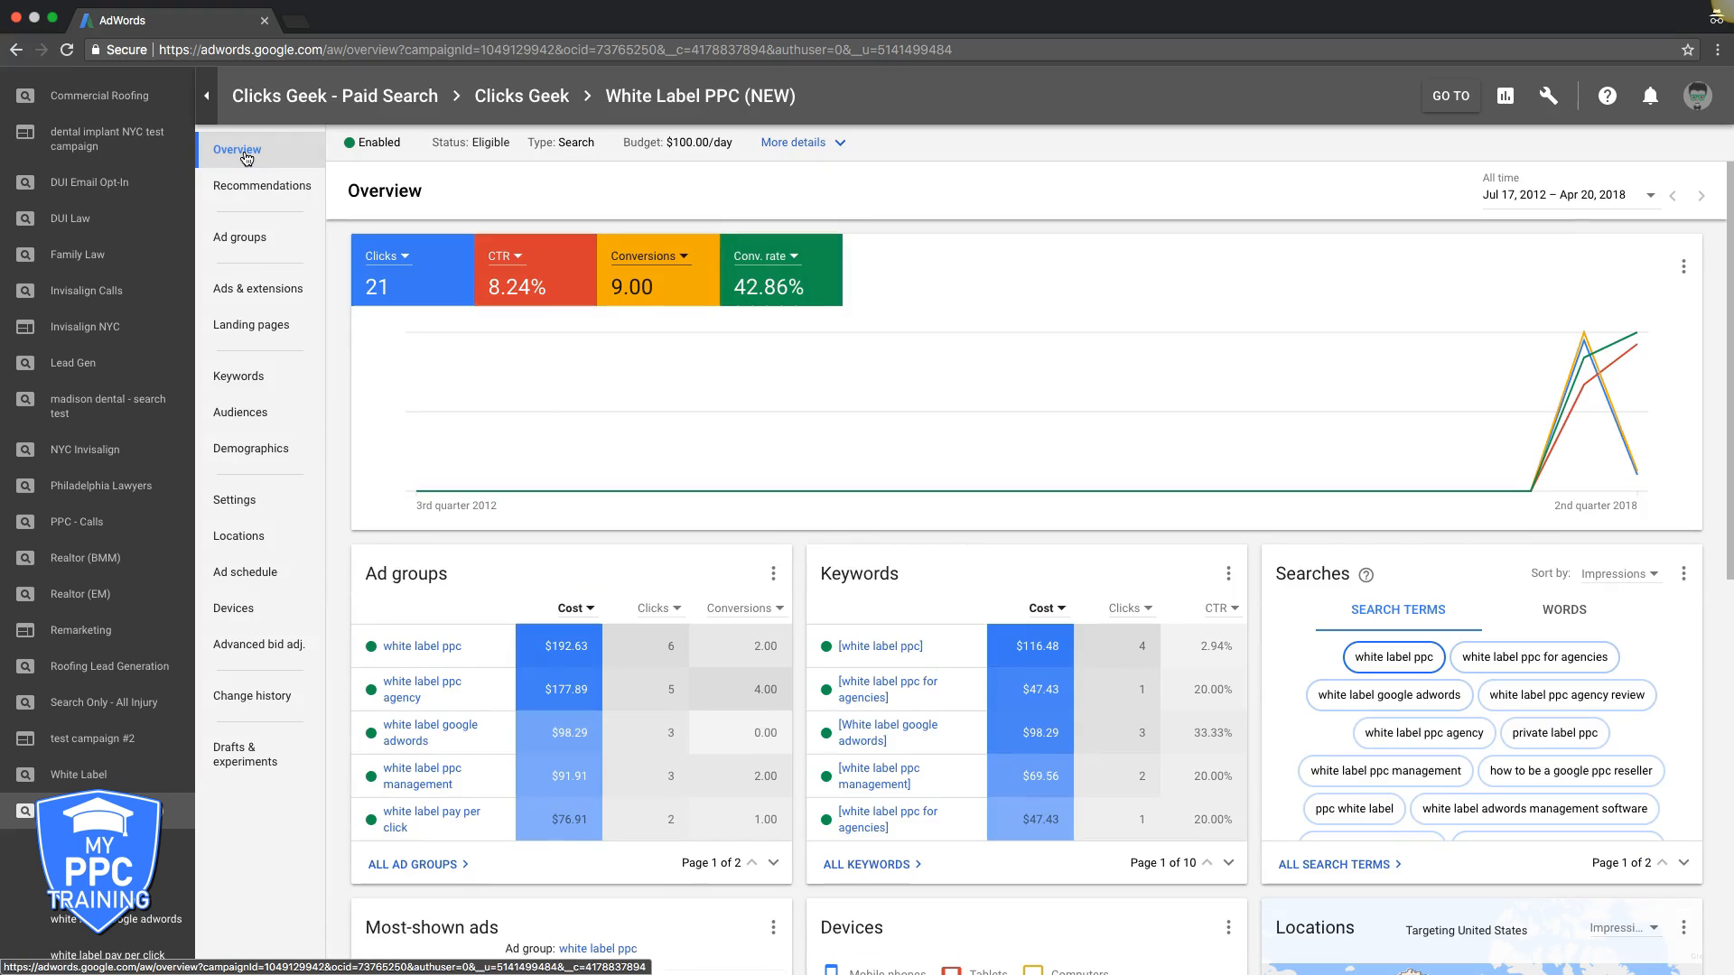
pyautogui.click(238, 375)
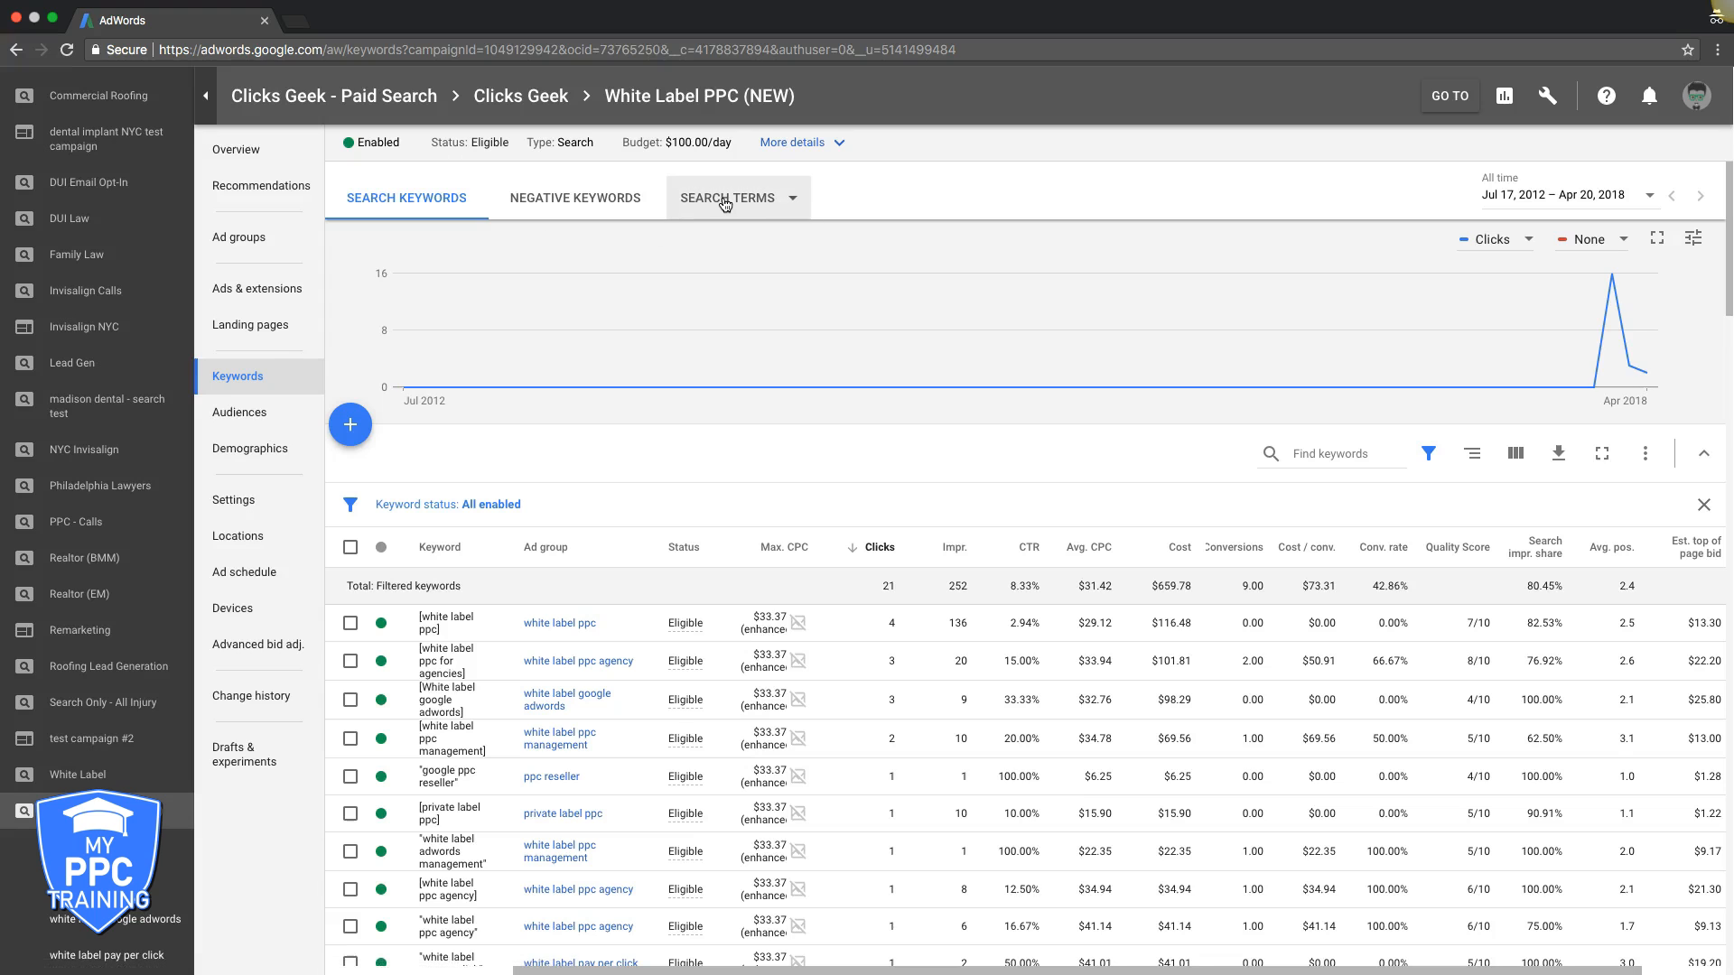
pyautogui.click(726, 197)
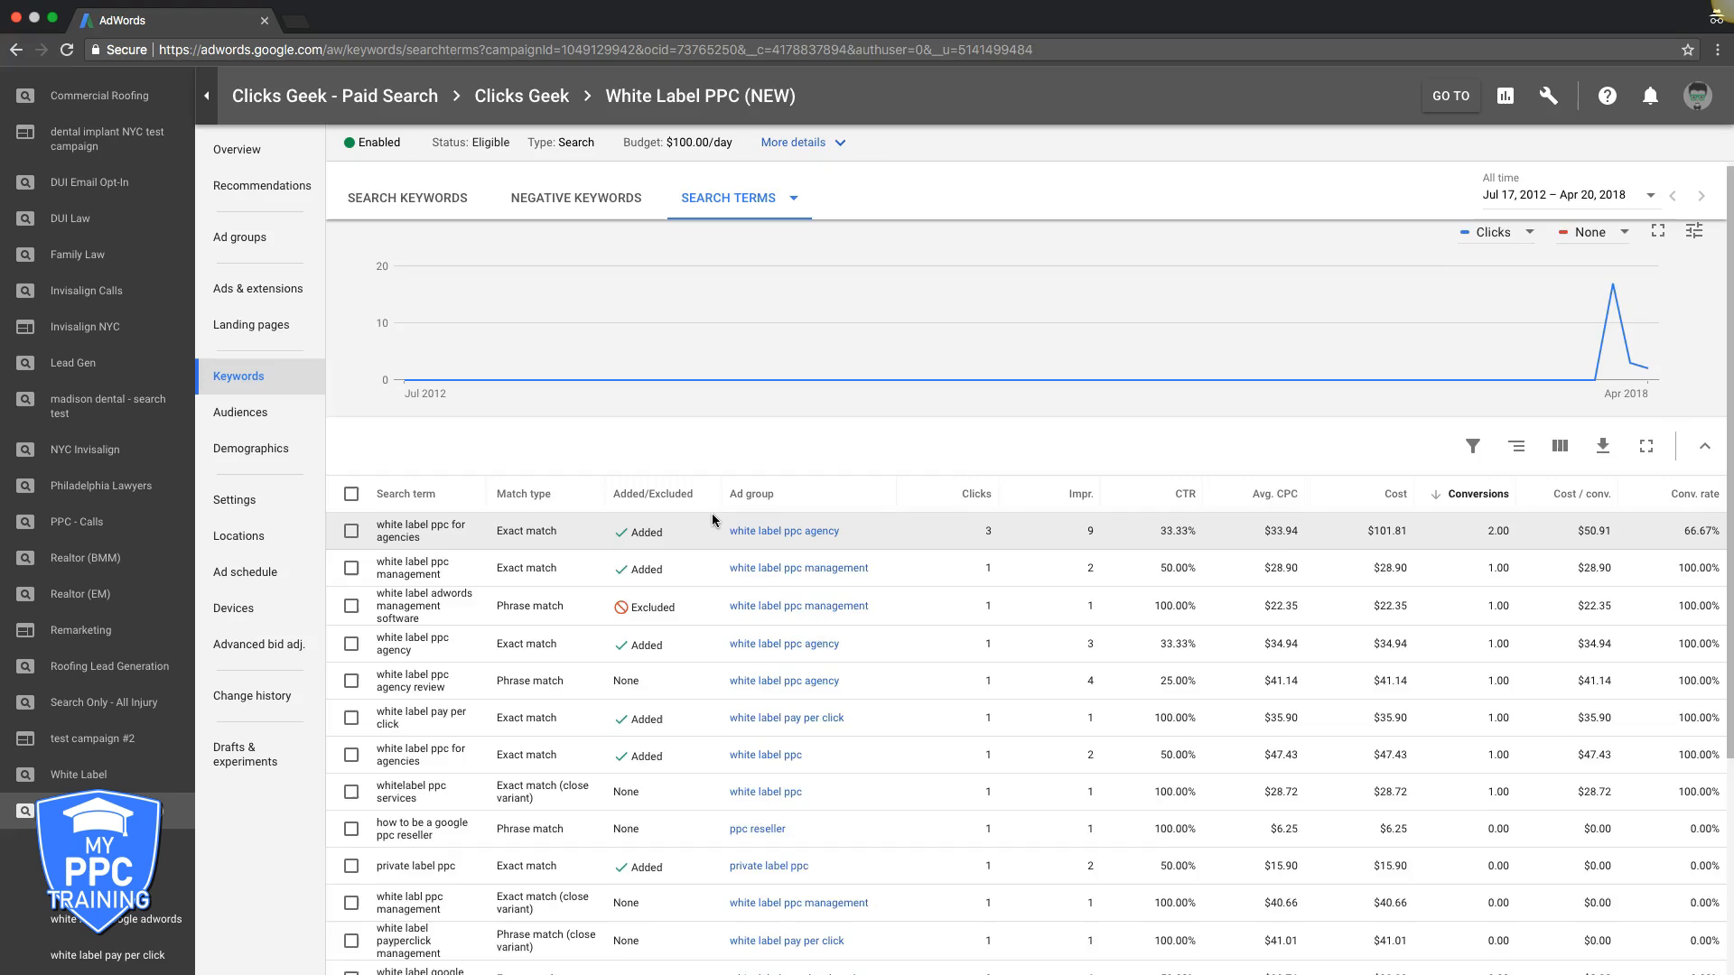
pyautogui.scroll(-3)
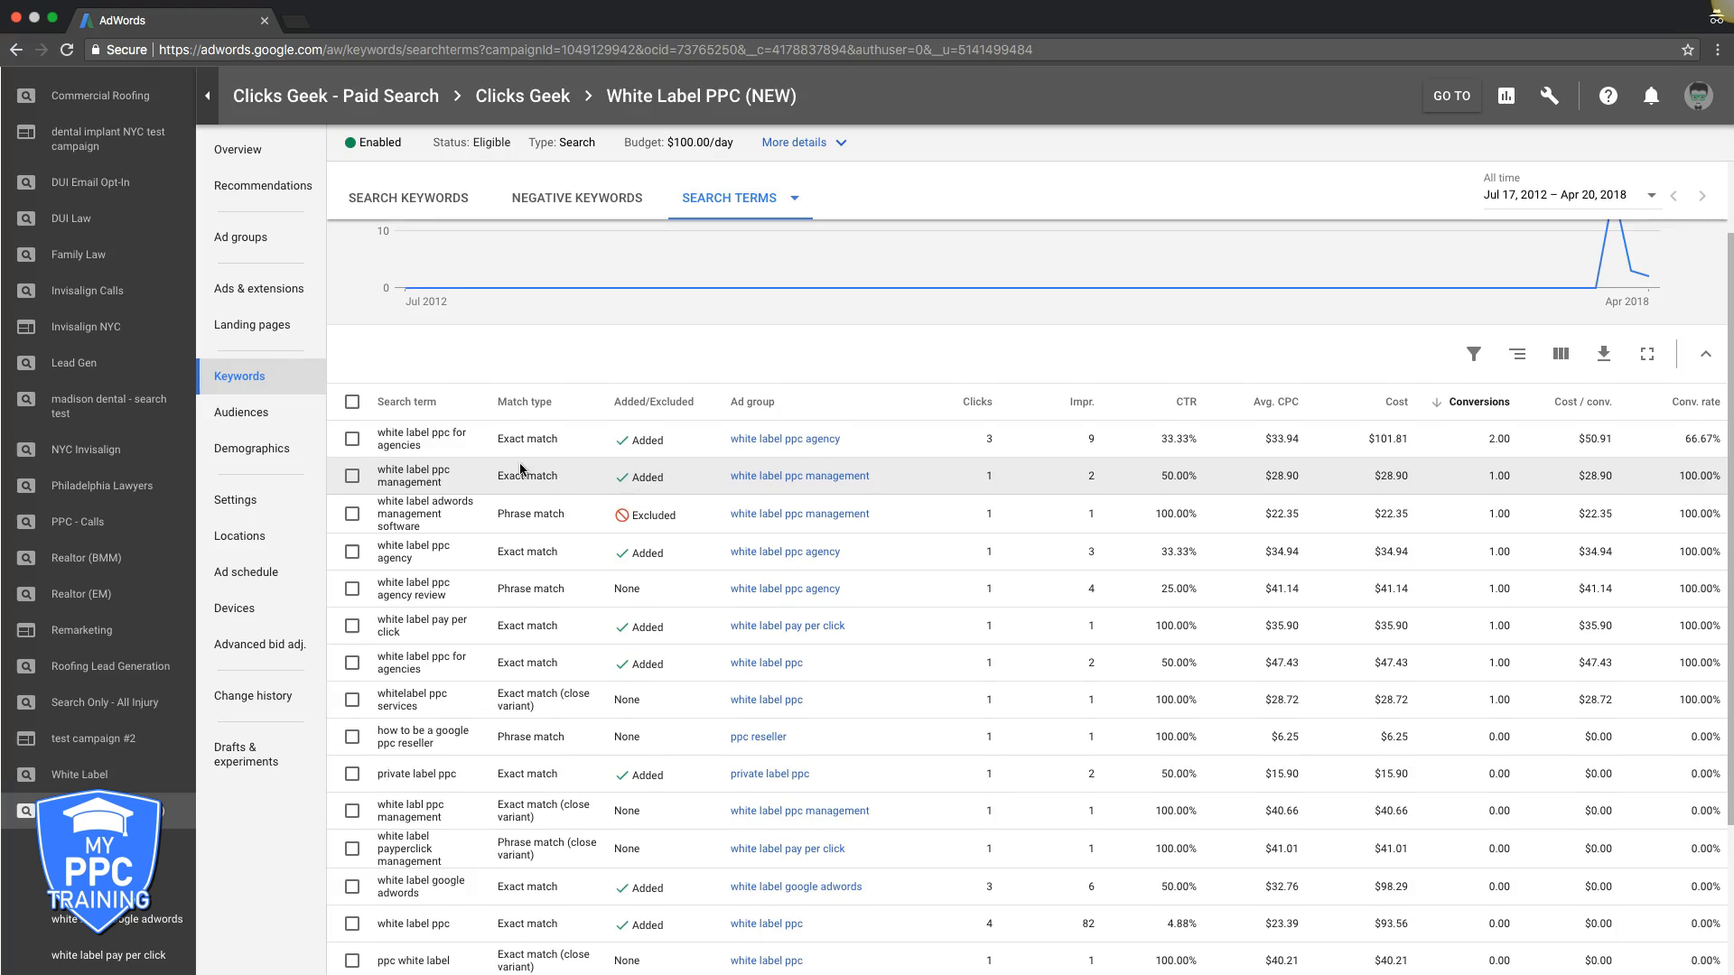
pyautogui.scroll(-3)
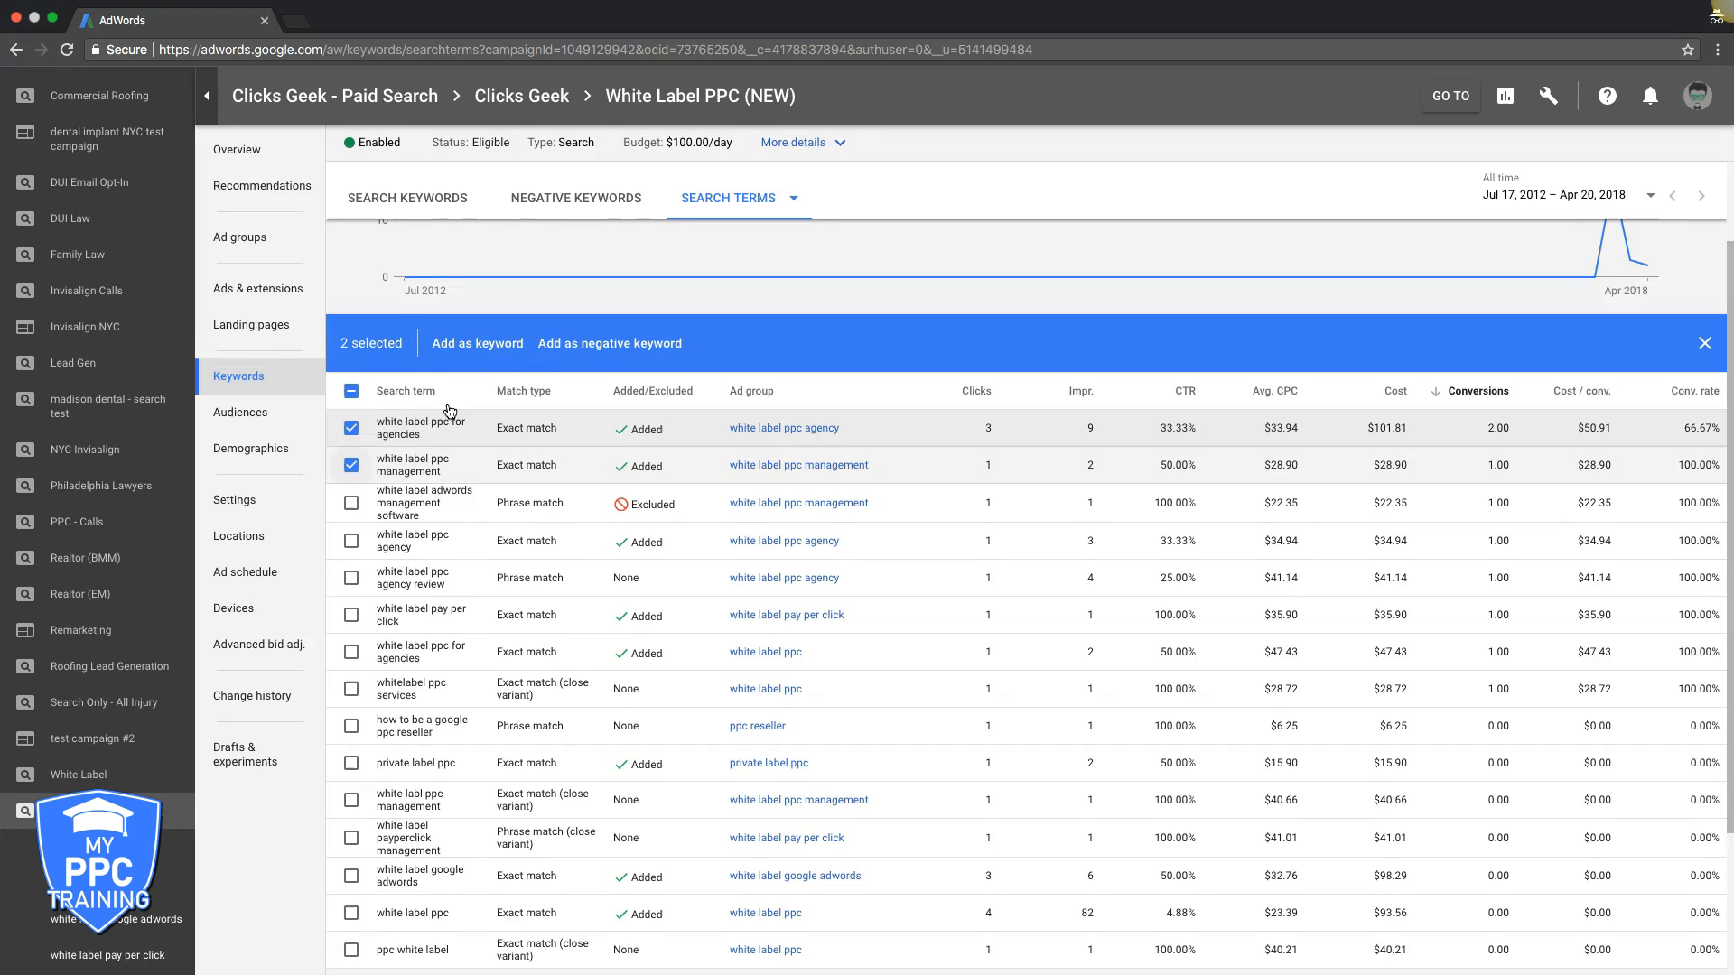
# - Add the chosen terms as keywords, bracketing the first for exact match and quoting the second for phrase match
pyautogui.click(477, 343)
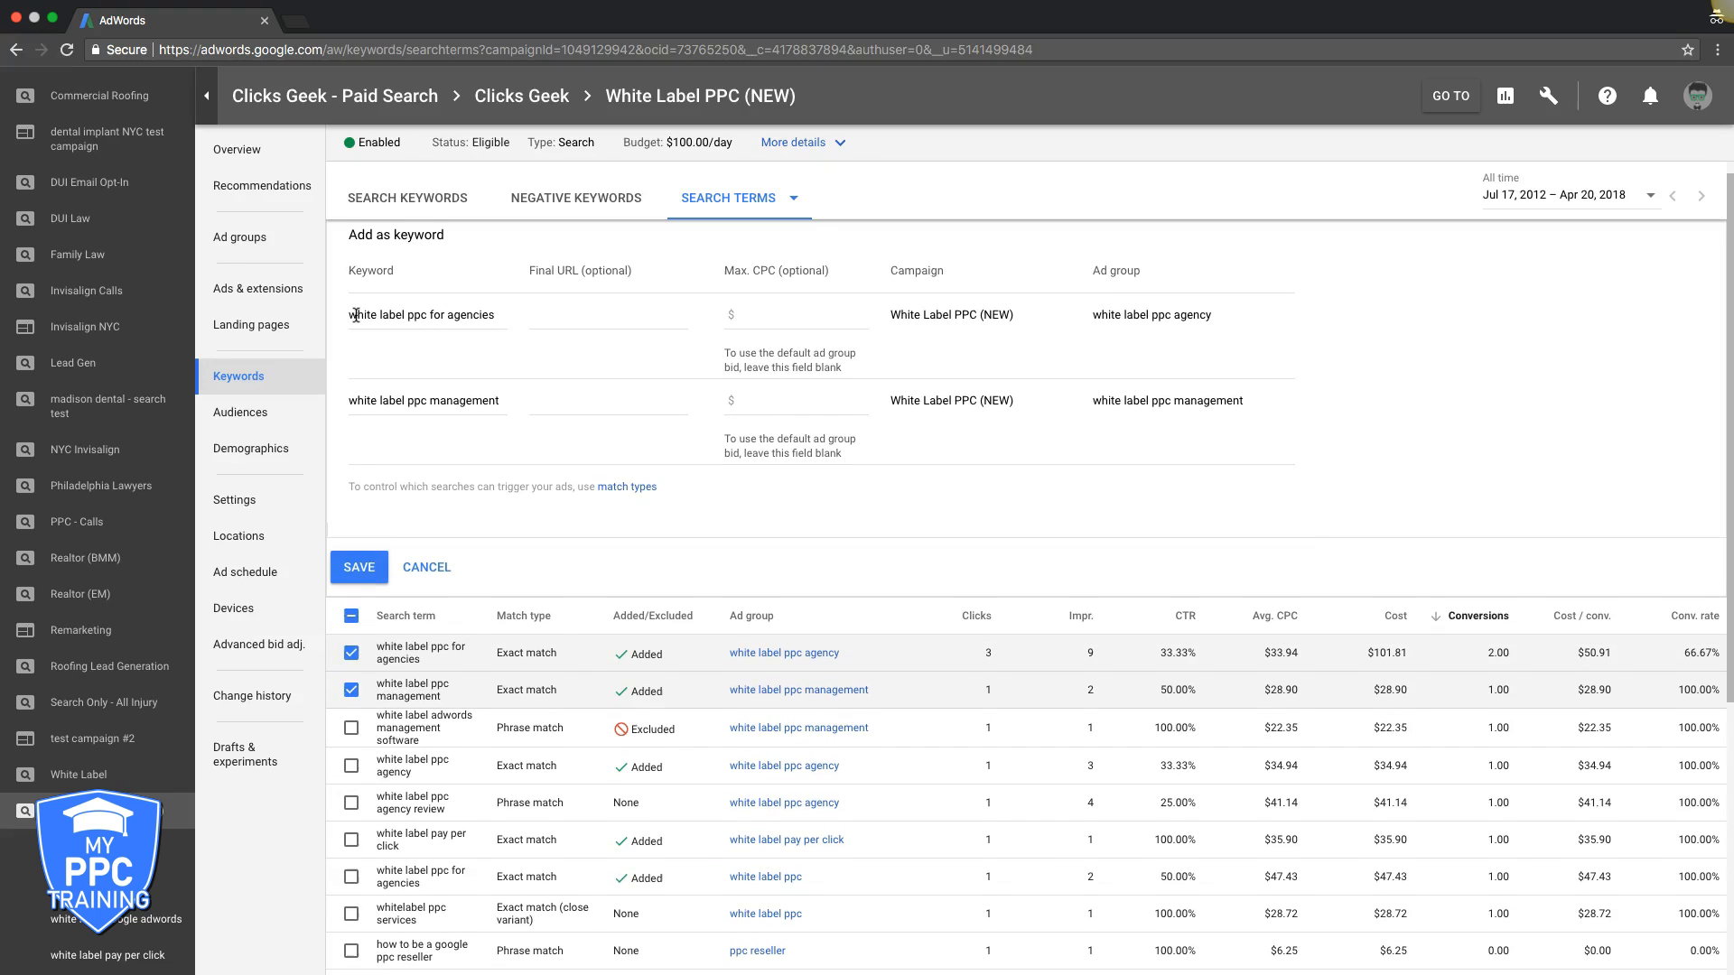
pyautogui.moveTo(838, 298)
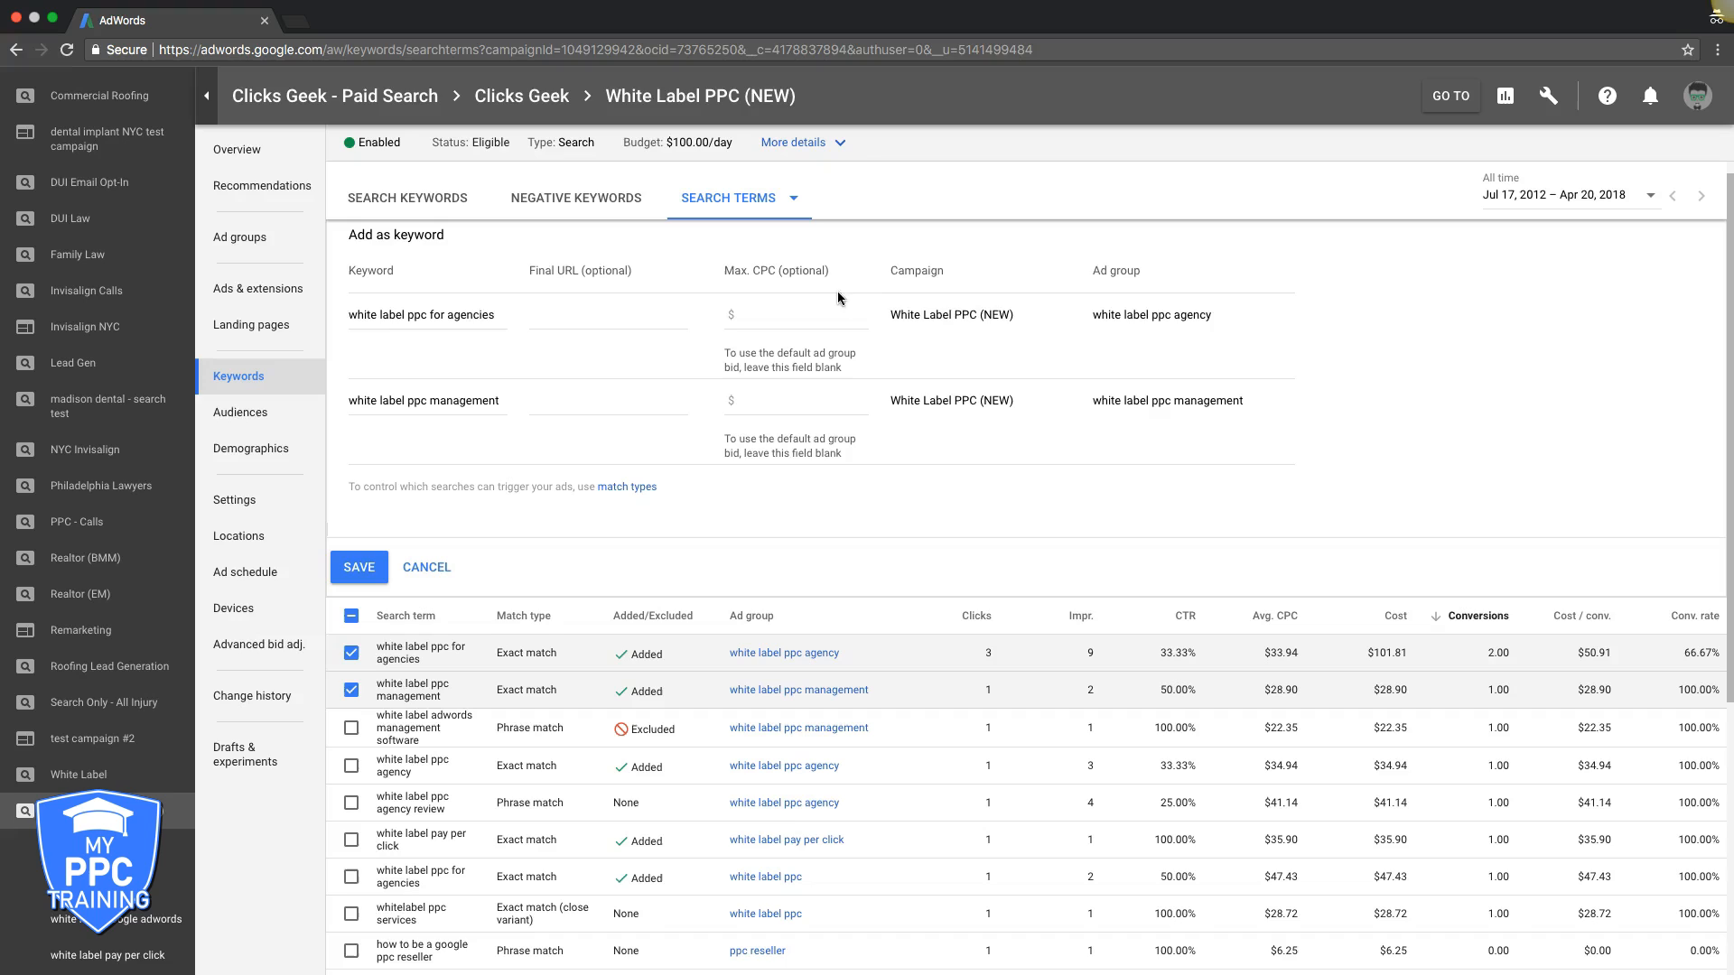
pyautogui.scroll(-3)
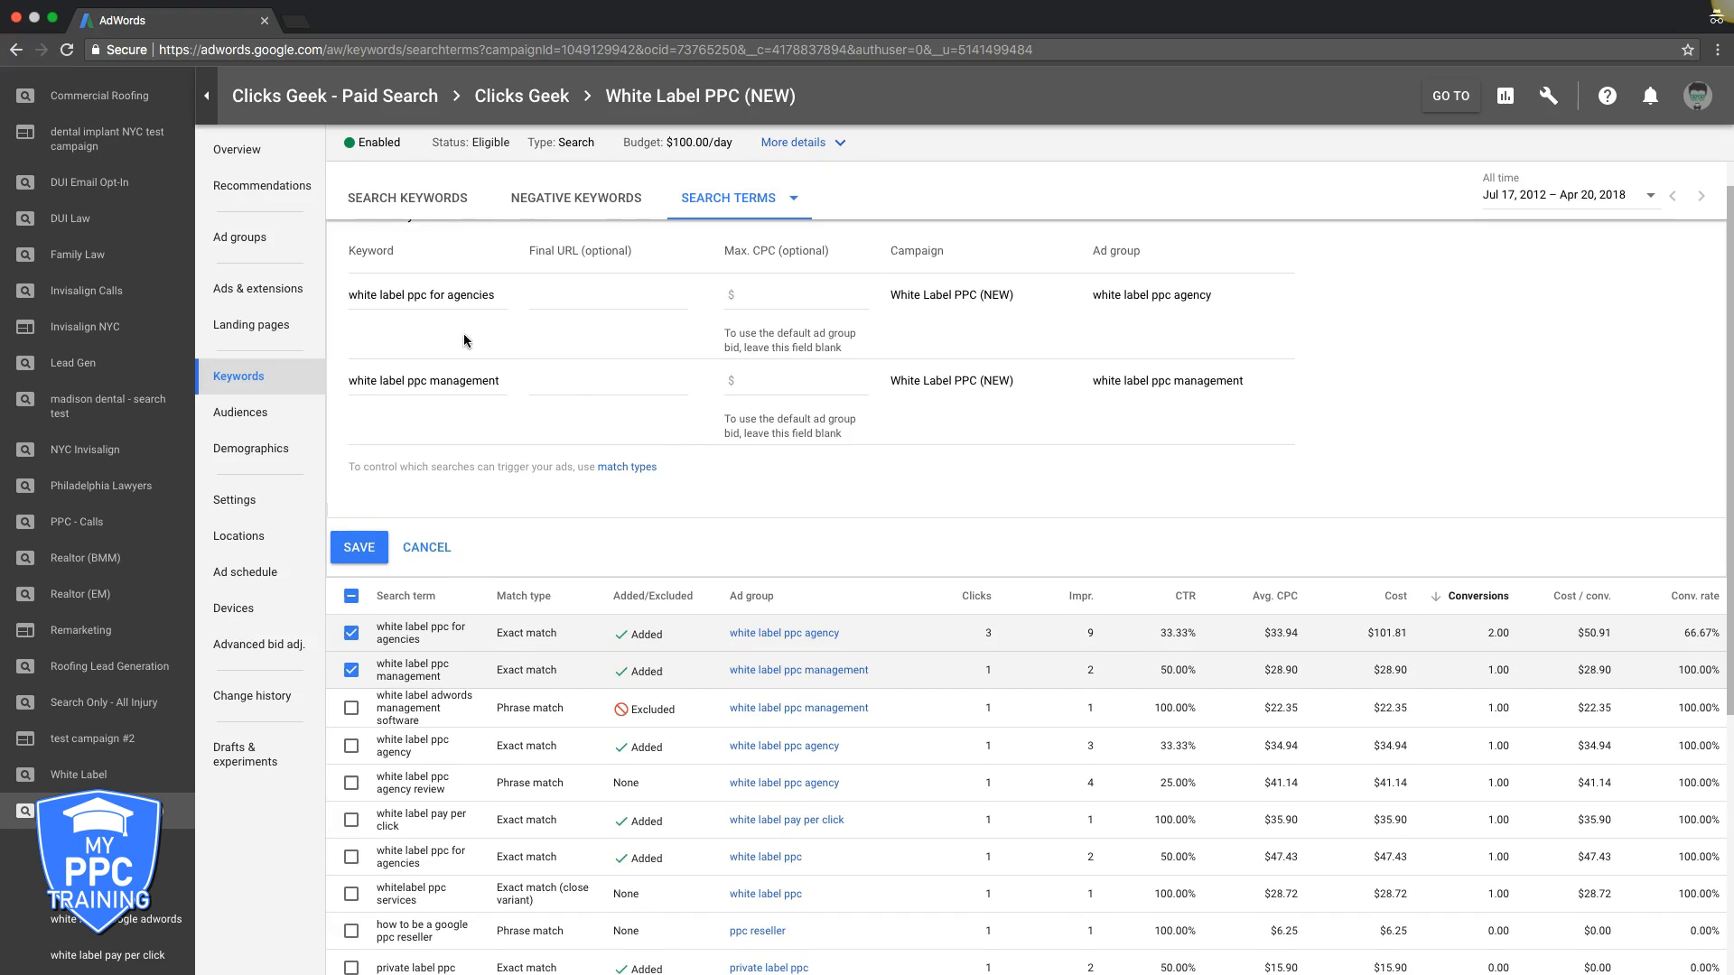
pyautogui.click(426, 295)
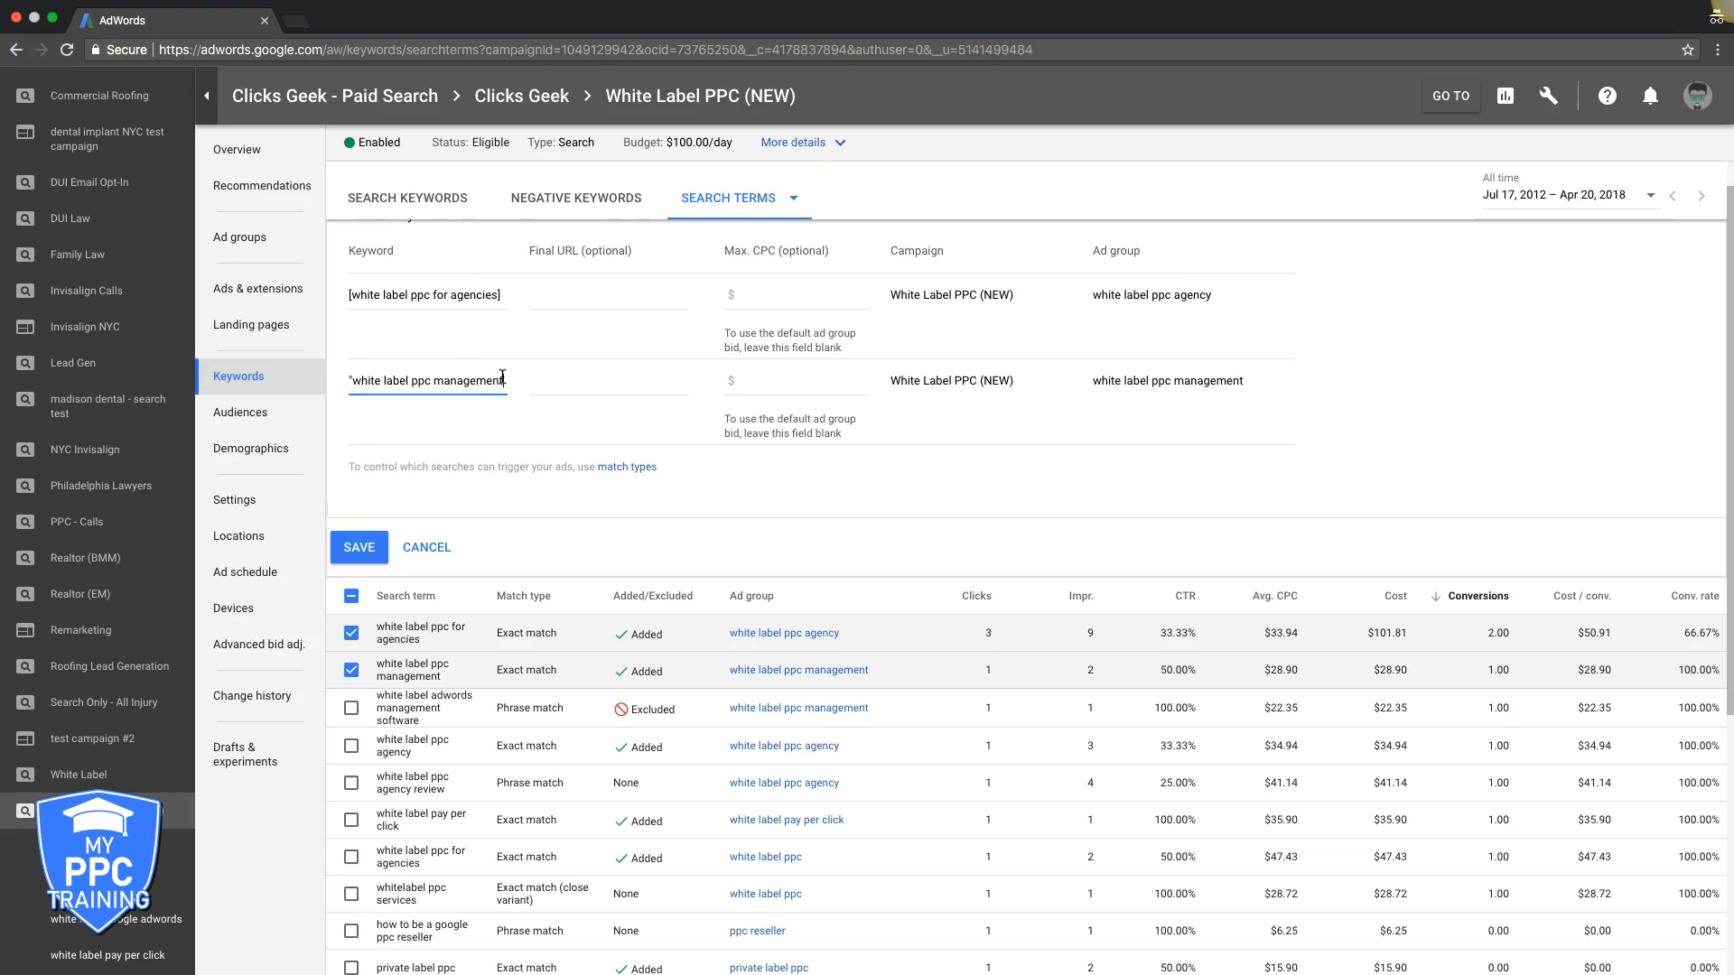
pyautogui.write('"')
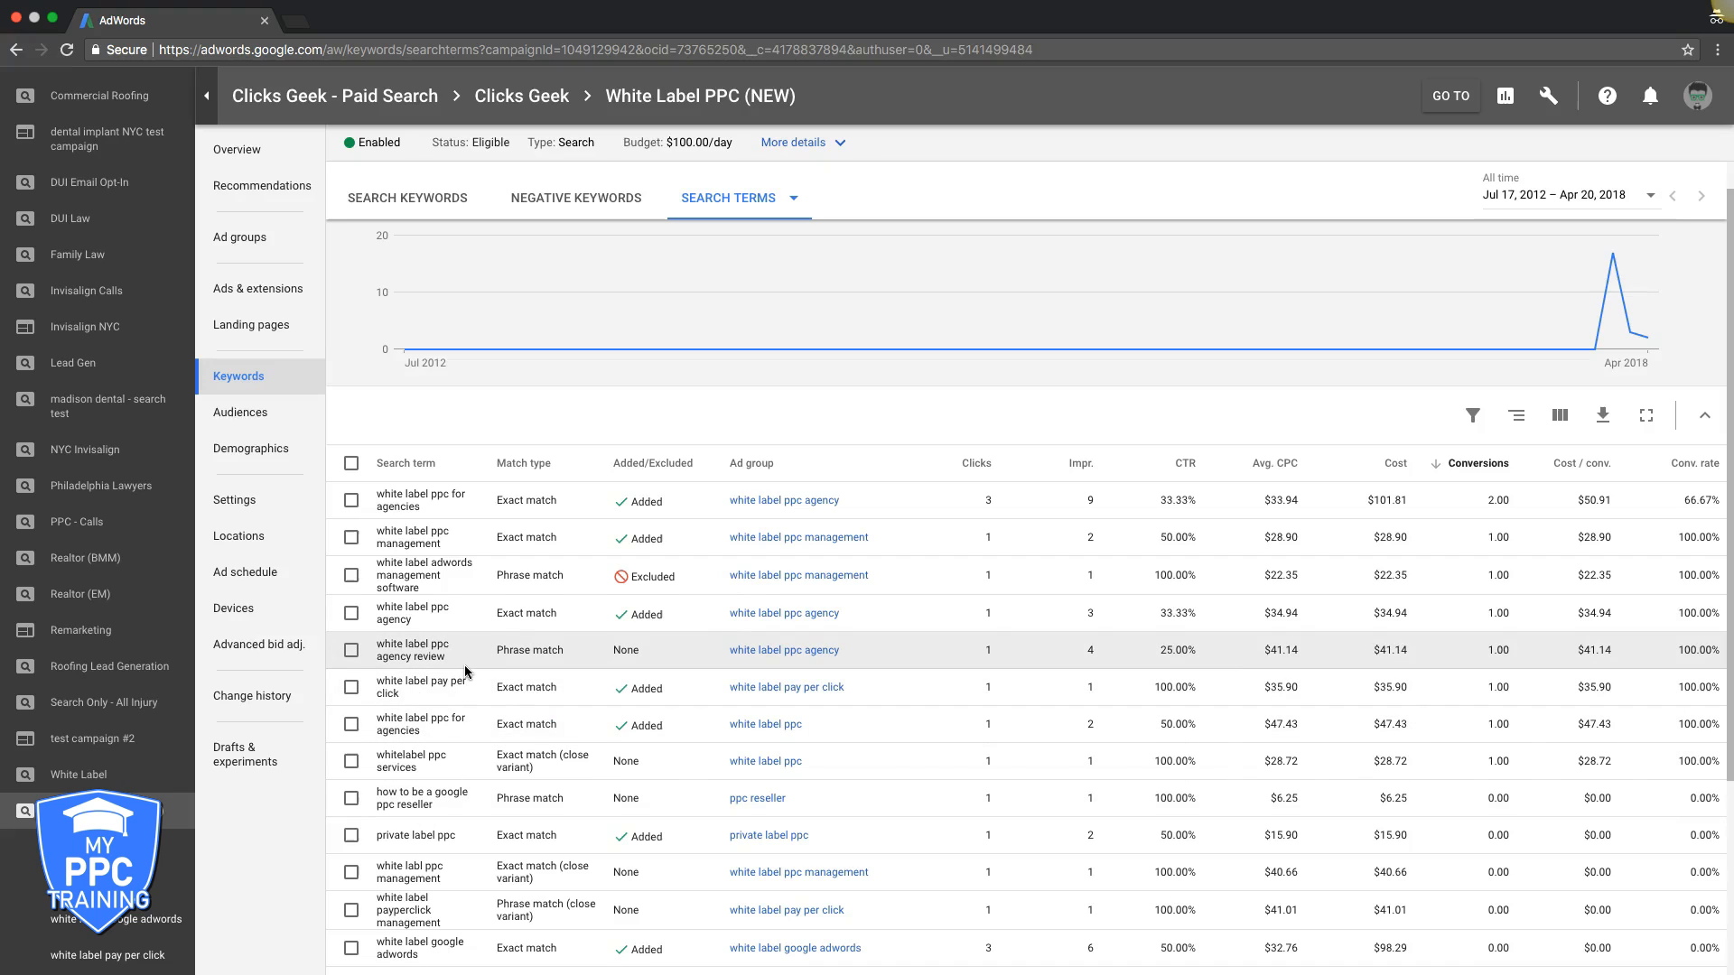
pyautogui.click(353, 574)
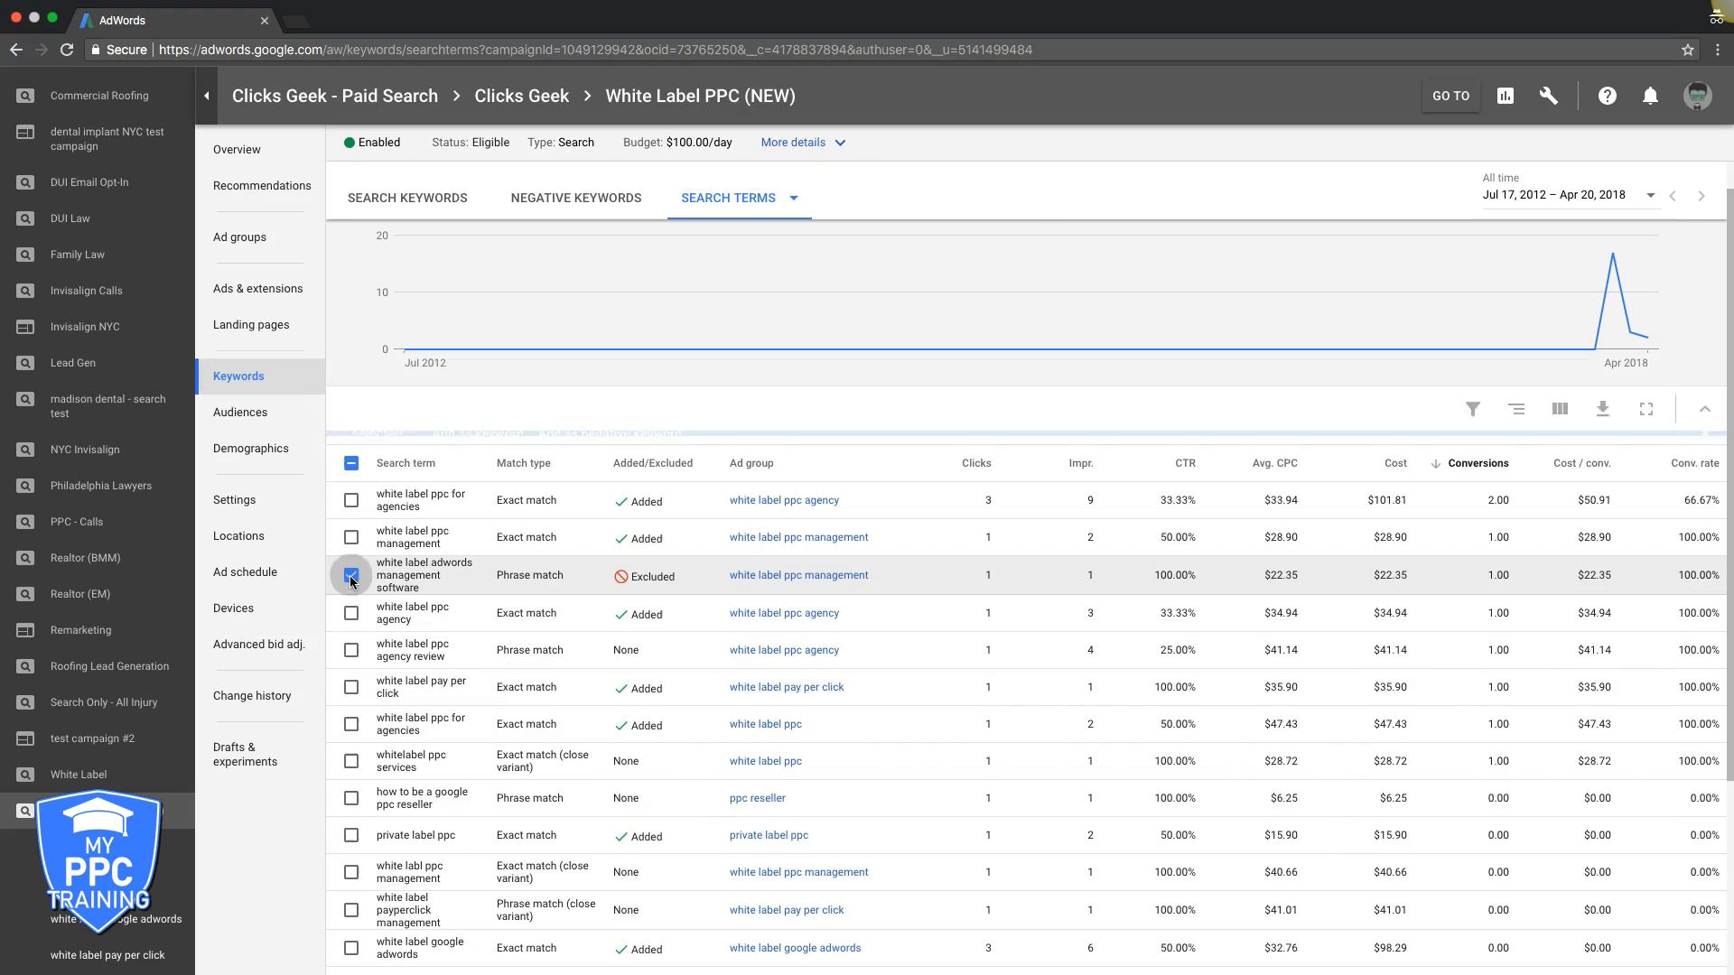
pyautogui.click(352, 574)
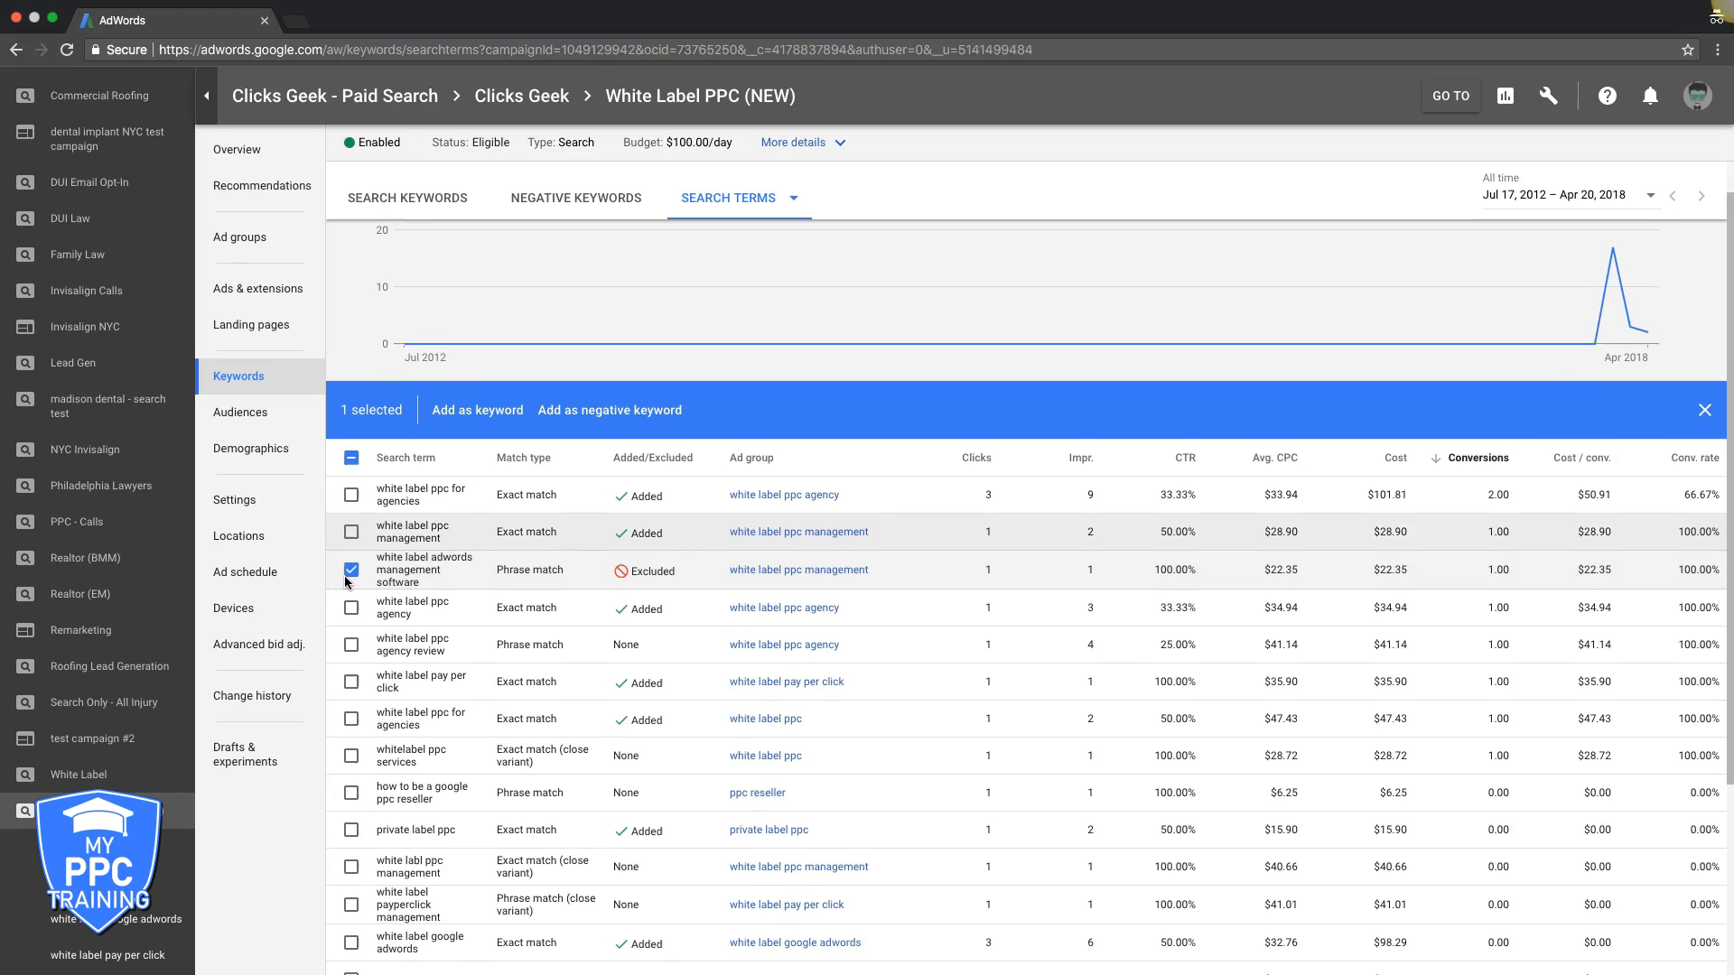
pyautogui.click(609, 410)
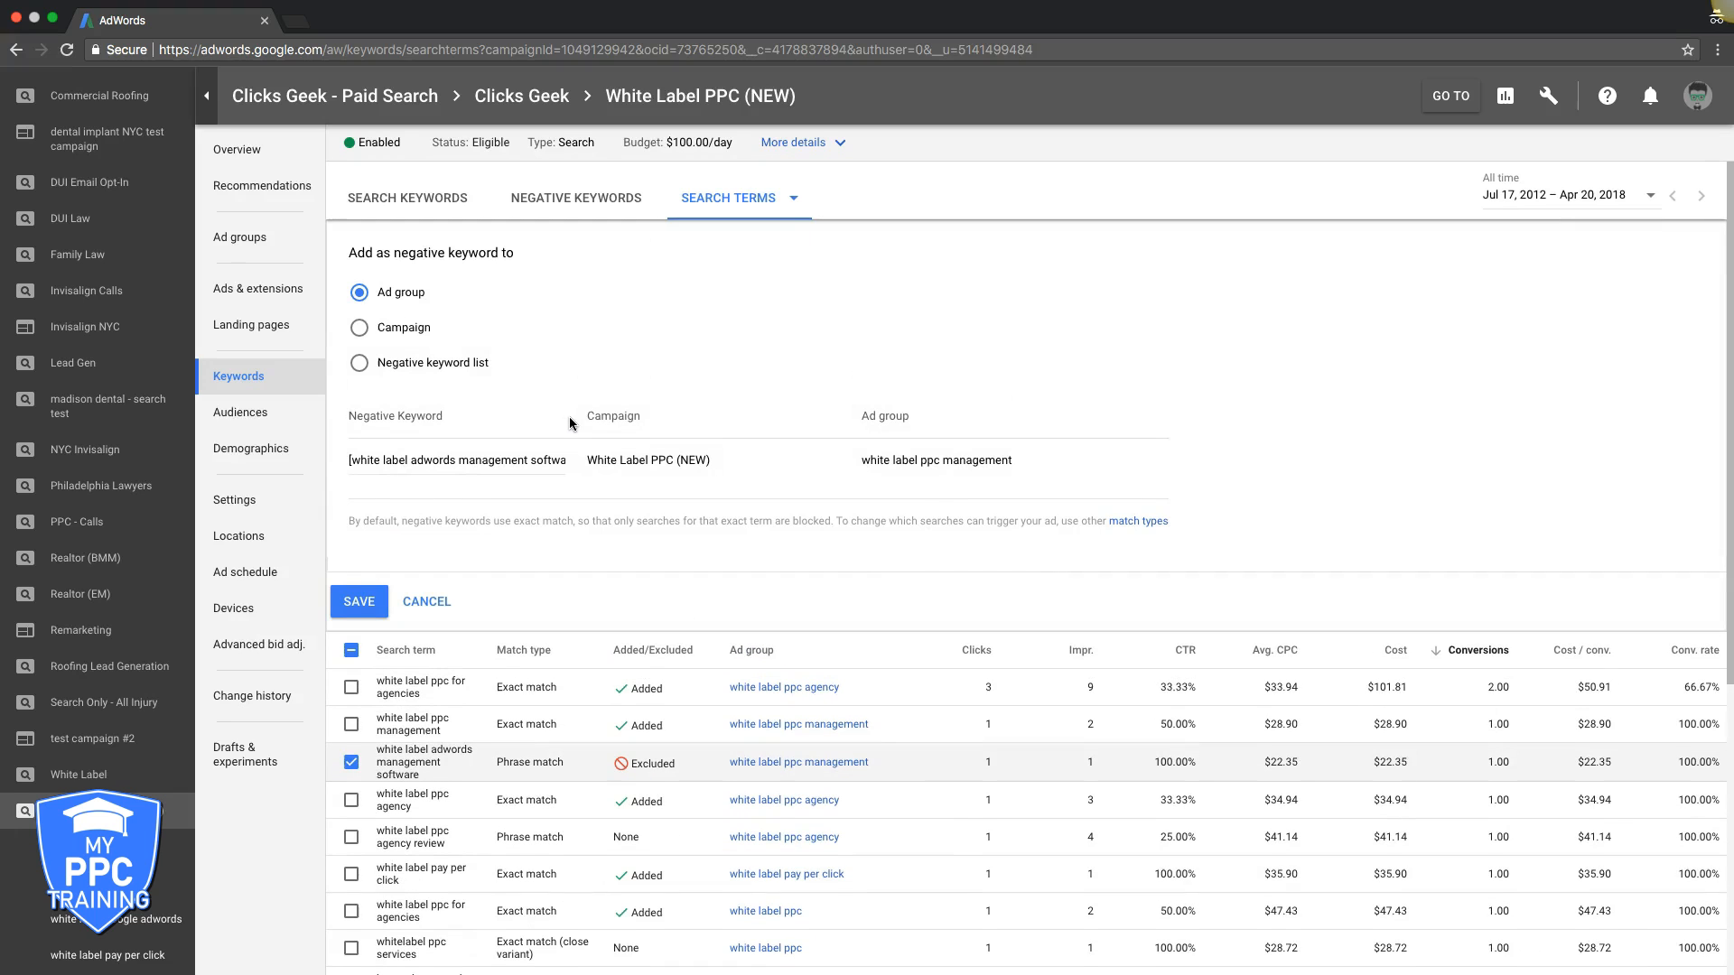
pyautogui.click(359, 327)
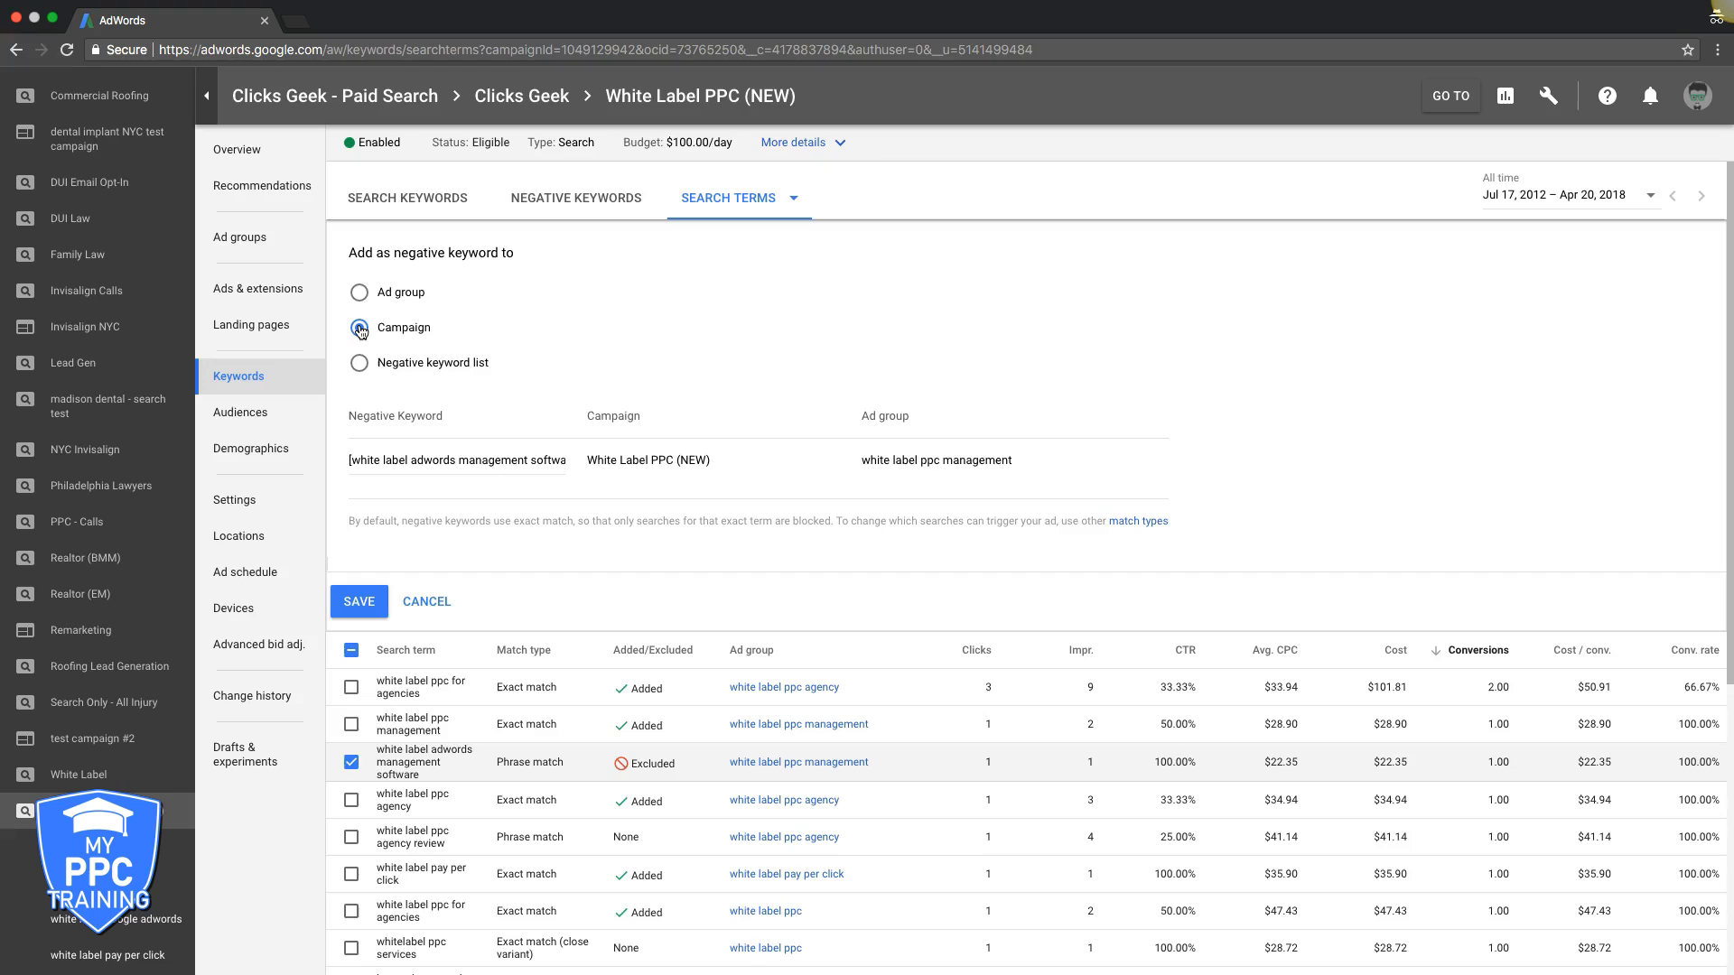
pyautogui.click(357, 327)
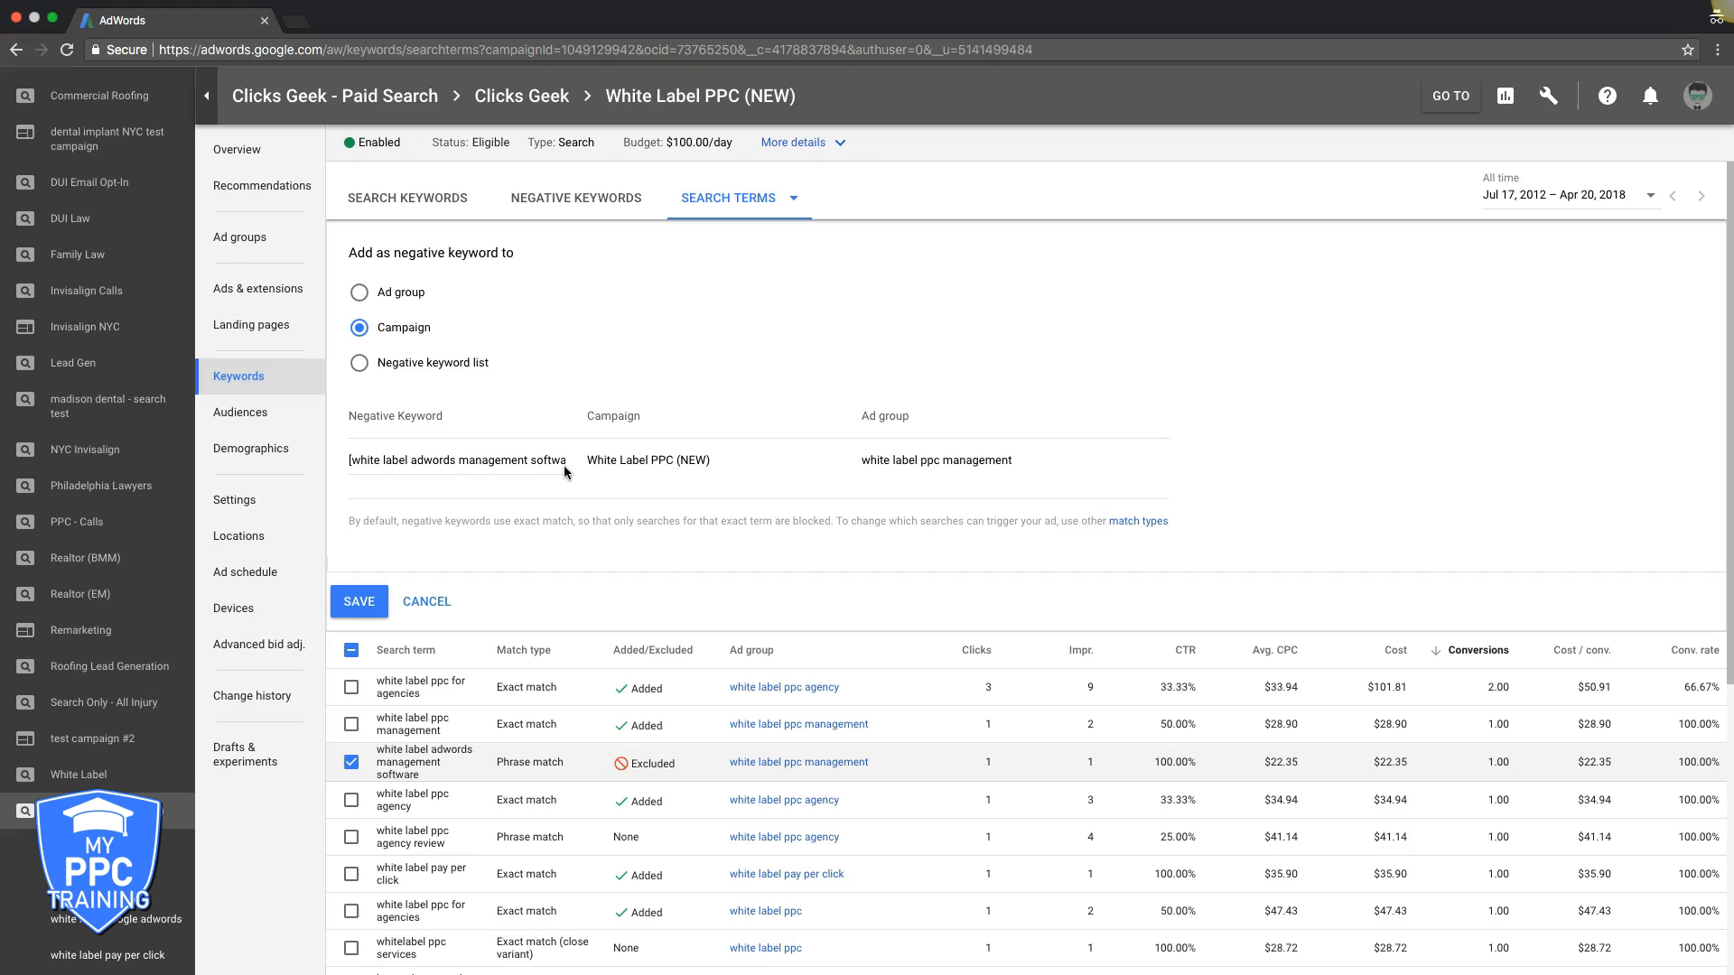
pyautogui.moveTo(426, 602)
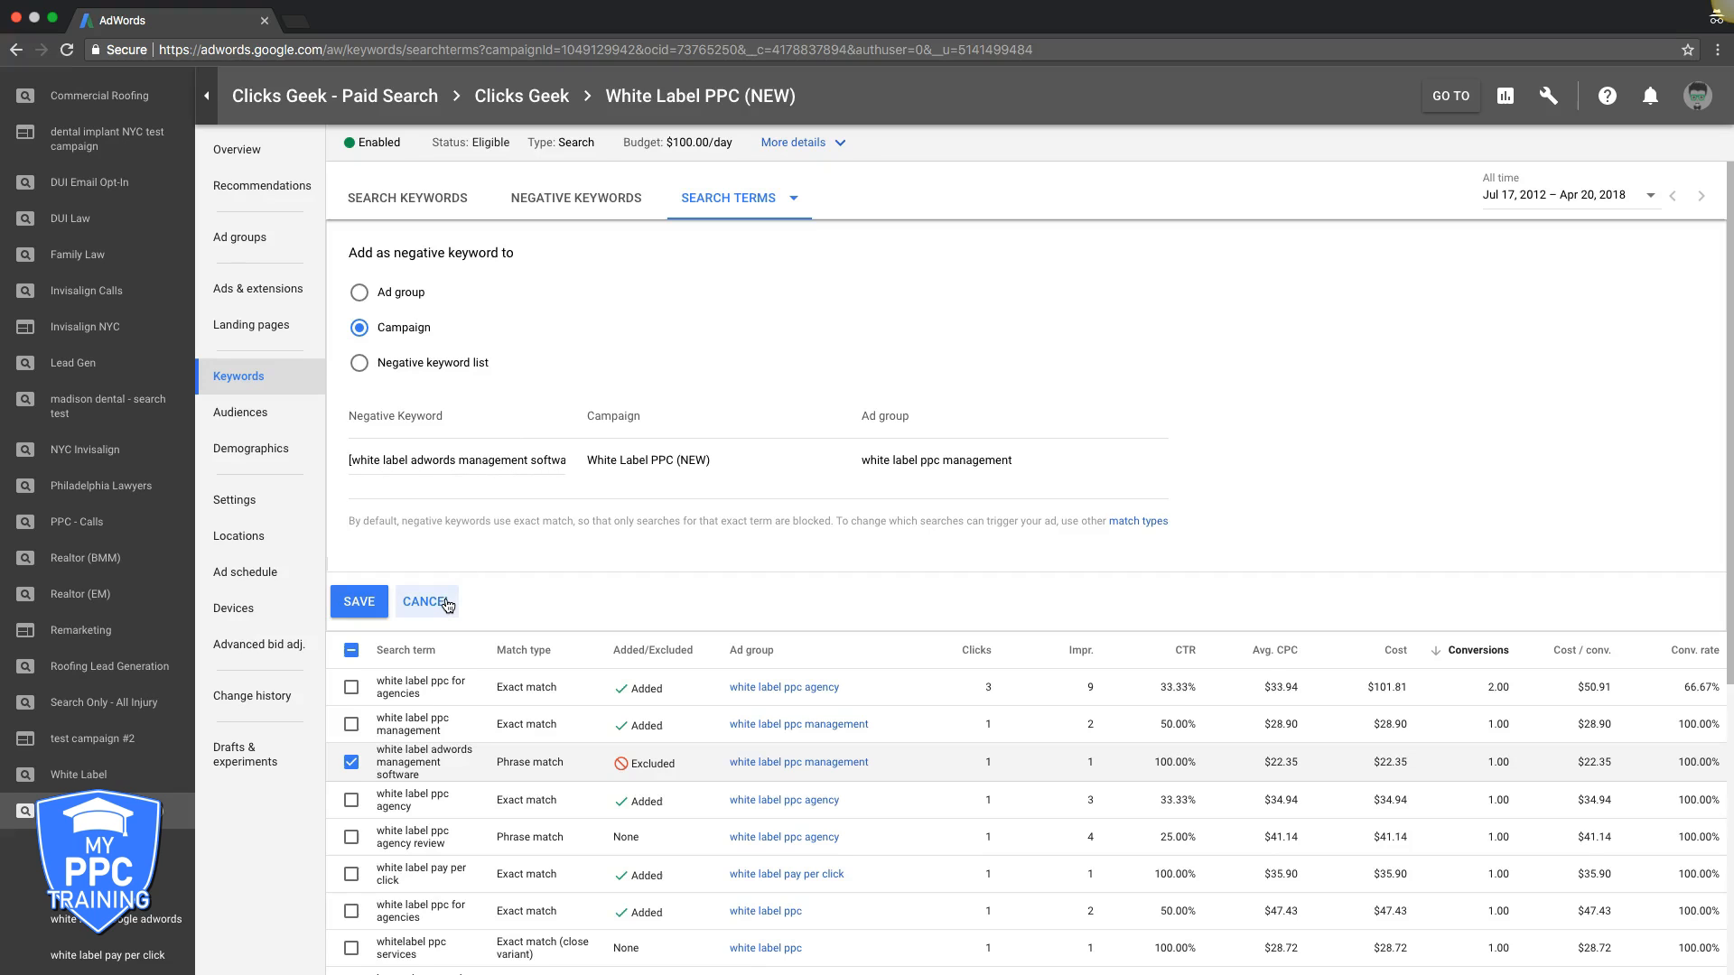
pyautogui.click(425, 601)
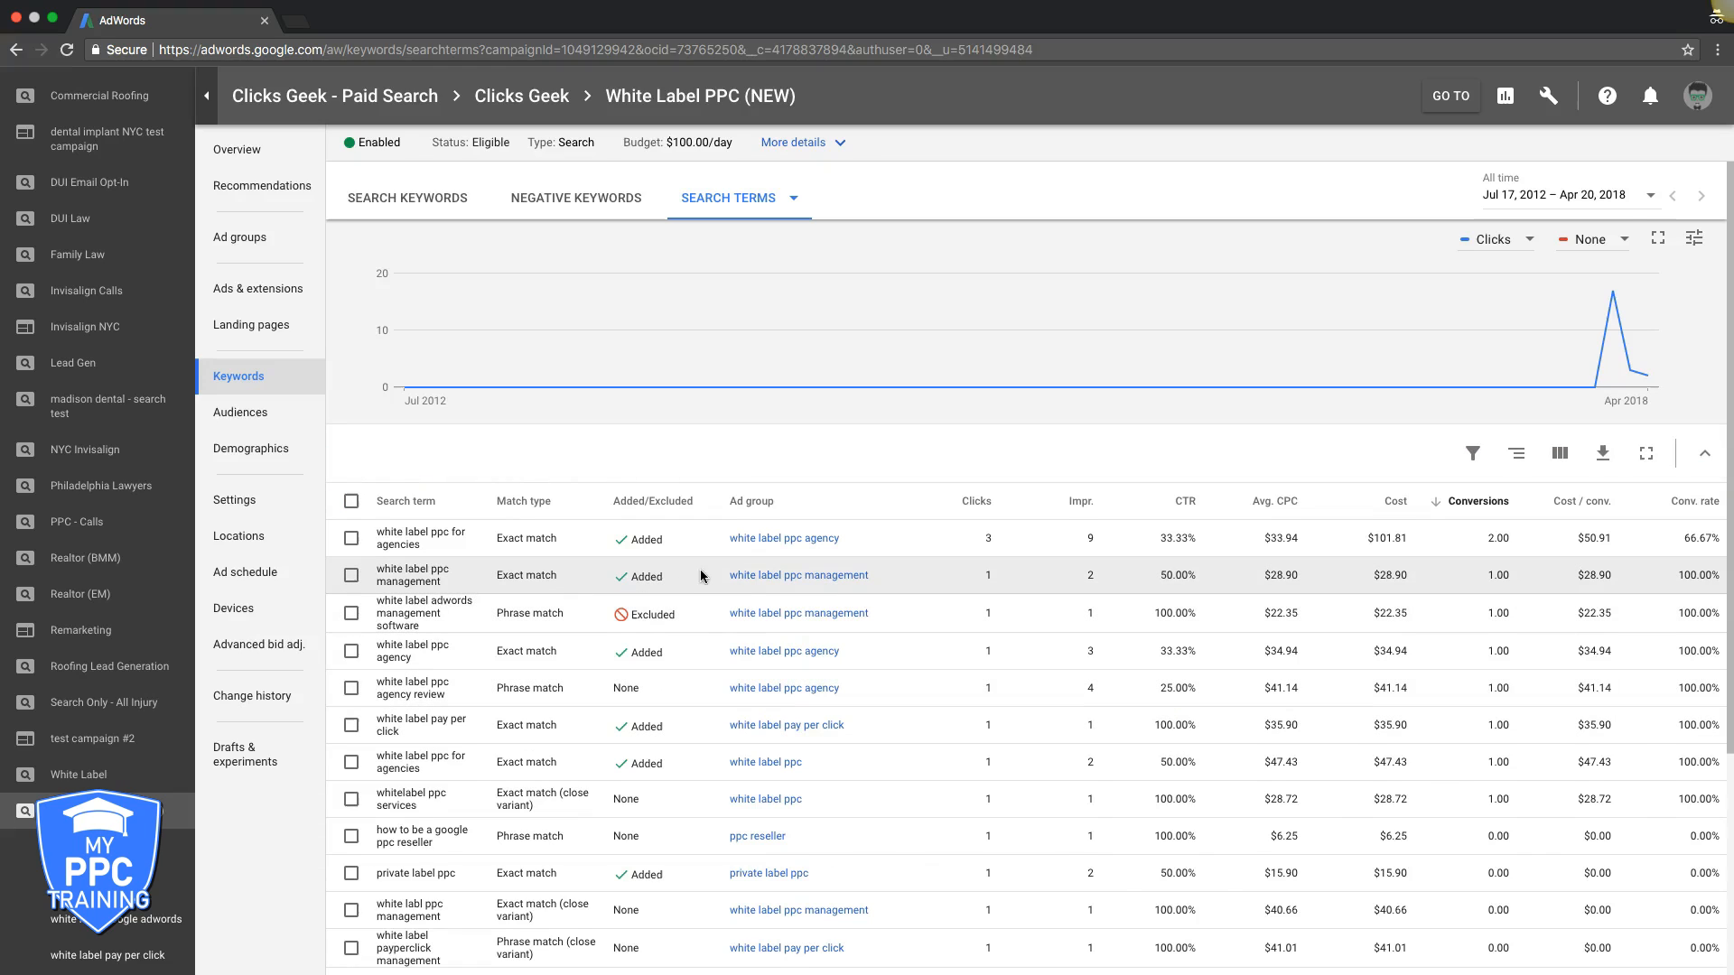
pyautogui.scroll(-3)
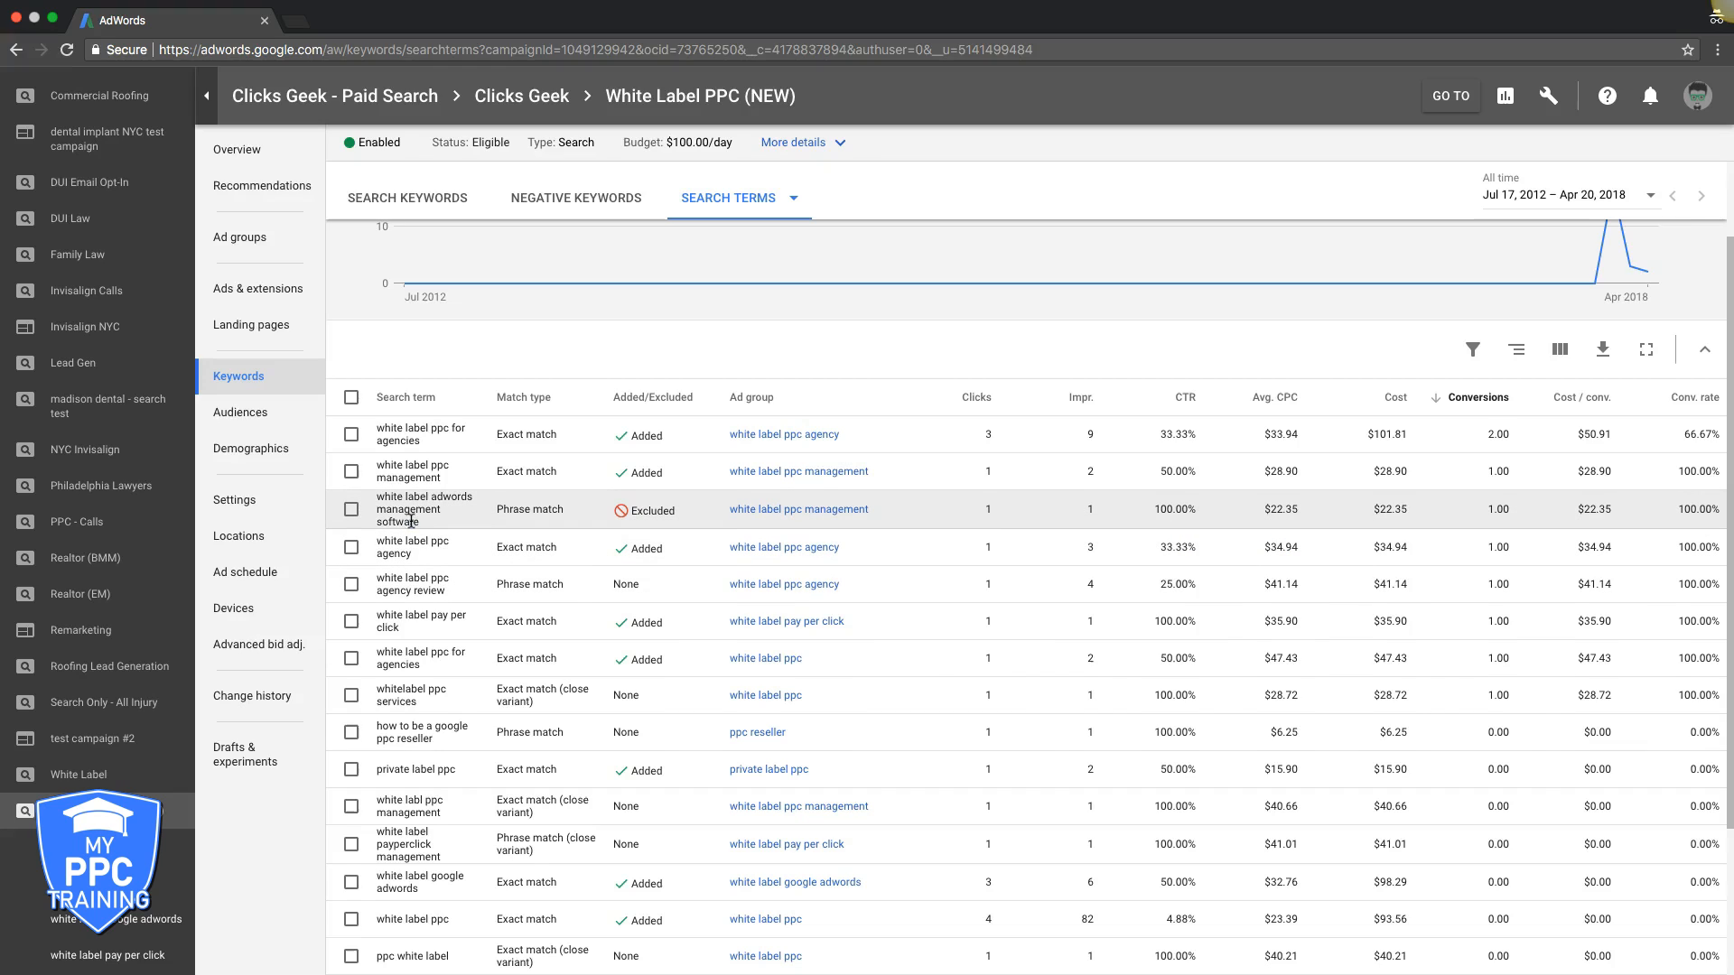
pyautogui.doubleClick(396, 520)
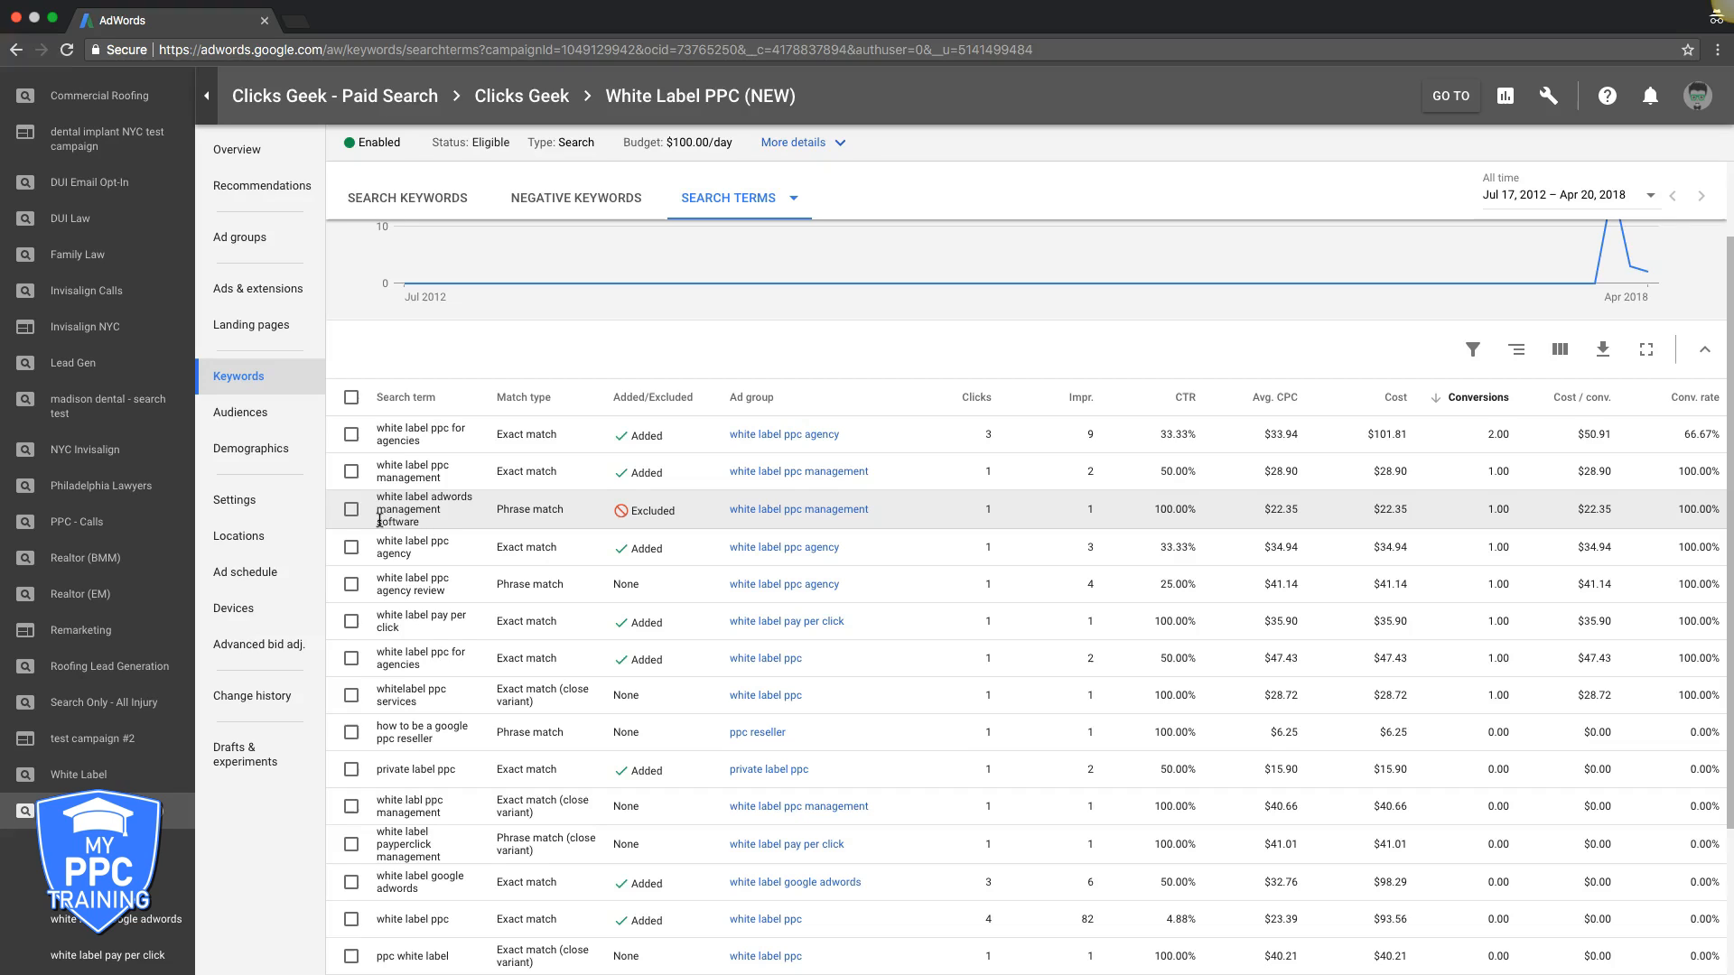
pyautogui.doubleClick(397, 520)
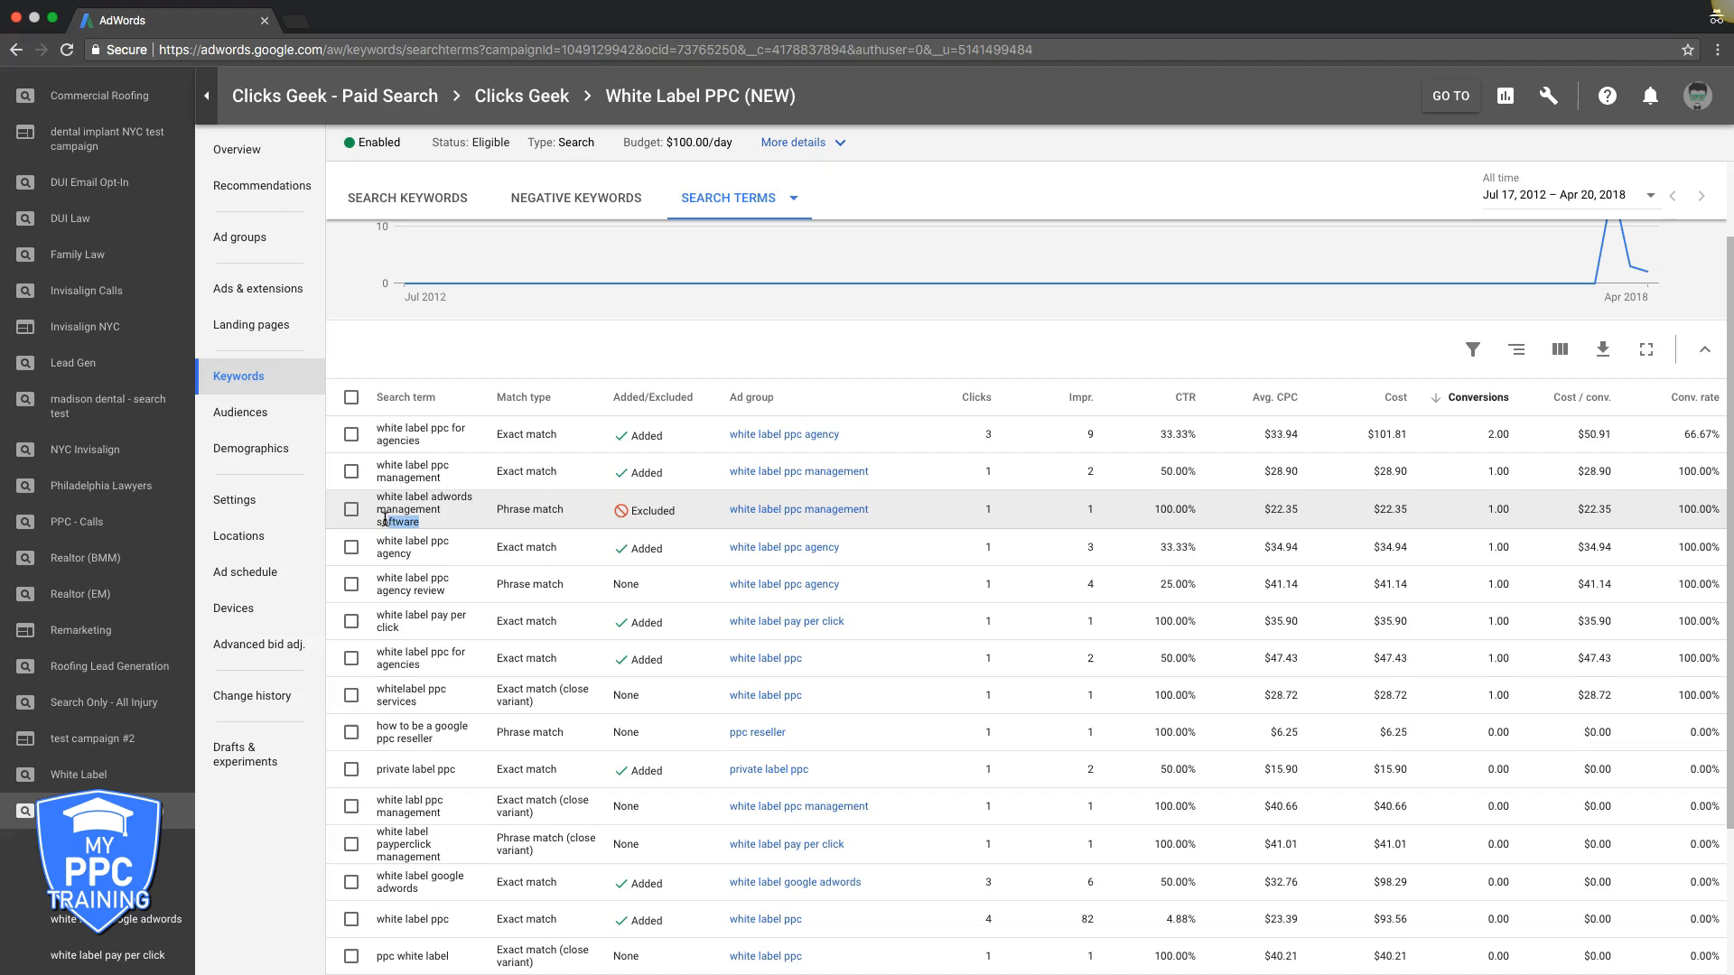
# - Save 'software' as a campaign-level negative keyword for White Label PPC (NEW)
pyautogui.click(574, 197)
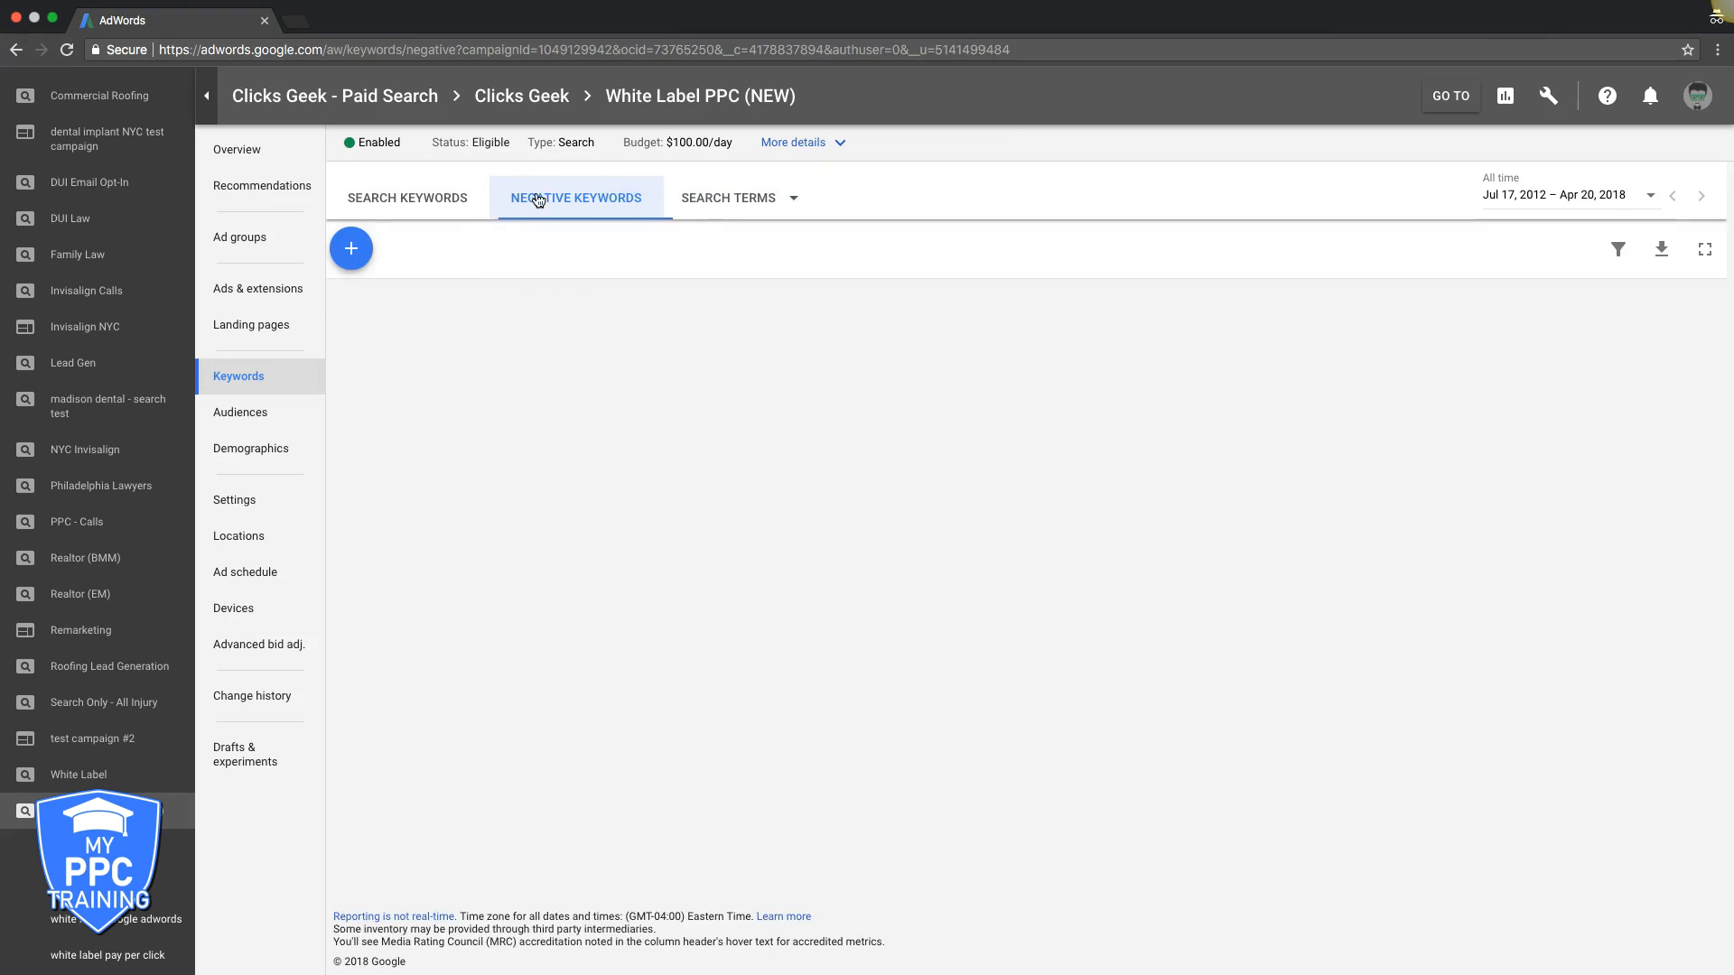
pyautogui.click(350, 248)
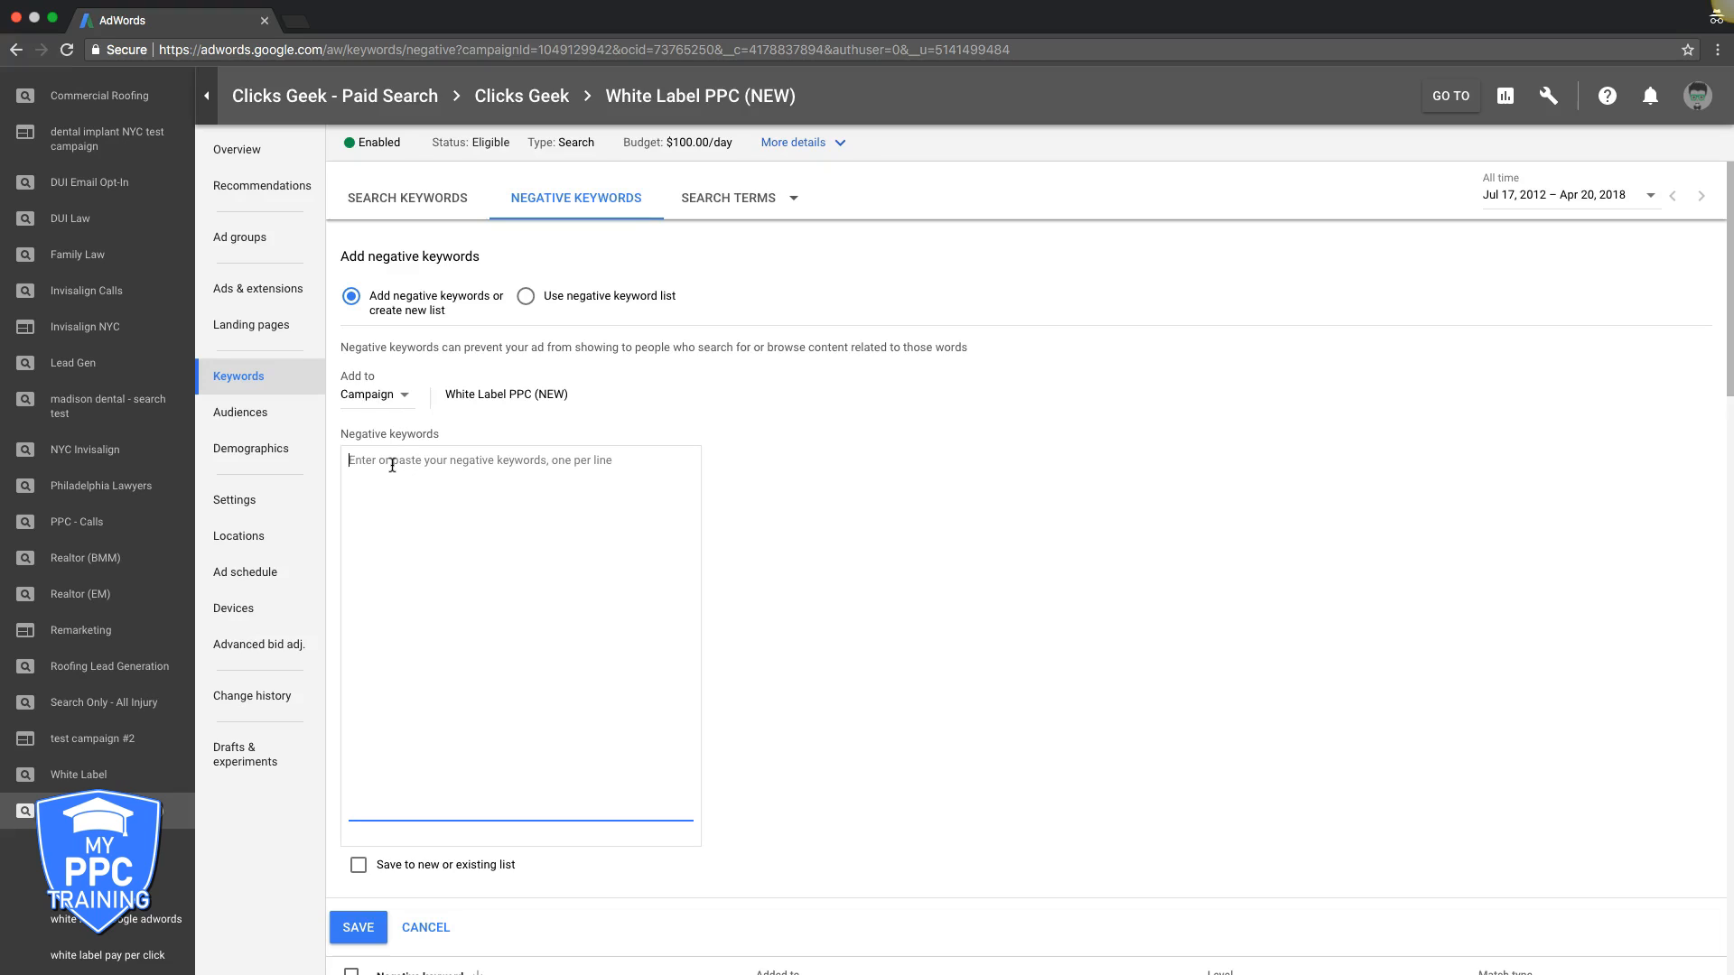
pyautogui.click(357, 927)
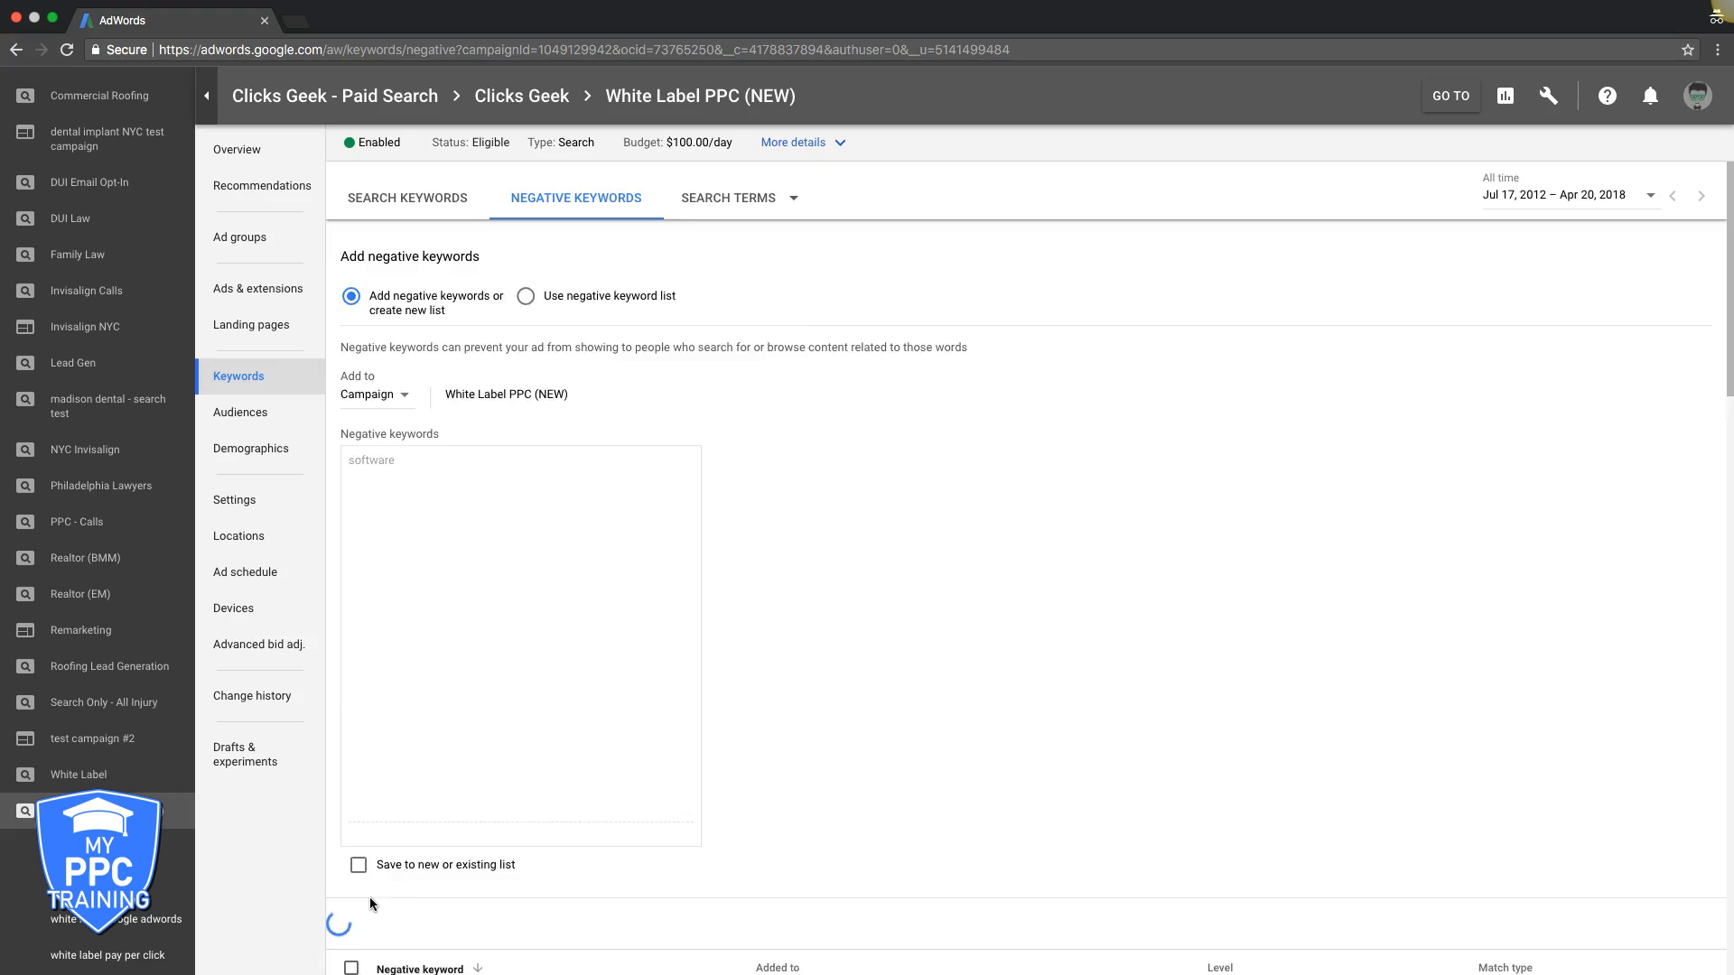
pyautogui.click(348, 885)
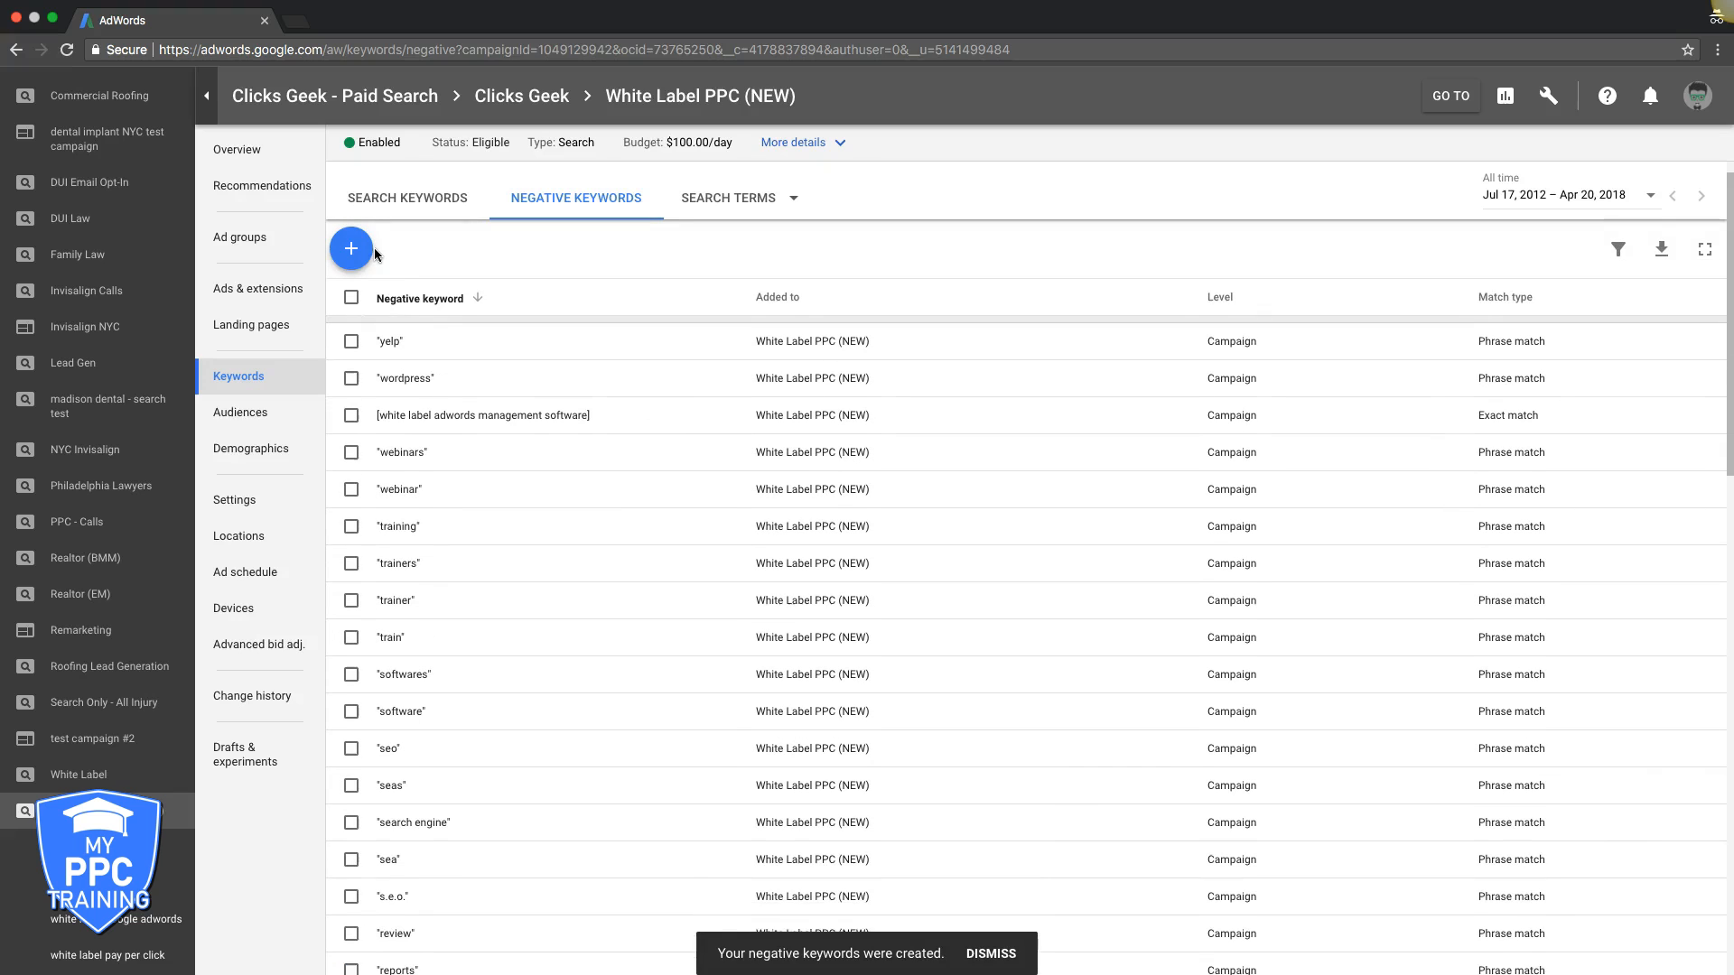
pyautogui.click(407, 198)
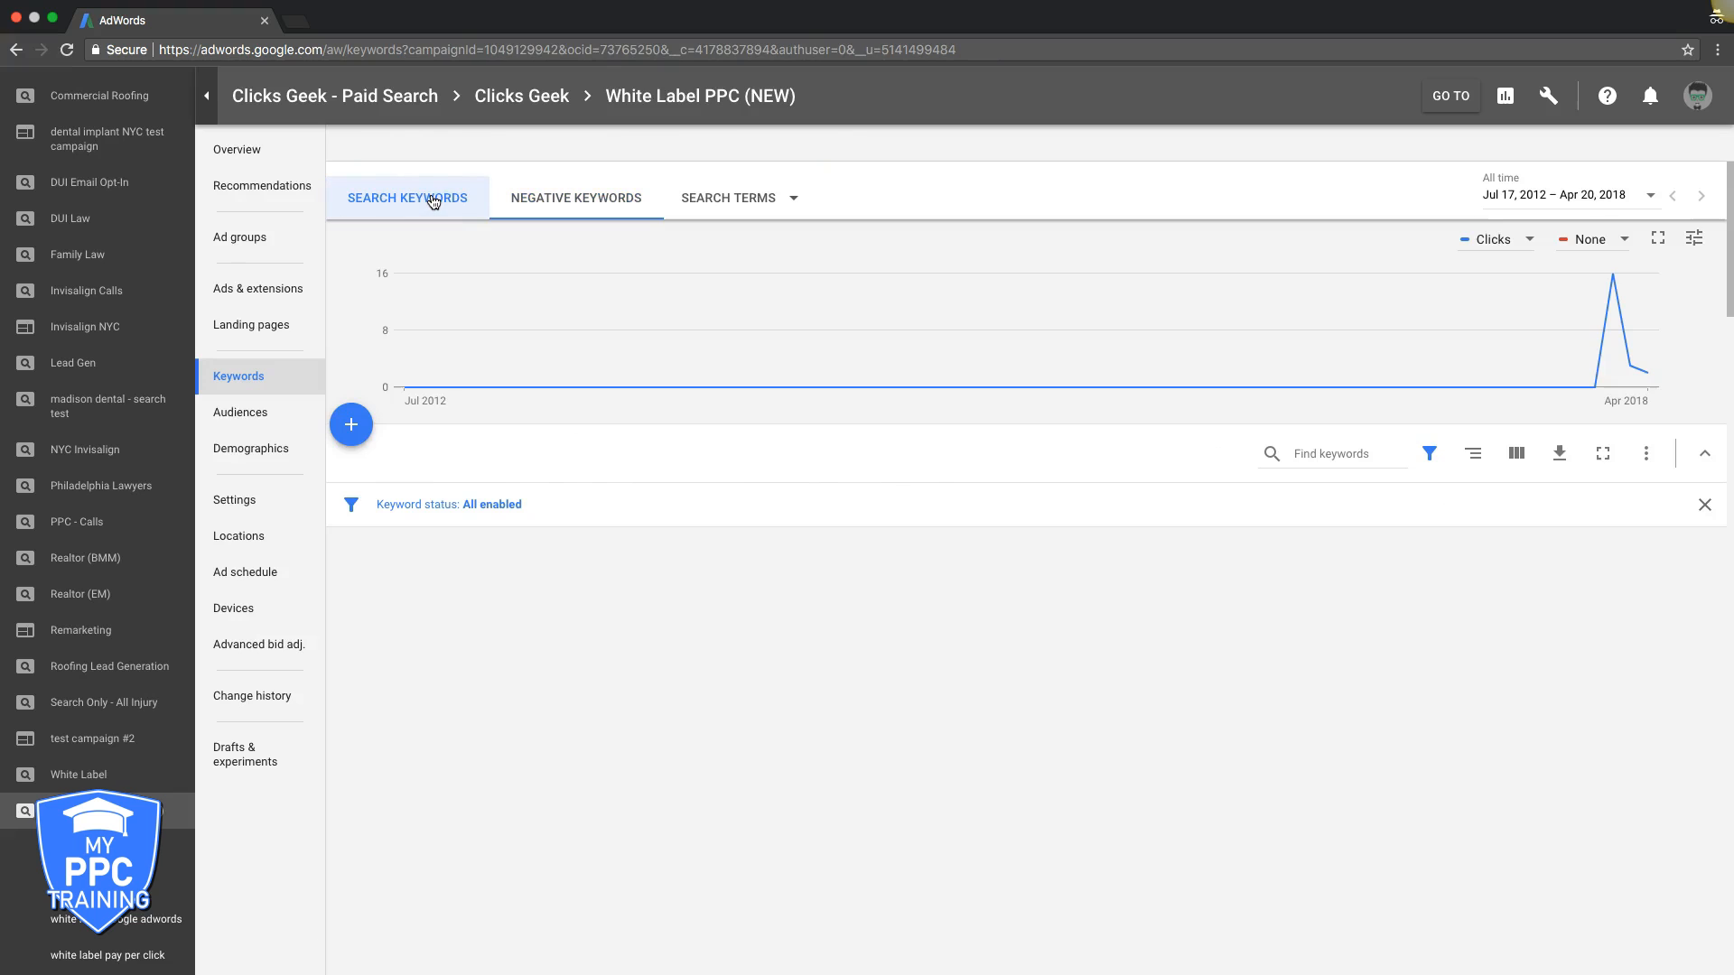
# - Review the search terms report again, totalling 22 clicks and 9 conversions, with added terms marked
pyautogui.click(728, 197)
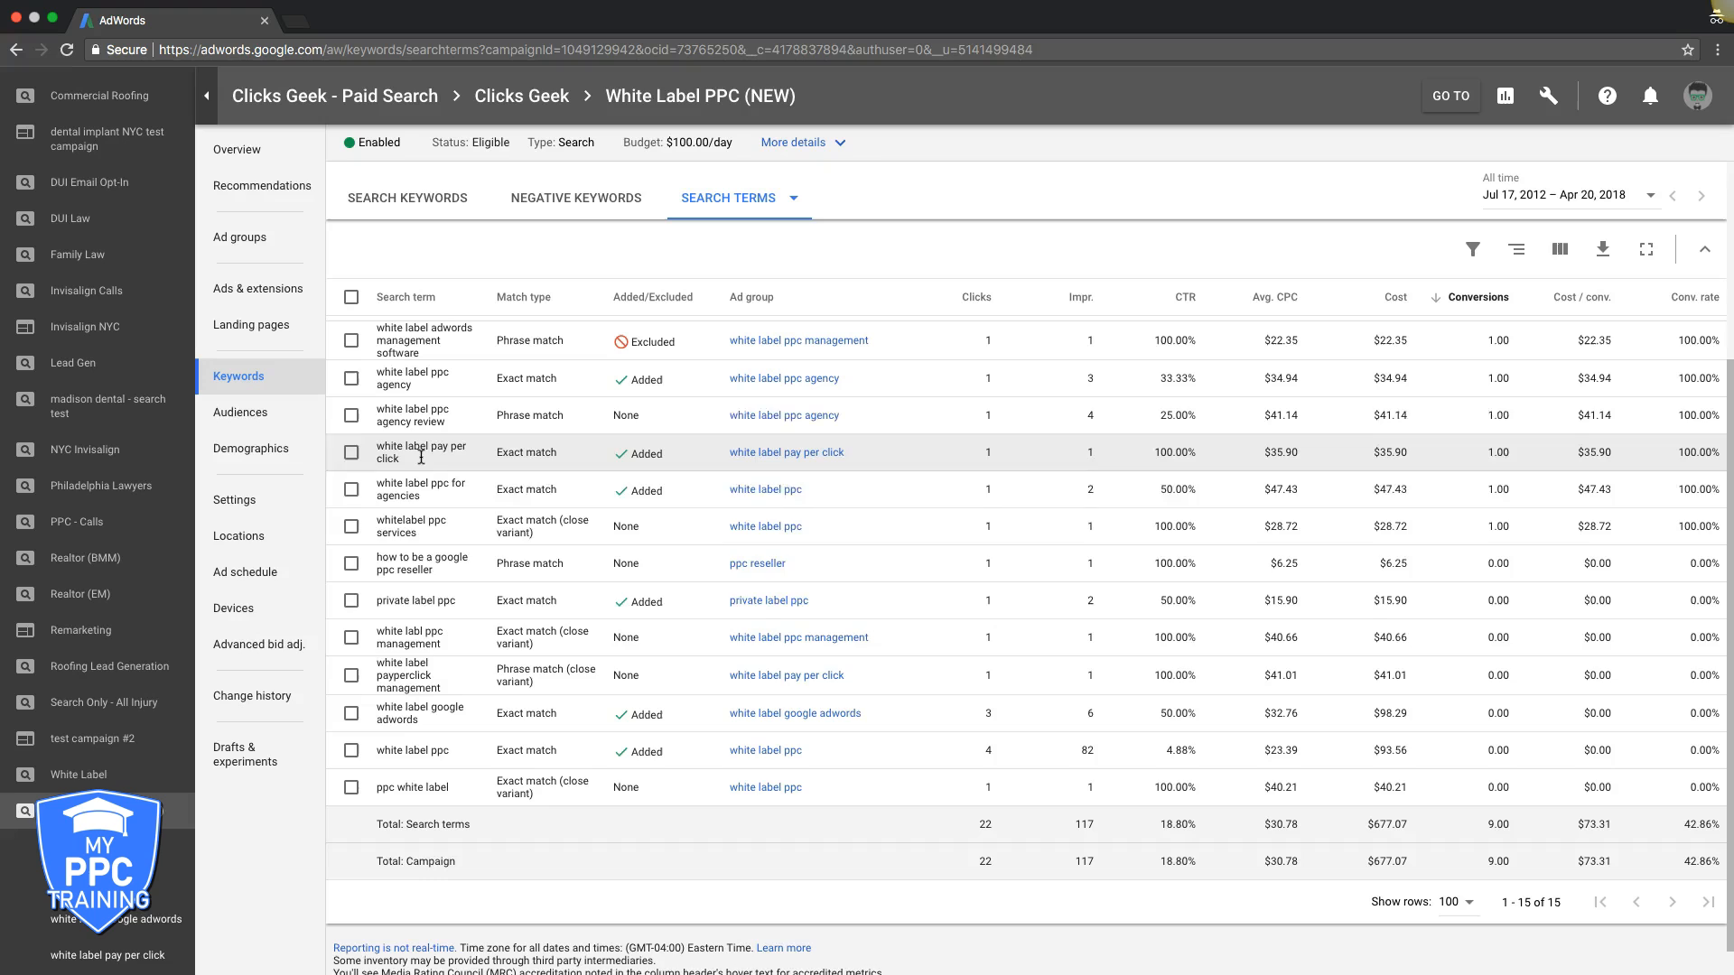
pyautogui.scroll(-3)
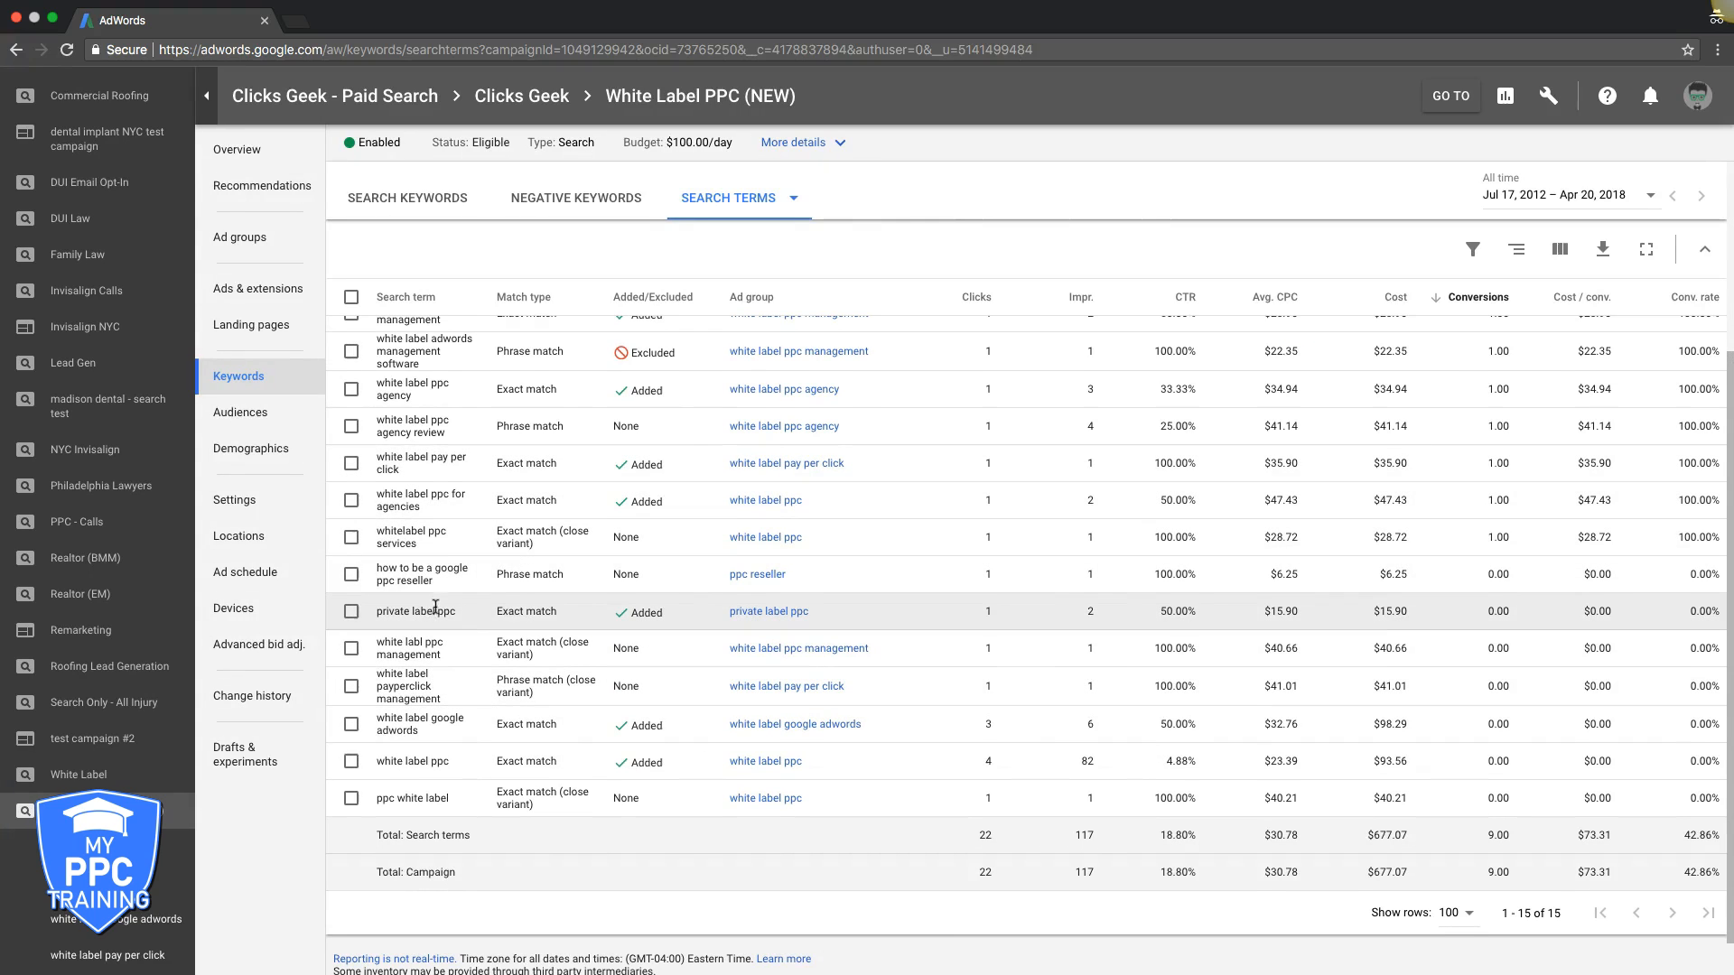
pyautogui.moveTo(464, 501)
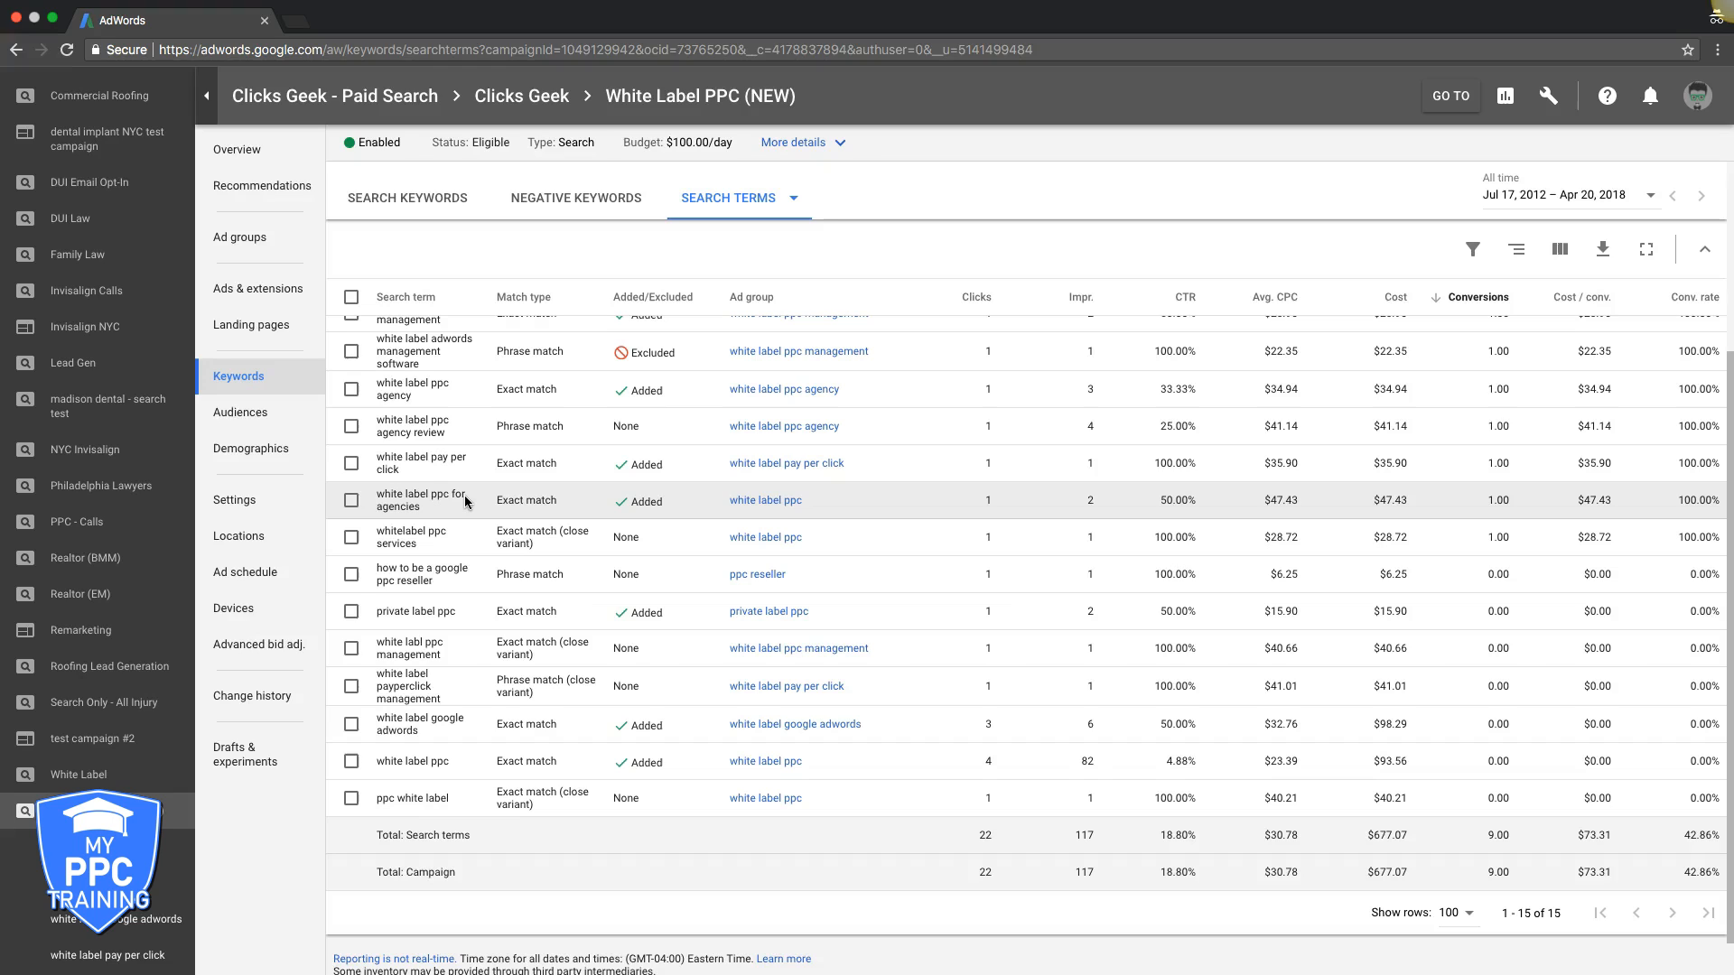
pyautogui.click(85, 775)
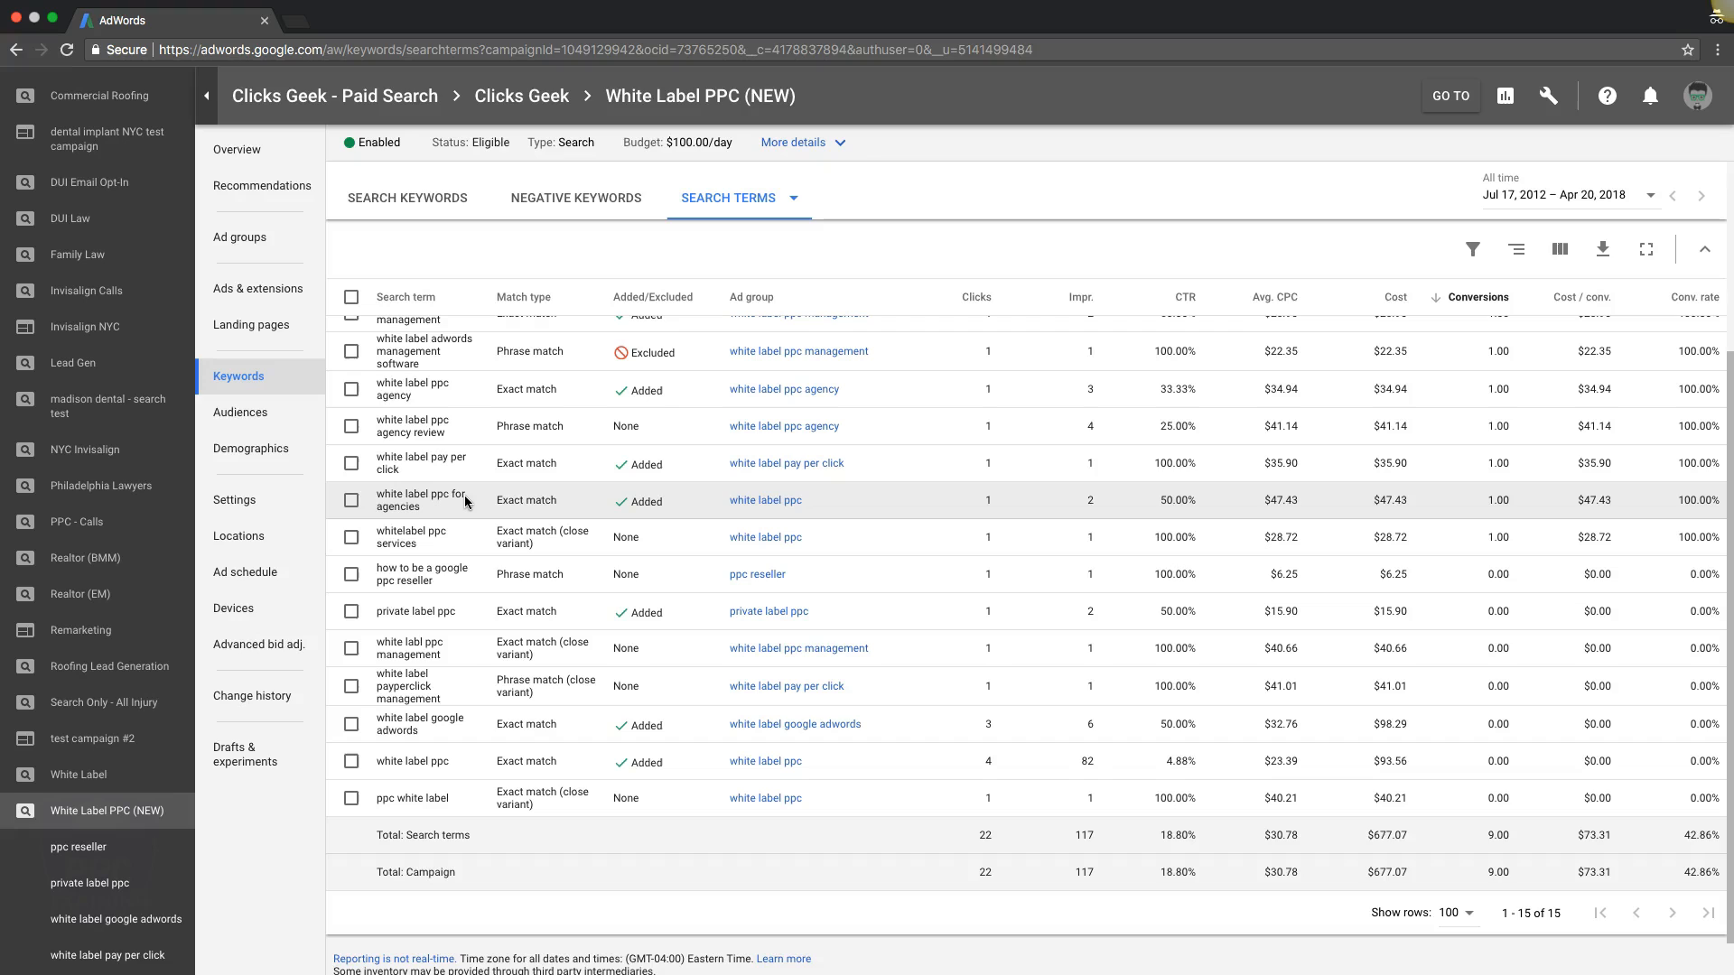